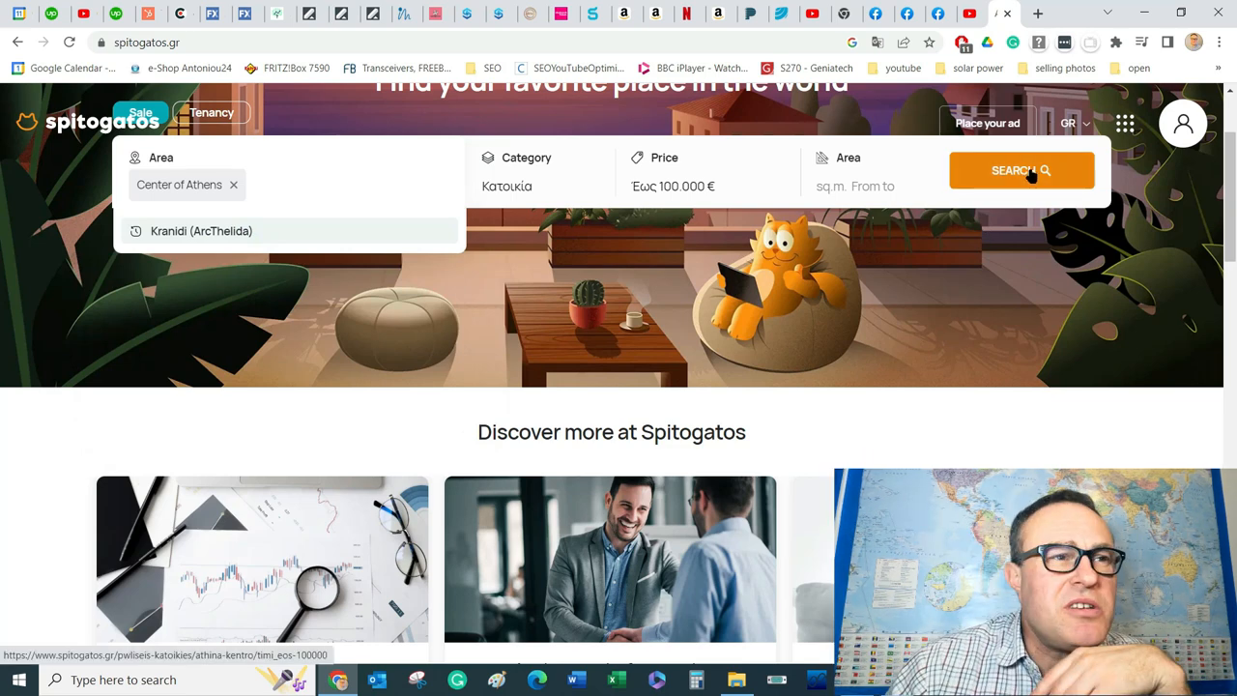
Step: Run the central Athens up-to-€100,000 search and scroll through the result listings
click(1020, 170)
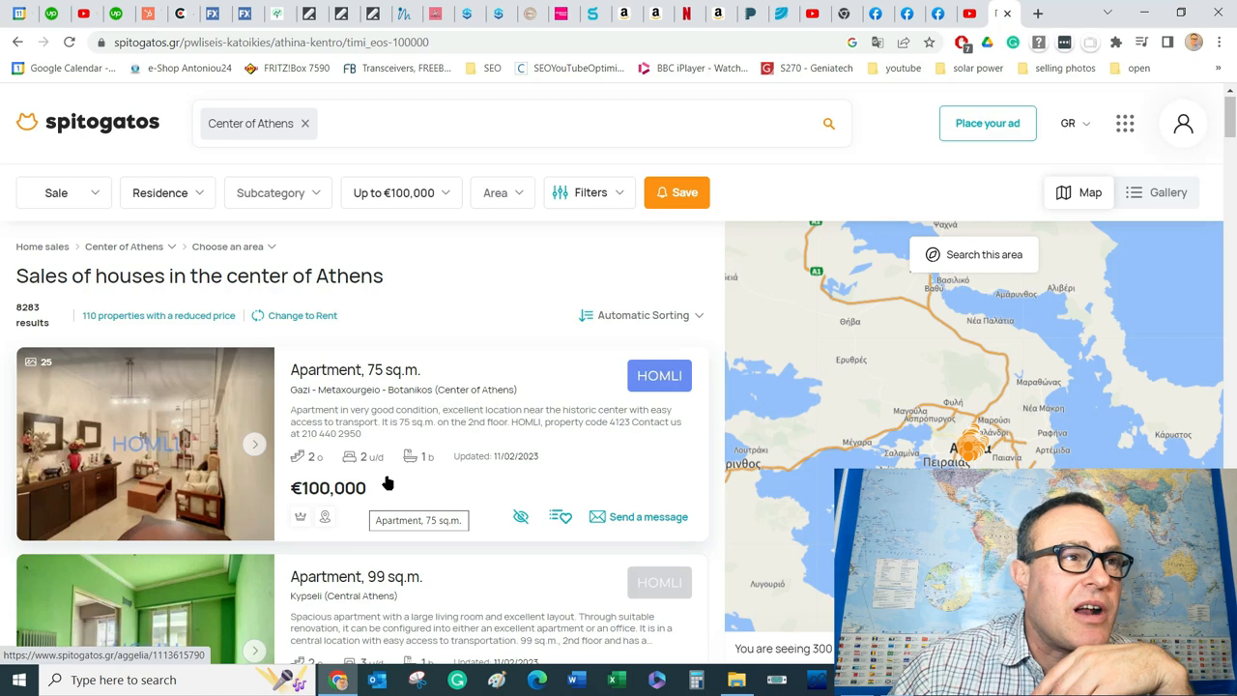
scroll(down, 3)
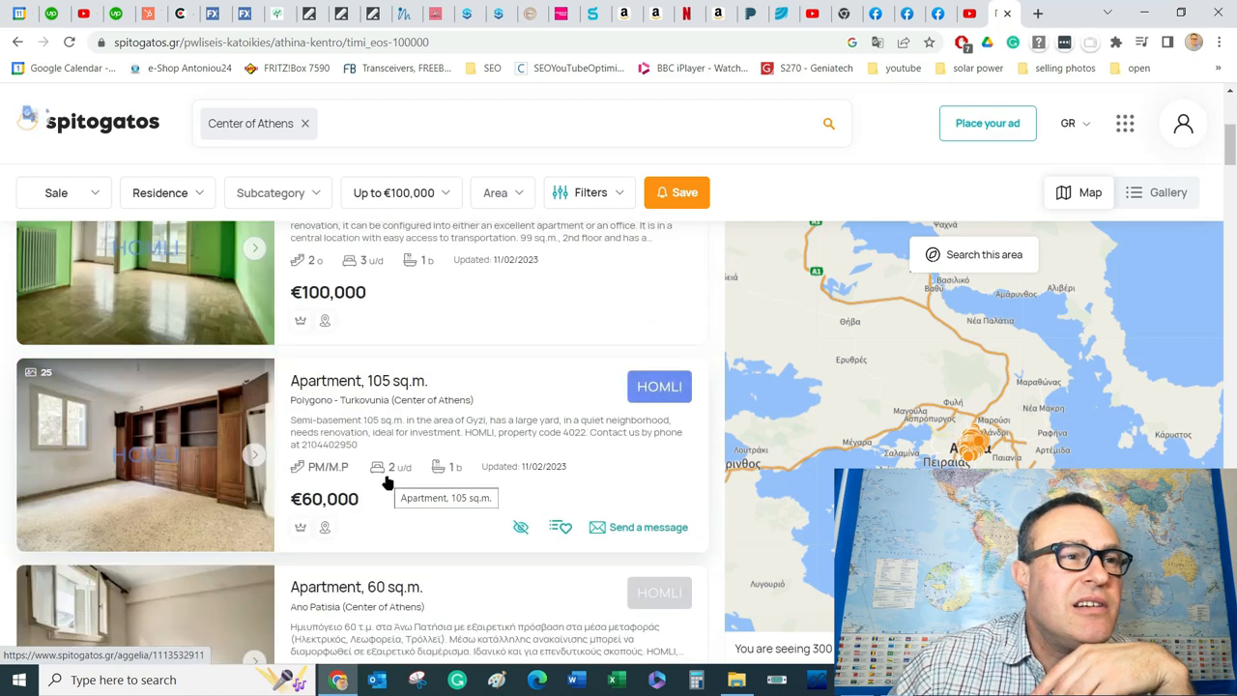
scroll(down, 3)
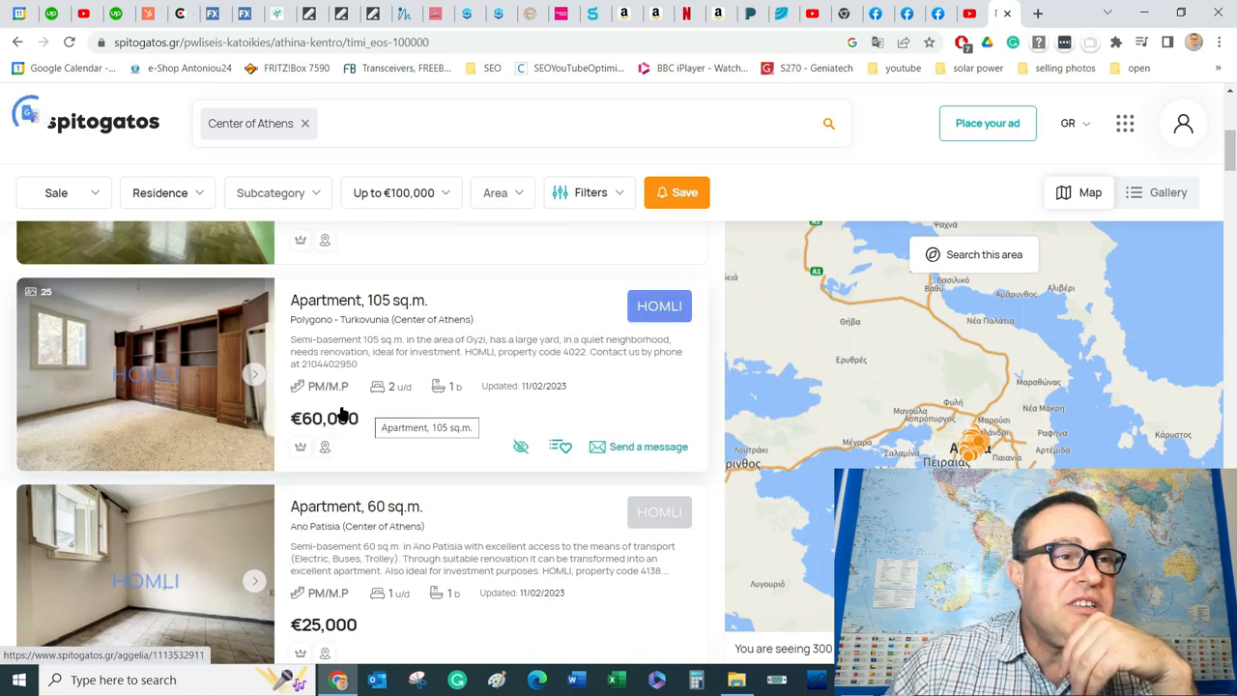
scroll(down, 3)
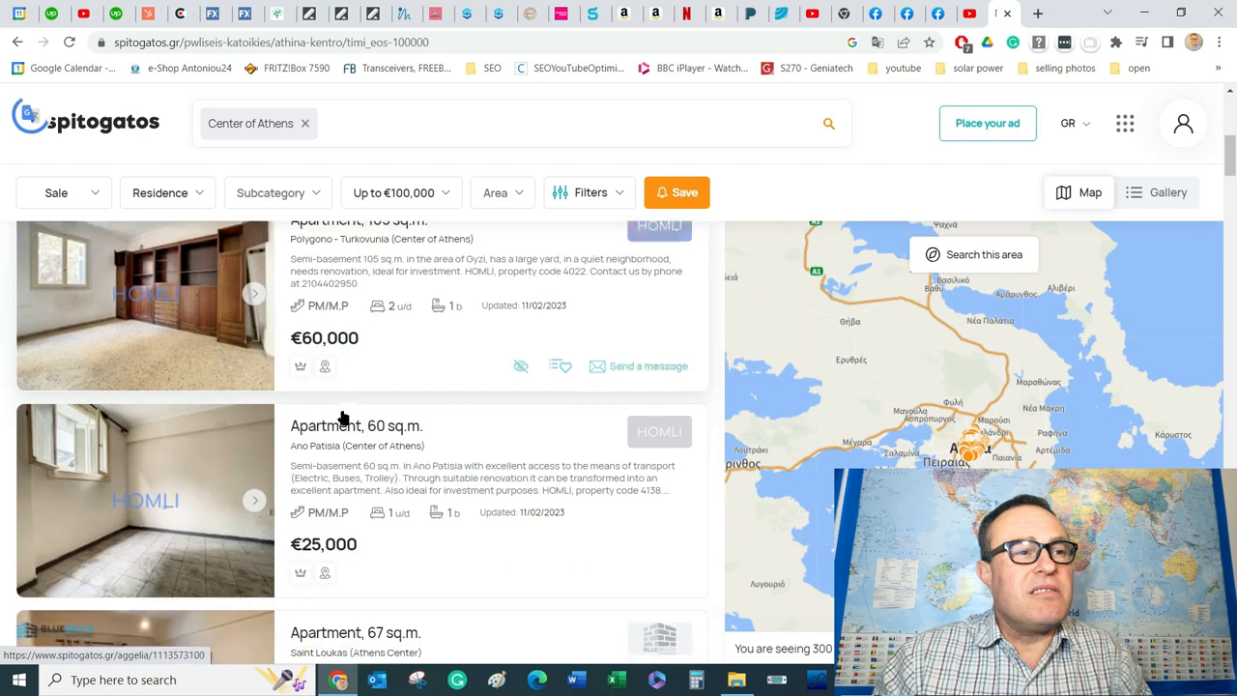
scroll(down, 3)
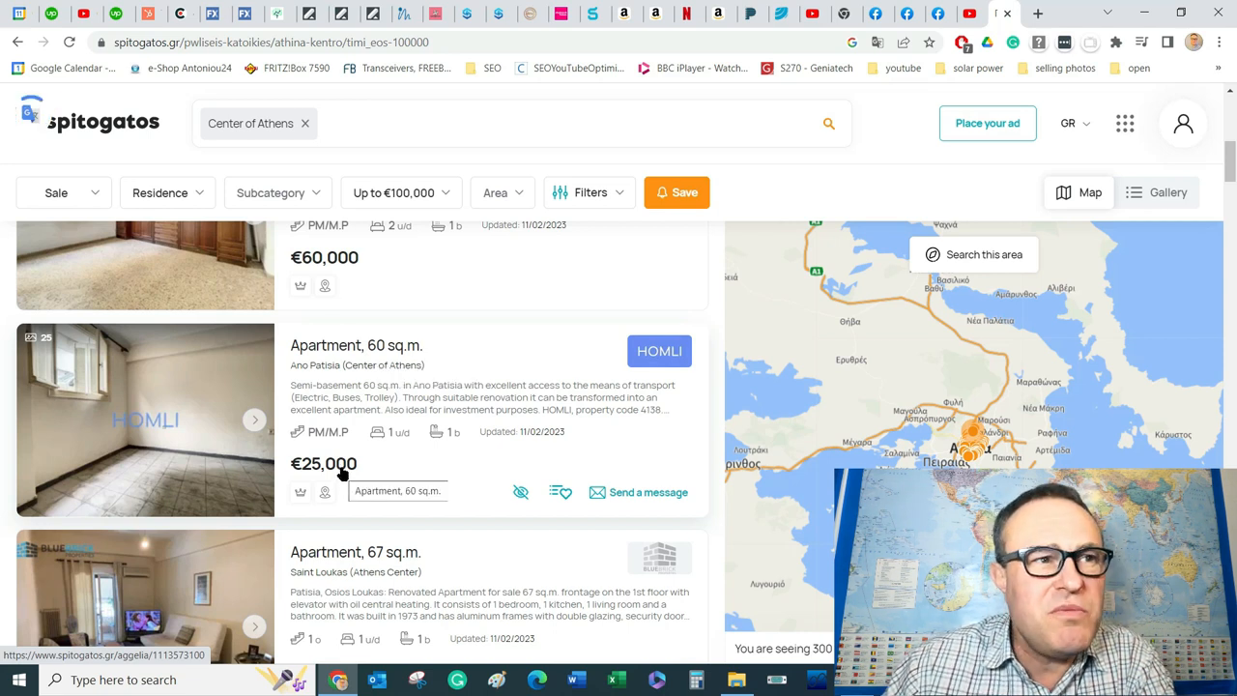
Step: Open the 75 sq.m. Gazi apartment listing and highlight its description paragraph
click(355, 344)
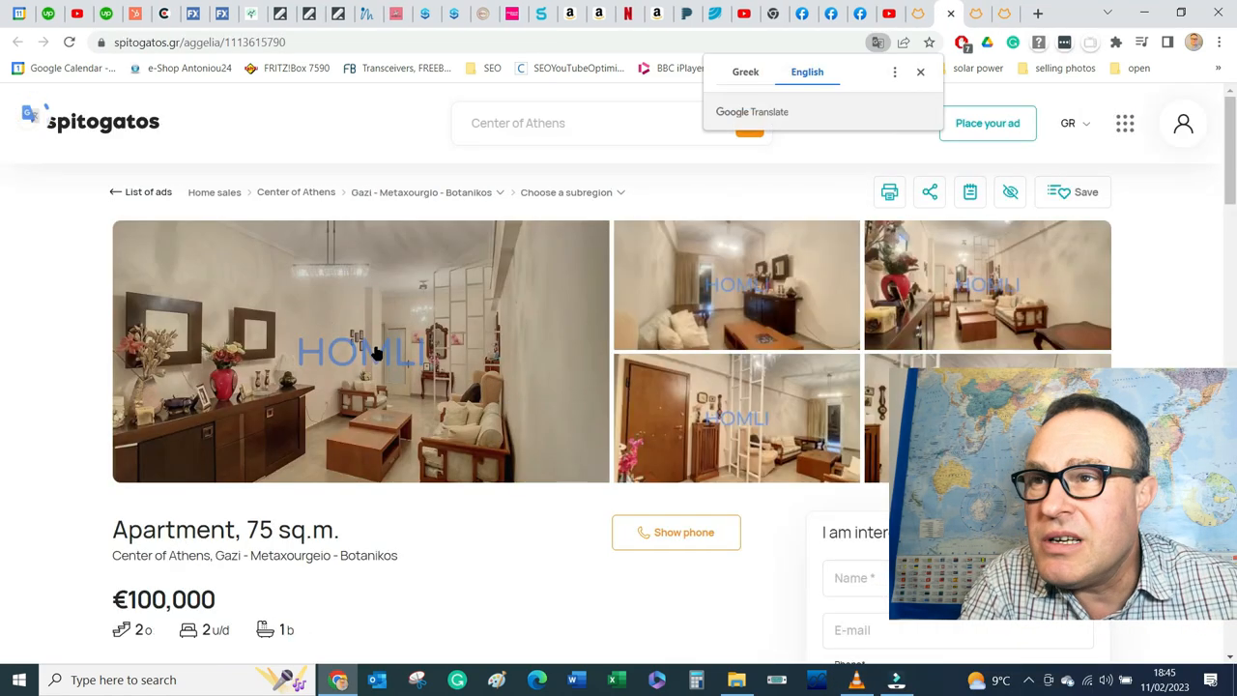
scroll(down, 3)
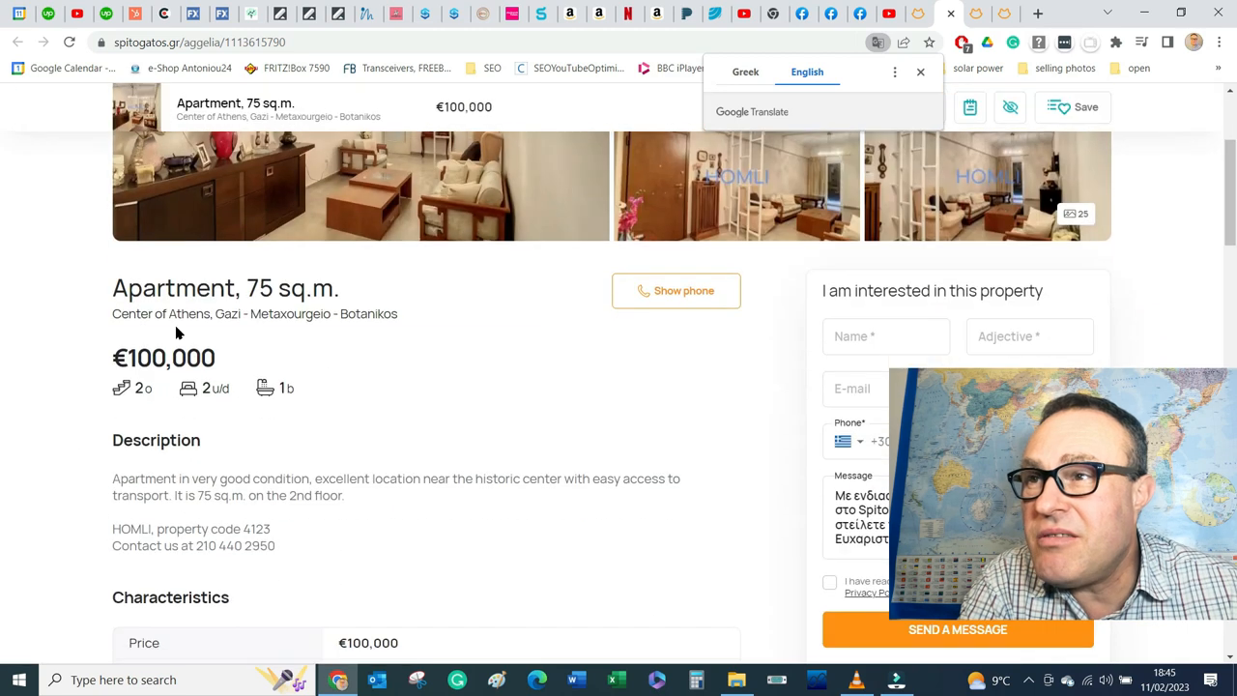
scroll(down, 3)
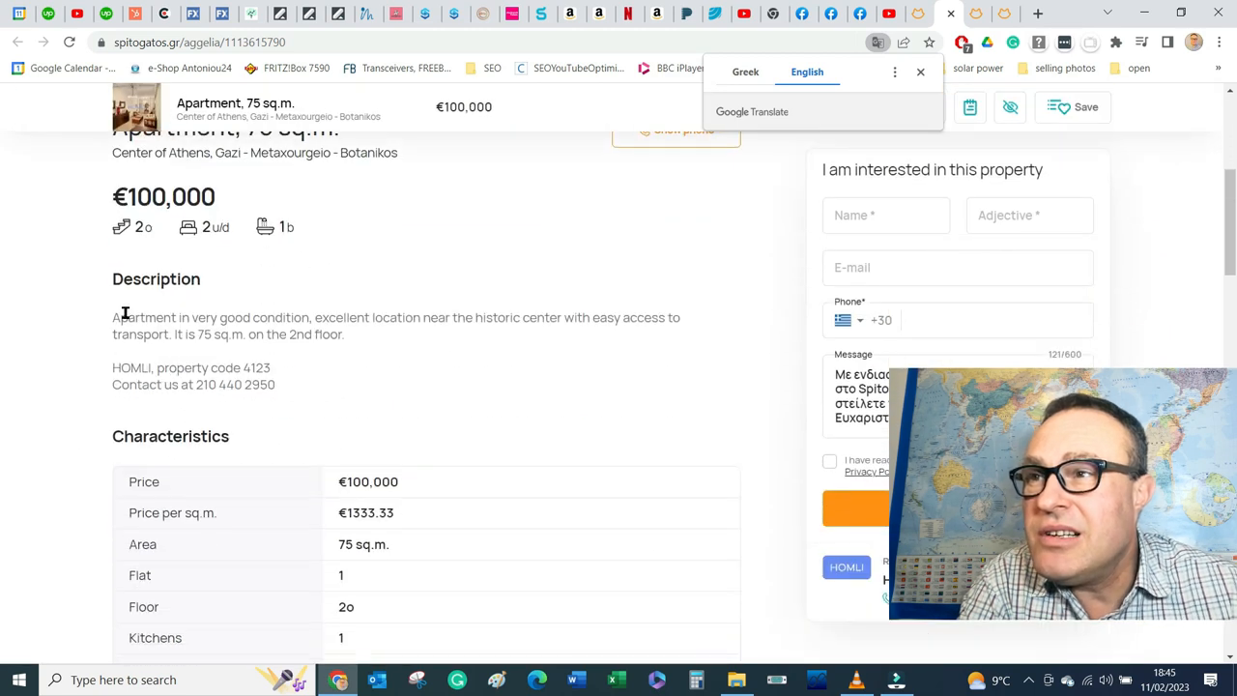
drag(112, 317, 572, 317)
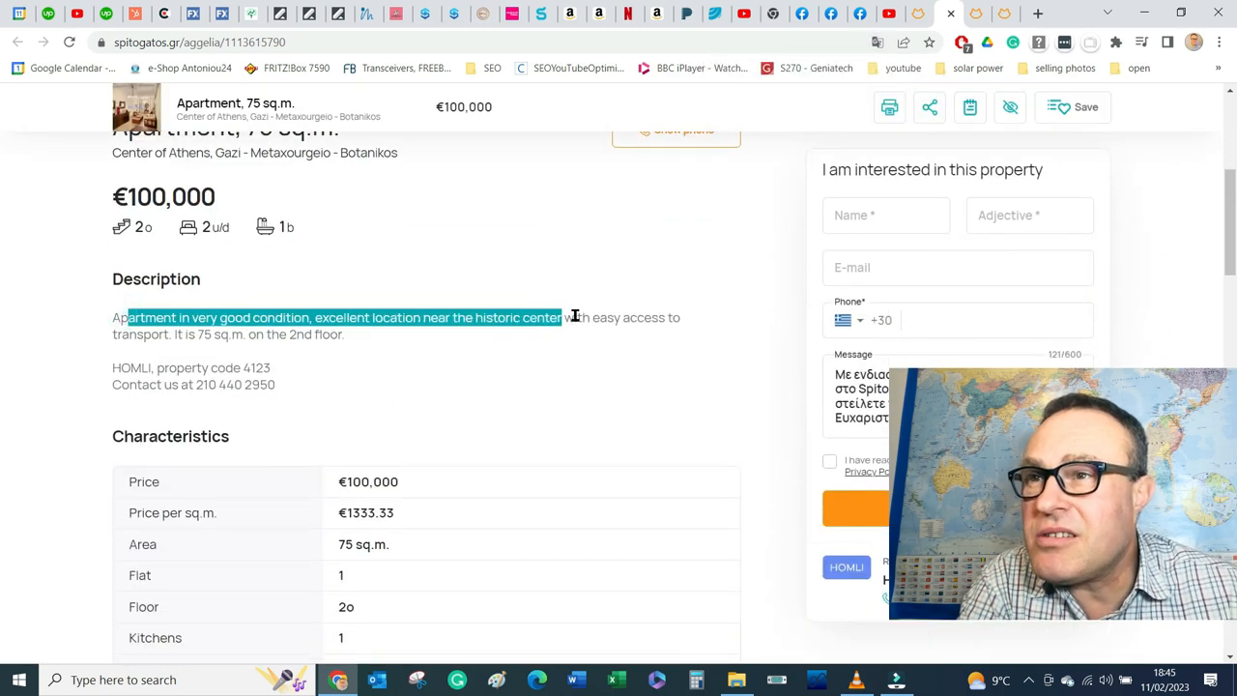
drag(564, 316, 344, 334)
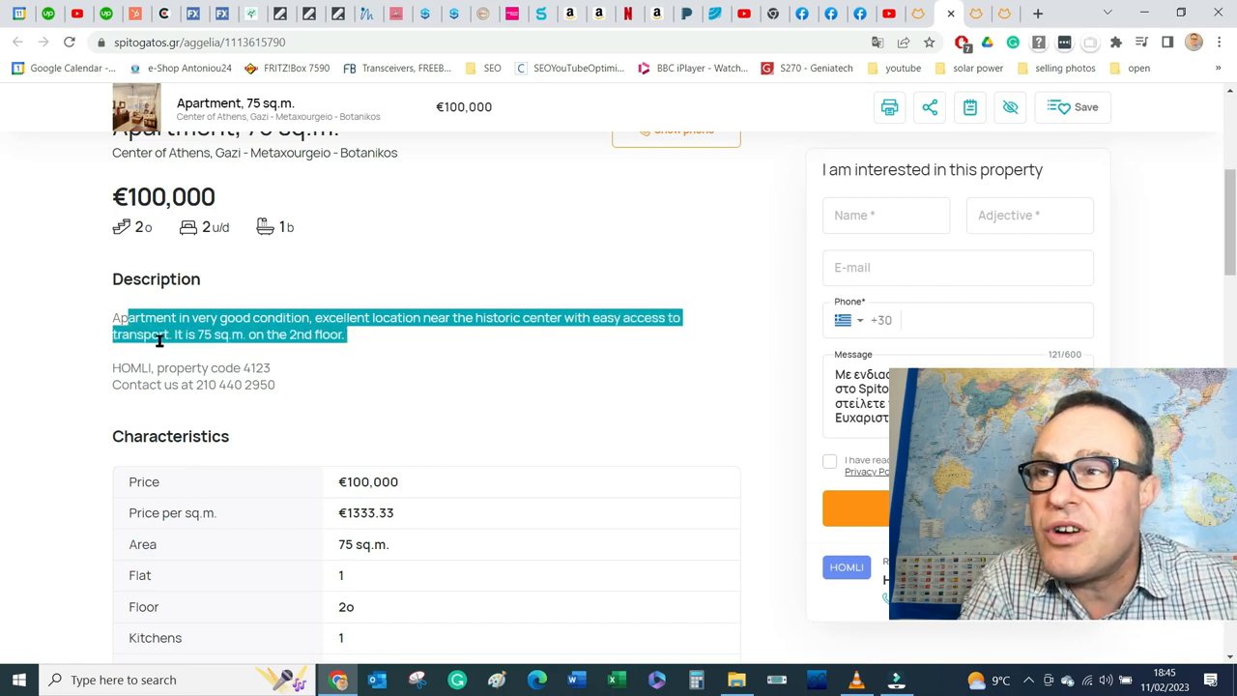
mouse_move(376, 351)
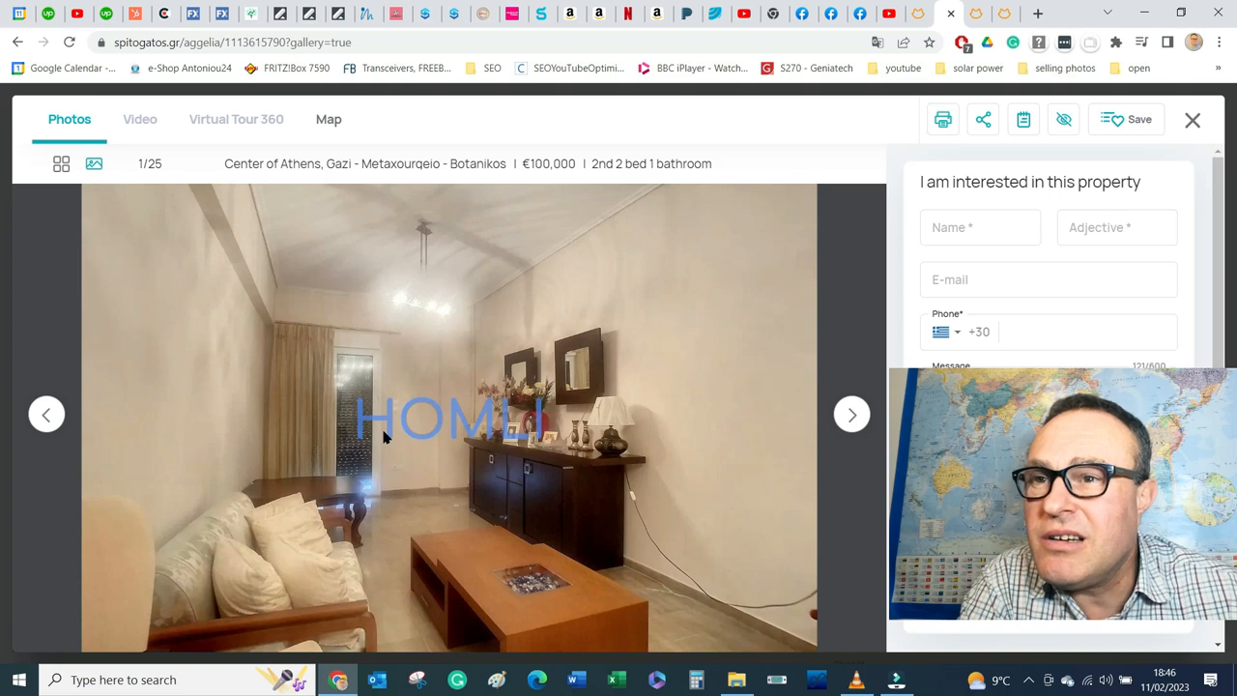
Step: Step through the living room, kitchen, bedroom and bathroom photos, then leave the gallery
click(850, 413)
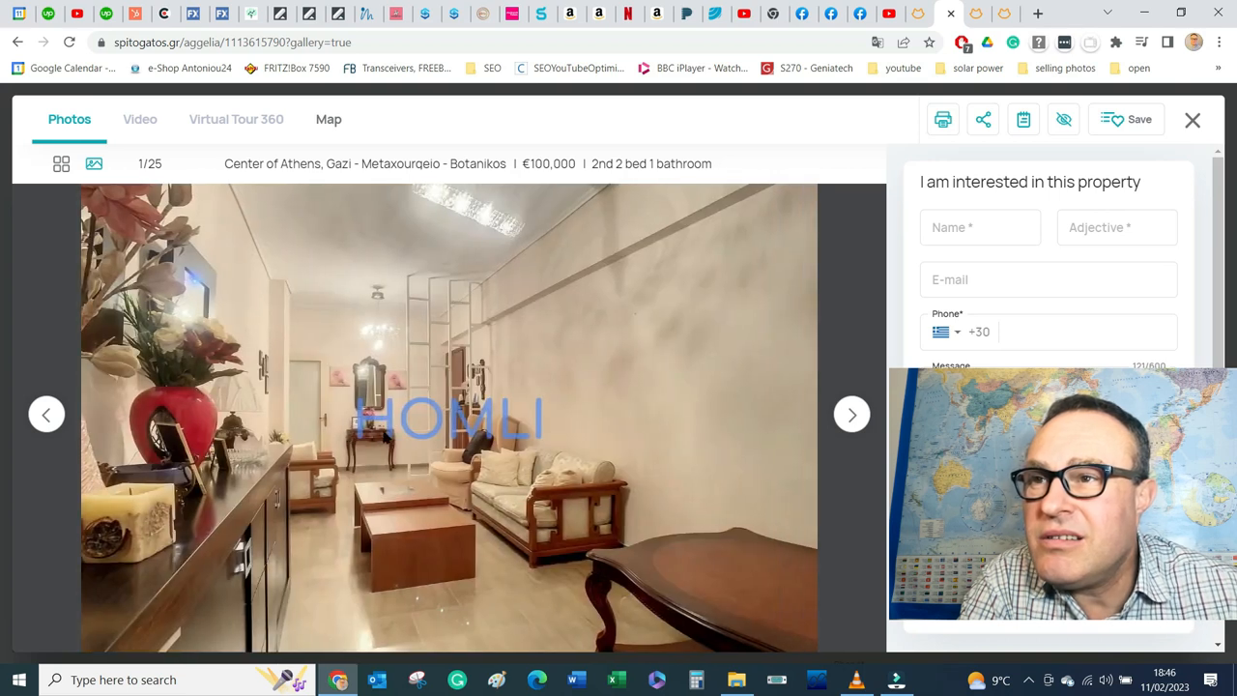
click(850, 414)
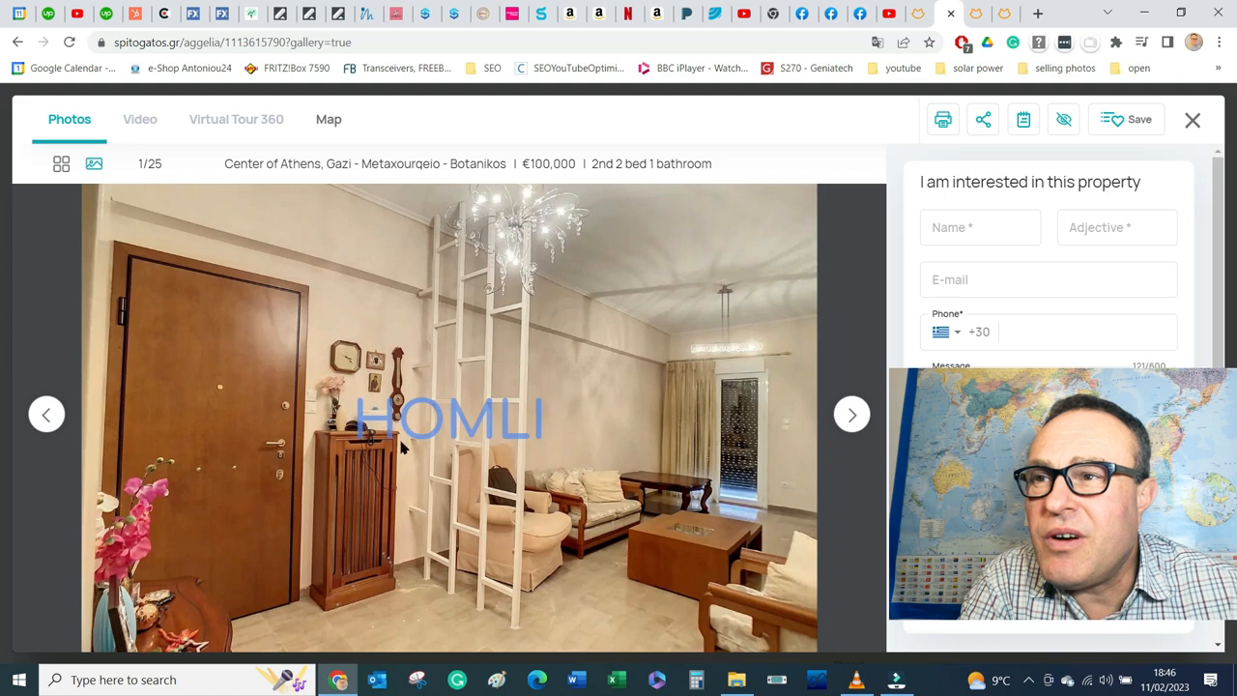
mouse_move(413, 464)
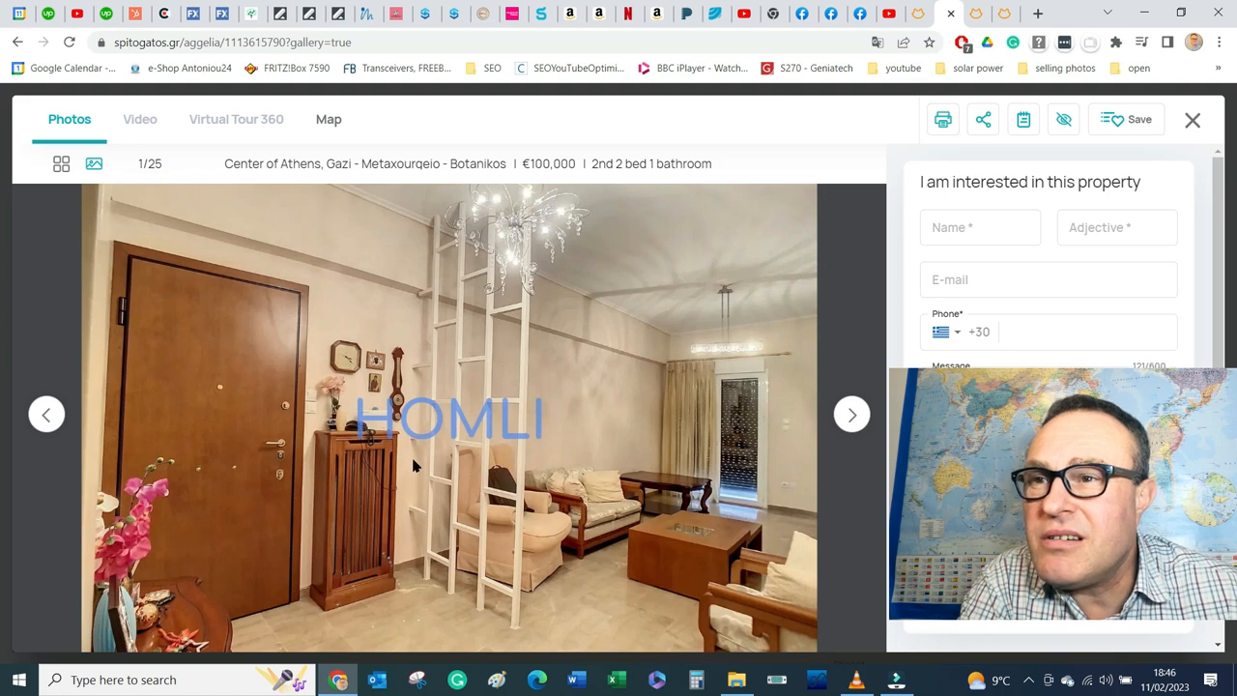
click(850, 414)
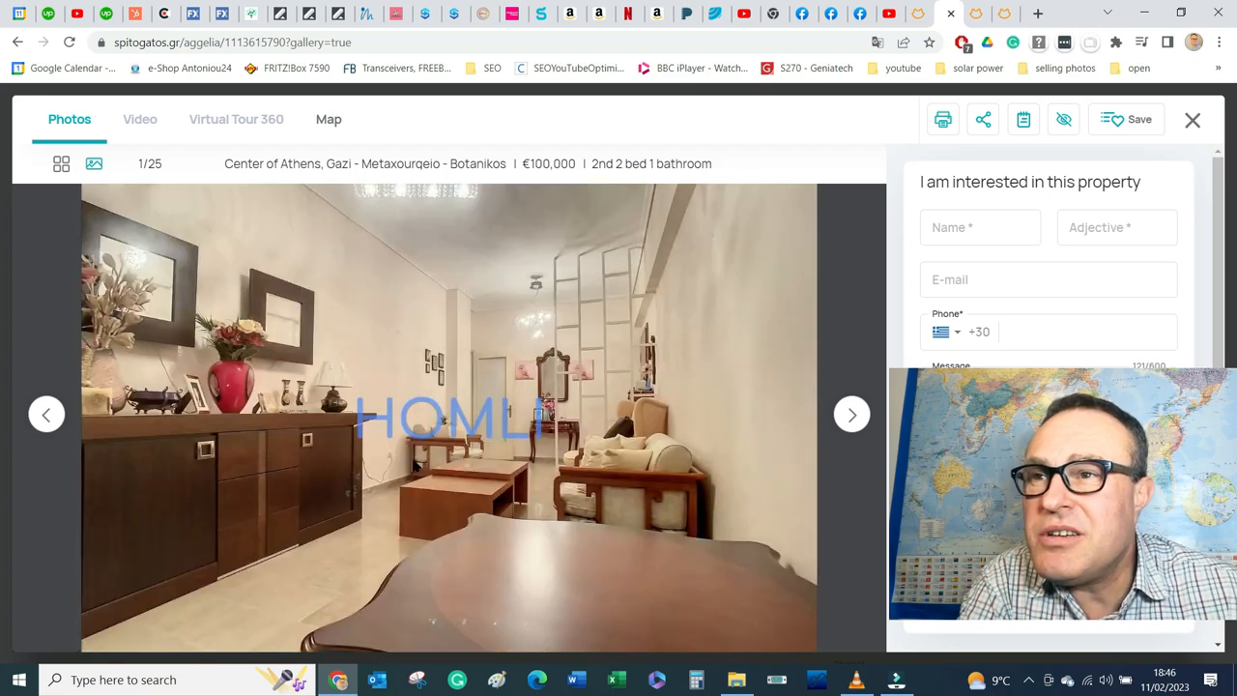
click(850, 414)
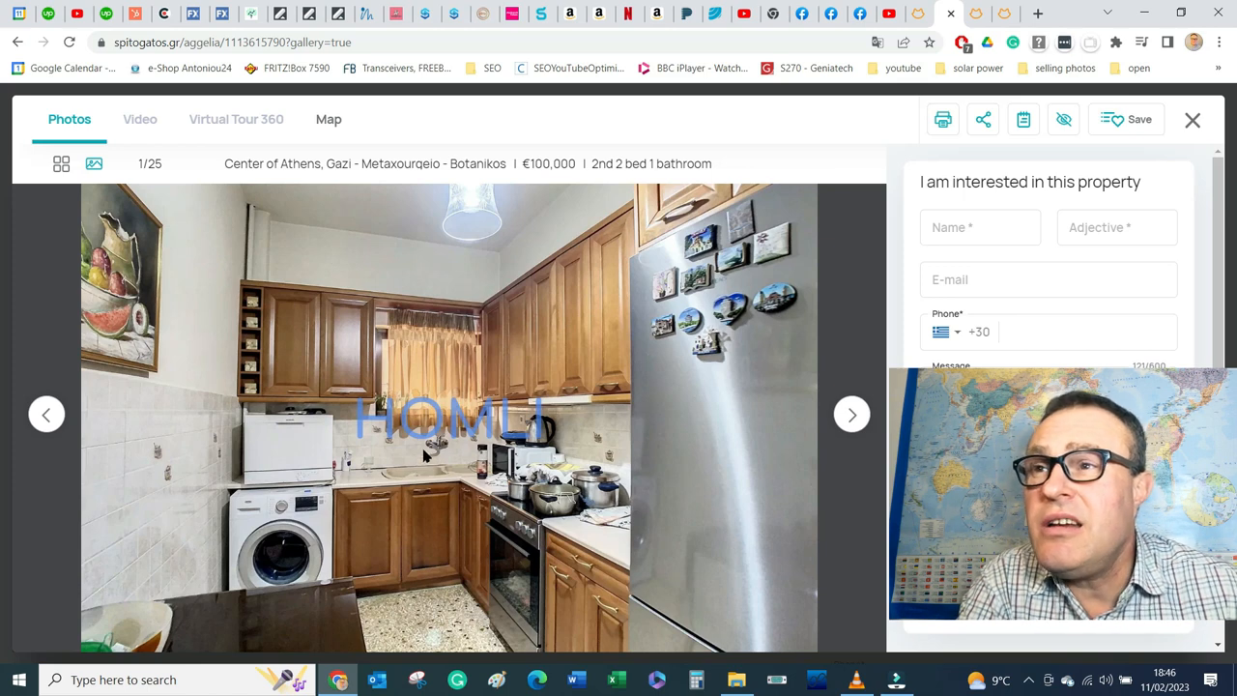
click(851, 414)
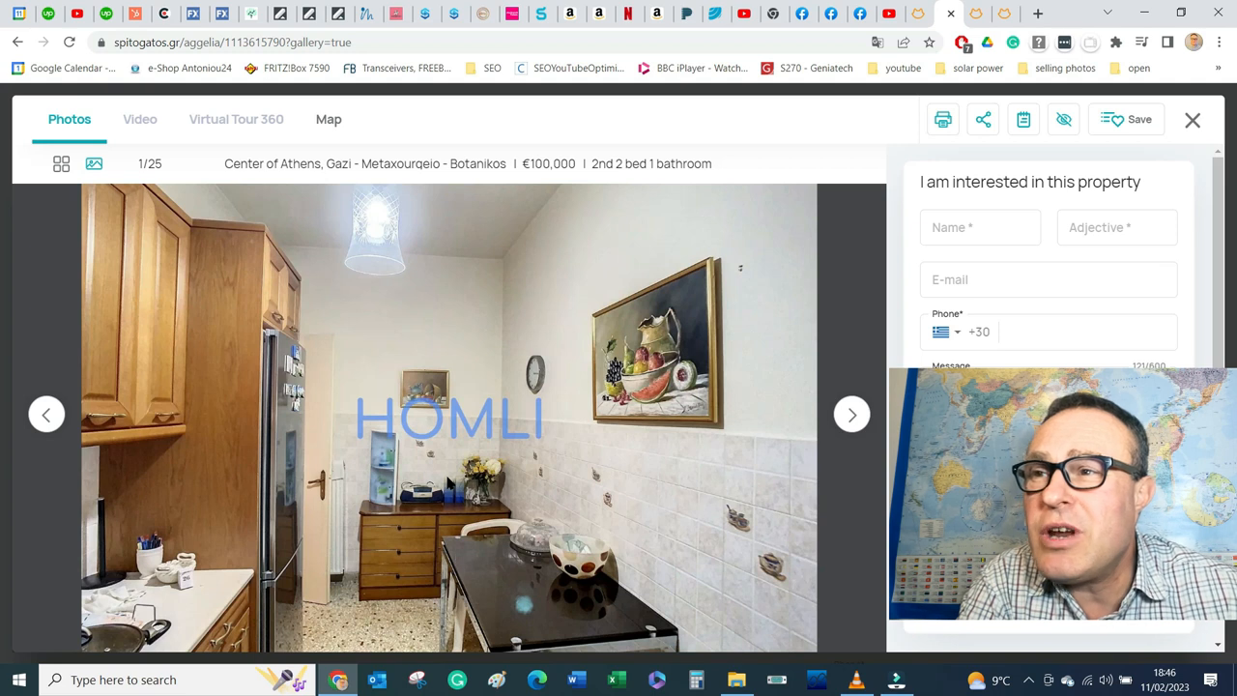
click(851, 414)
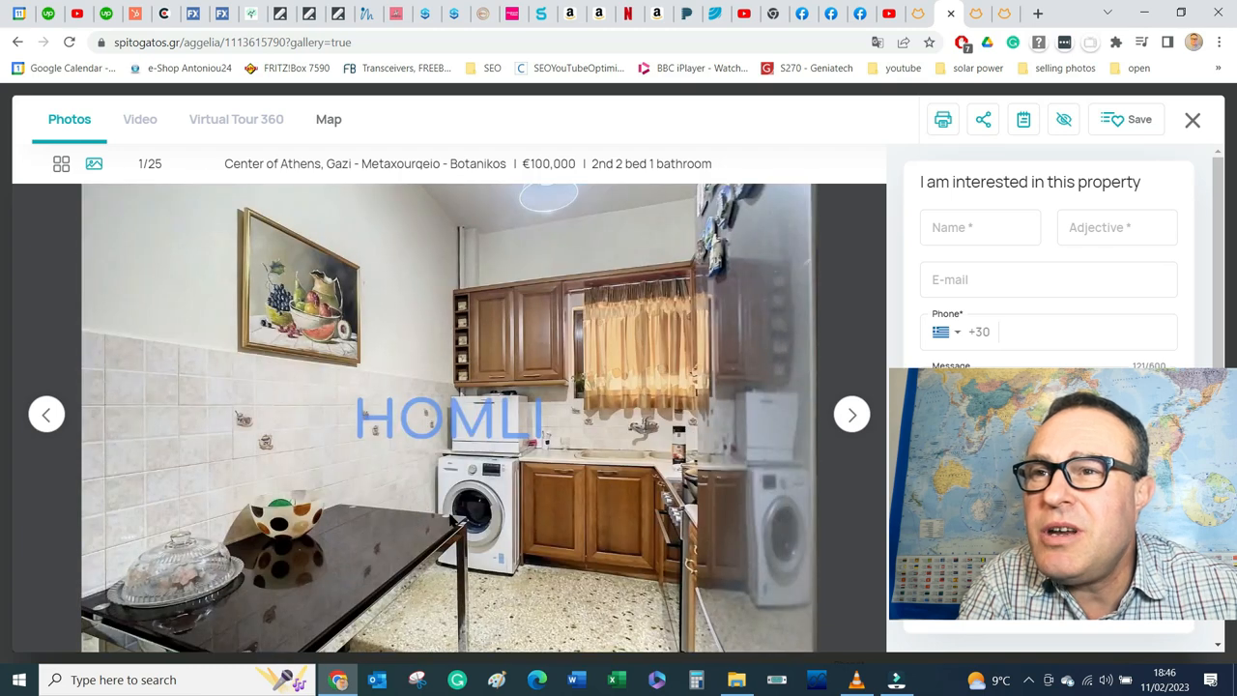
click(850, 413)
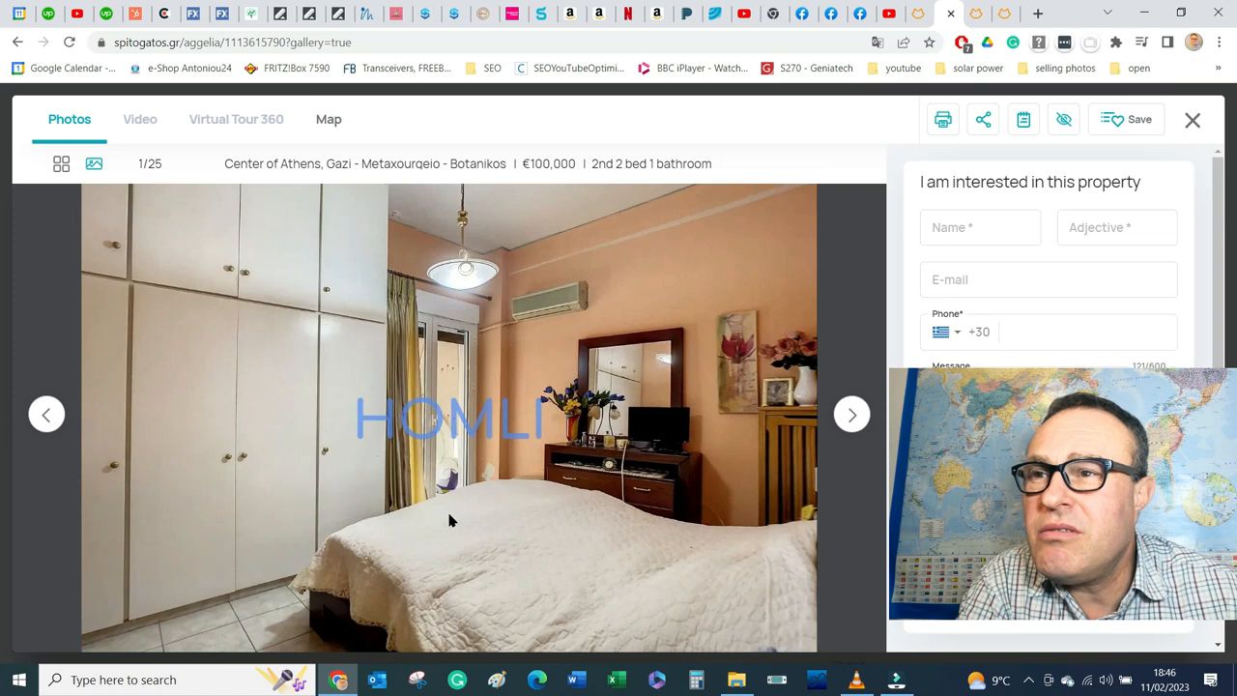
click(850, 413)
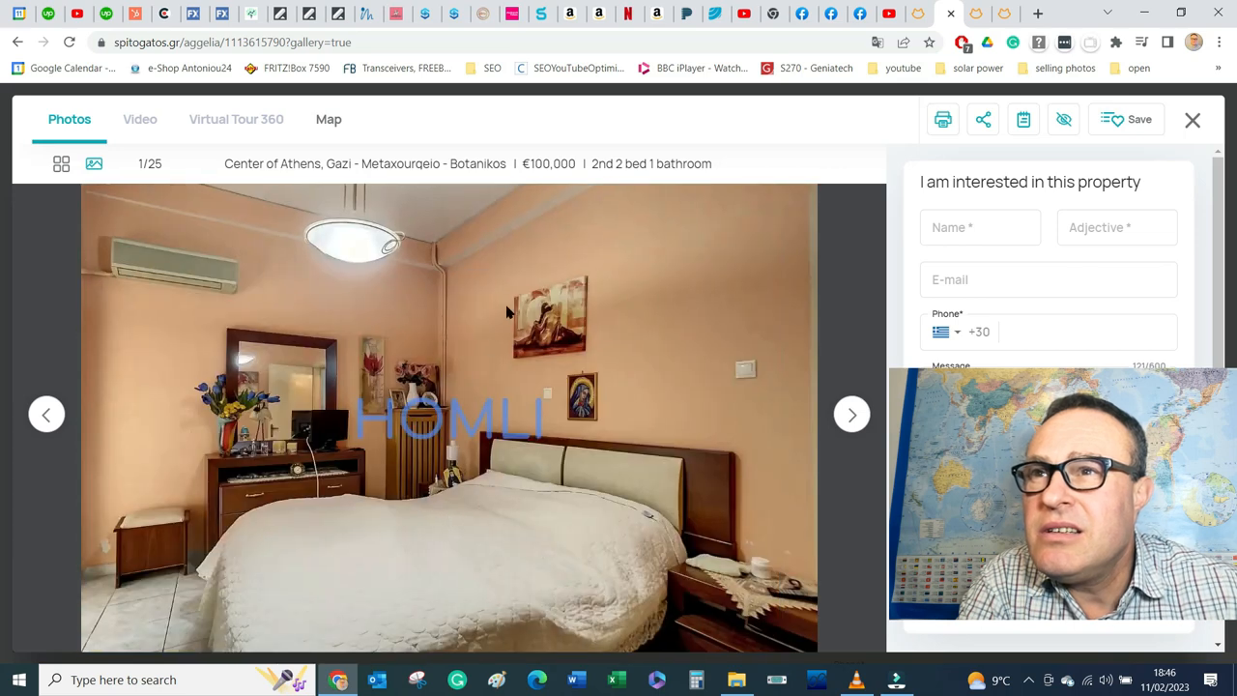
mouse_move(485, 476)
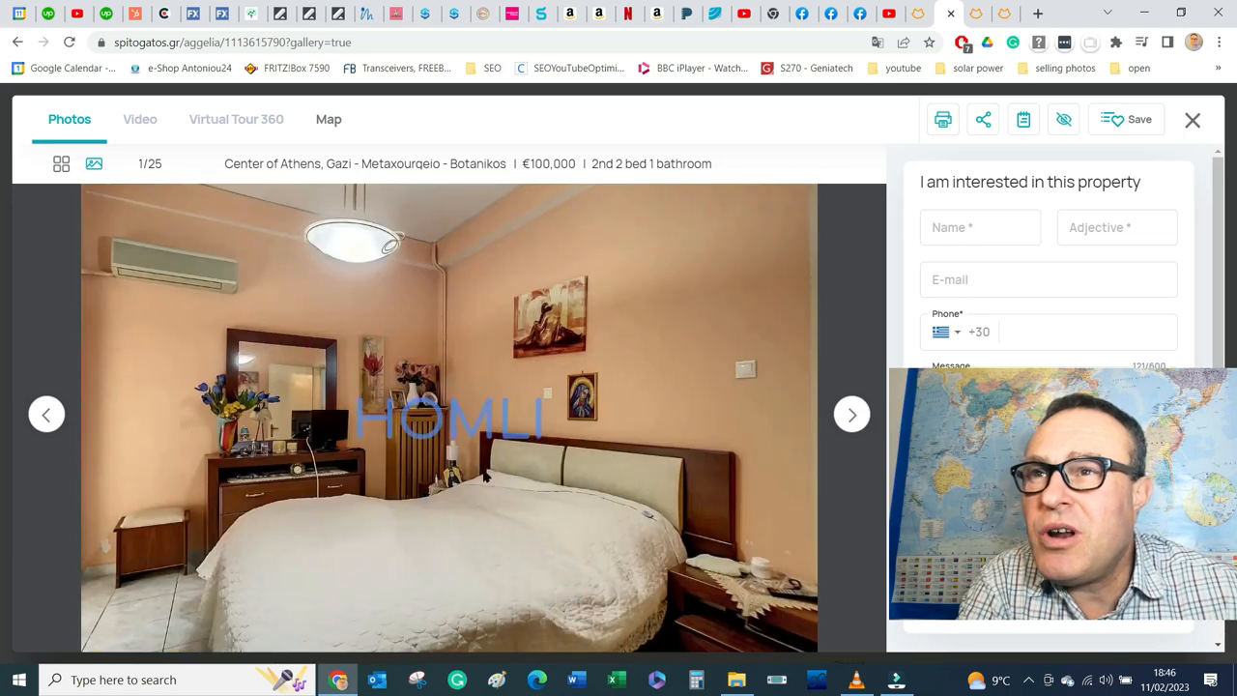
click(850, 414)
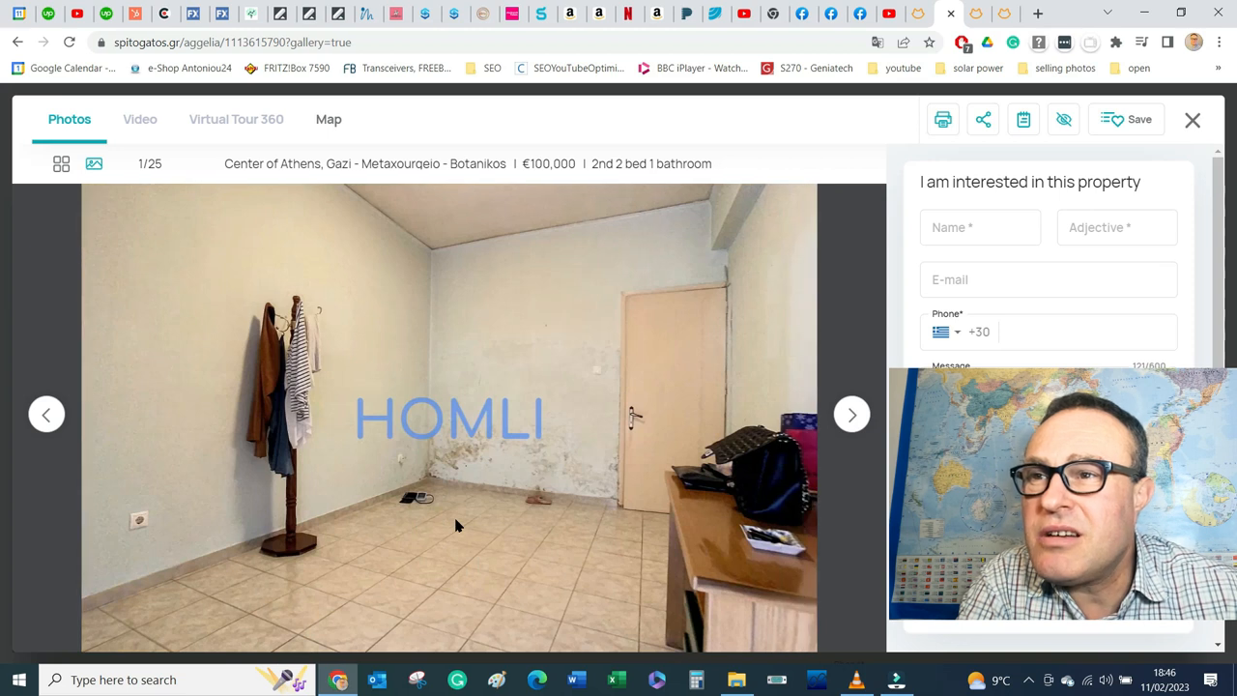
mouse_move(622, 520)
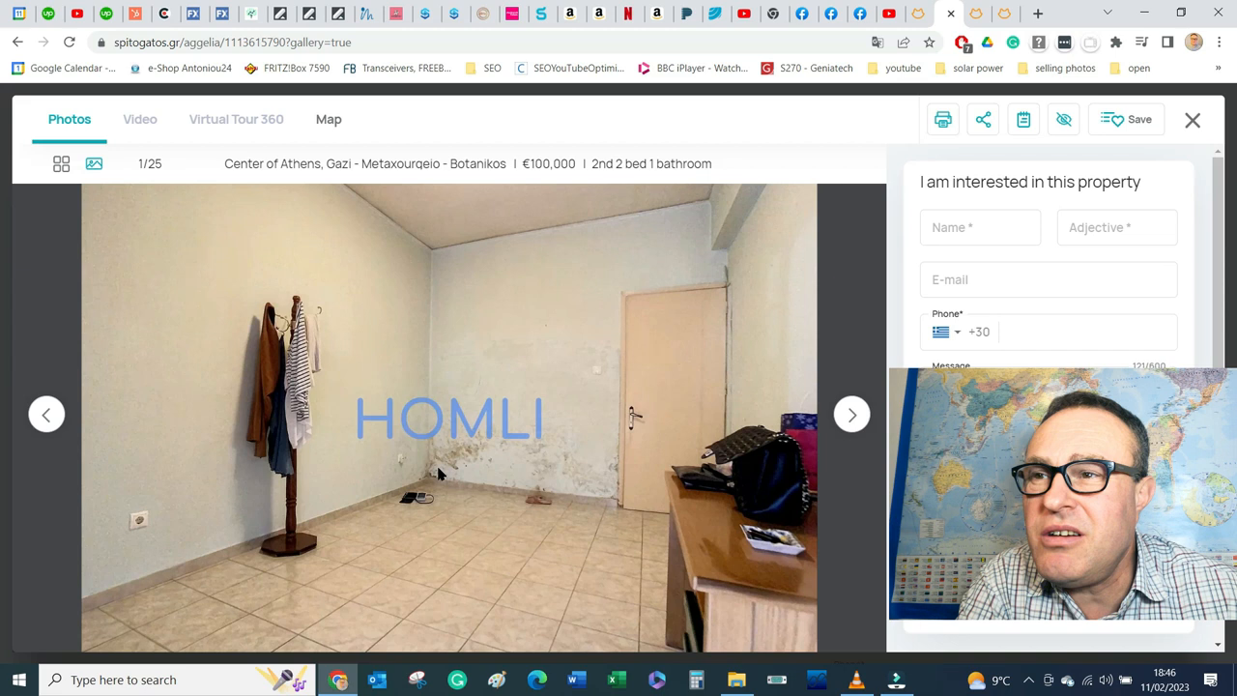
mouse_move(487, 588)
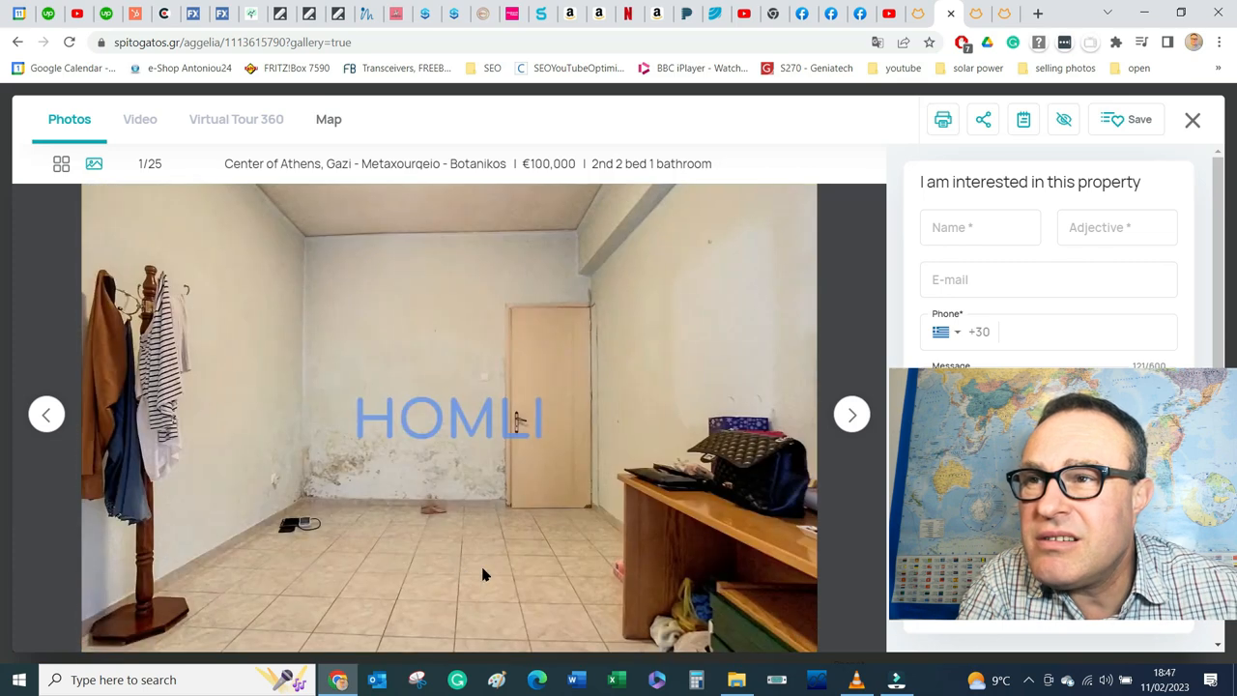
click(850, 414)
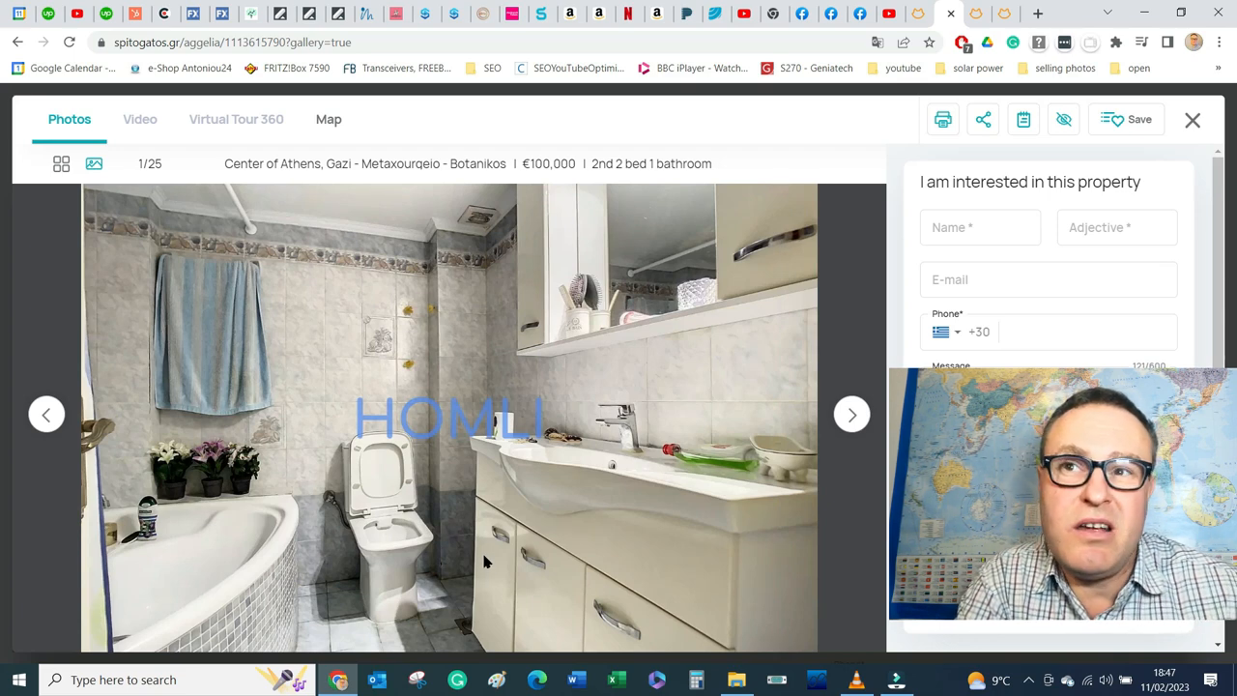
click(1192, 120)
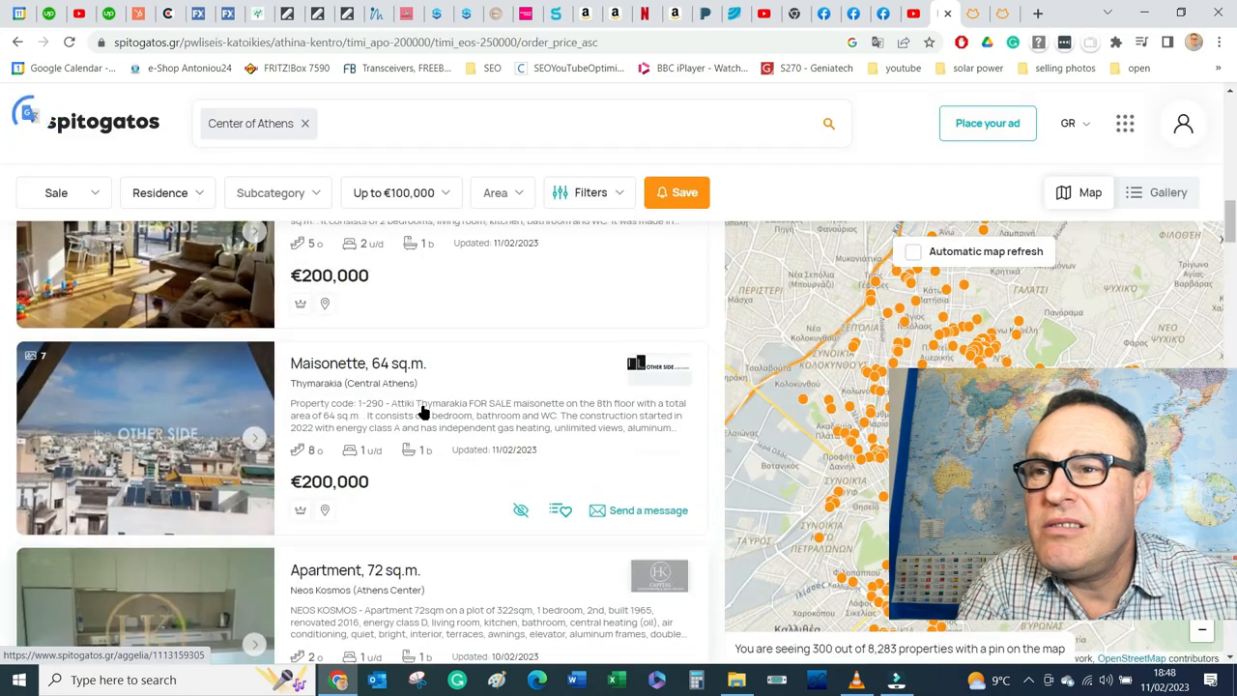
Step: Choose a new sort order for the listings from the ordering dropdown
scroll(down, 3)
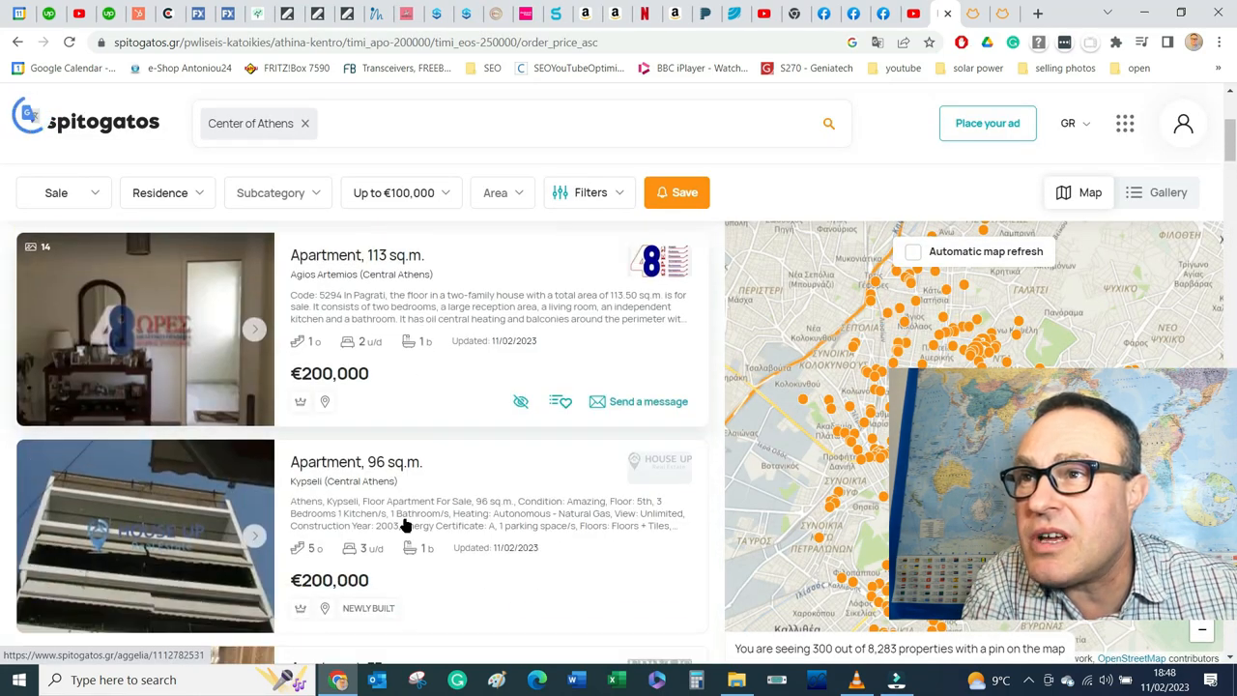
click(642, 290)
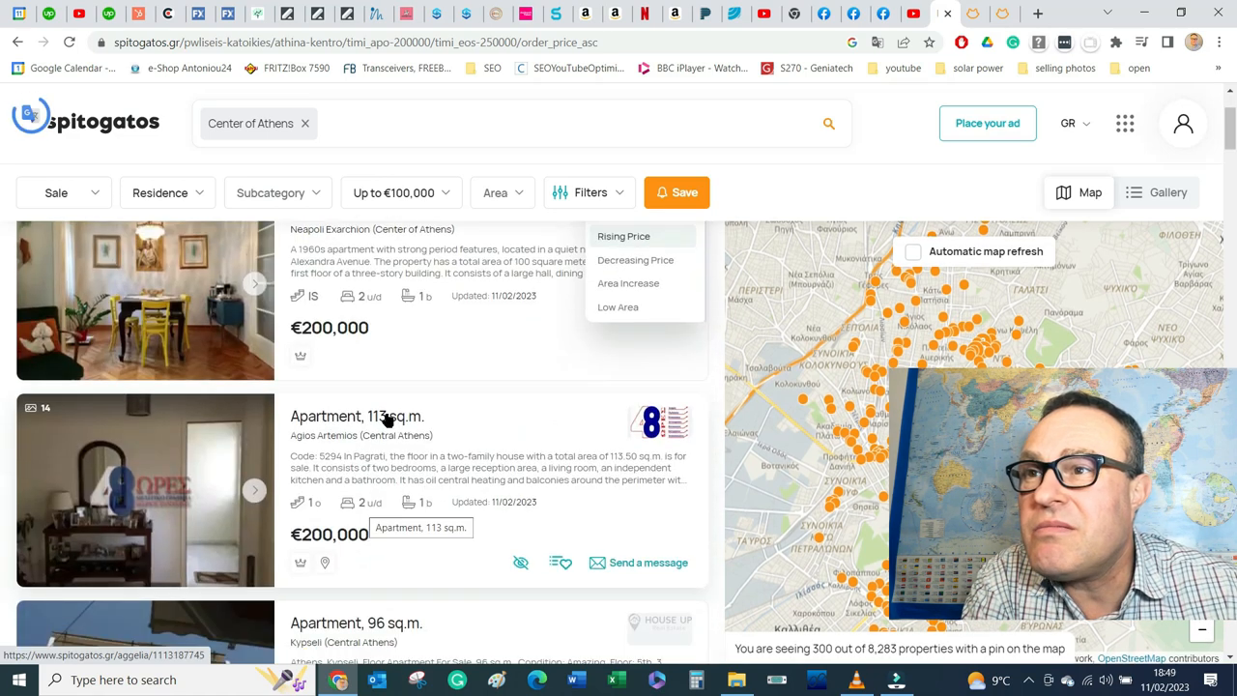
click(355, 416)
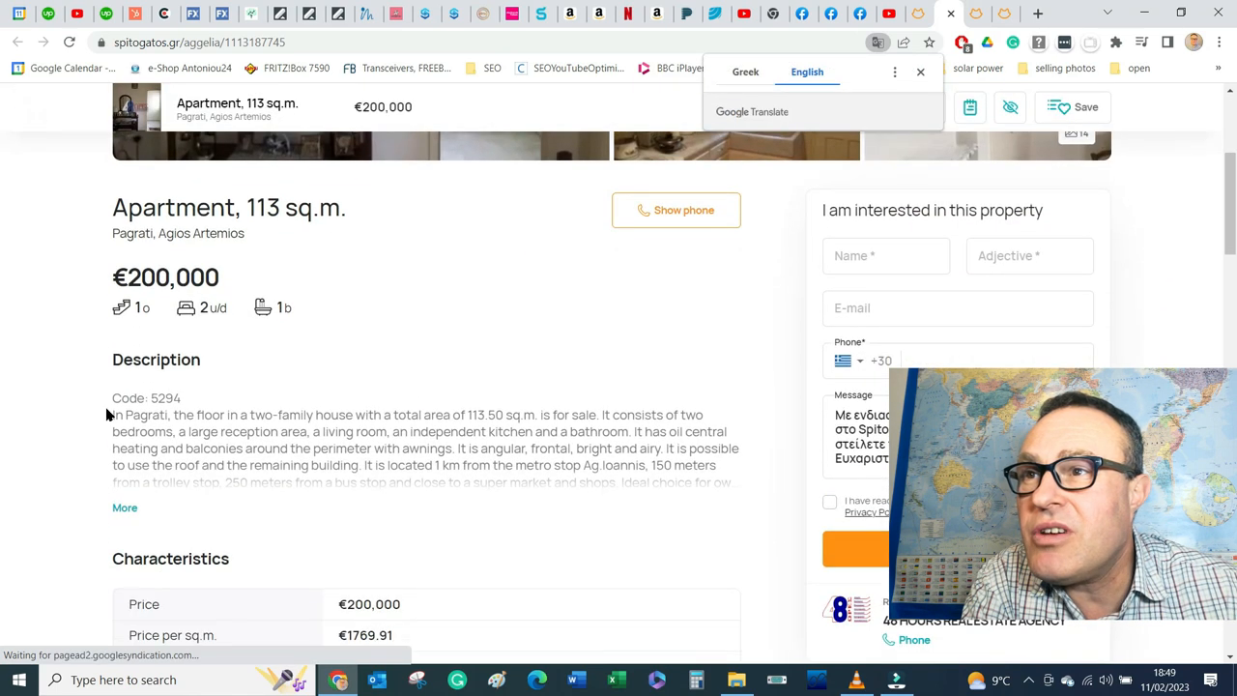
Step: Highlight the Pagrati apartment description past the 113.50 sq.m. area, then clear the highlight
drag(112, 413, 275, 413)
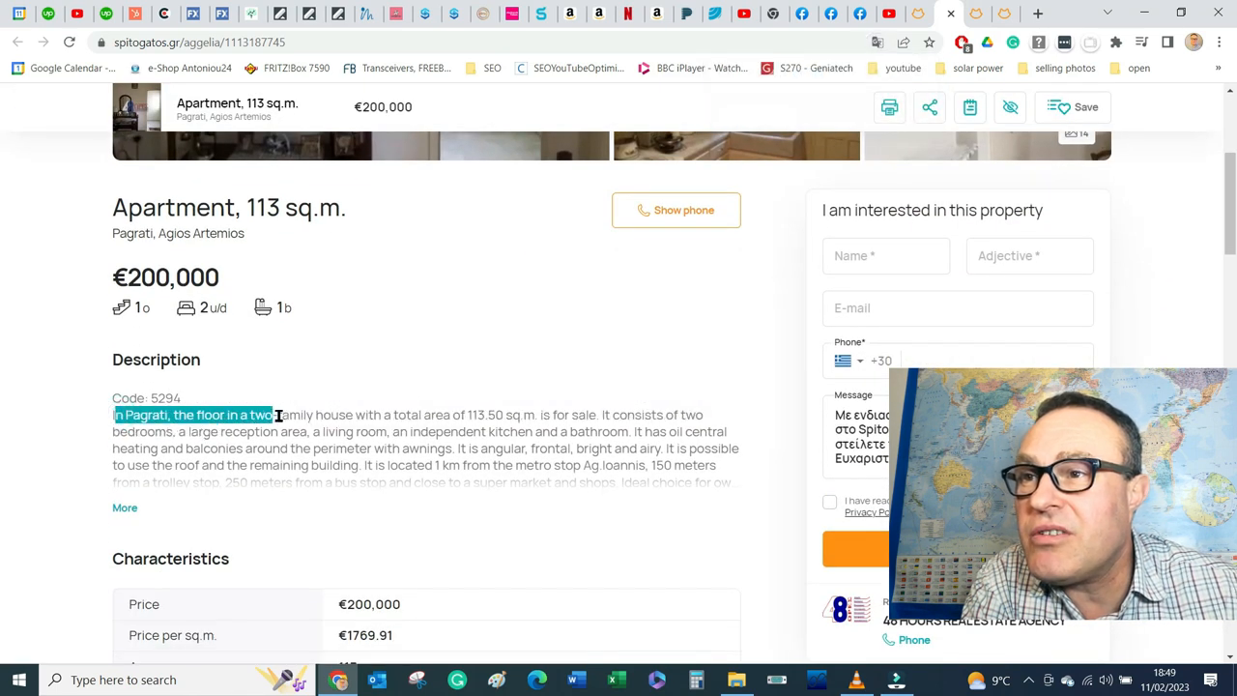
drag(274, 414, 386, 414)
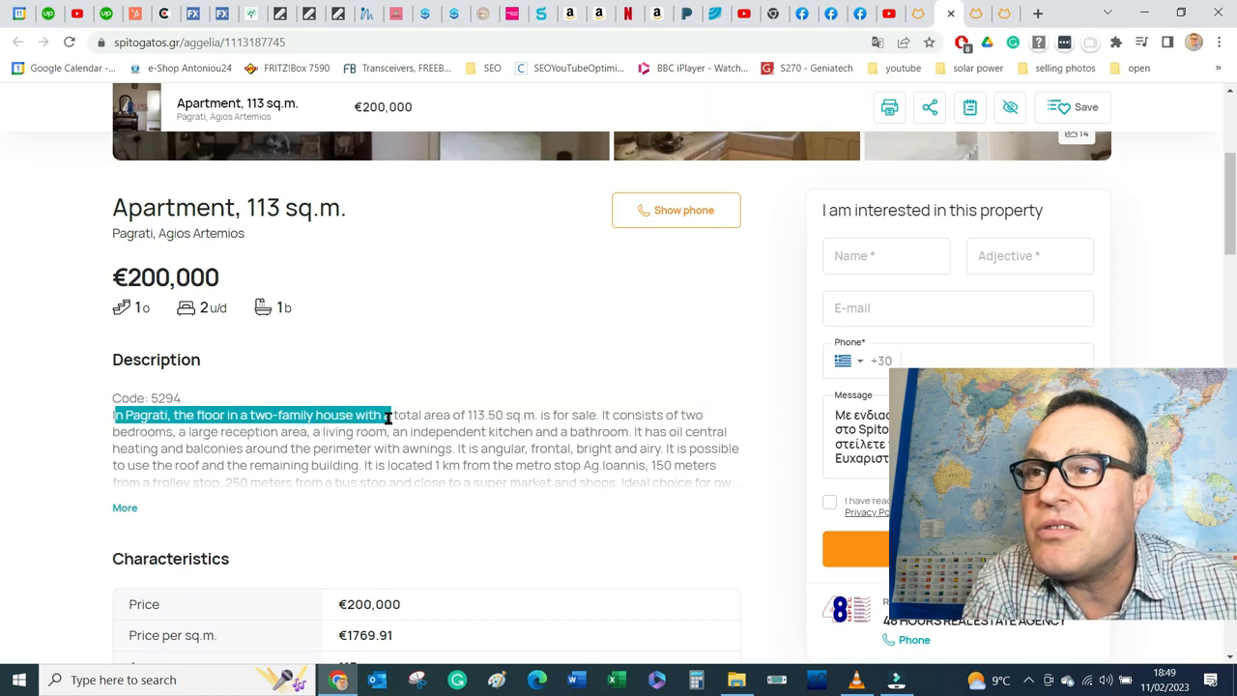
drag(386, 416, 522, 415)
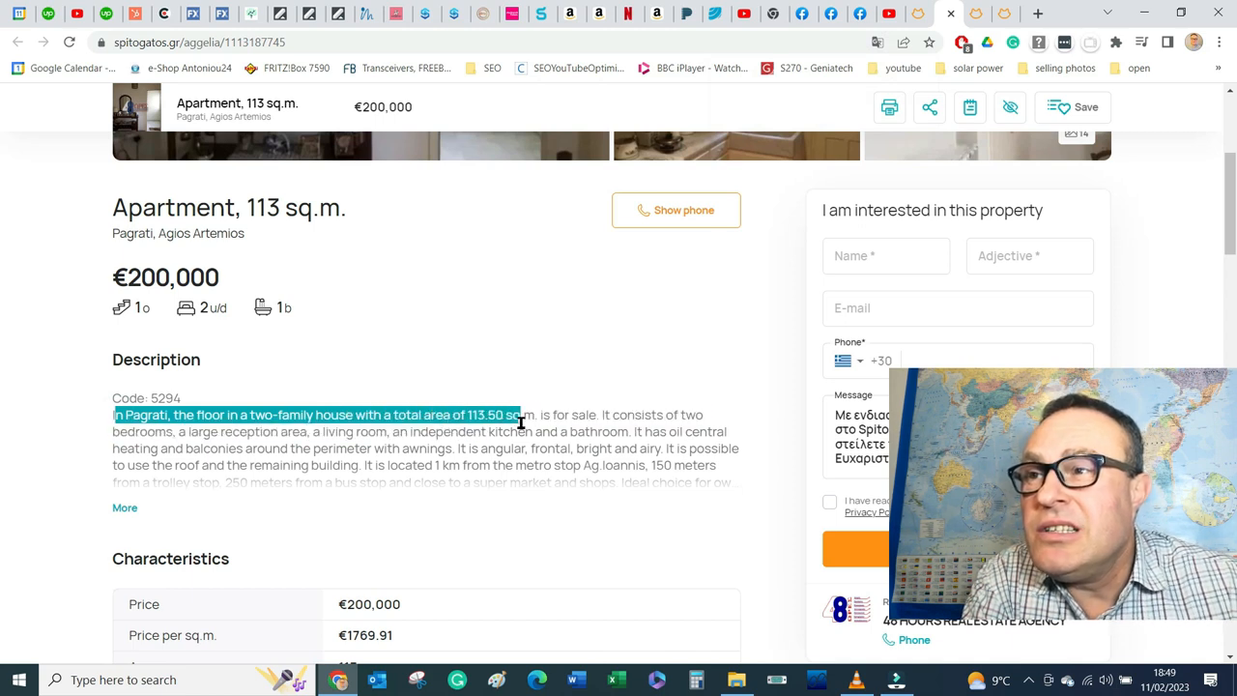
drag(517, 413, 700, 413)
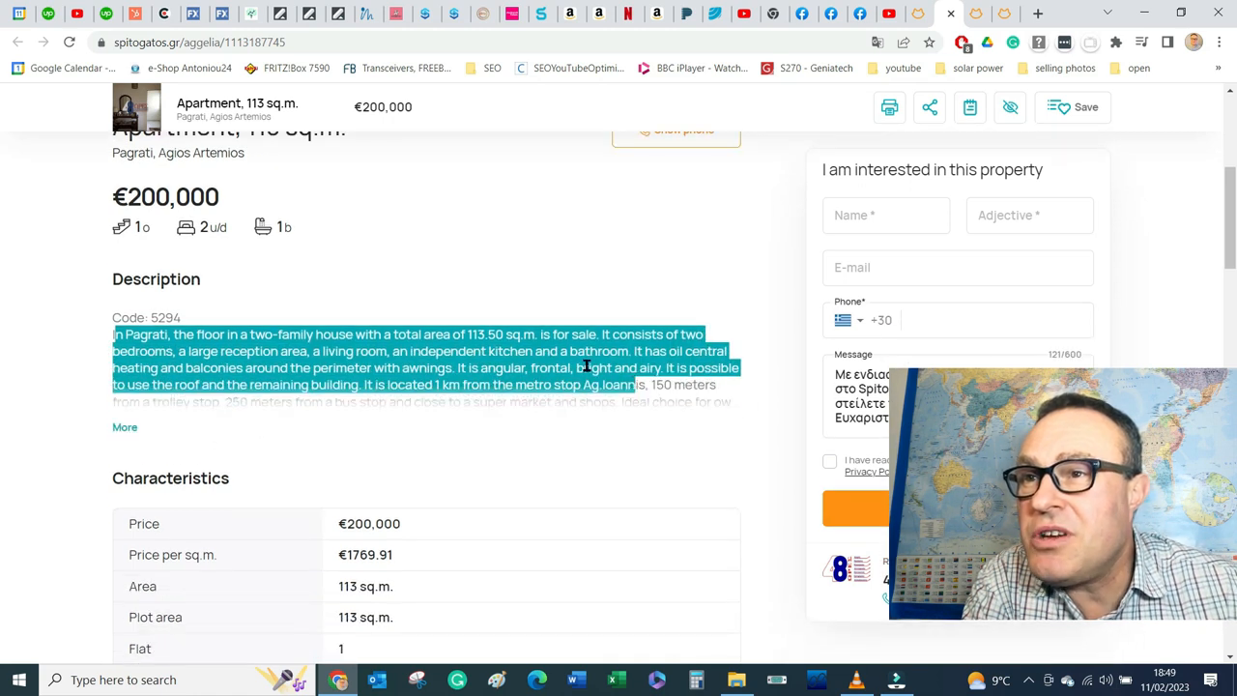
click(123, 427)
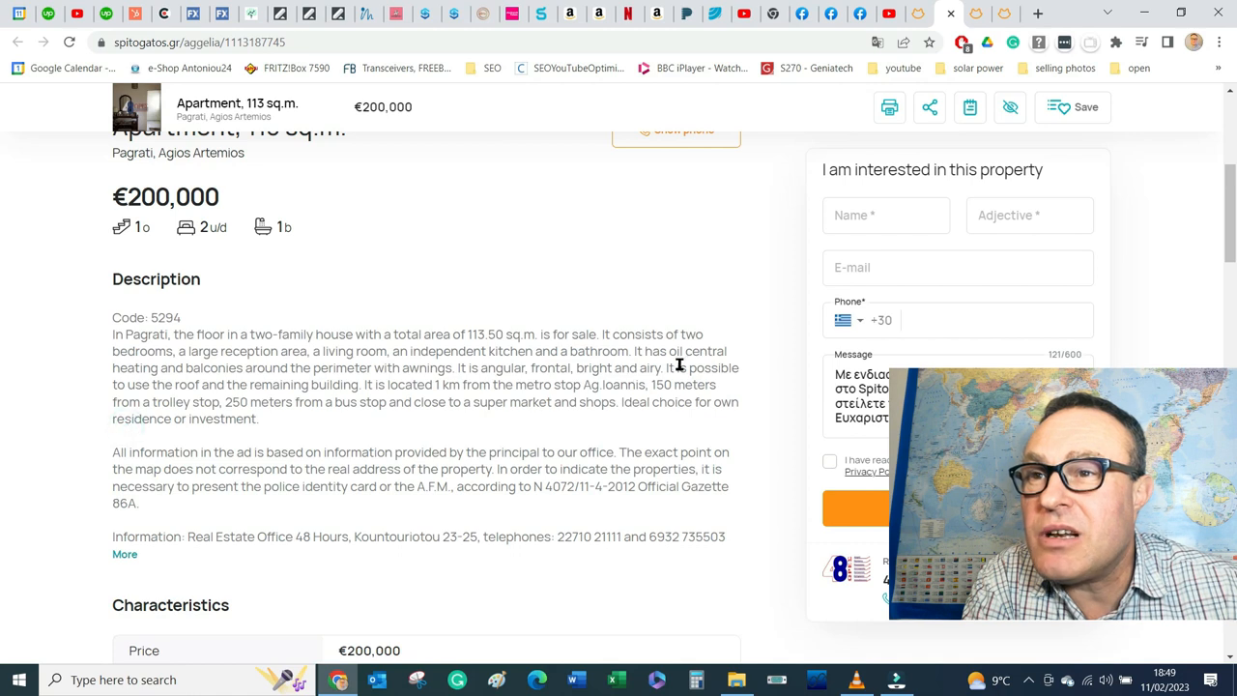
mouse_move(329, 376)
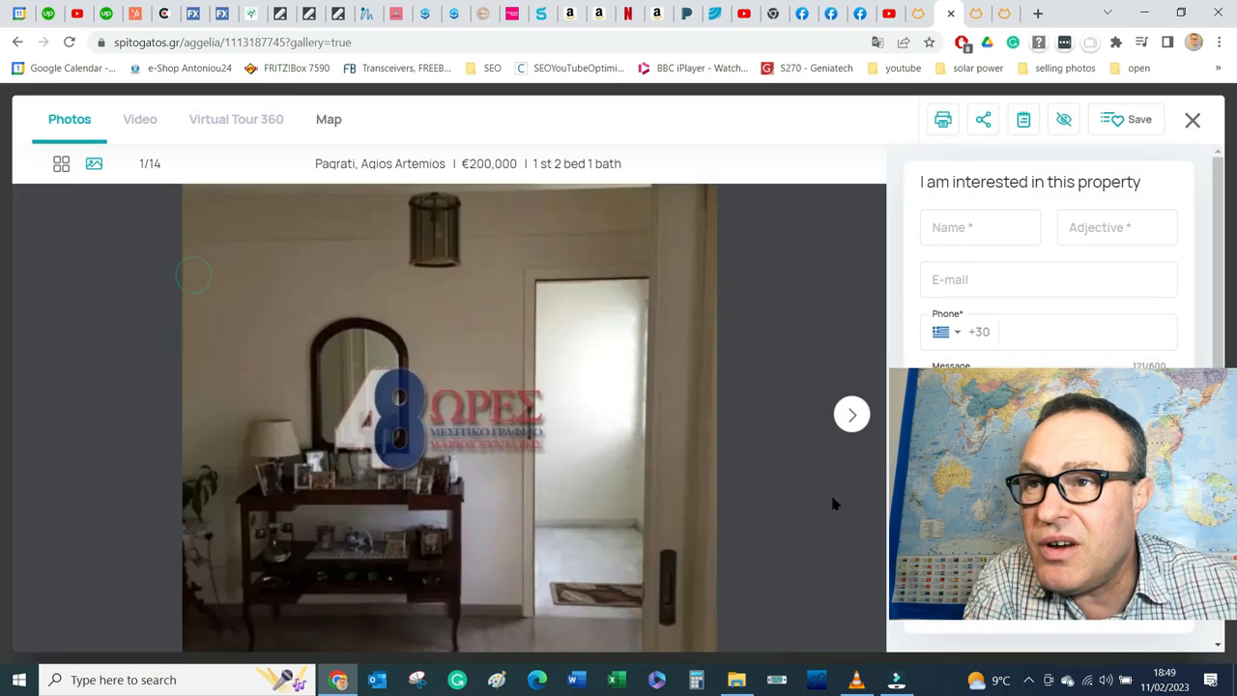
mouse_move(853, 414)
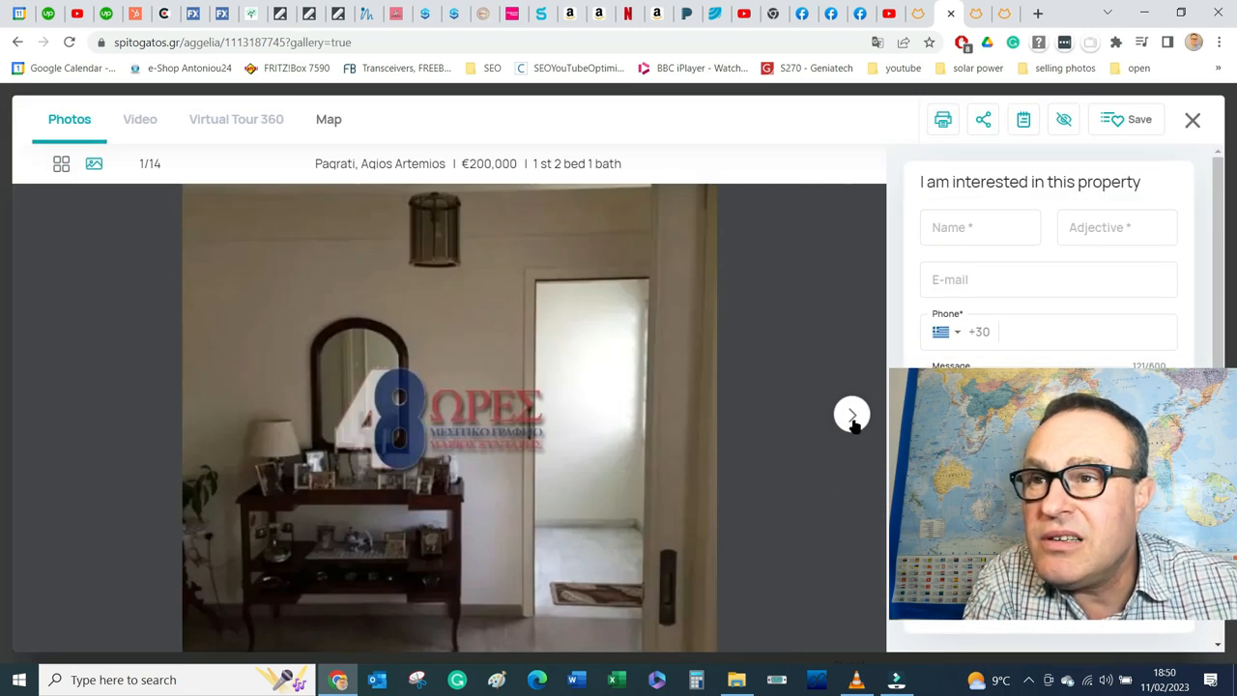
Step: Advance through seven photos of the Pagrati apartment
click(850, 414)
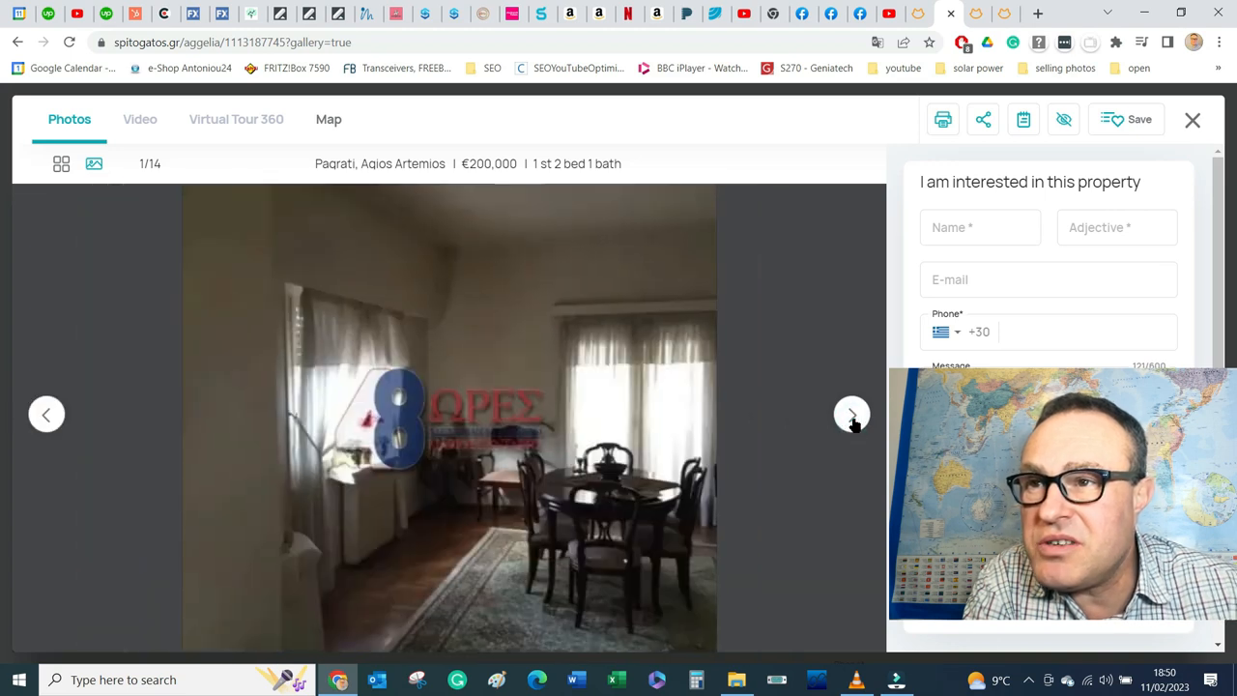
click(850, 414)
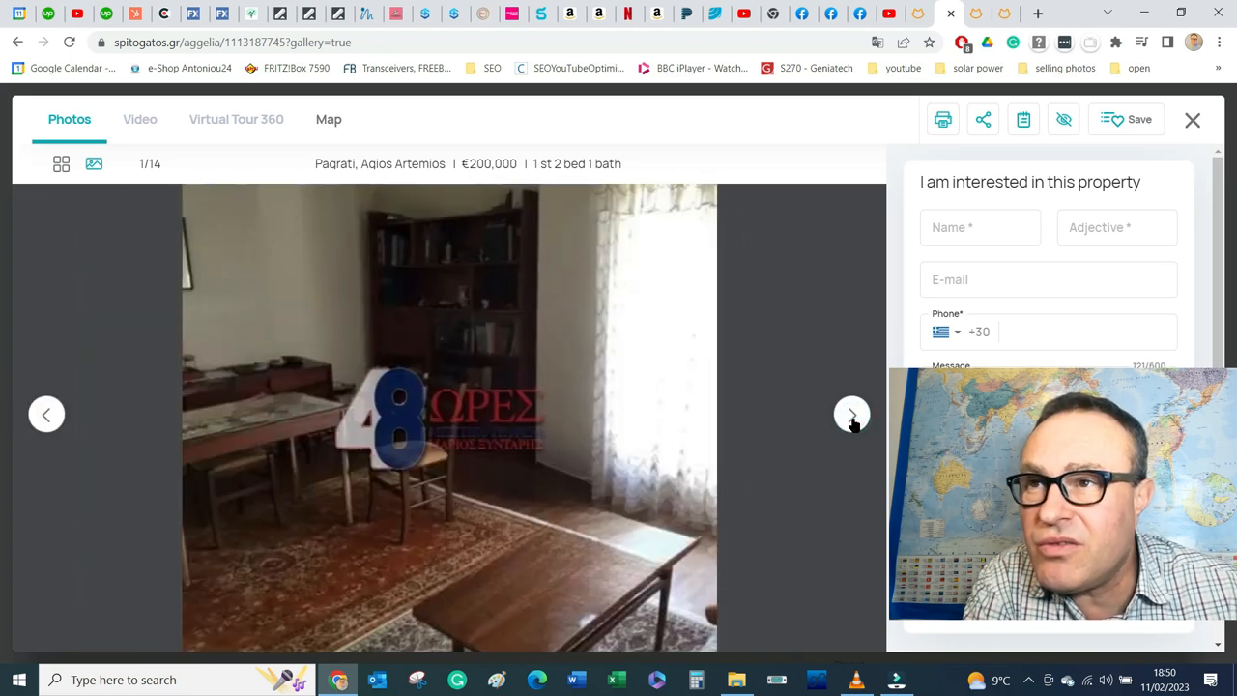
click(851, 414)
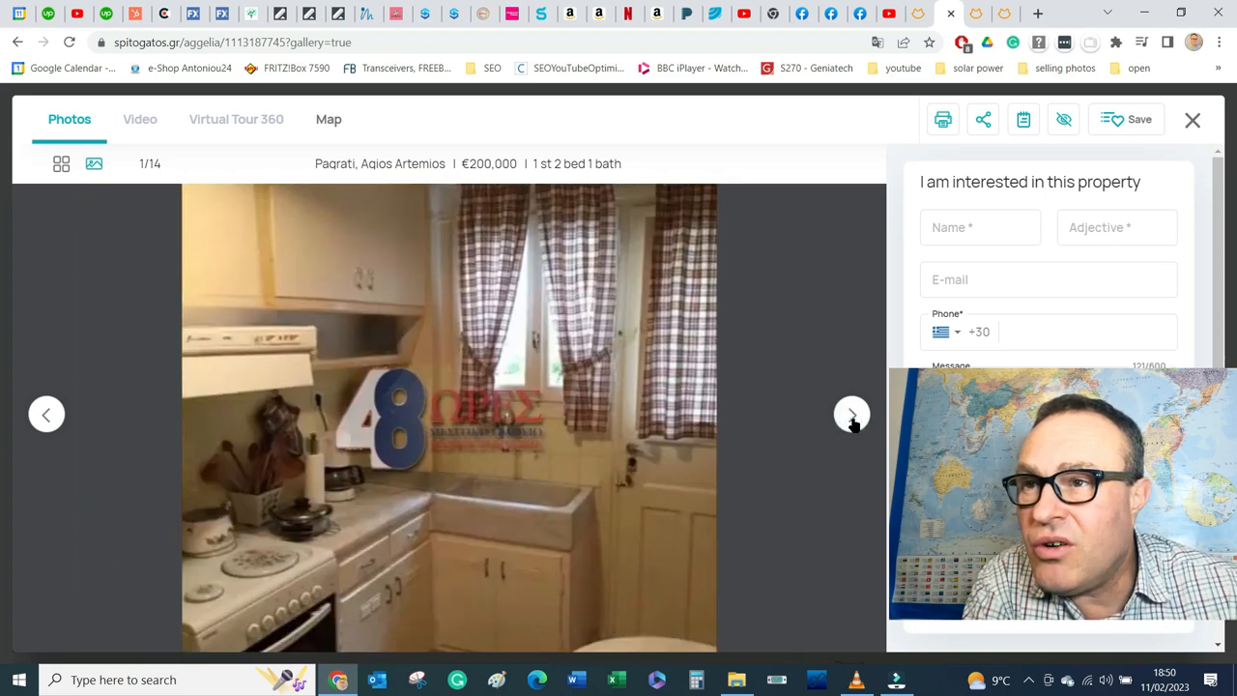
click(850, 414)
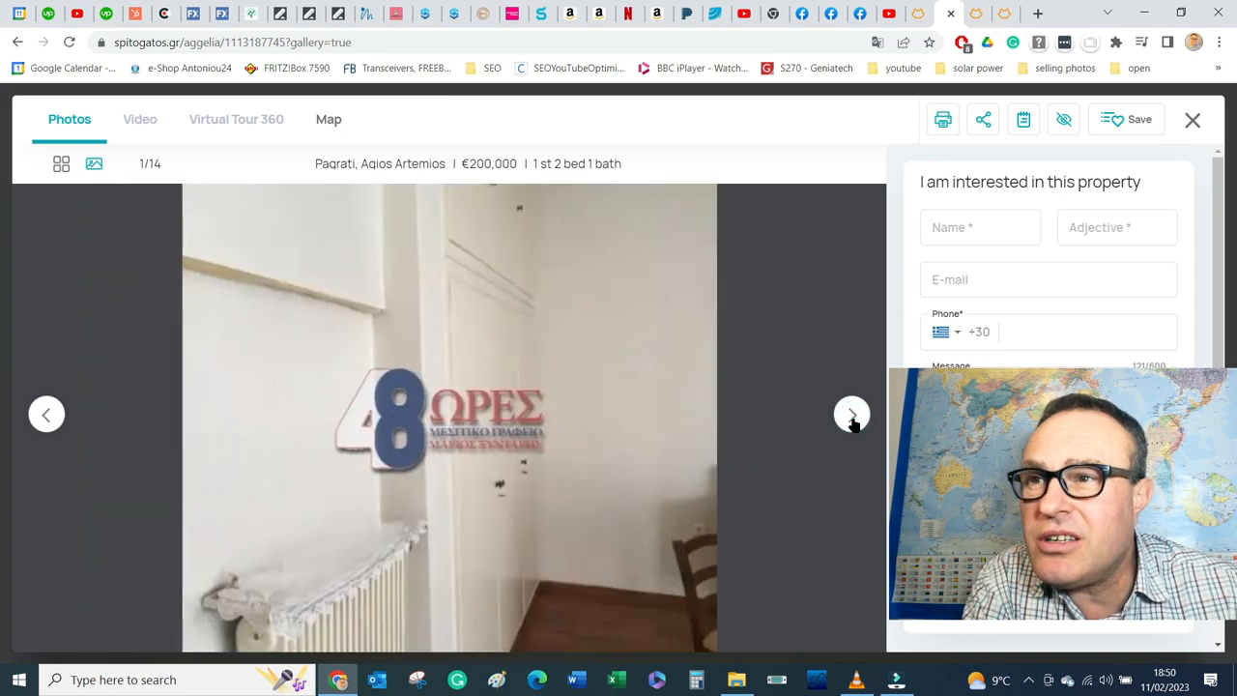
click(850, 413)
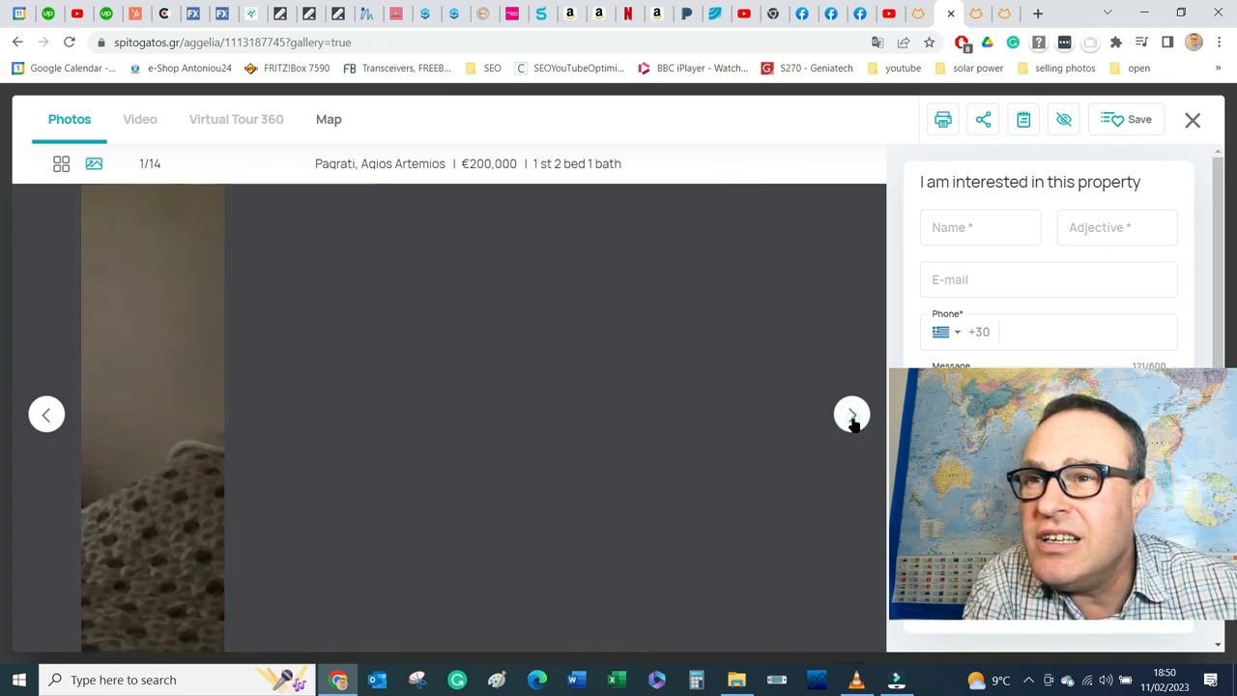
click(850, 414)
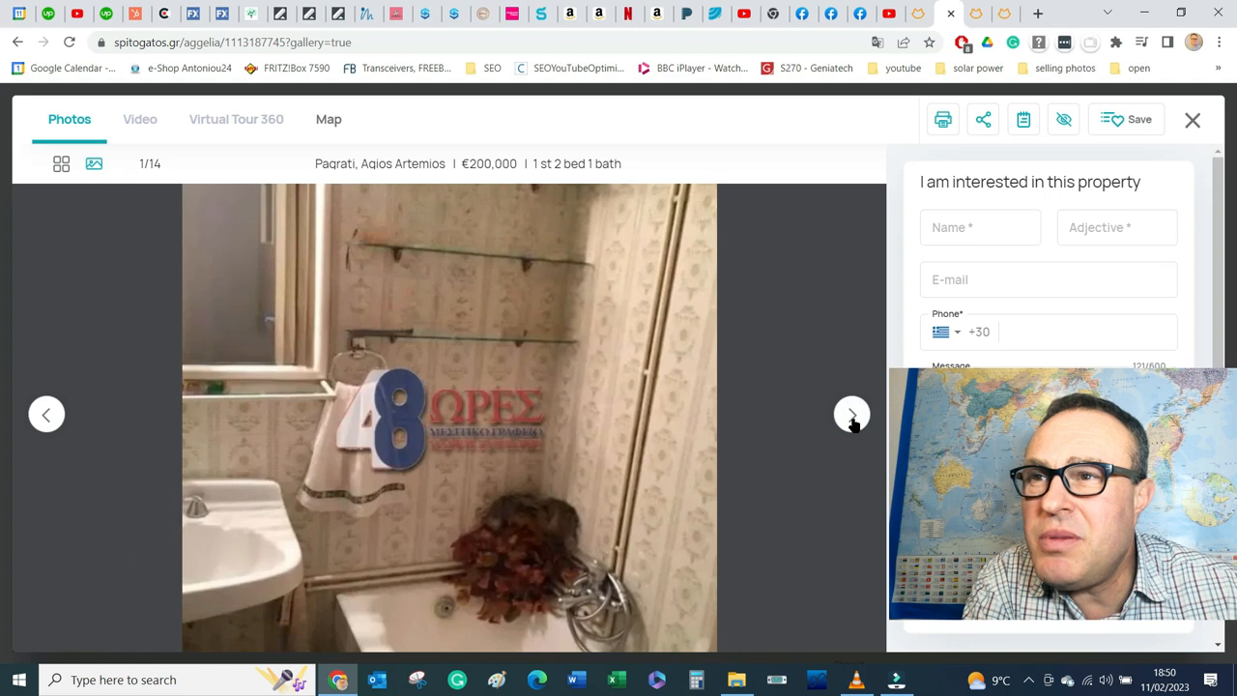
click(850, 413)
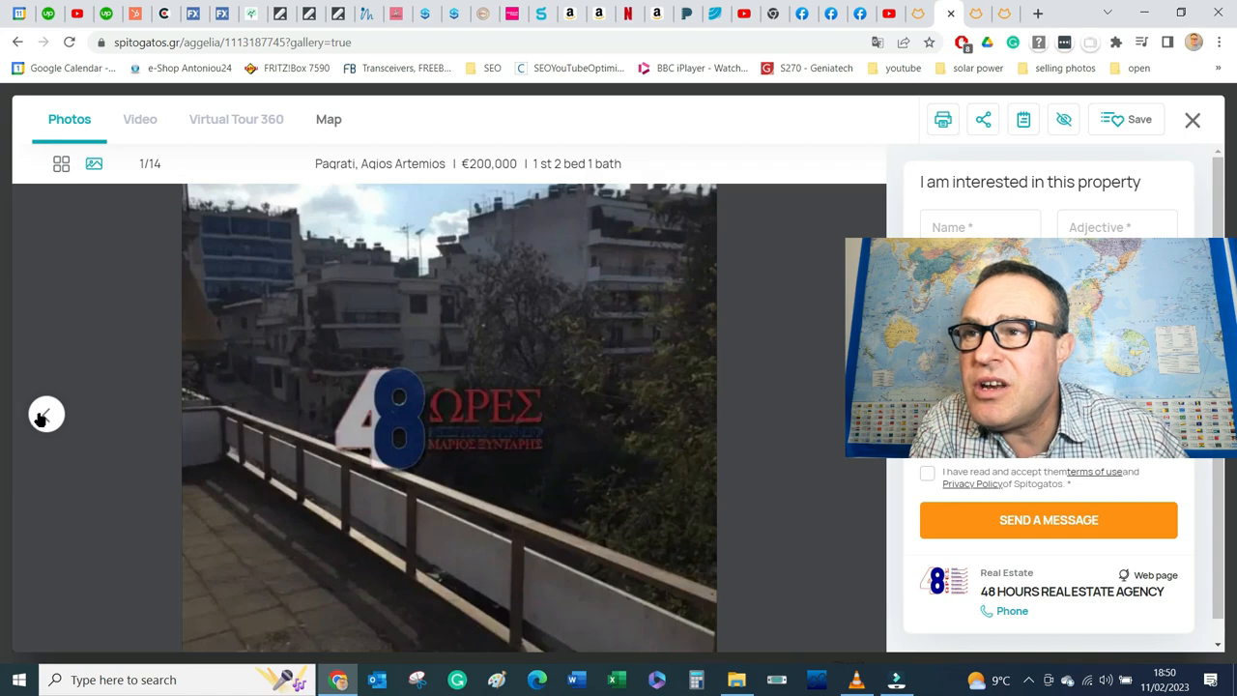
Step: Go back four photos, then leave the gallery for the search results
click(47, 413)
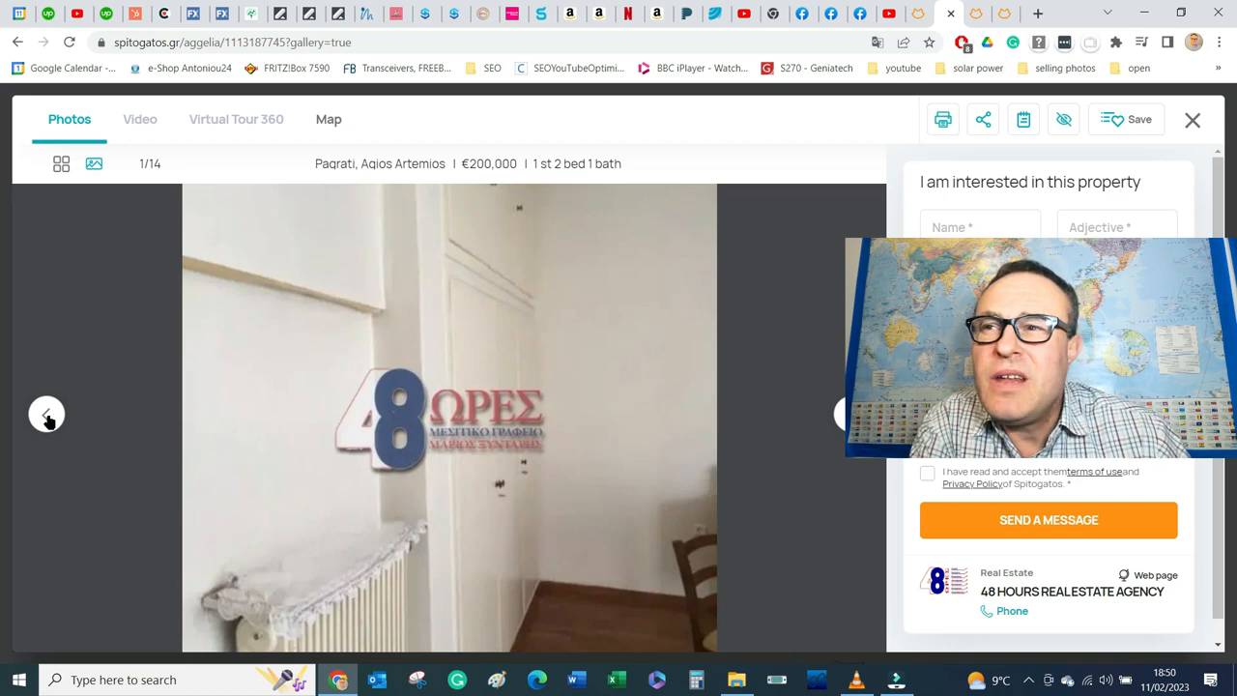
click(47, 414)
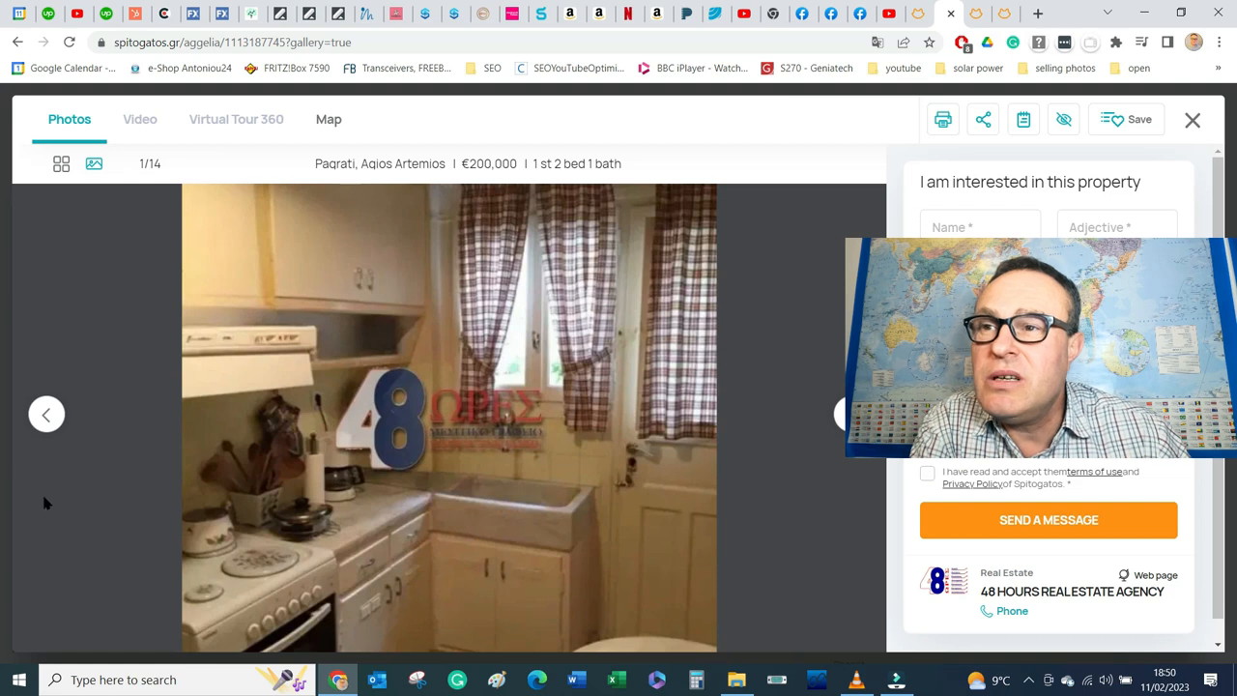
click(47, 414)
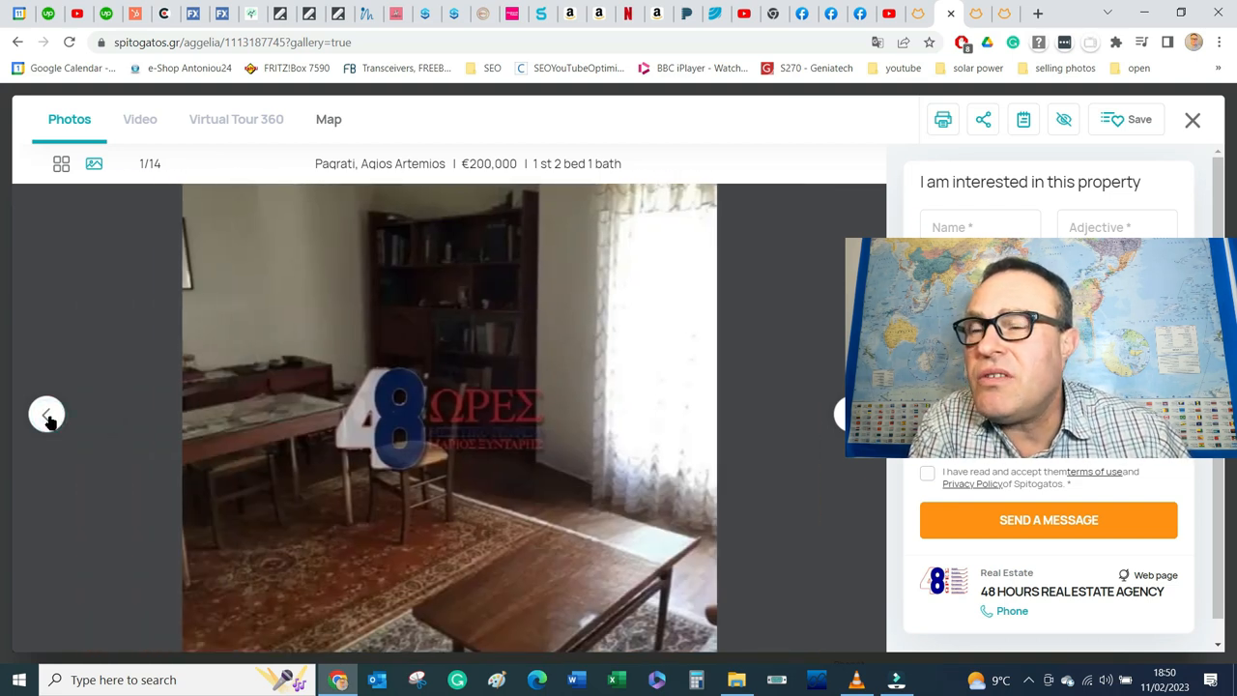
click(47, 414)
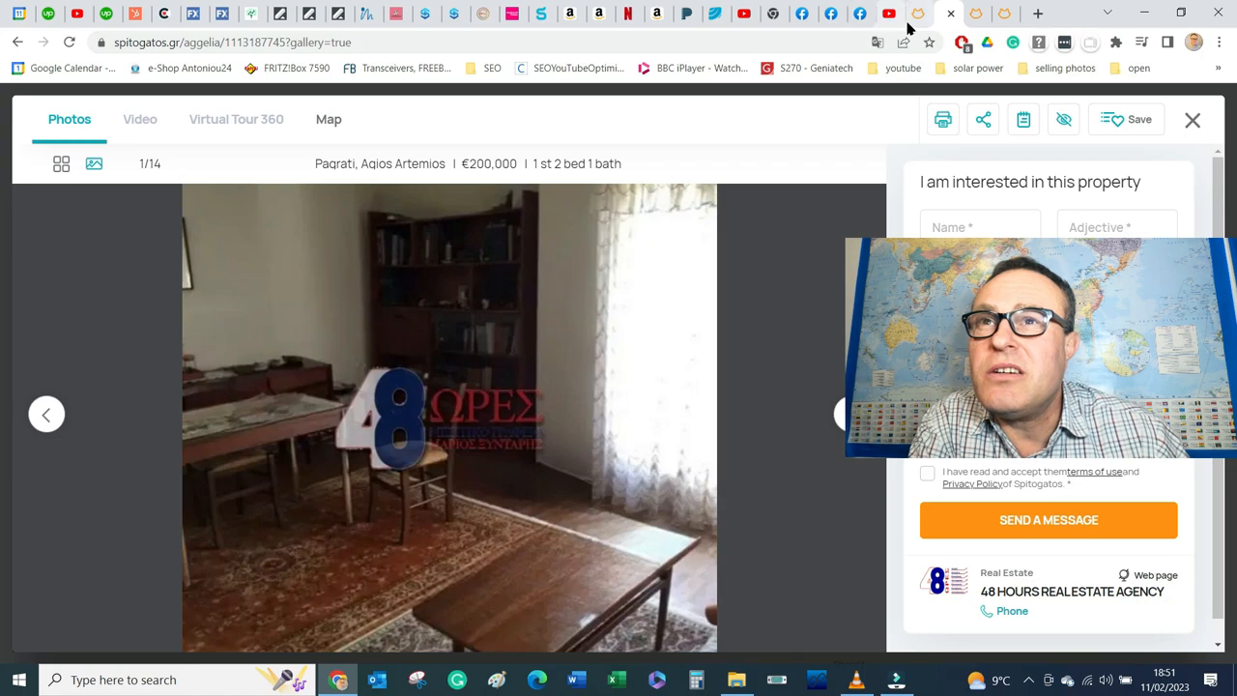
click(1192, 120)
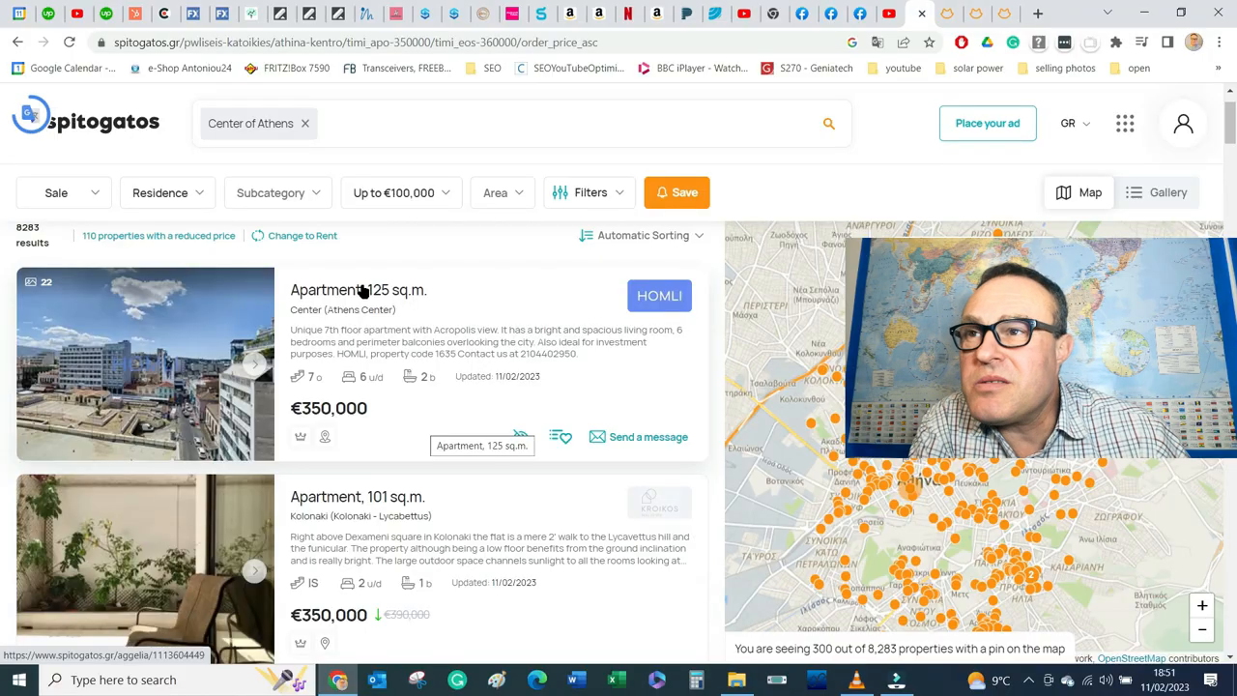
Step: Scroll down the results and open the 300 sq.m. Kypseli Square detached house listing
scroll(down, 3)
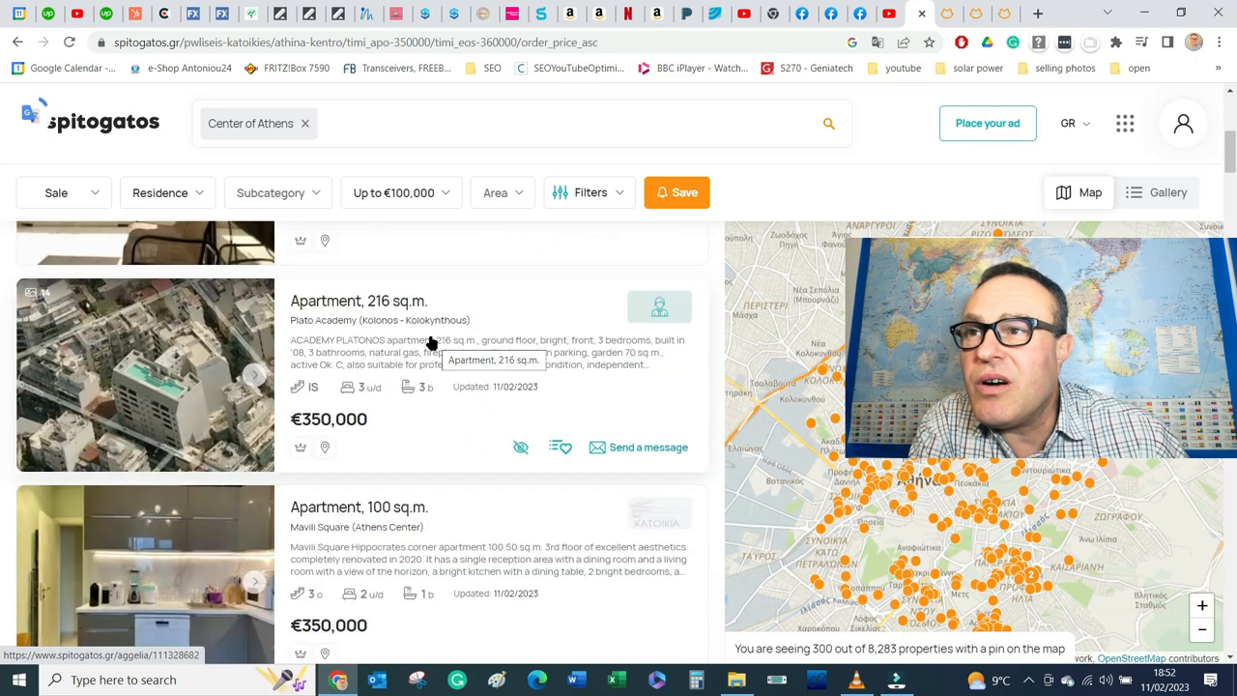
scroll(down, 3)
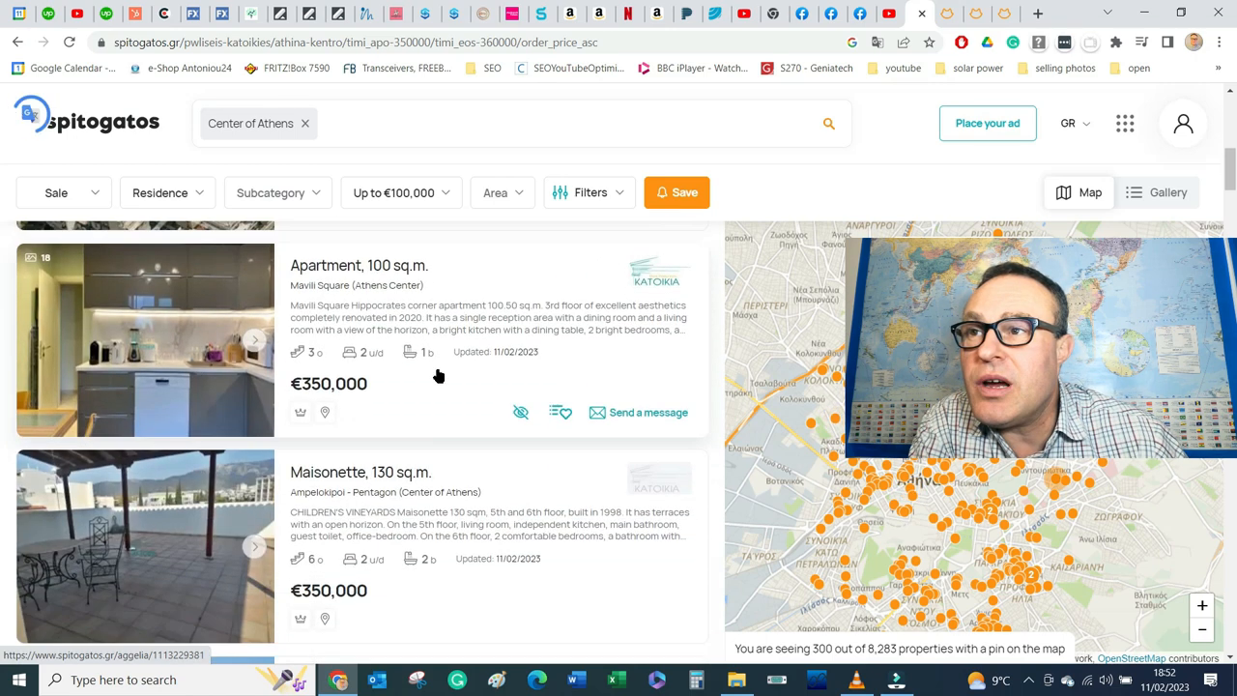
scroll(down, 3)
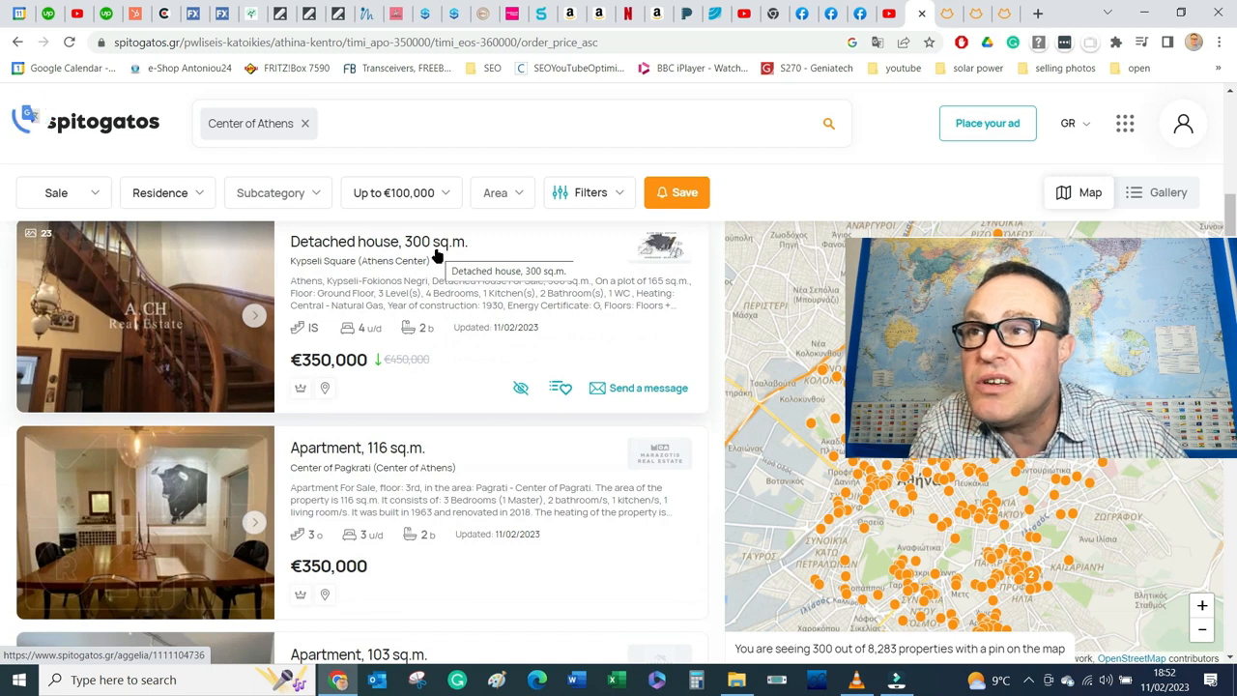
click(376, 242)
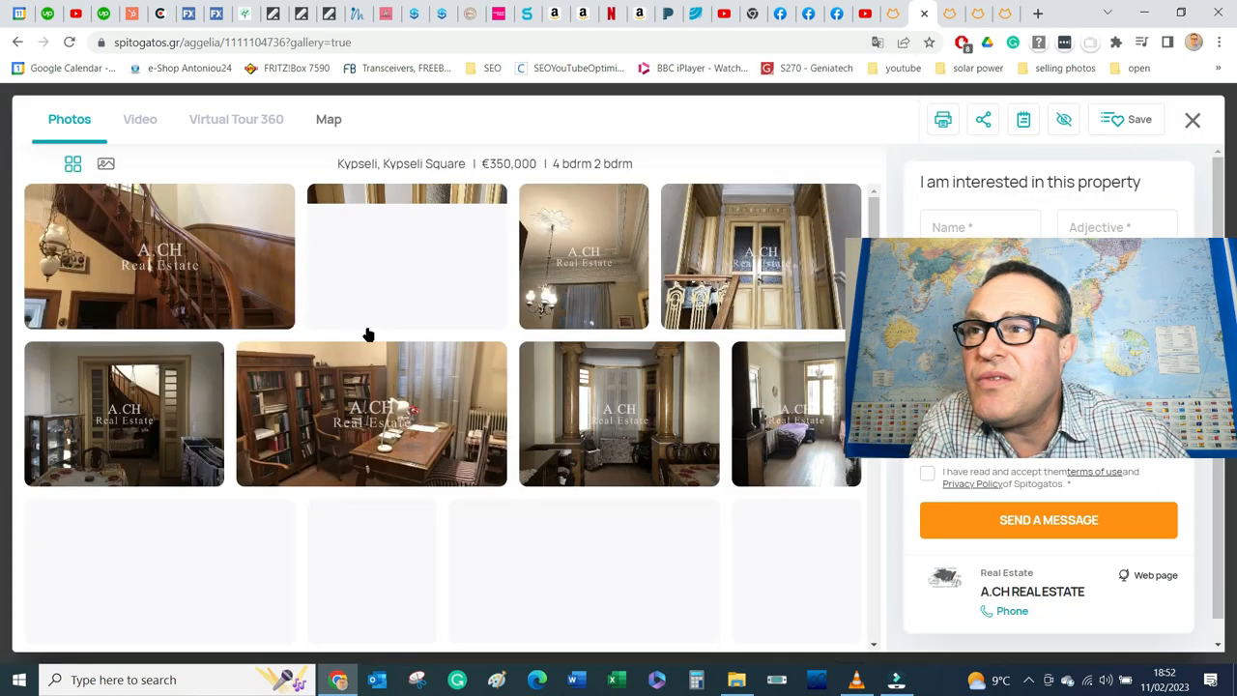
Step: Switch the Kypseli house gallery to full-size single-photo view at photo 1/23
click(159, 255)
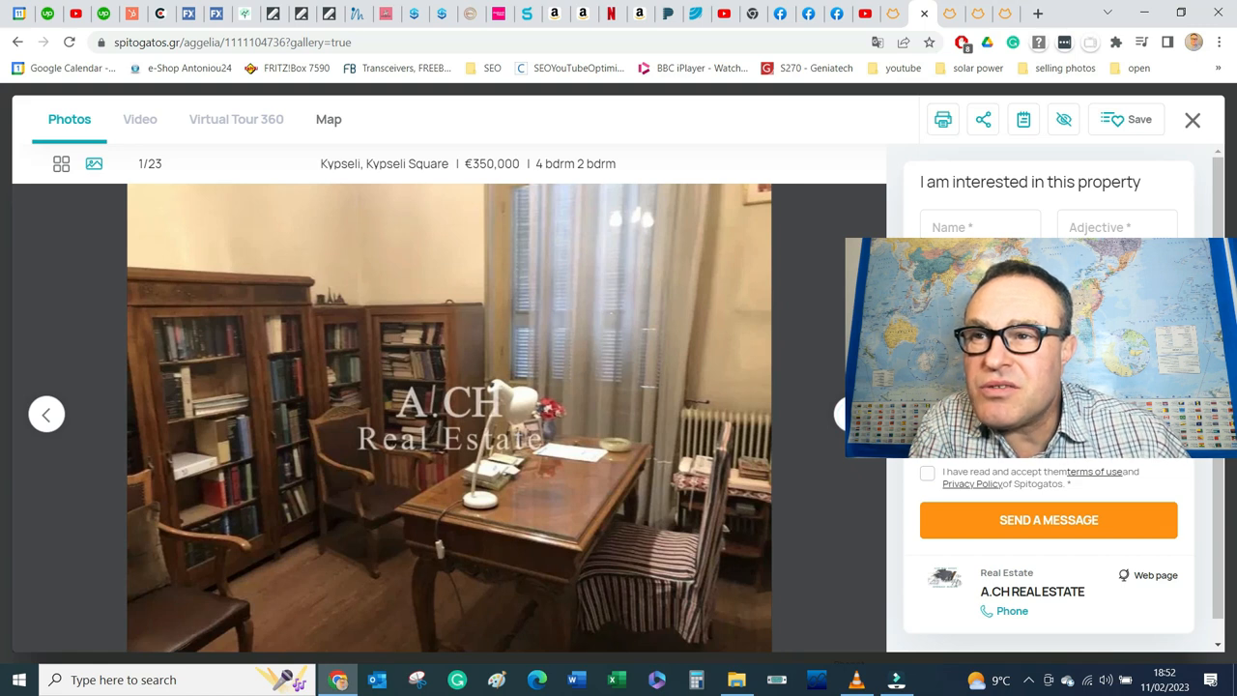
Step: Page forward through the courtyard, bedroom, bathroom, kitchen and facade photos
click(839, 414)
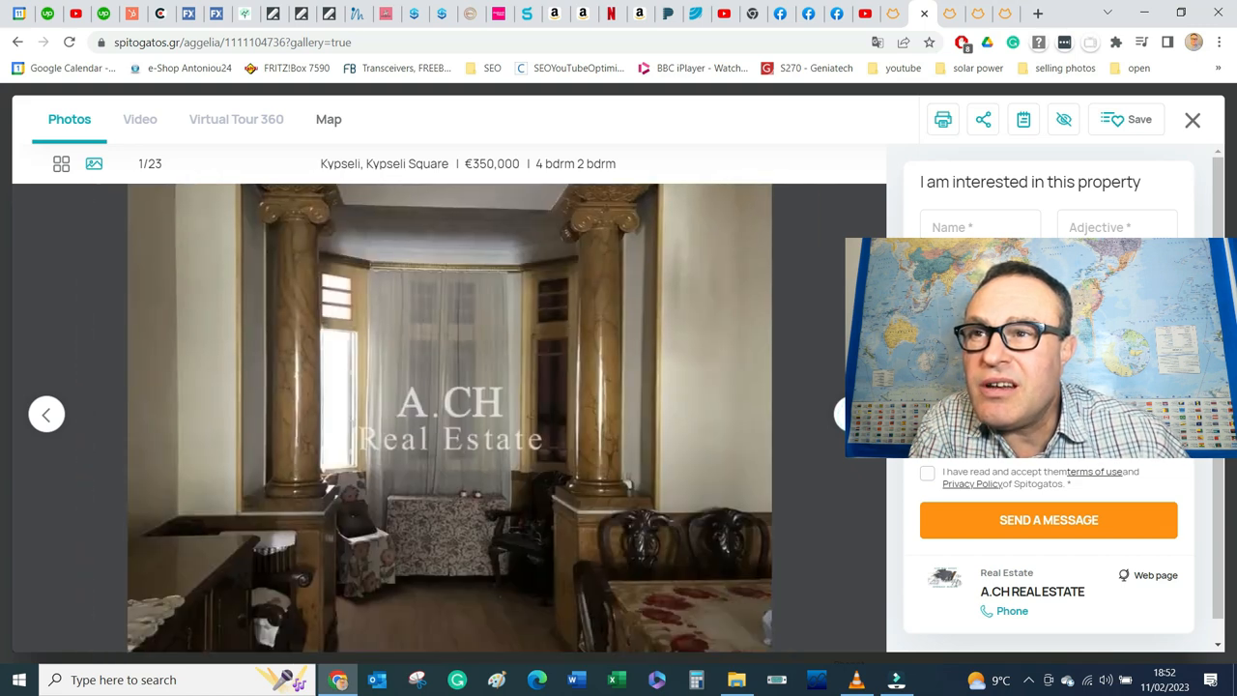
click(839, 414)
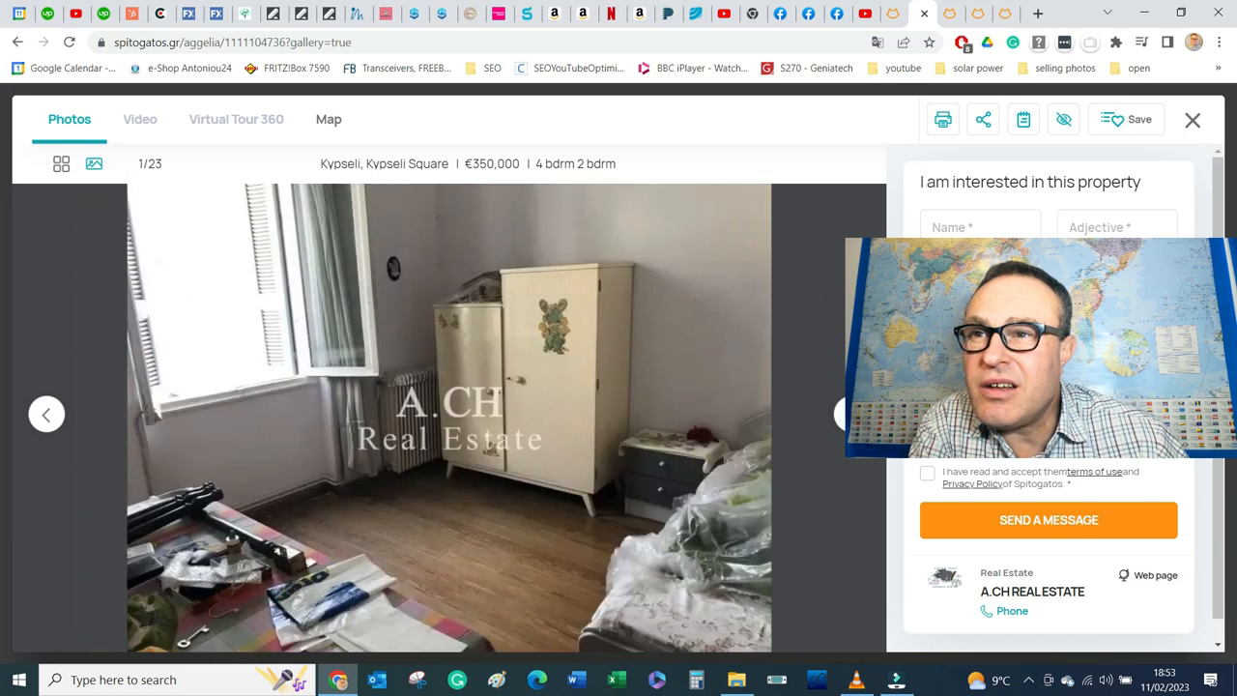
click(839, 414)
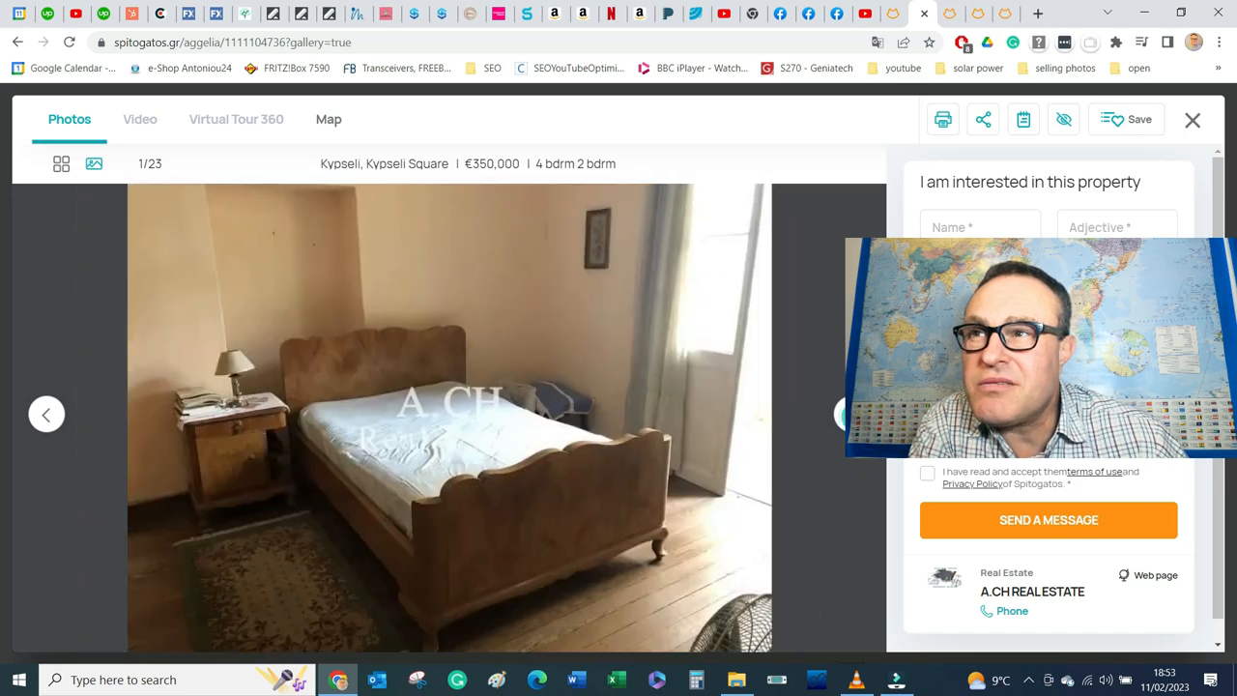
click(839, 414)
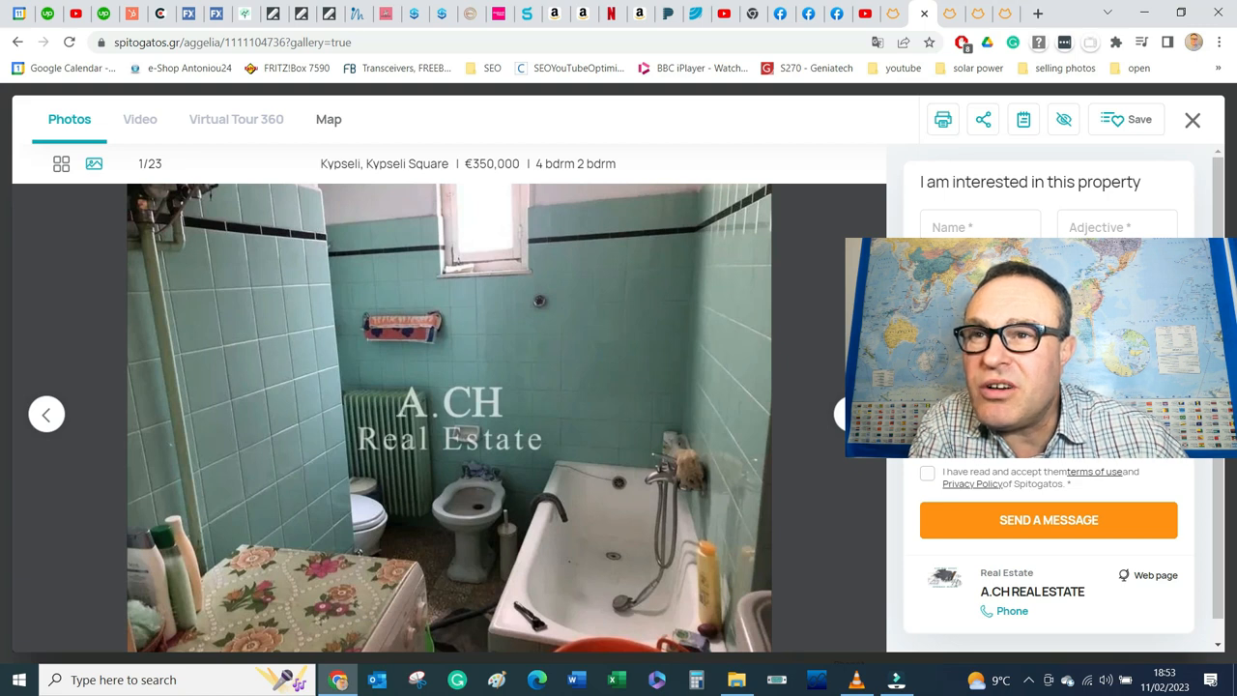
click(837, 414)
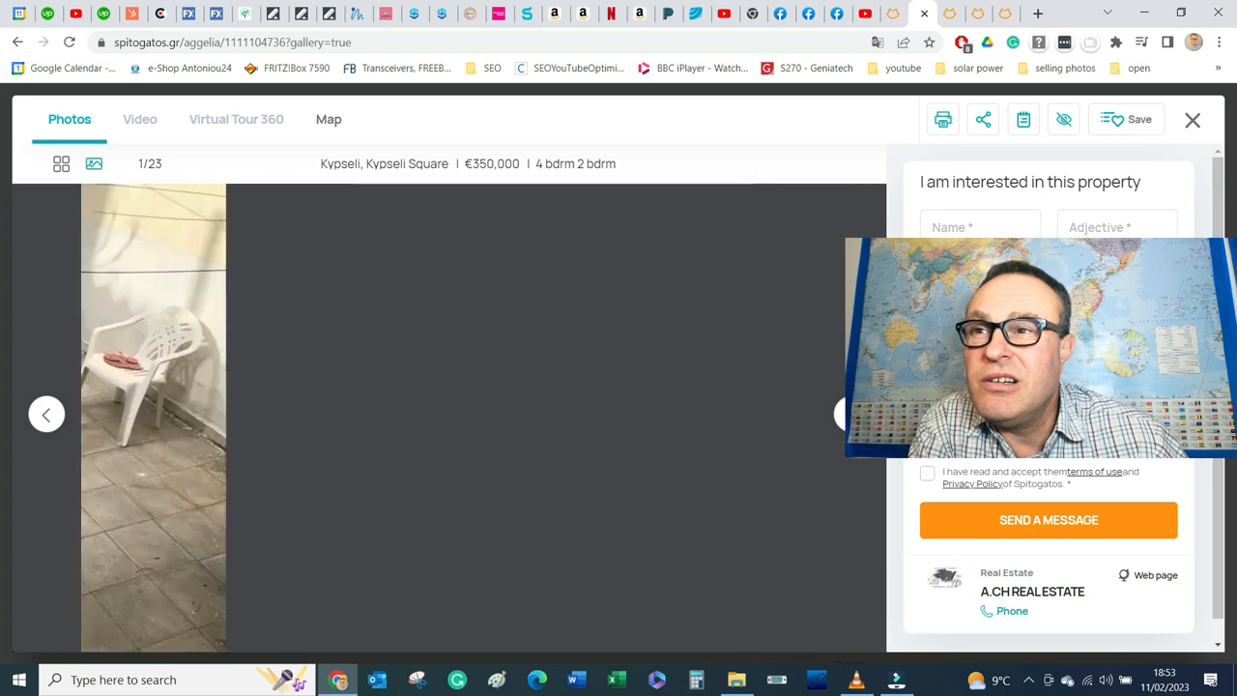
click(837, 413)
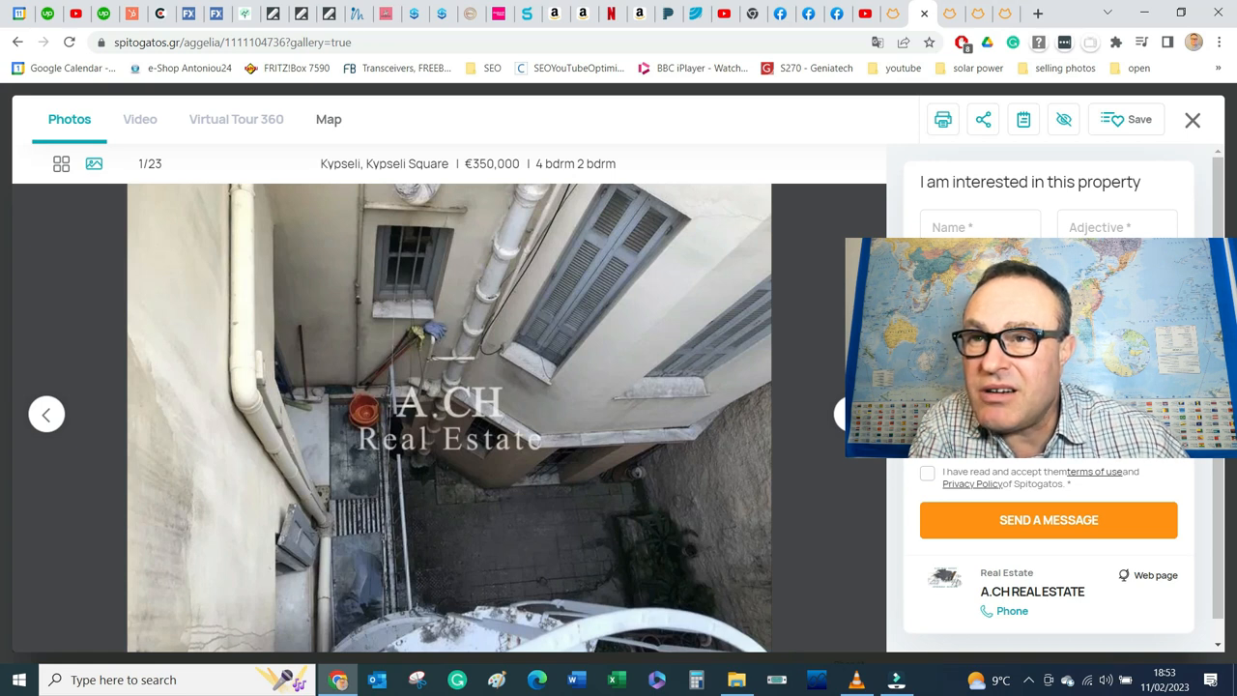
click(839, 413)
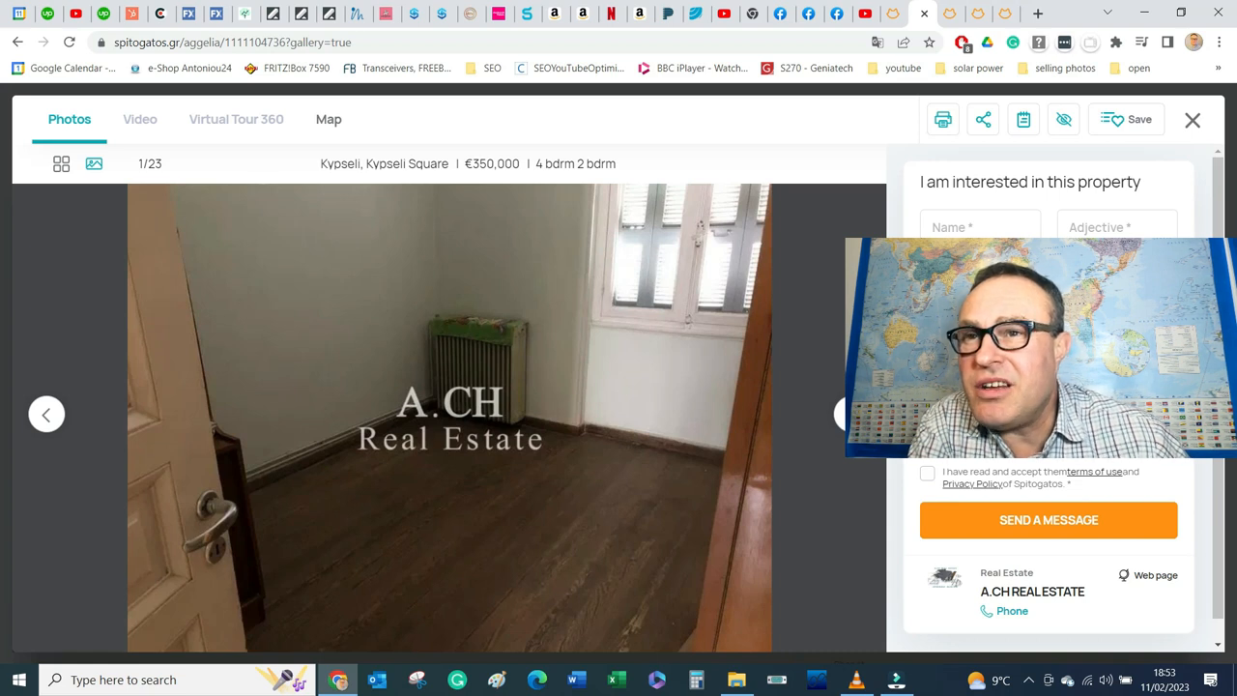
click(836, 414)
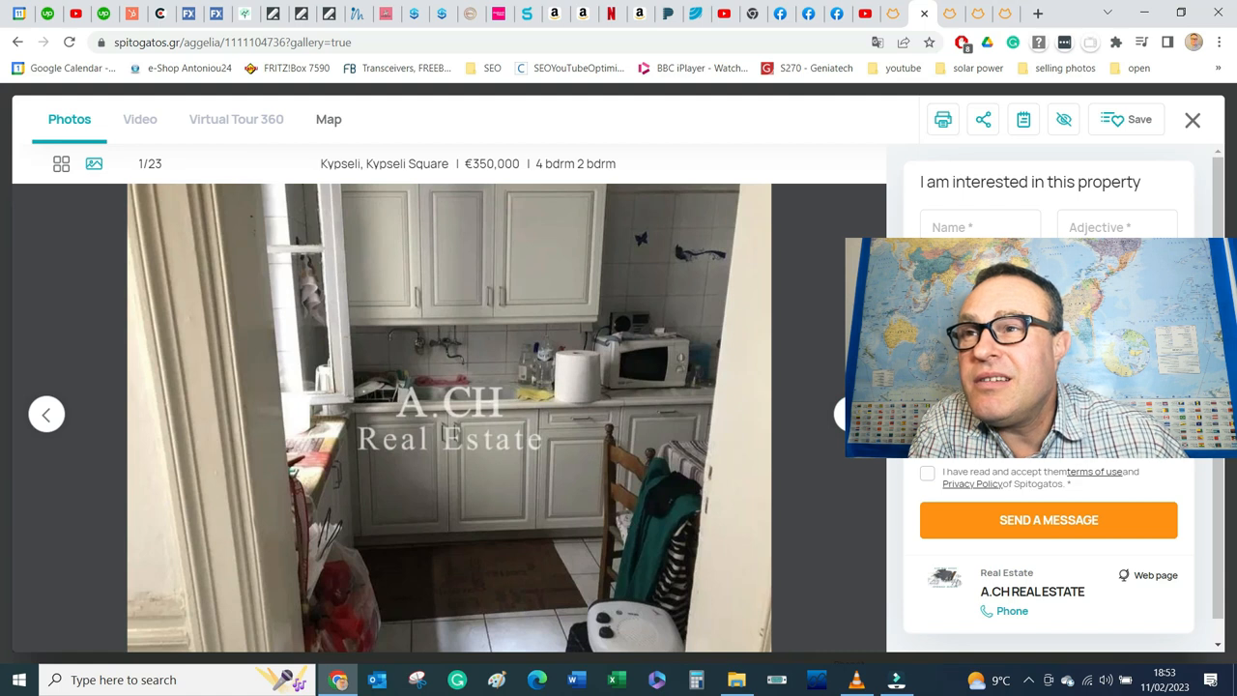
click(839, 414)
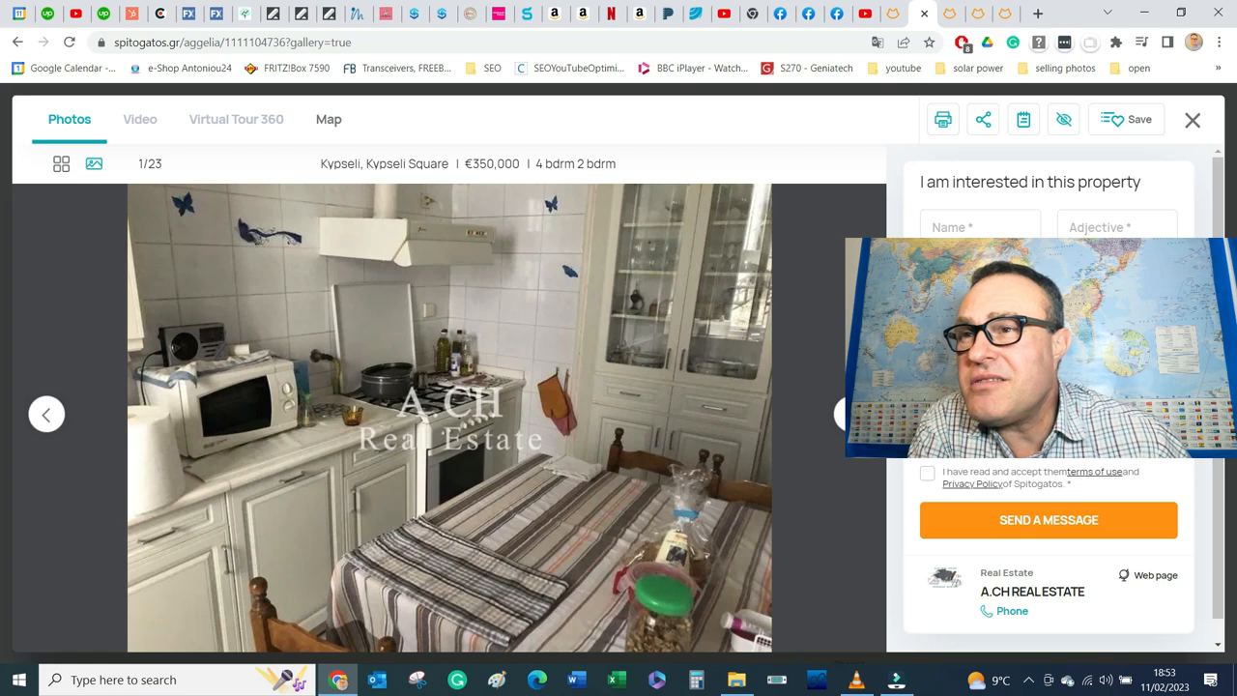
click(837, 414)
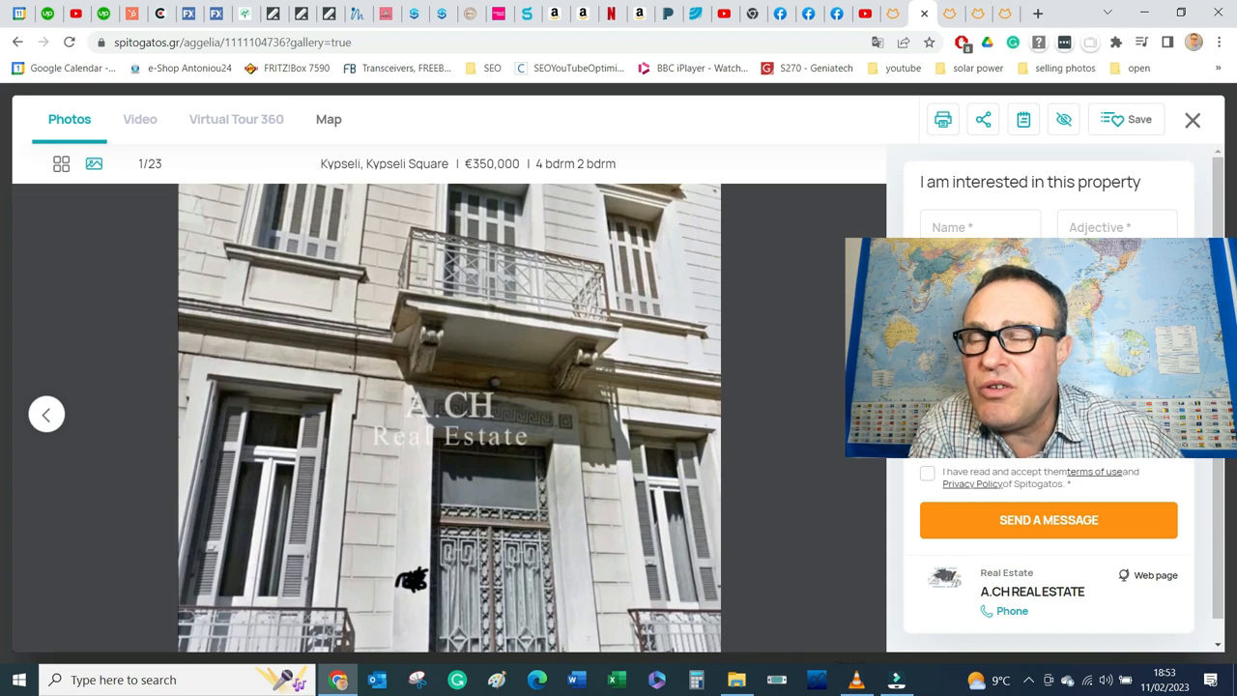
mouse_move(751, 396)
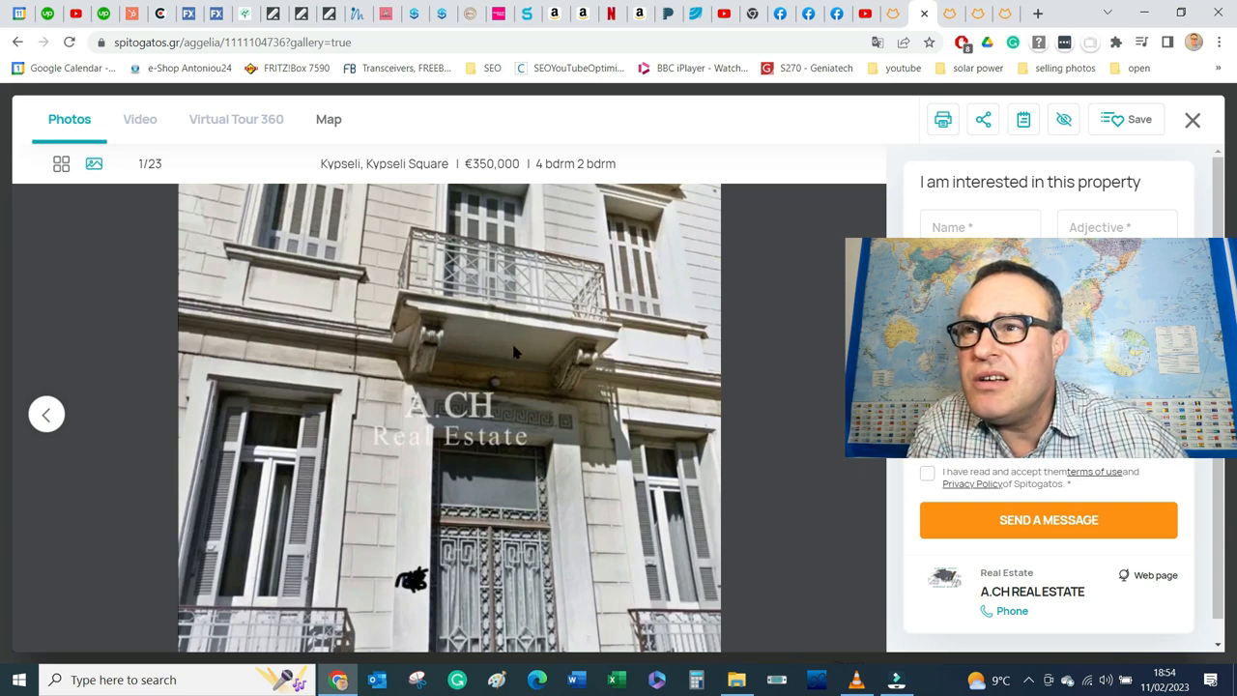
mouse_move(387, 348)
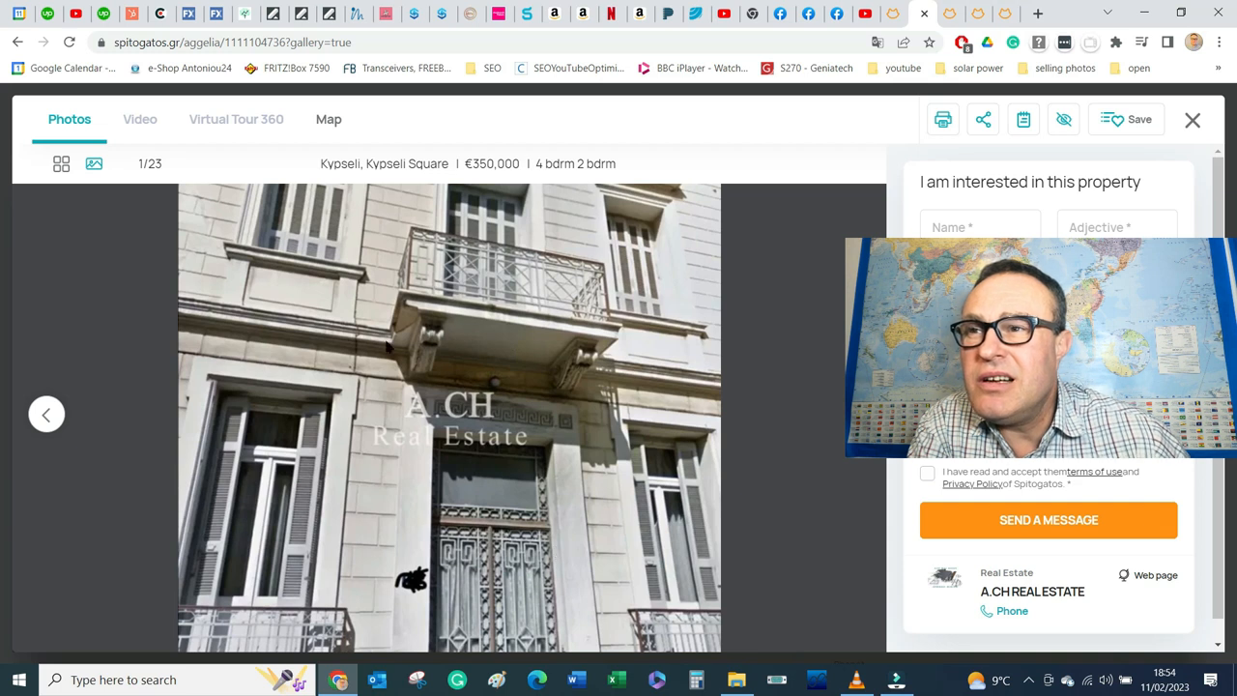
mouse_move(526, 249)
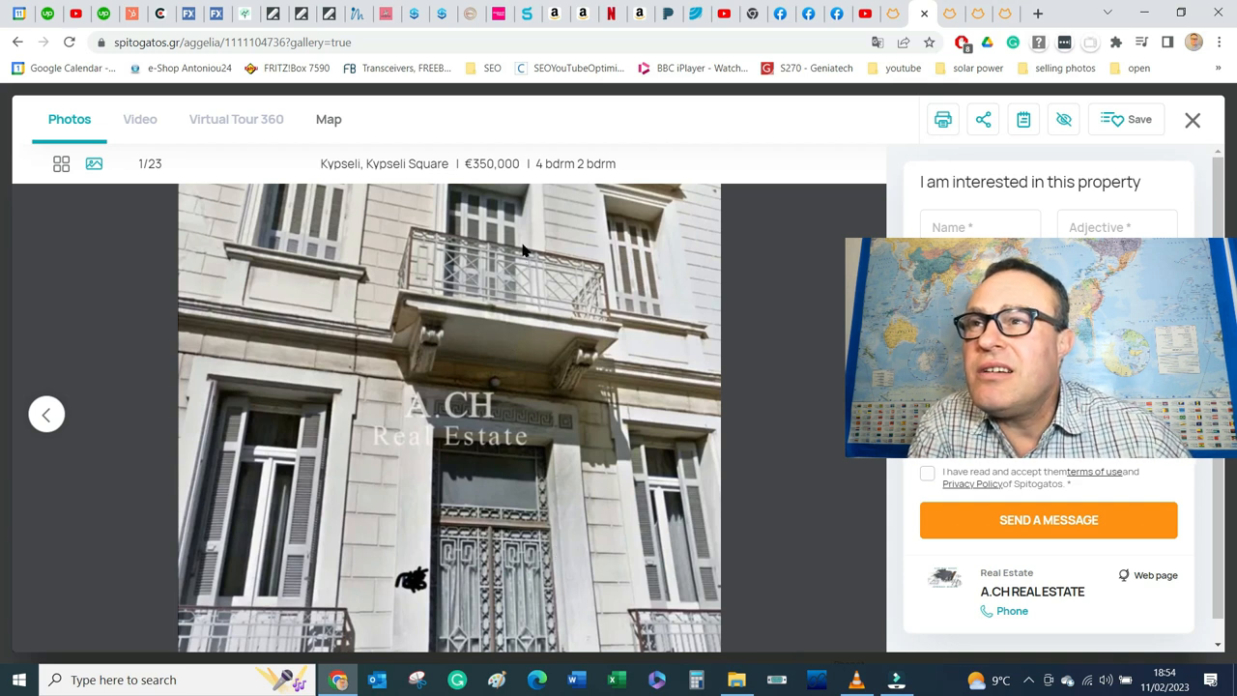
mouse_move(609, 162)
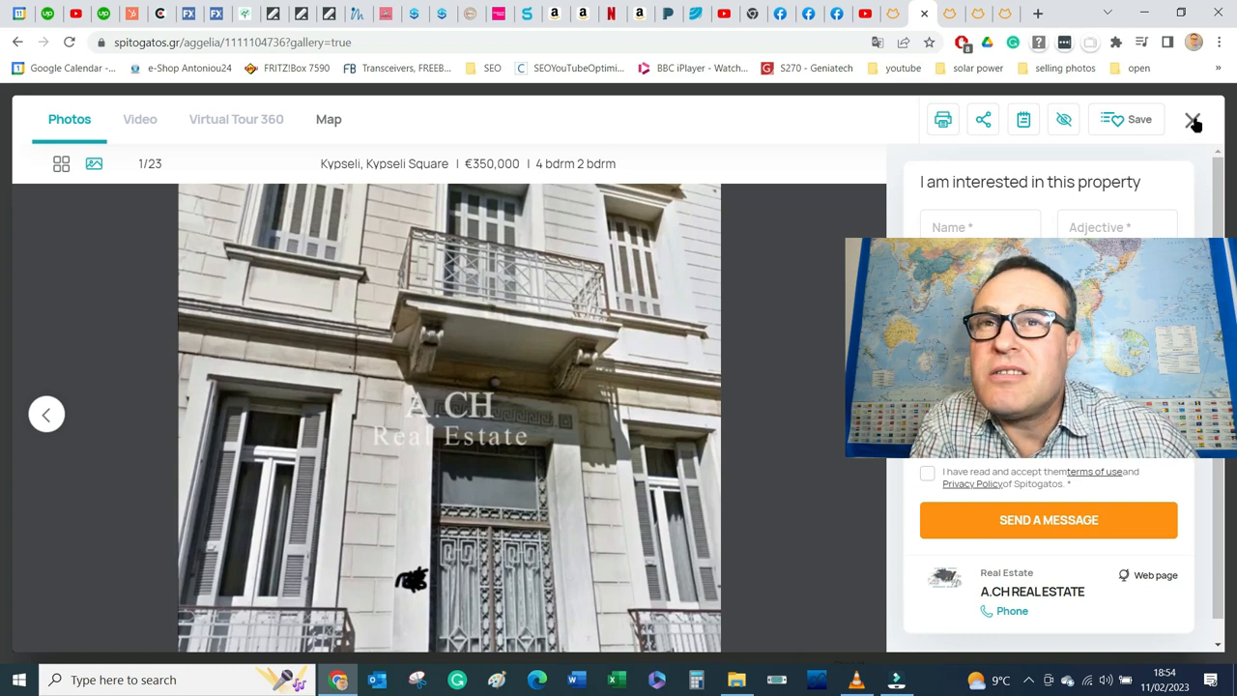
Step: Close the gallery and bring up the price range filter on the results
click(1194, 119)
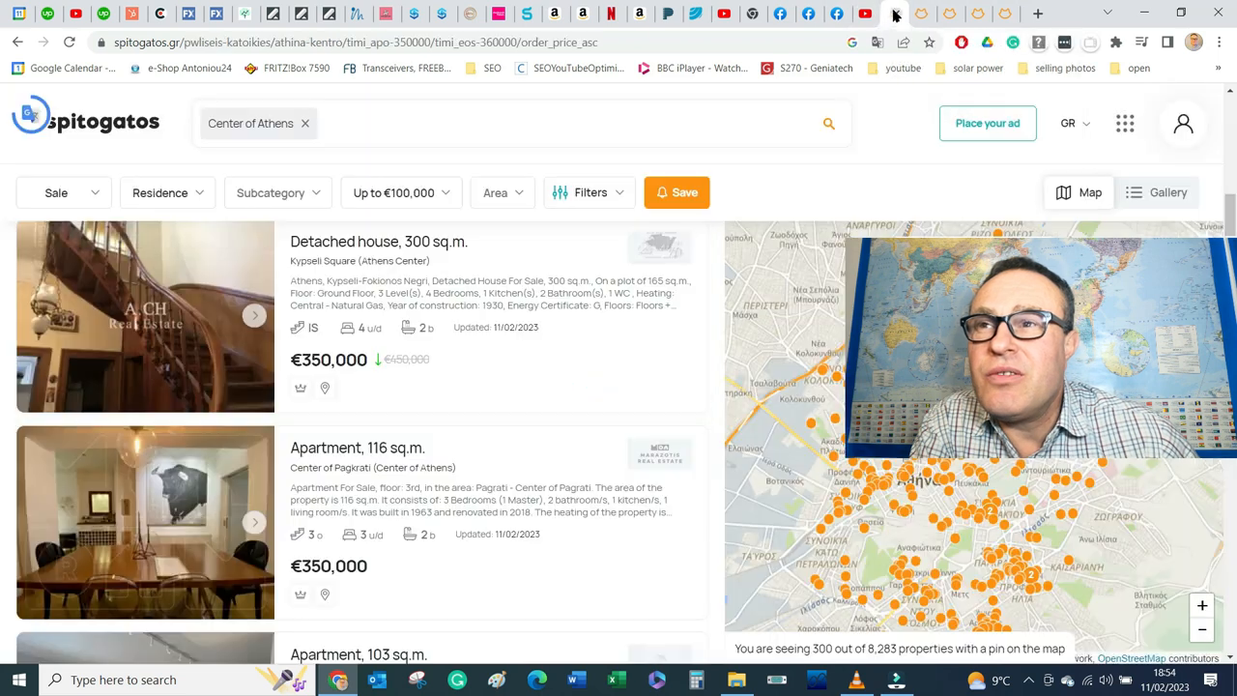
scroll(down, 3)
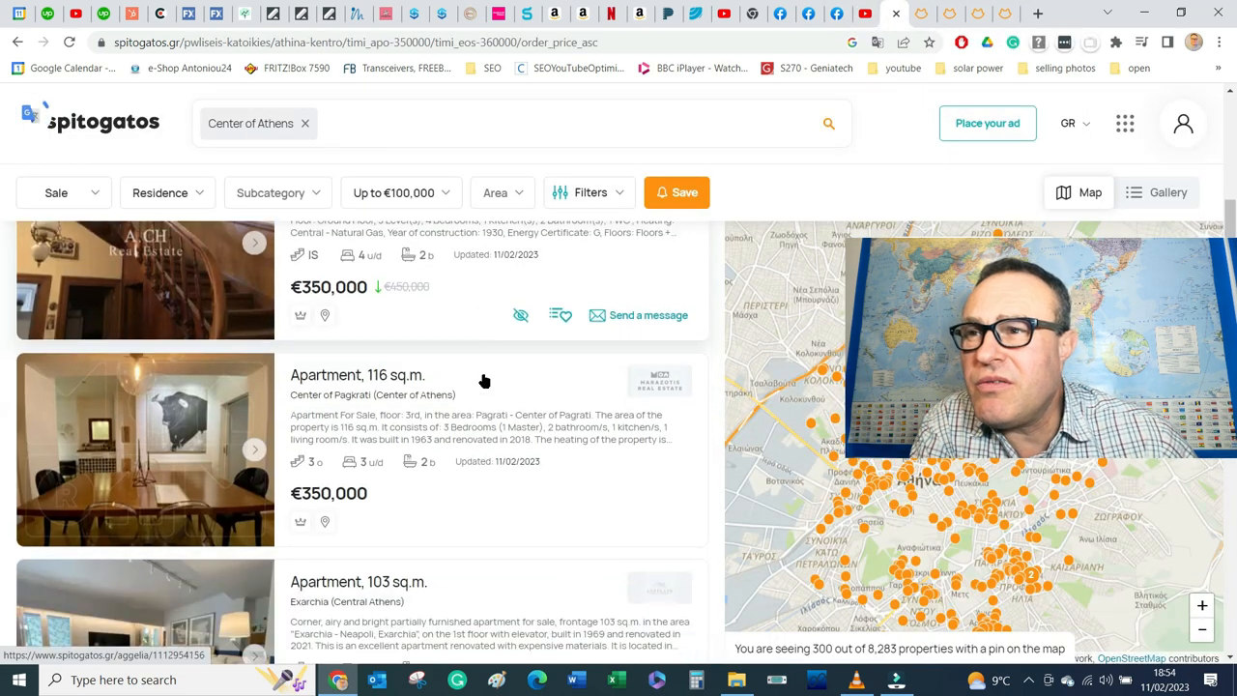
click(398, 193)
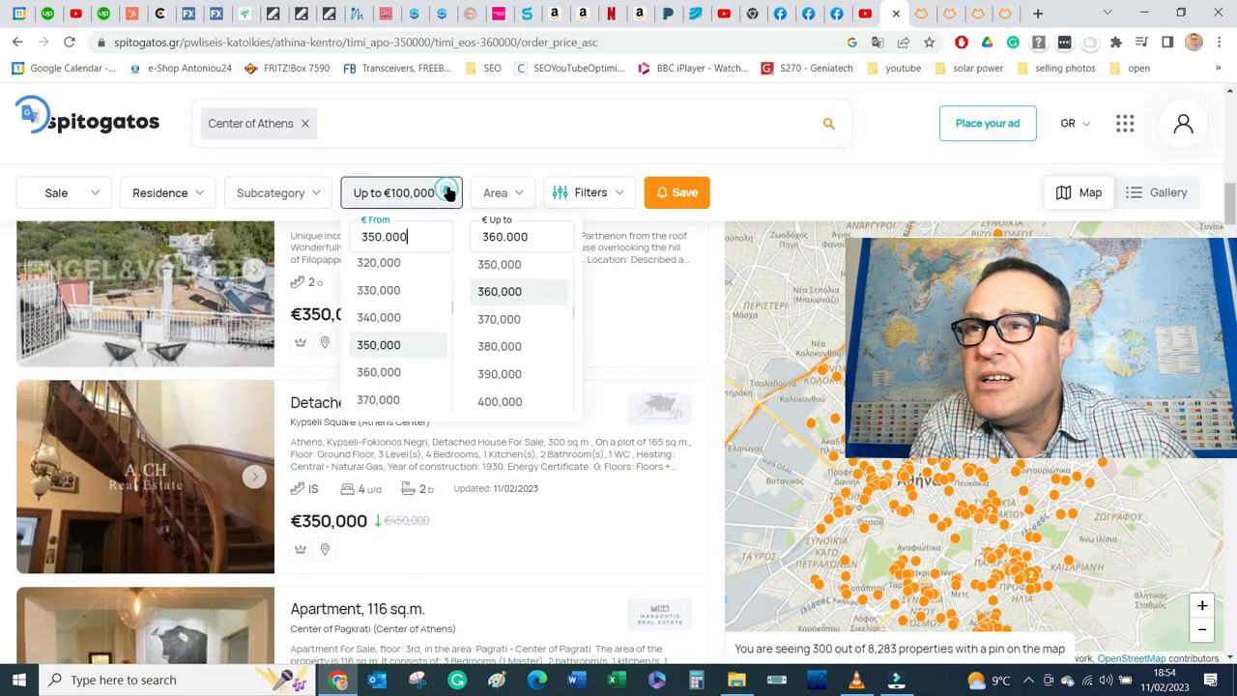
Step: Set both minimum and maximum price to €500,000 and return to the filtered results
scroll(down, 3)
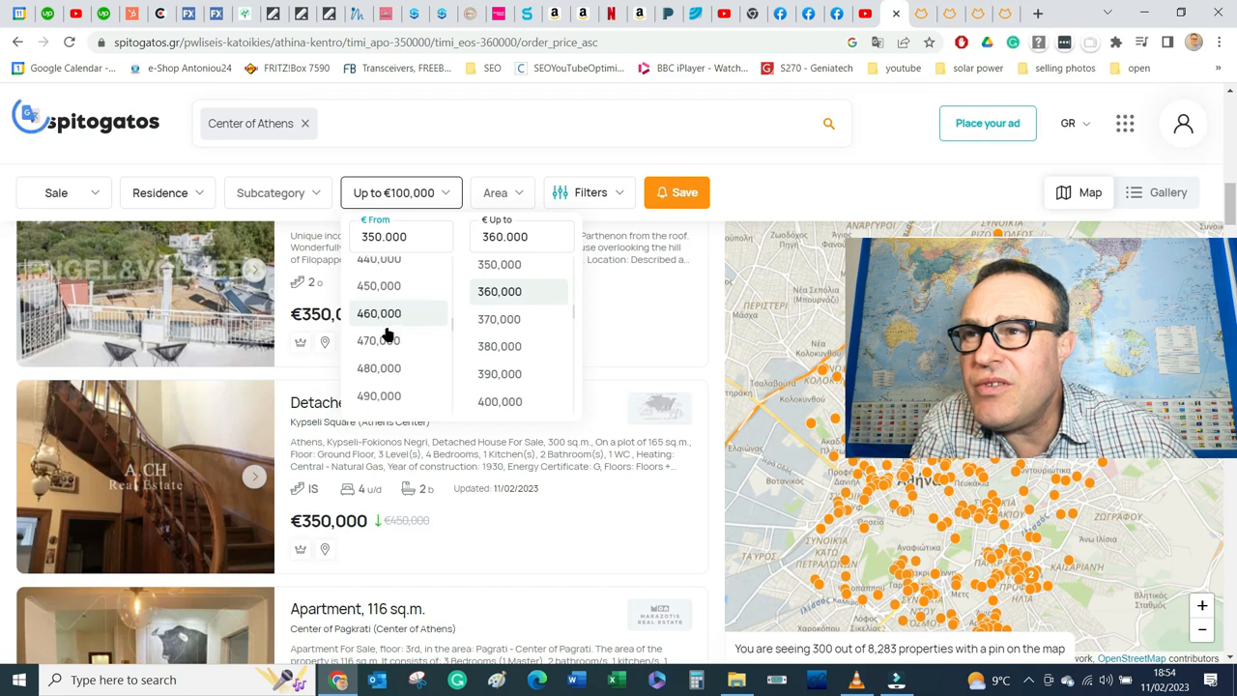
scroll(down, 3)
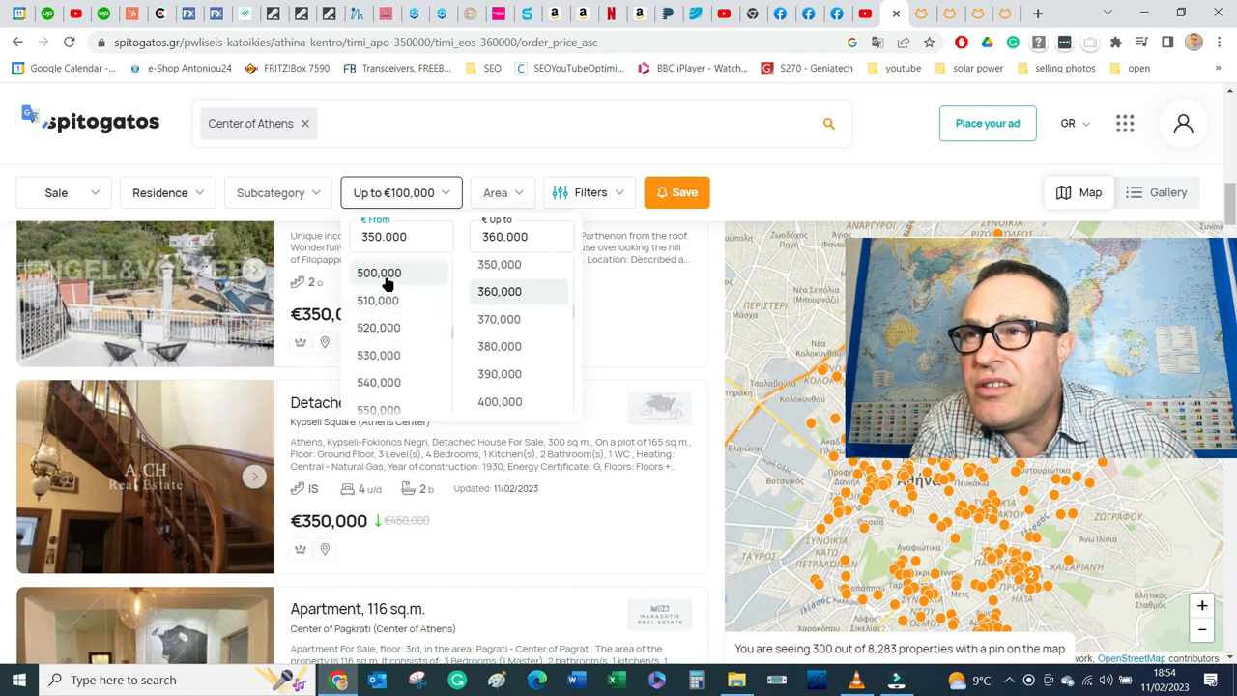
click(378, 272)
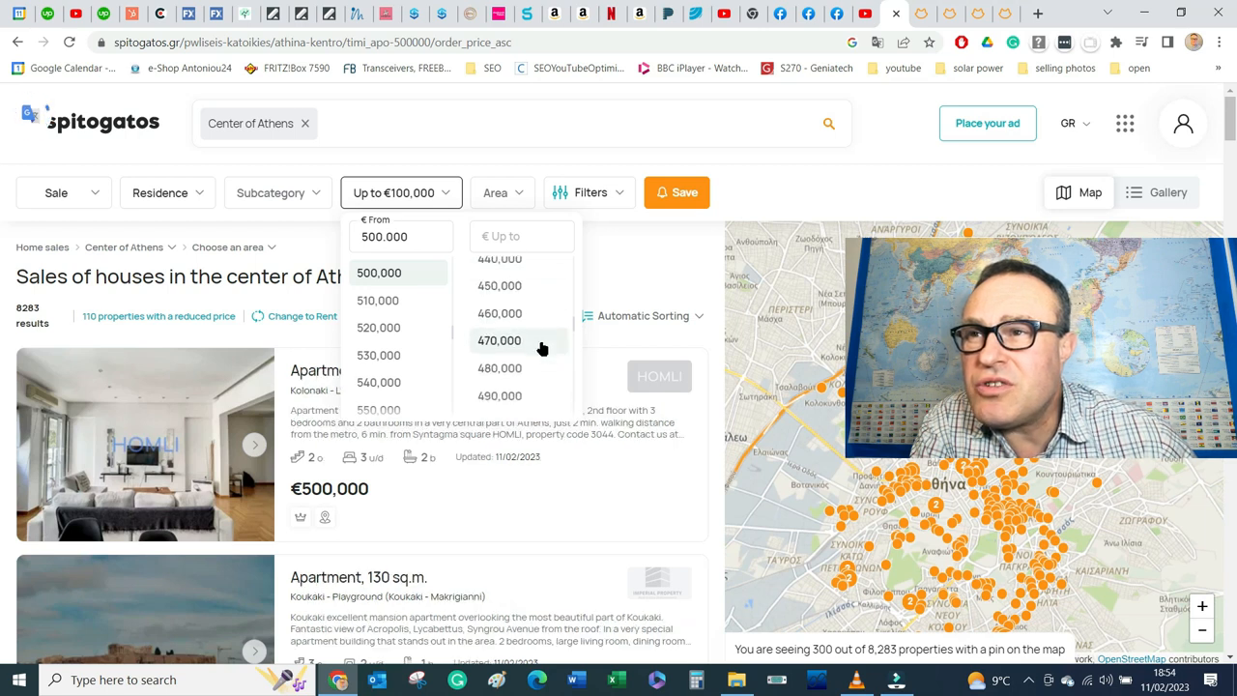
click(498, 272)
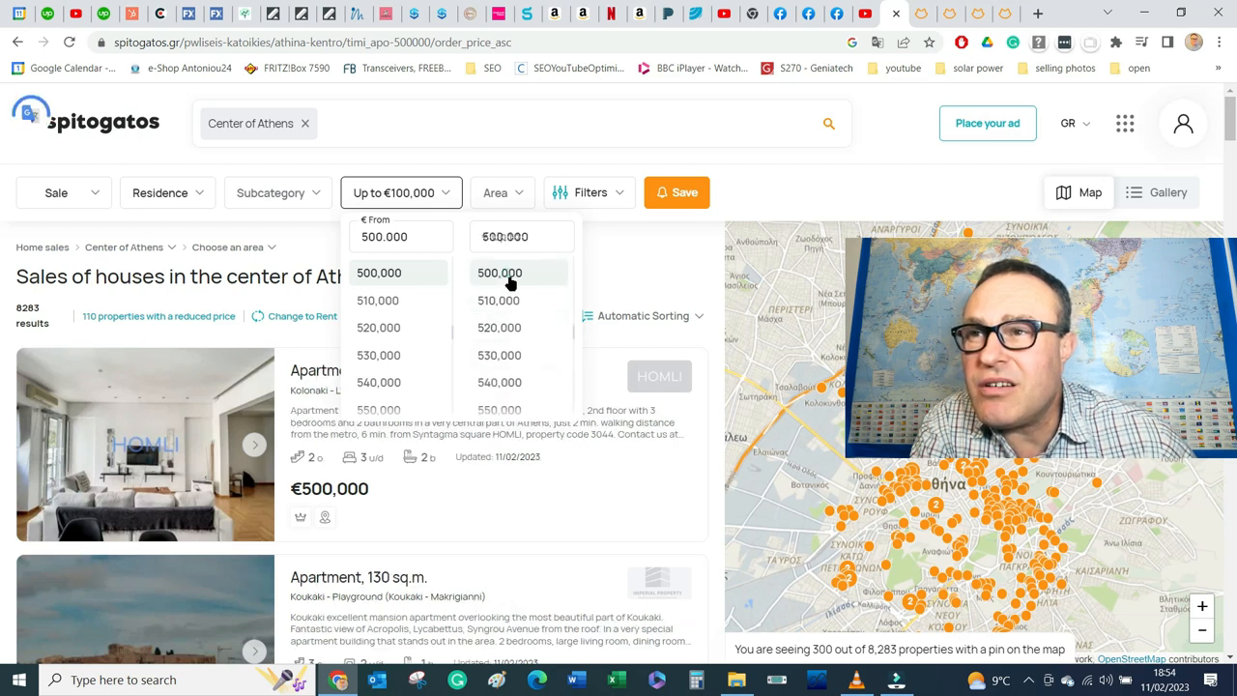
click(499, 270)
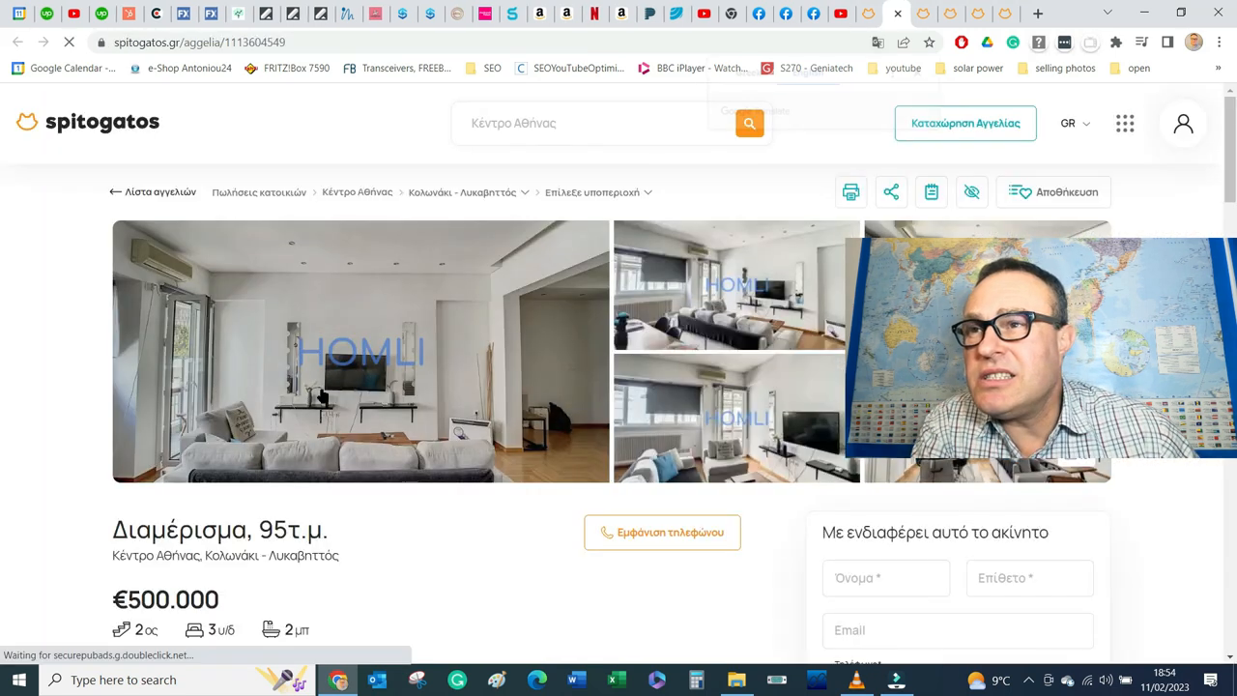
click(877, 42)
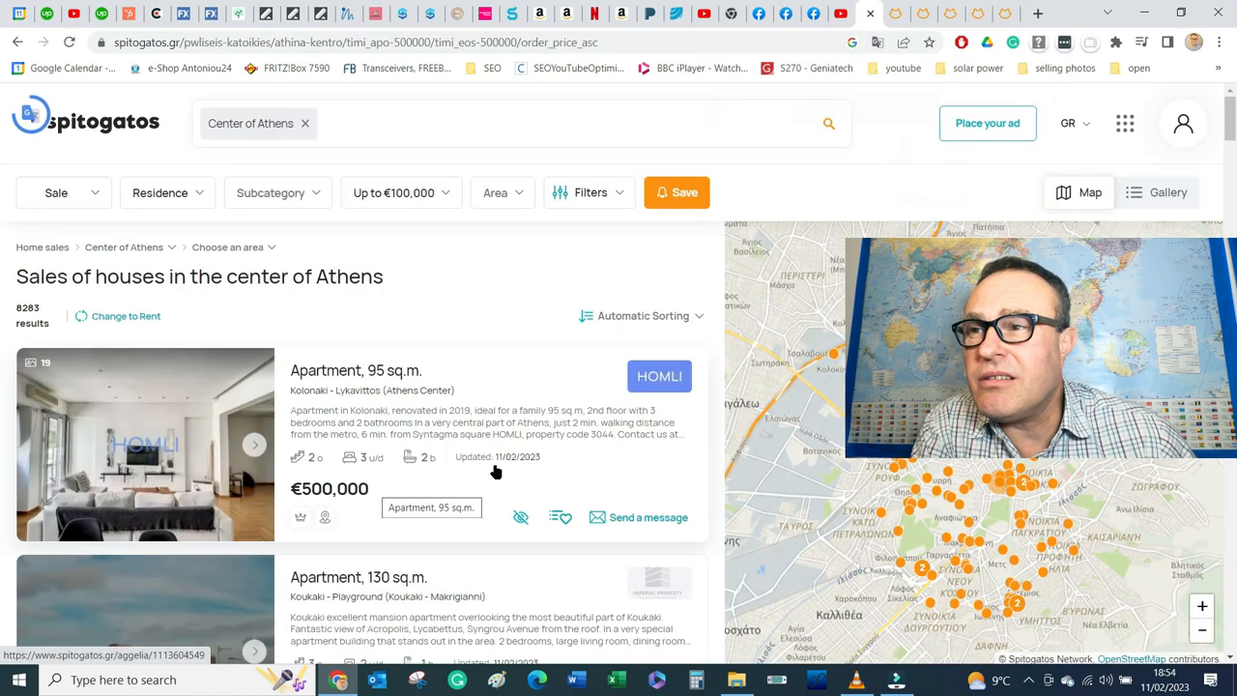
Step: Browse the €500,000 Koukaki, Pagrati, Koumoundourou and Kypseli listings, then bring up the sort-order choices
click(641, 315)
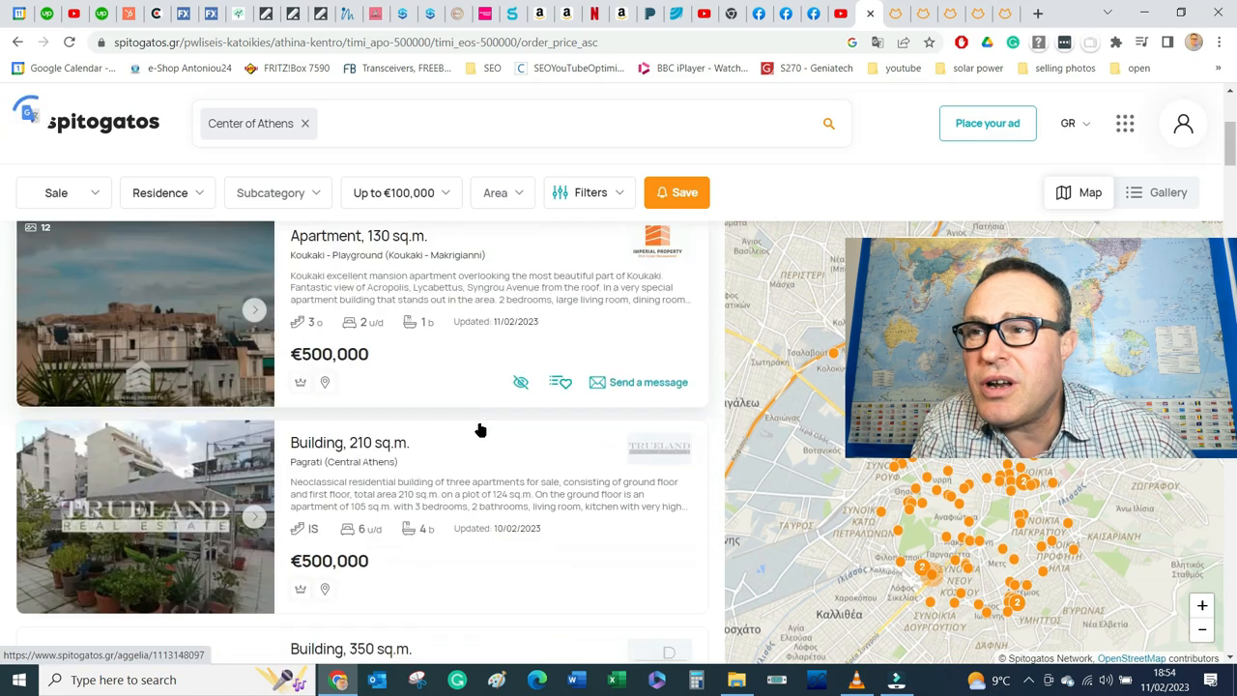
scroll(down, 3)
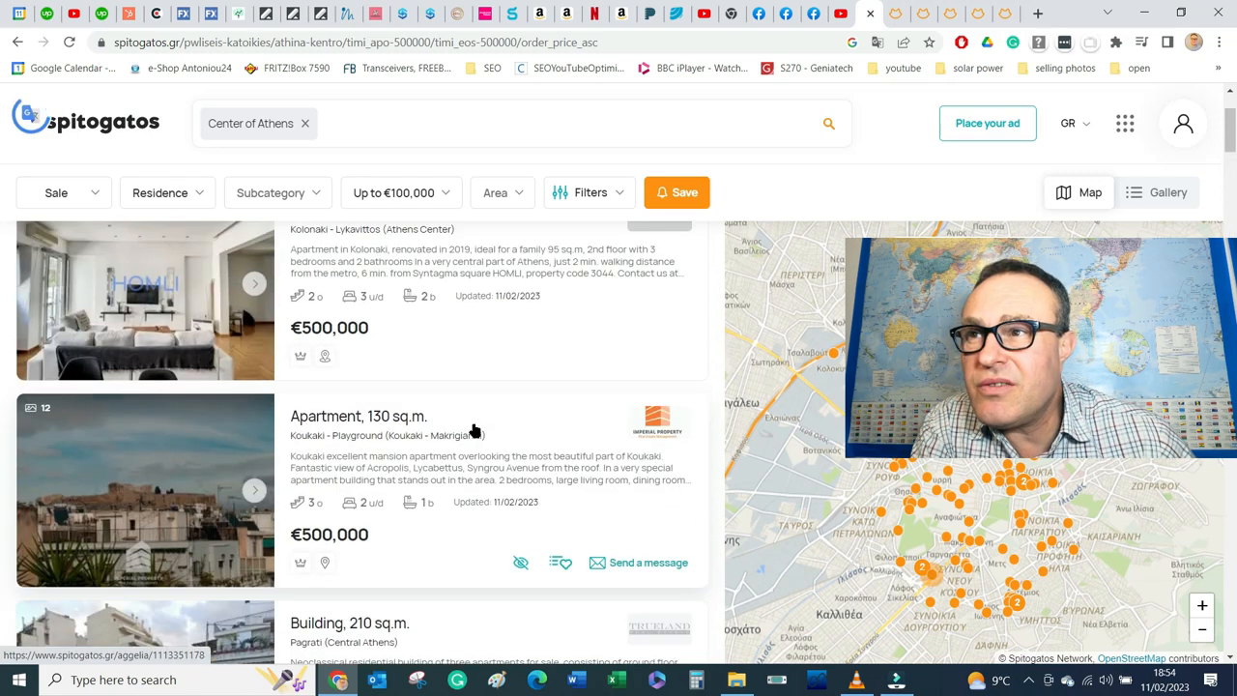
scroll(down, 3)
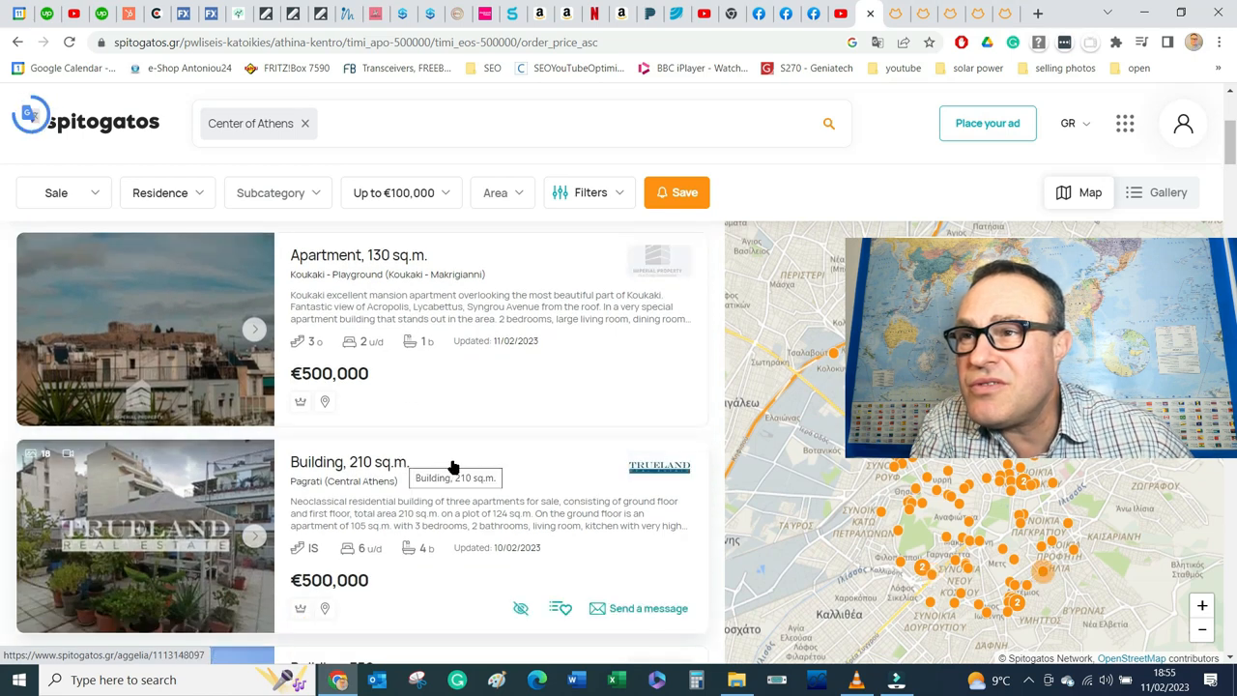
scroll(down, 3)
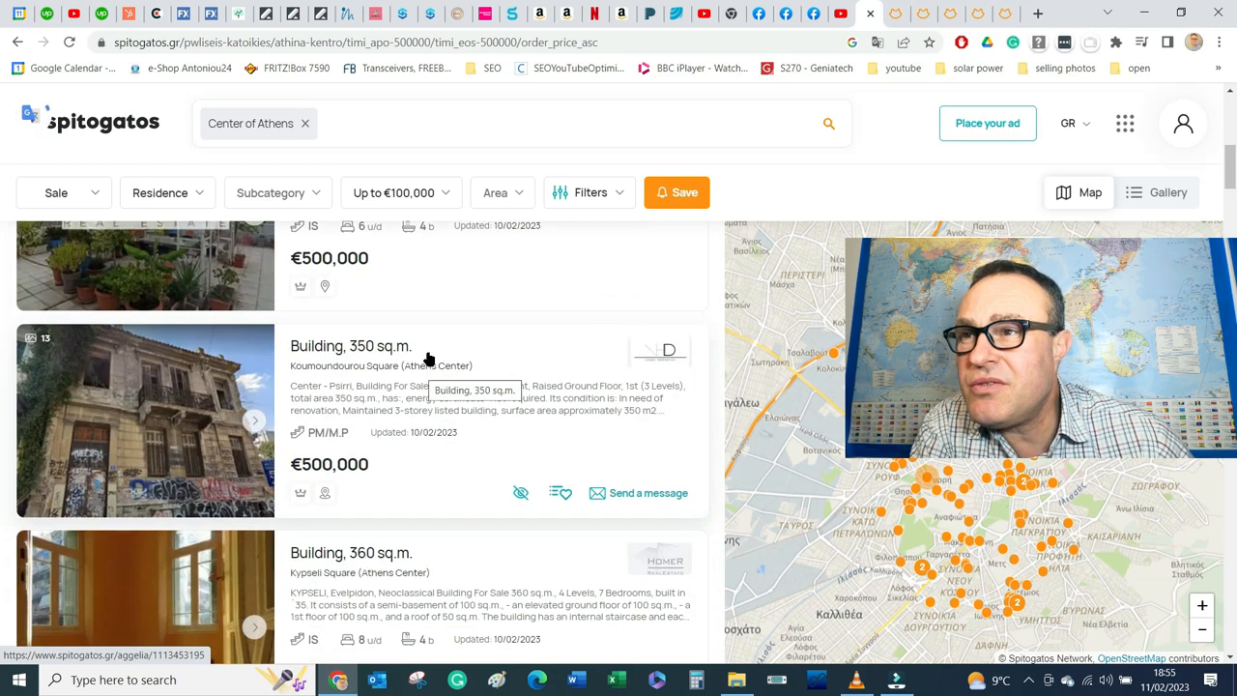
scroll(down, 3)
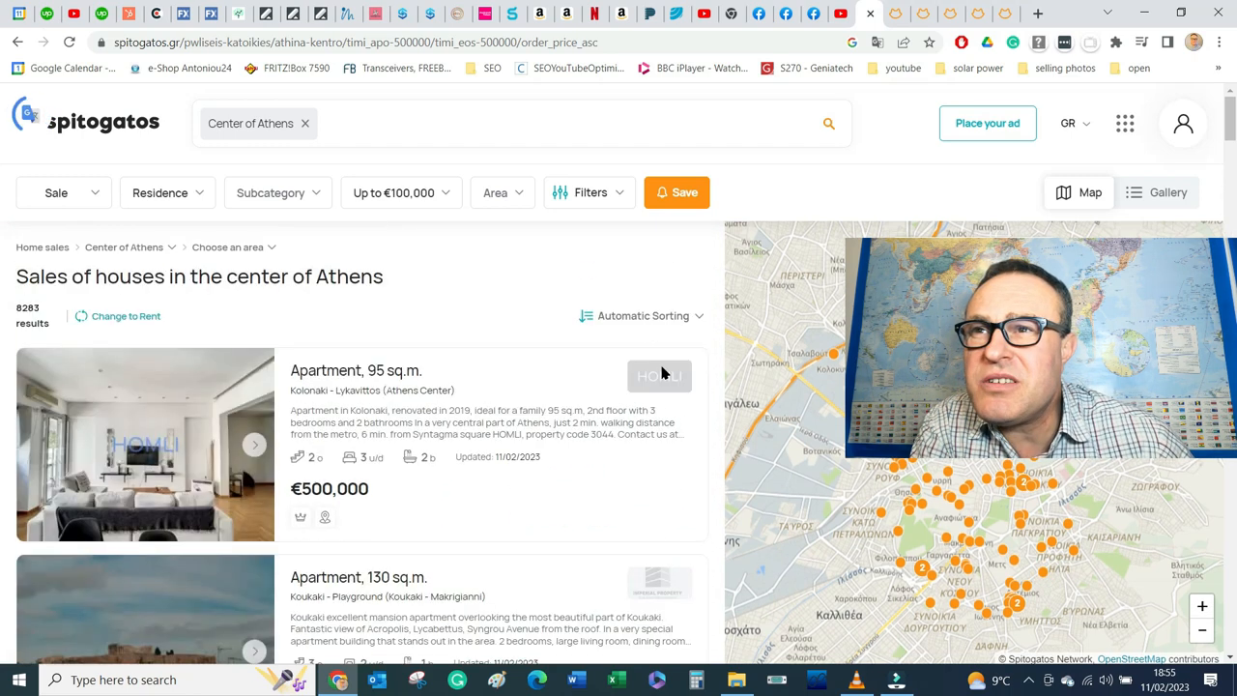
click(641, 316)
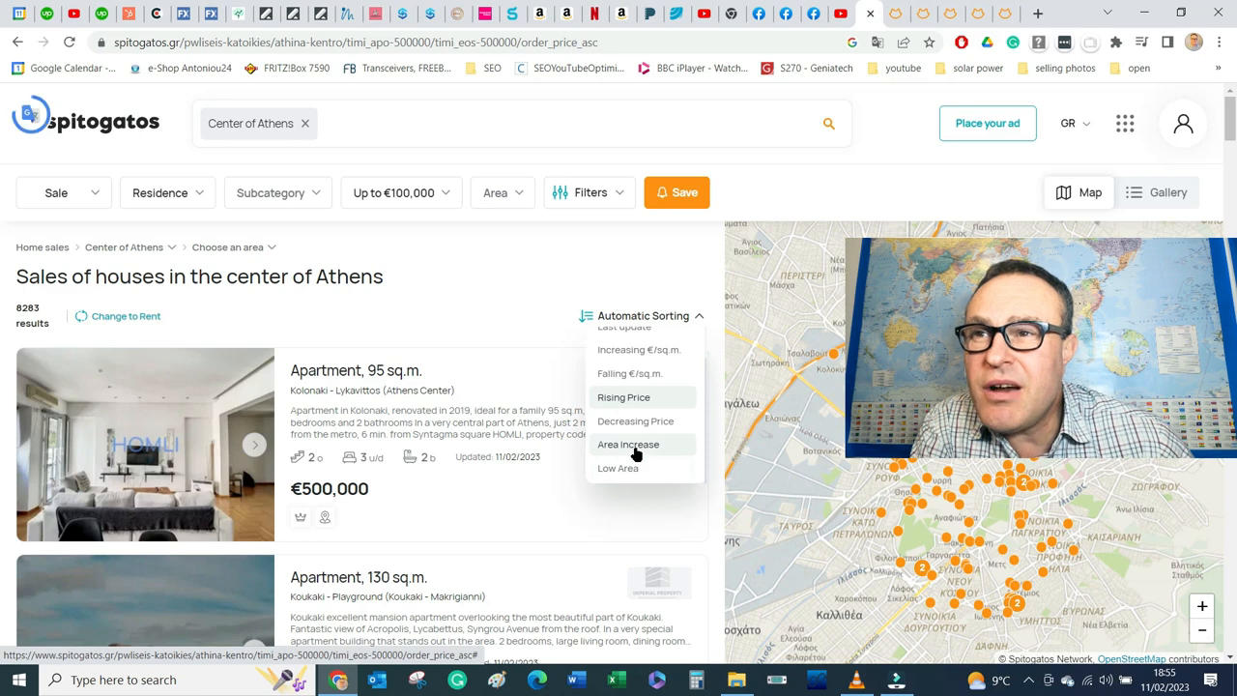
Step: Sort the €500,000 results by area ascending and look down the first page
click(628, 443)
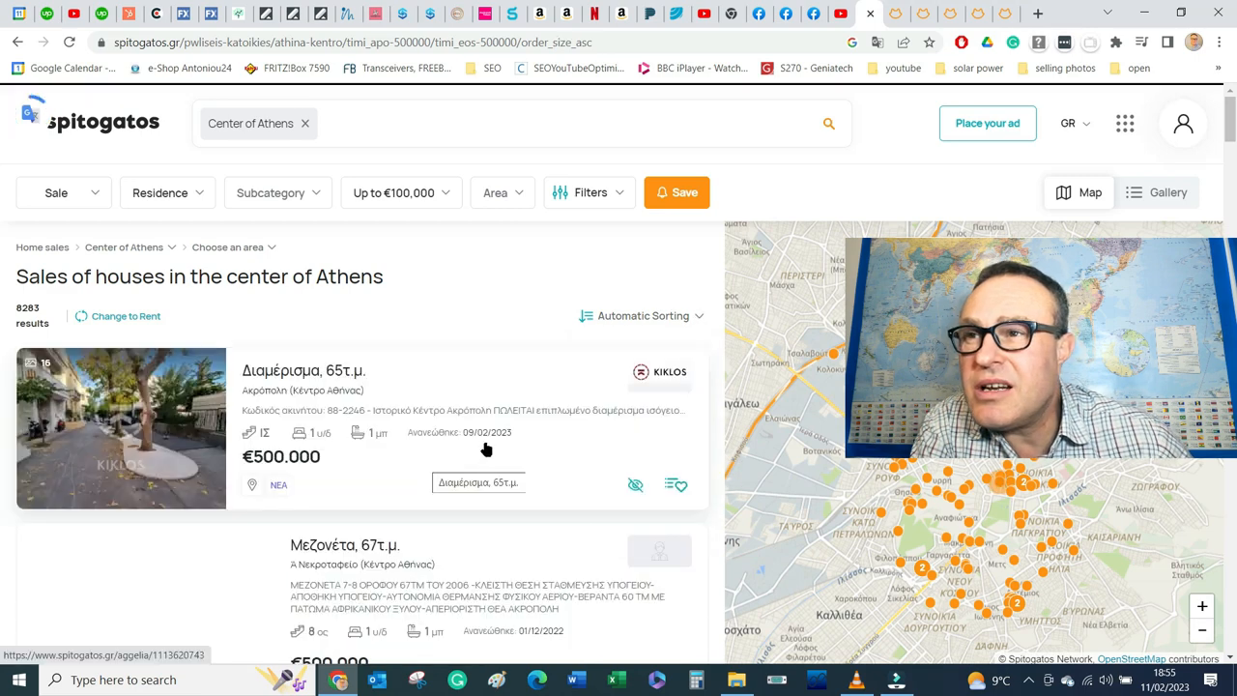
scroll(down, 3)
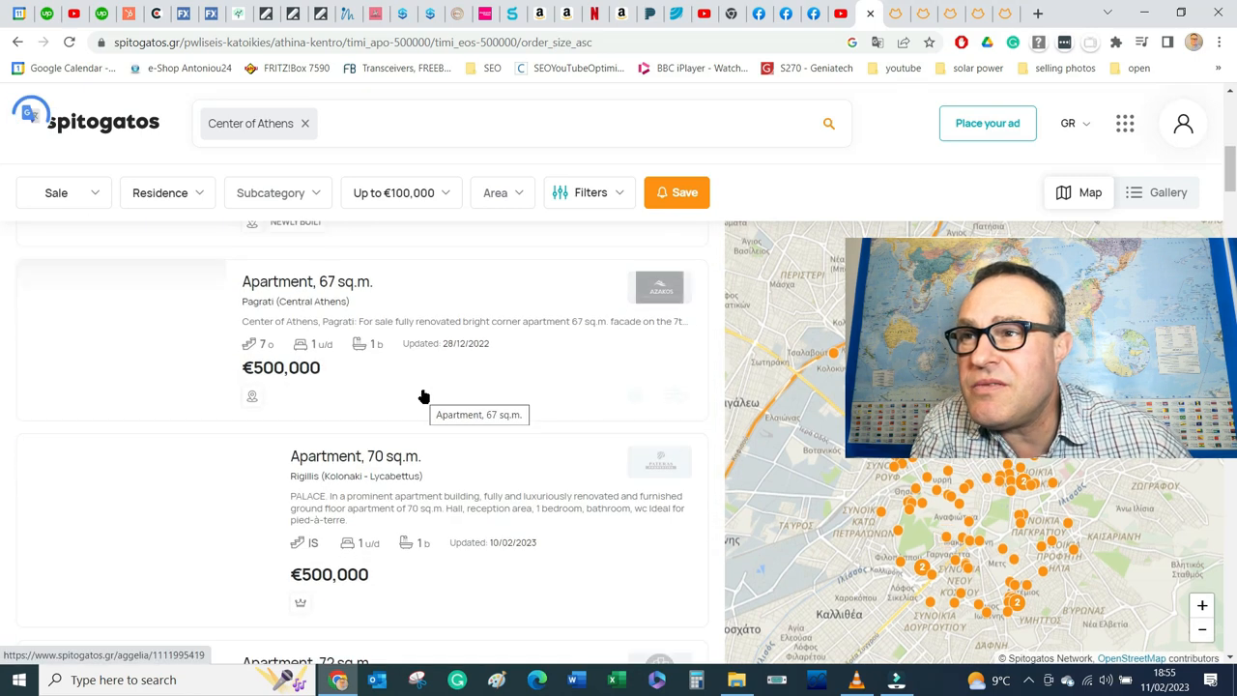
scroll(down, 3)
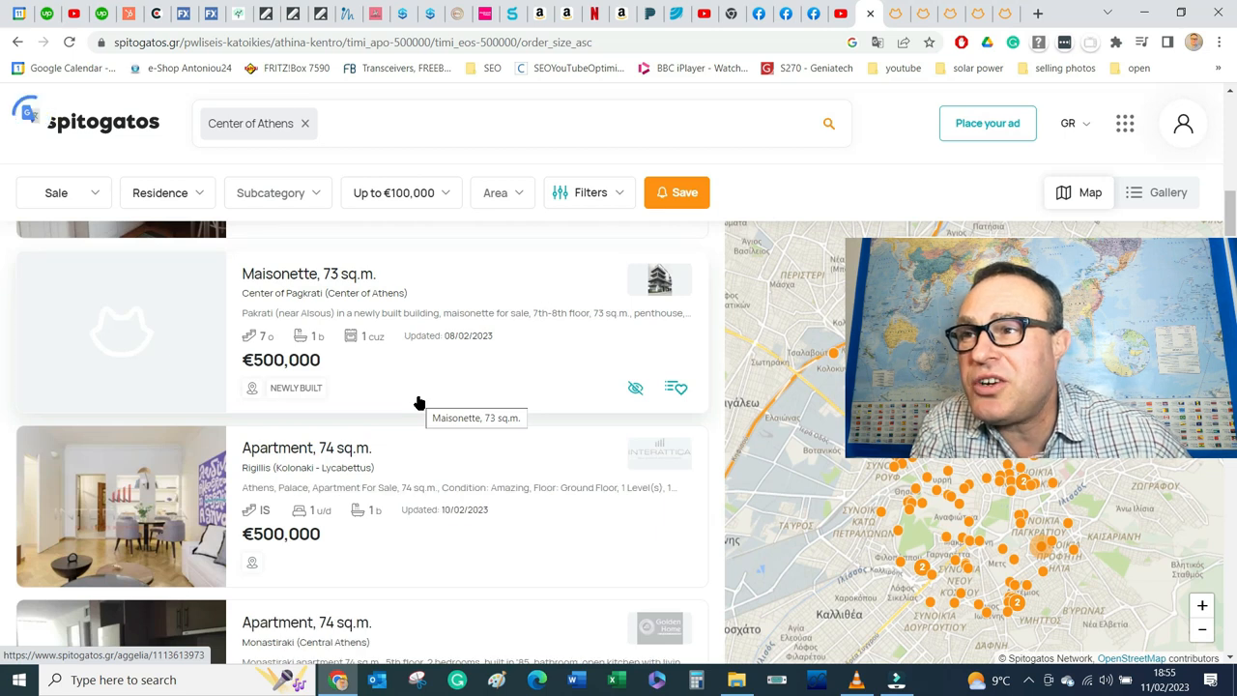
scroll(down, 3)
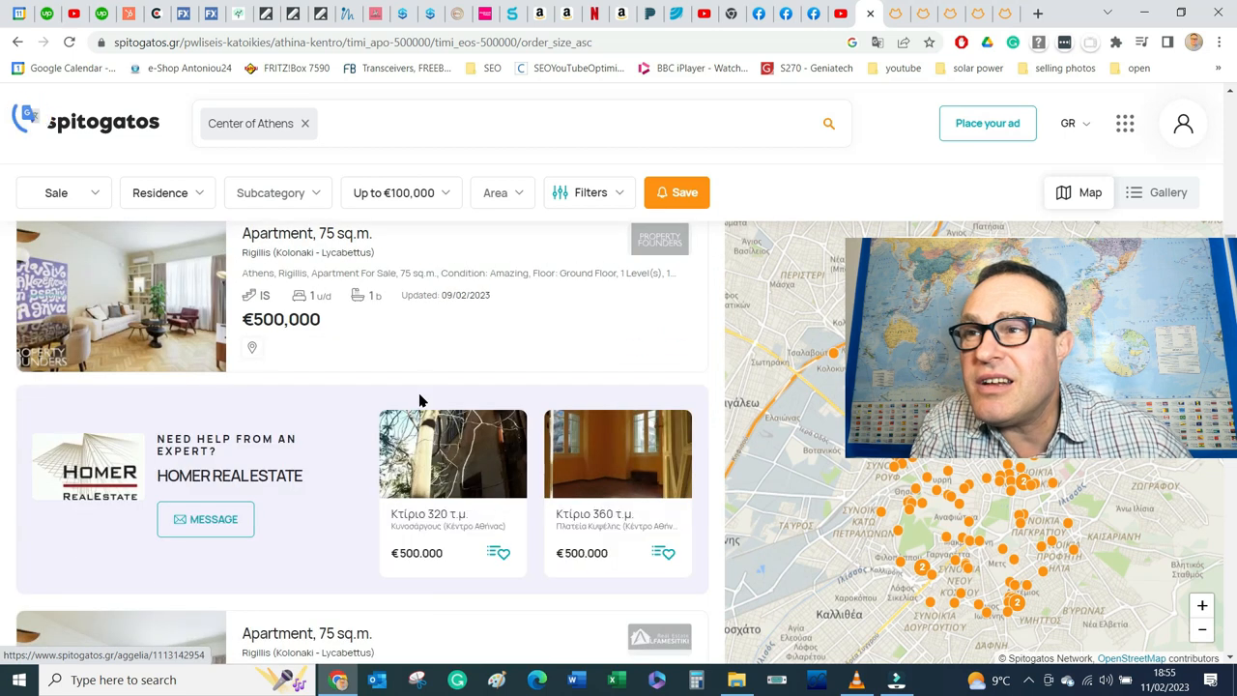
scroll(down, 3)
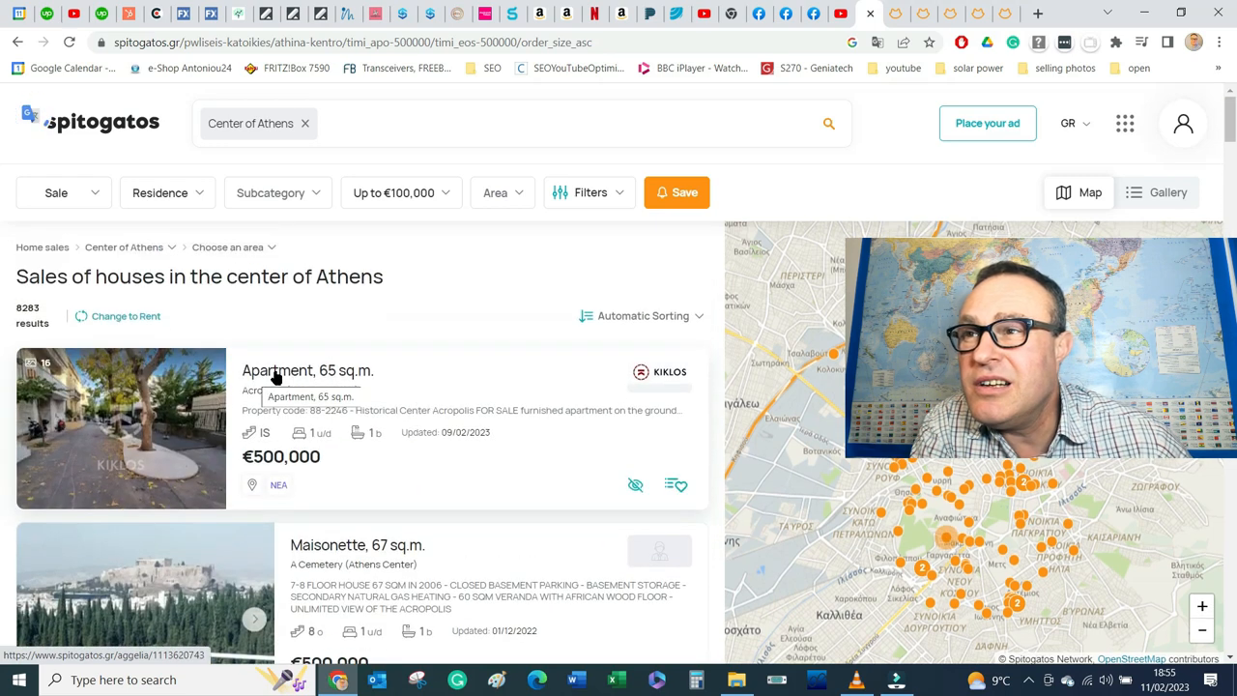
scroll(down, 3)
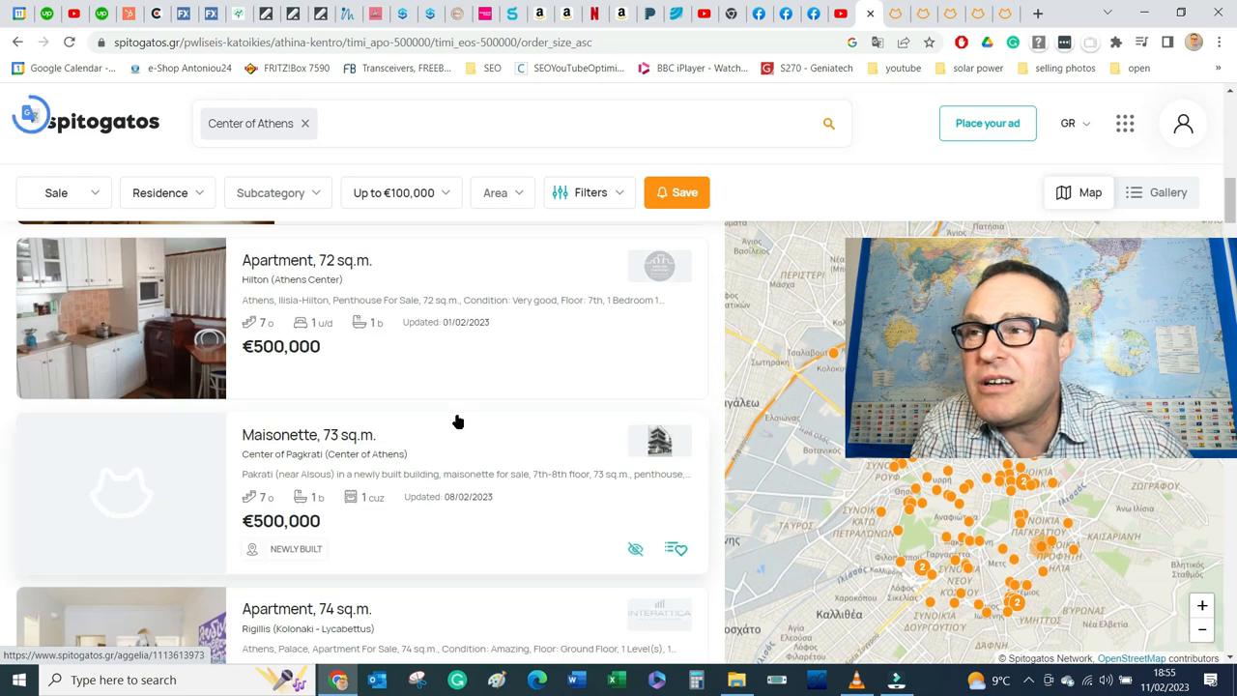
Step: Continue to the bottom of the results and jump to page 7
scroll(down, 3)
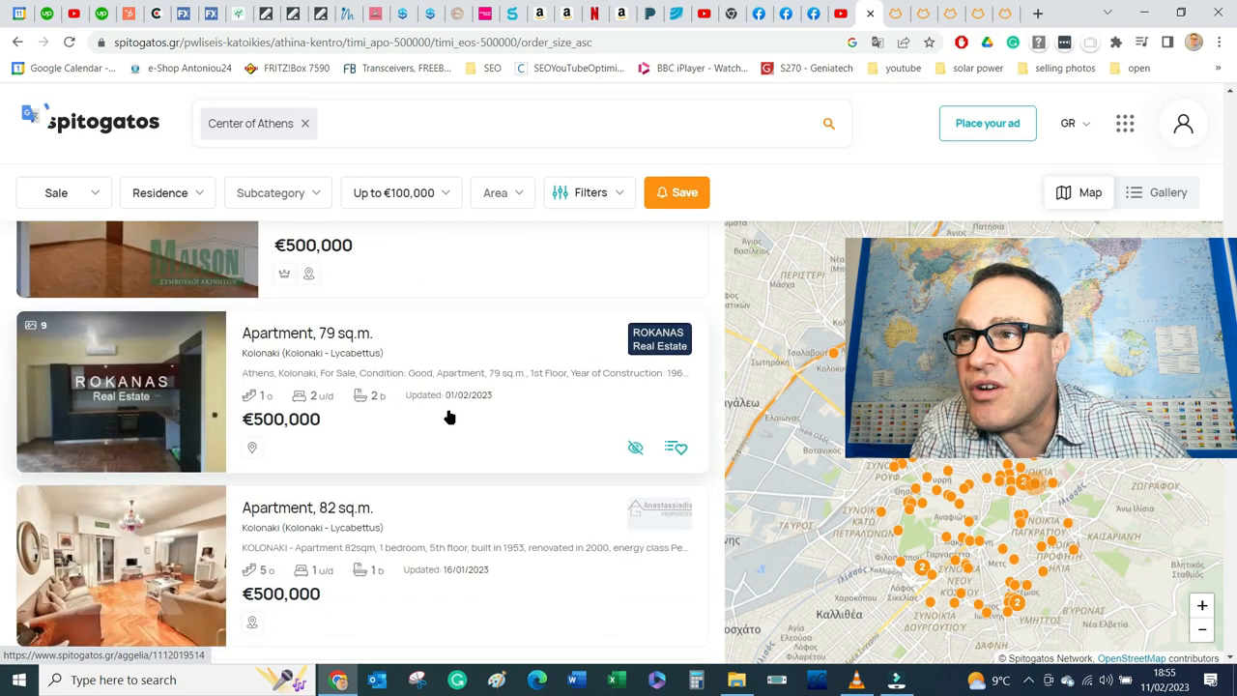
scroll(down, 3)
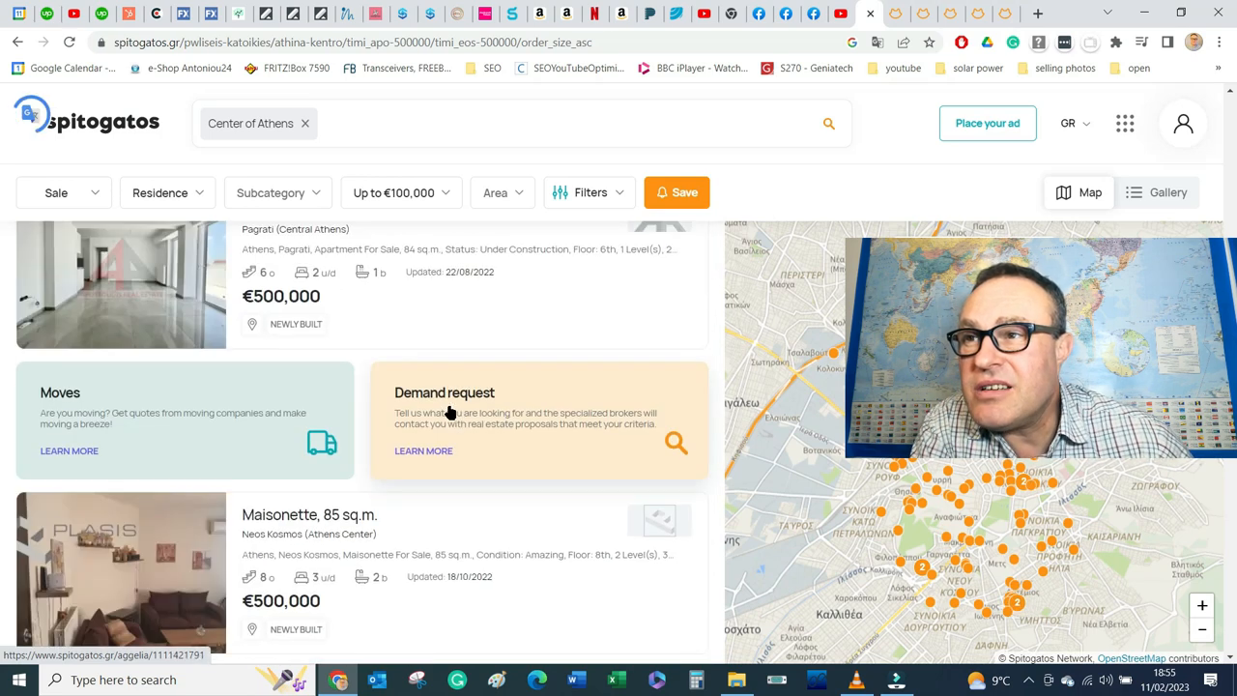
scroll(down, 3)
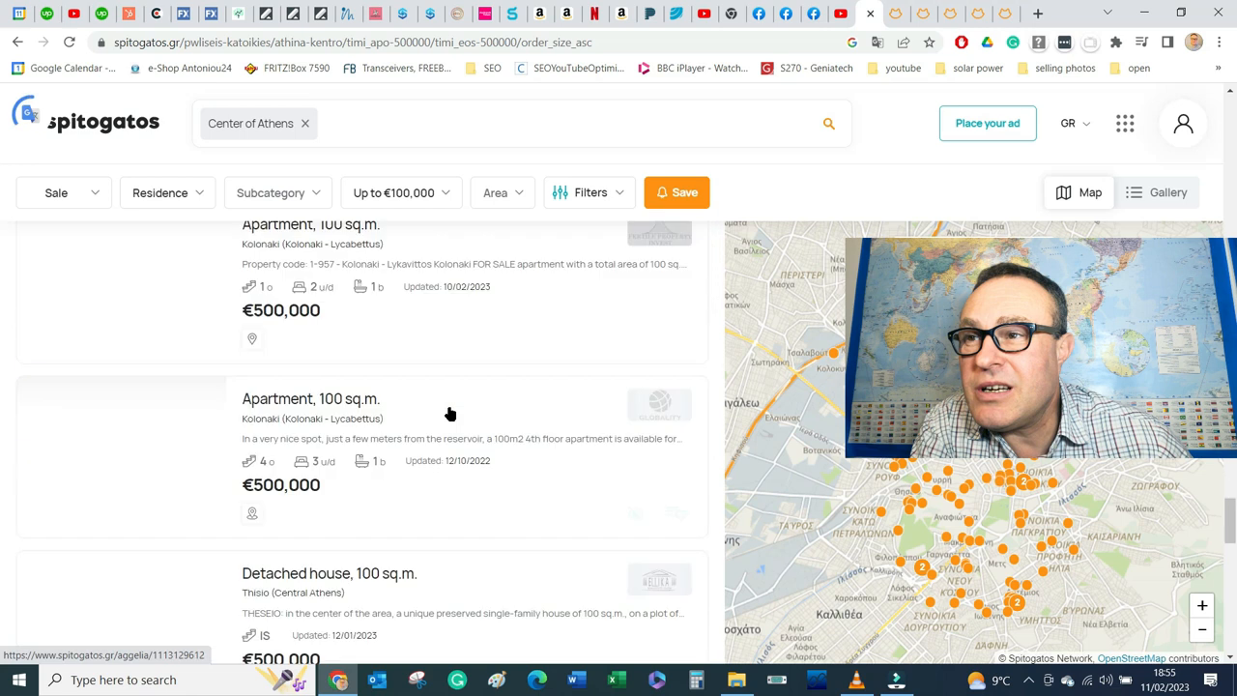
scroll(down, 3)
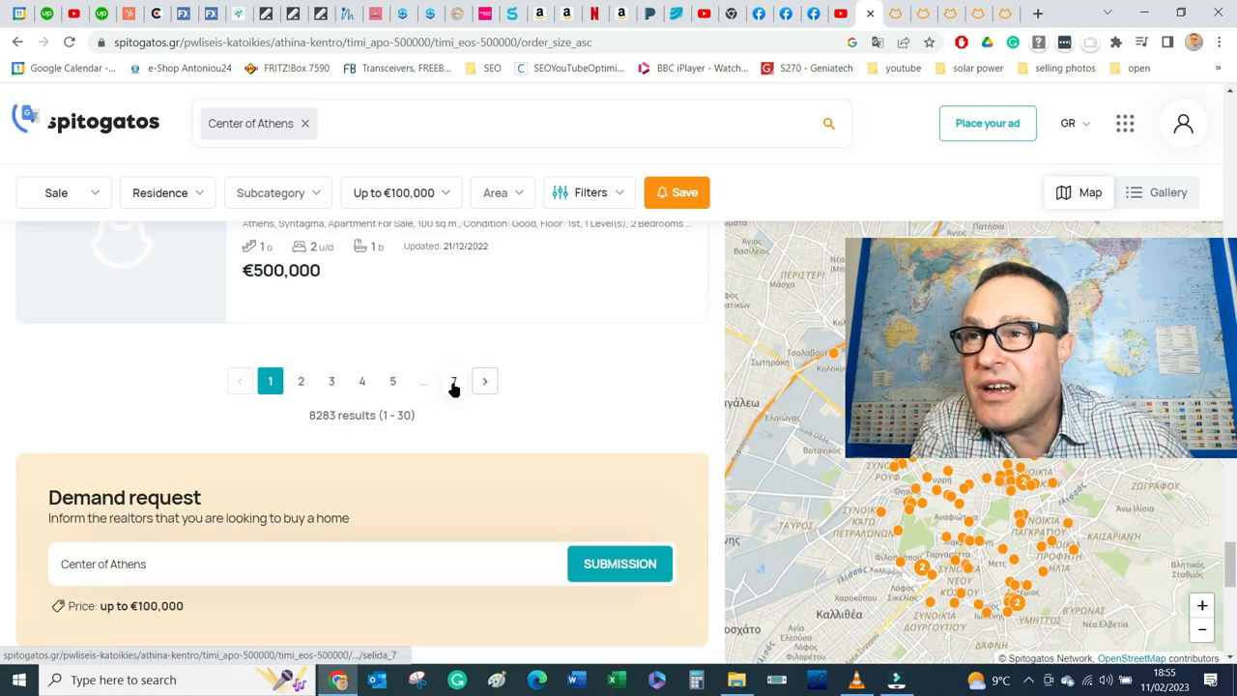
click(452, 381)
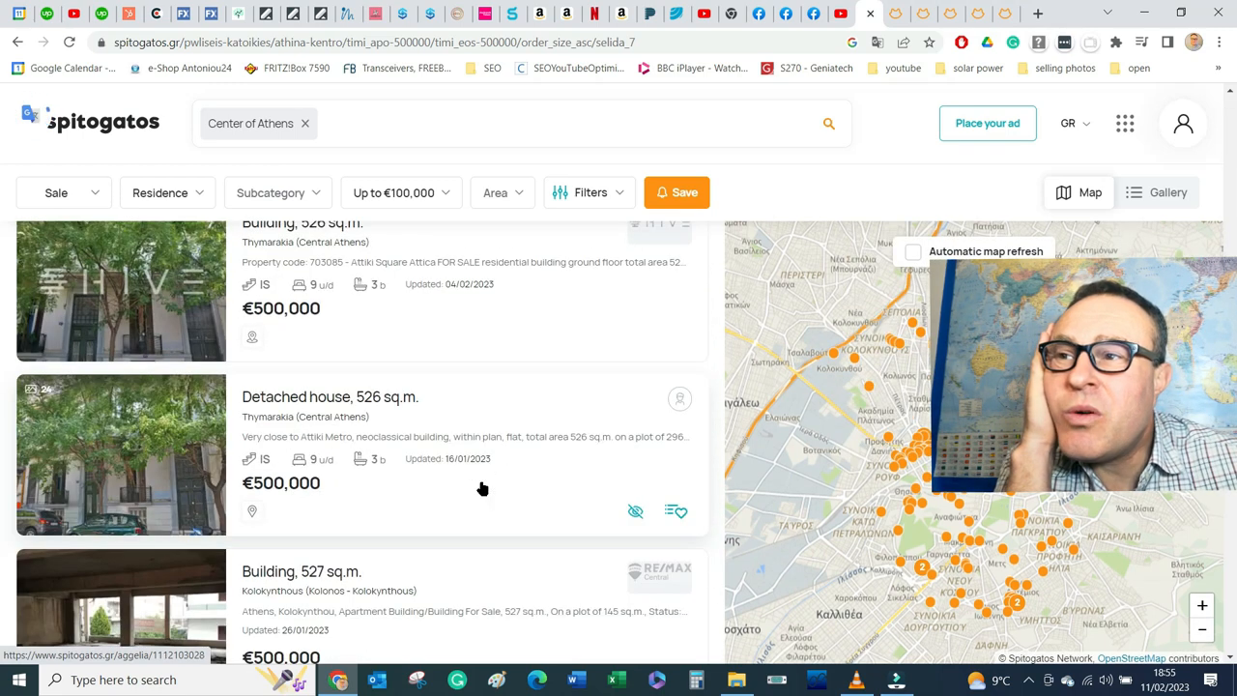
Step: Open the €500,000 'Building, 700 sq.m.' Thymarakia listing at the end of page 7
scroll(down, 3)
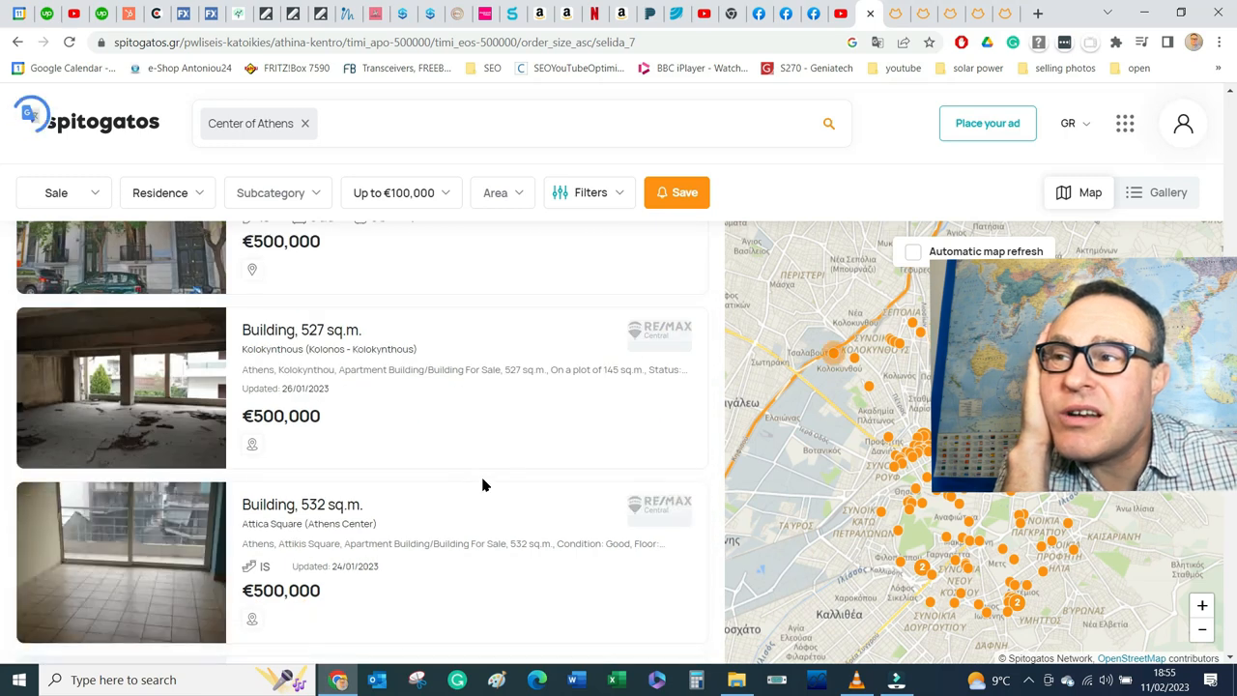
scroll(down, 3)
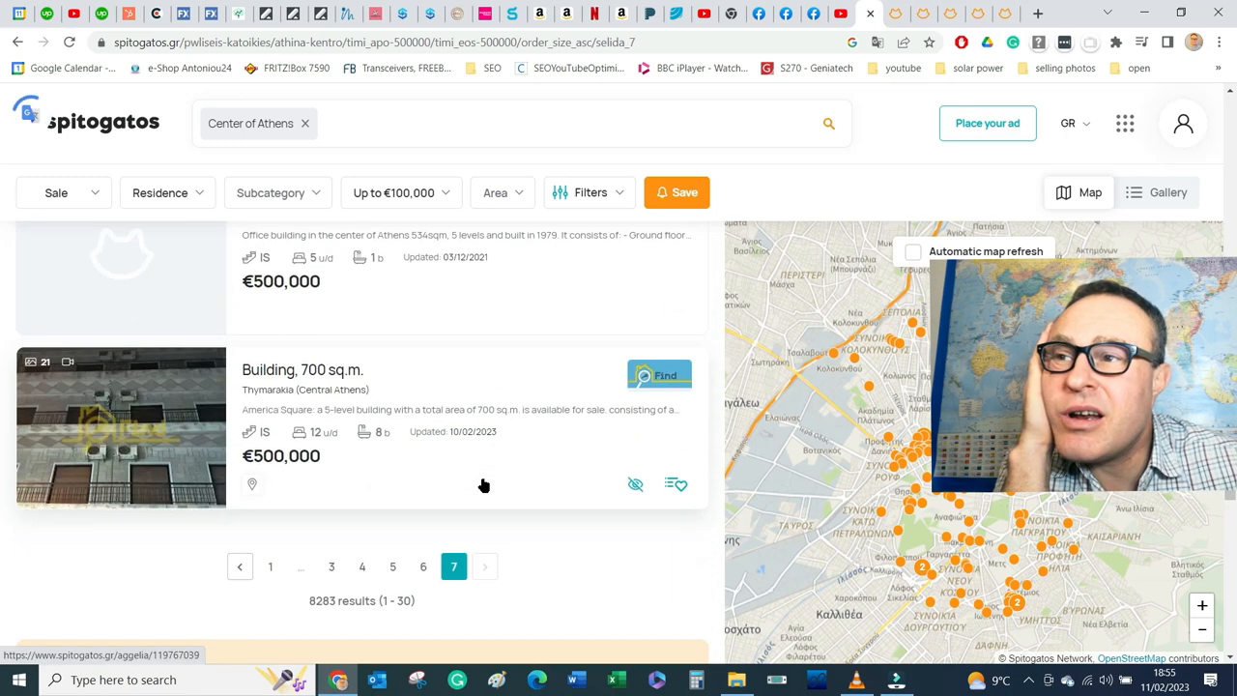
mouse_move(433, 456)
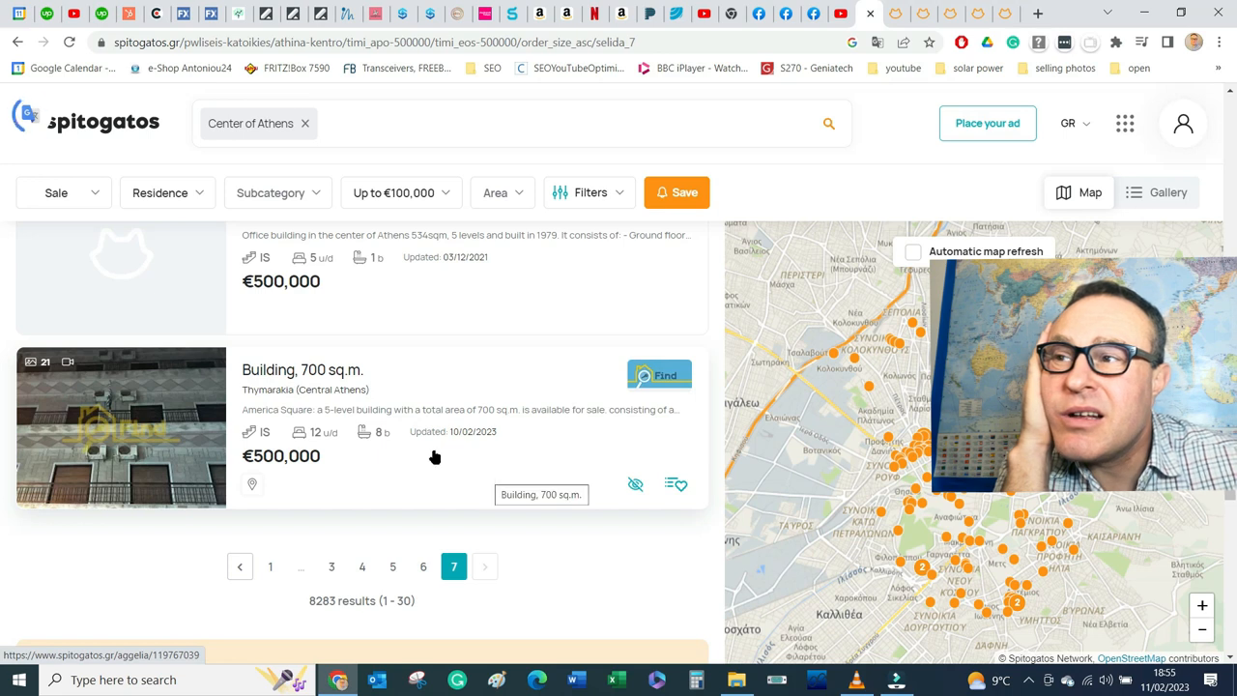
mouse_move(344, 375)
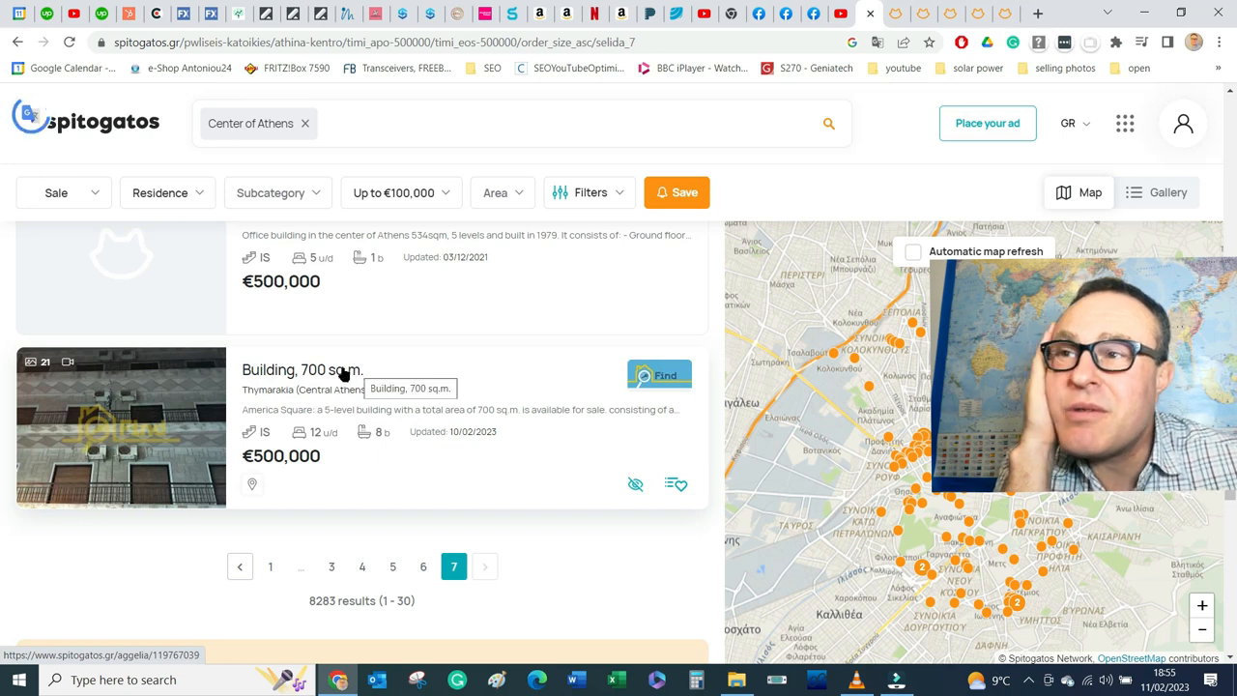
click(301, 371)
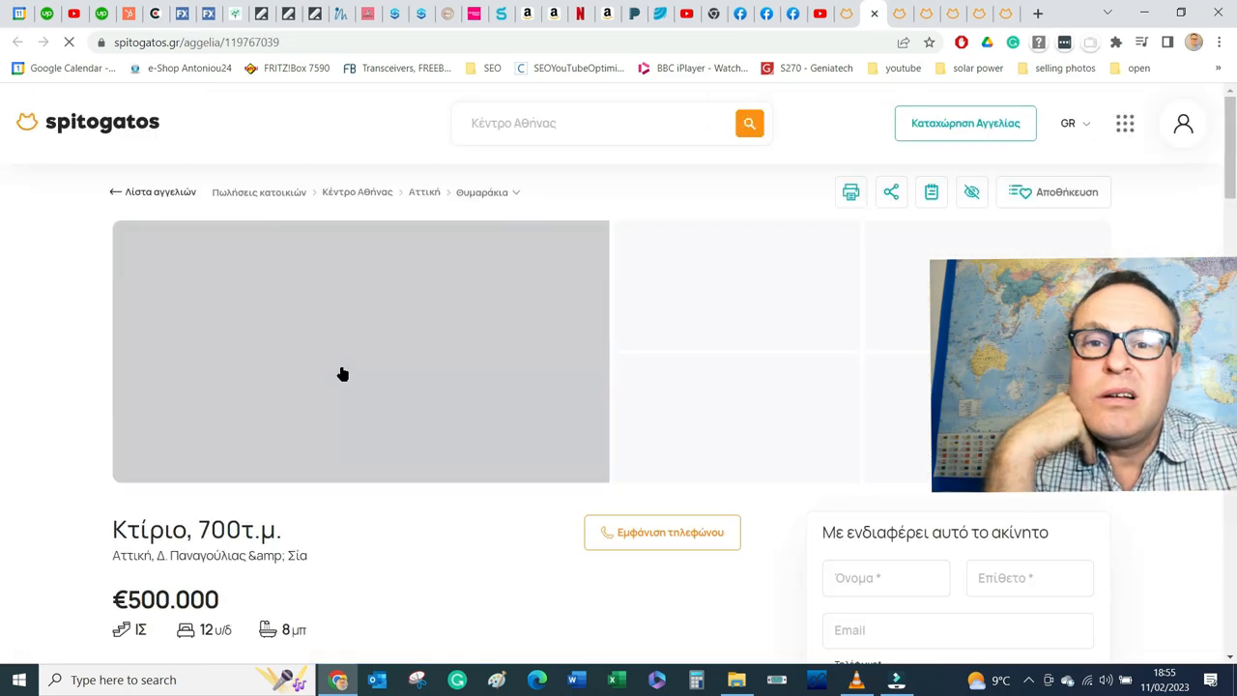
Step: Translate the 700 sq.m. building listing to English, read its description, then return to page 7
click(878, 43)
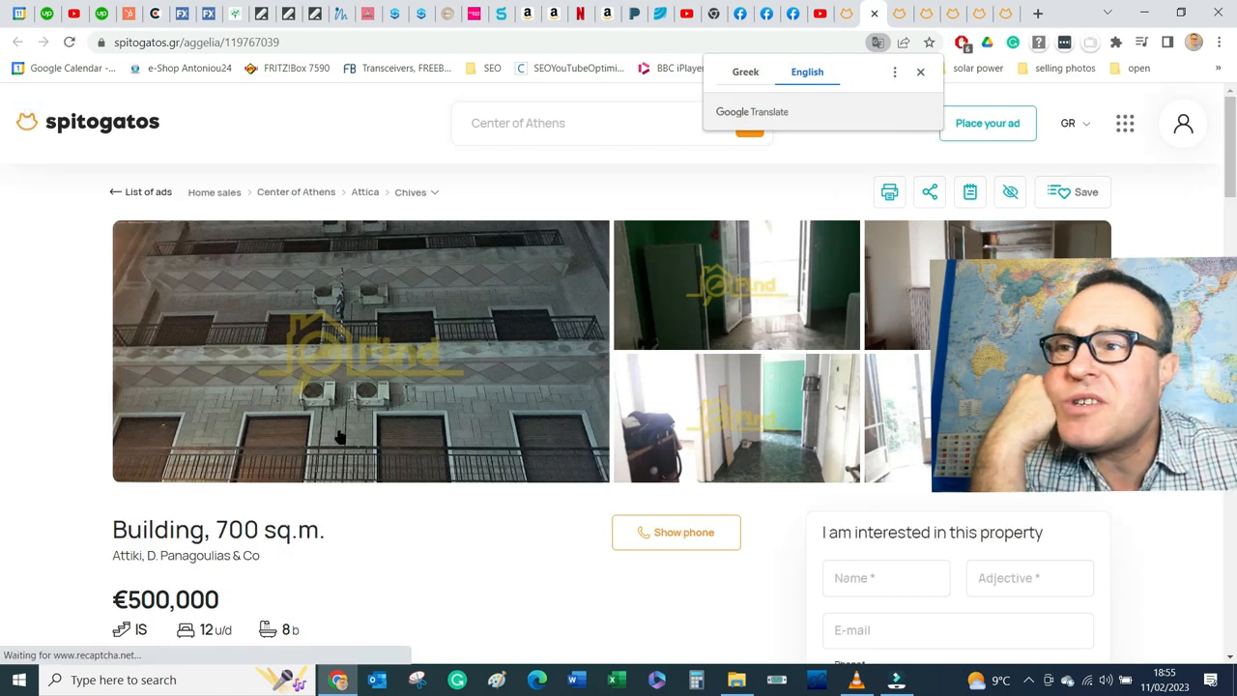
scroll(down, 3)
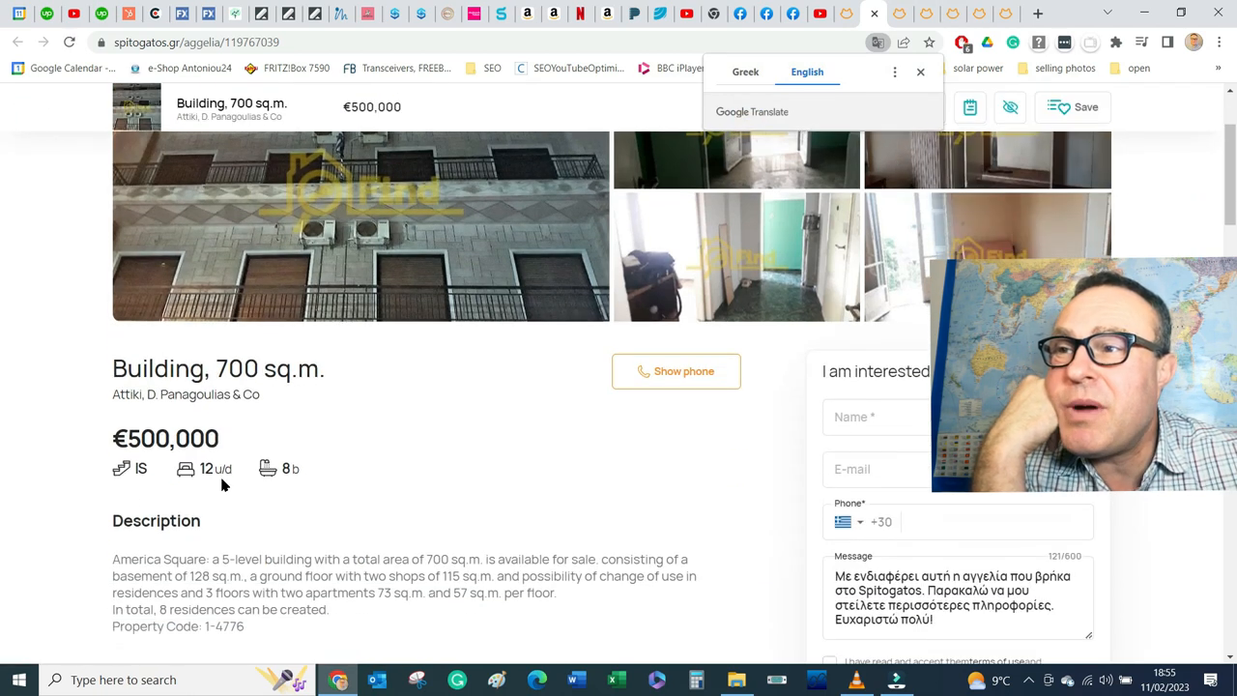
mouse_move(266, 470)
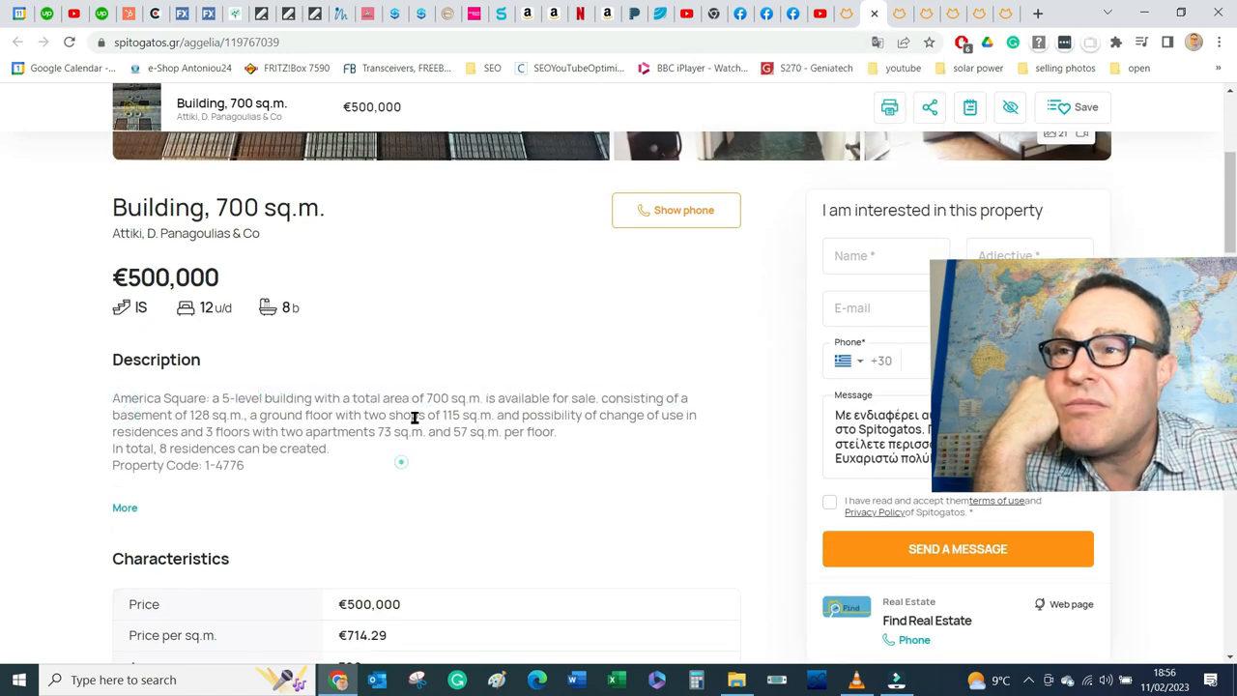
drag(425, 398, 677, 398)
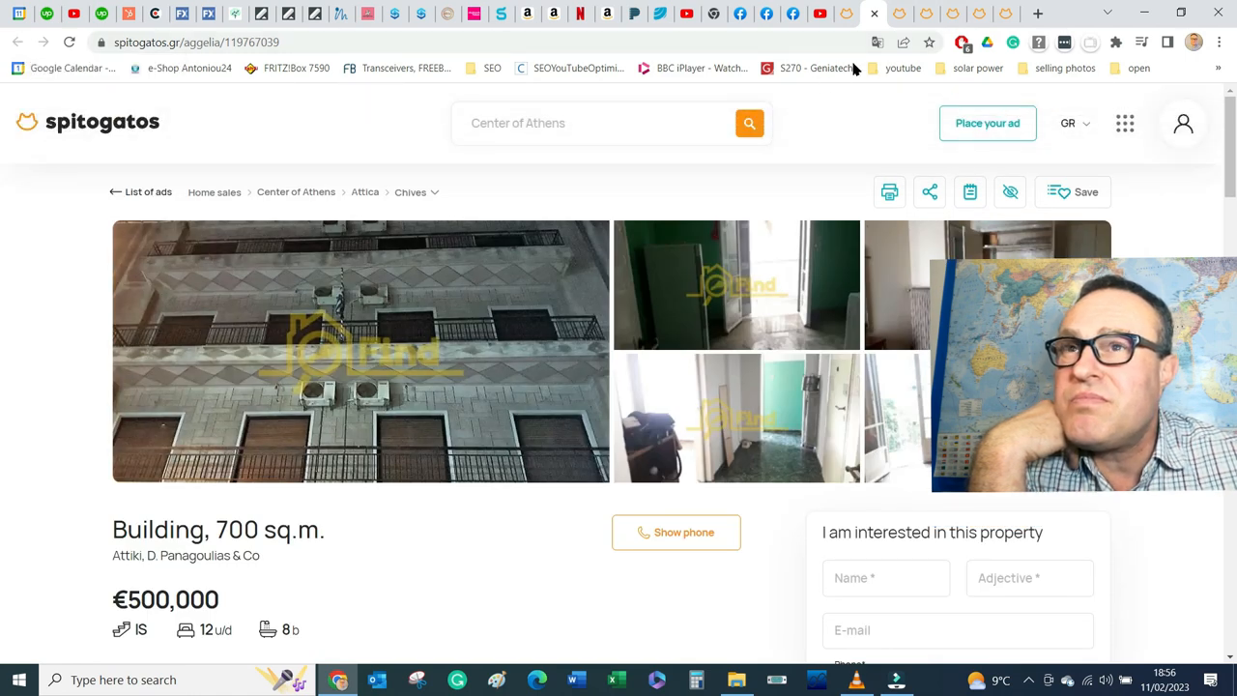
click(17, 42)
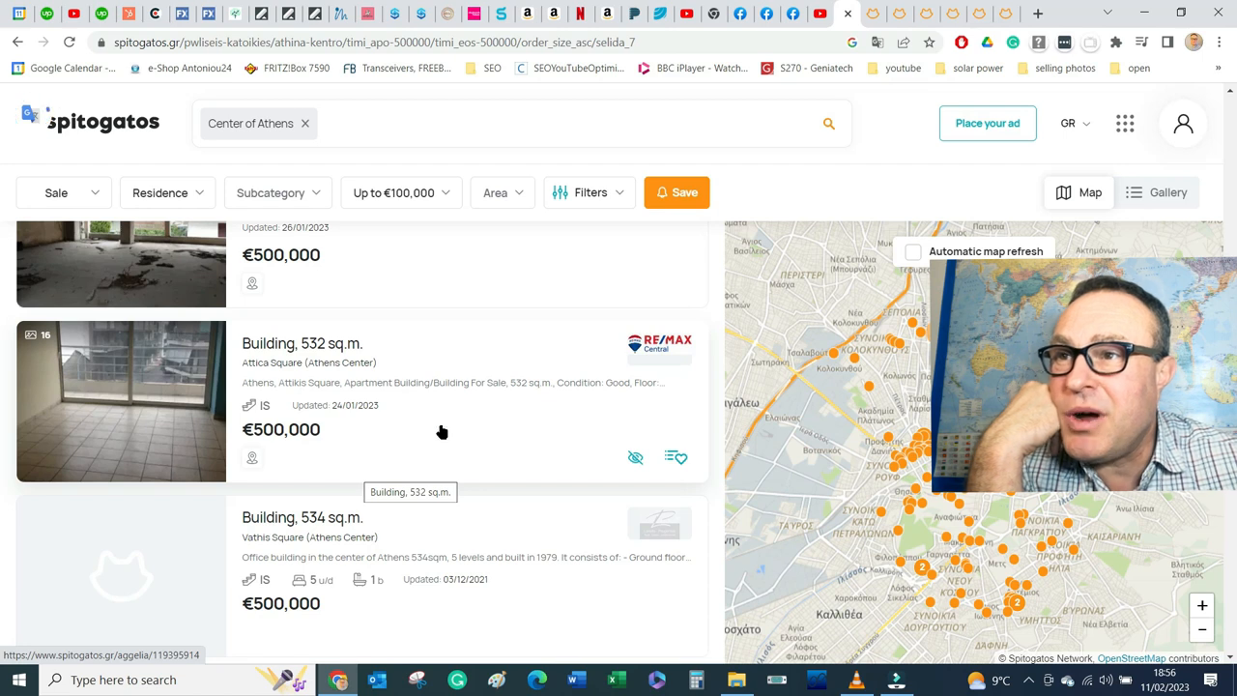
Step: Open the 526 sq.m. Agios Meletiou detached house listing and its photo gallery
scroll(down, 3)
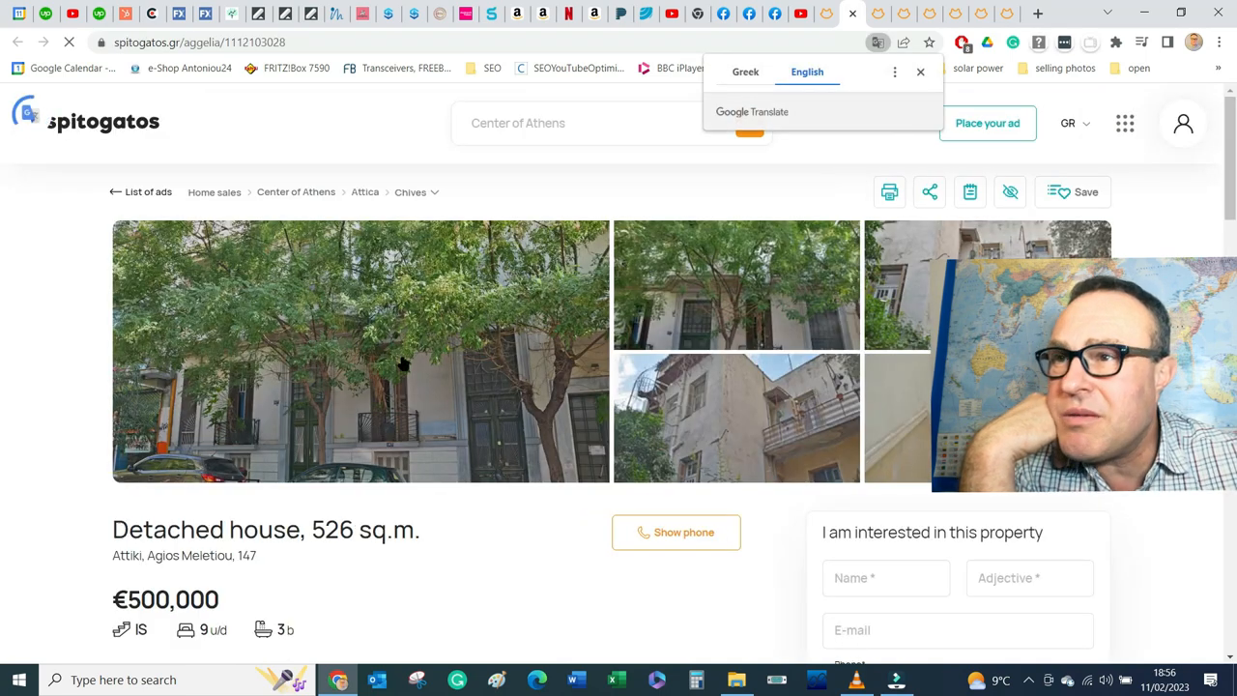
click(359, 352)
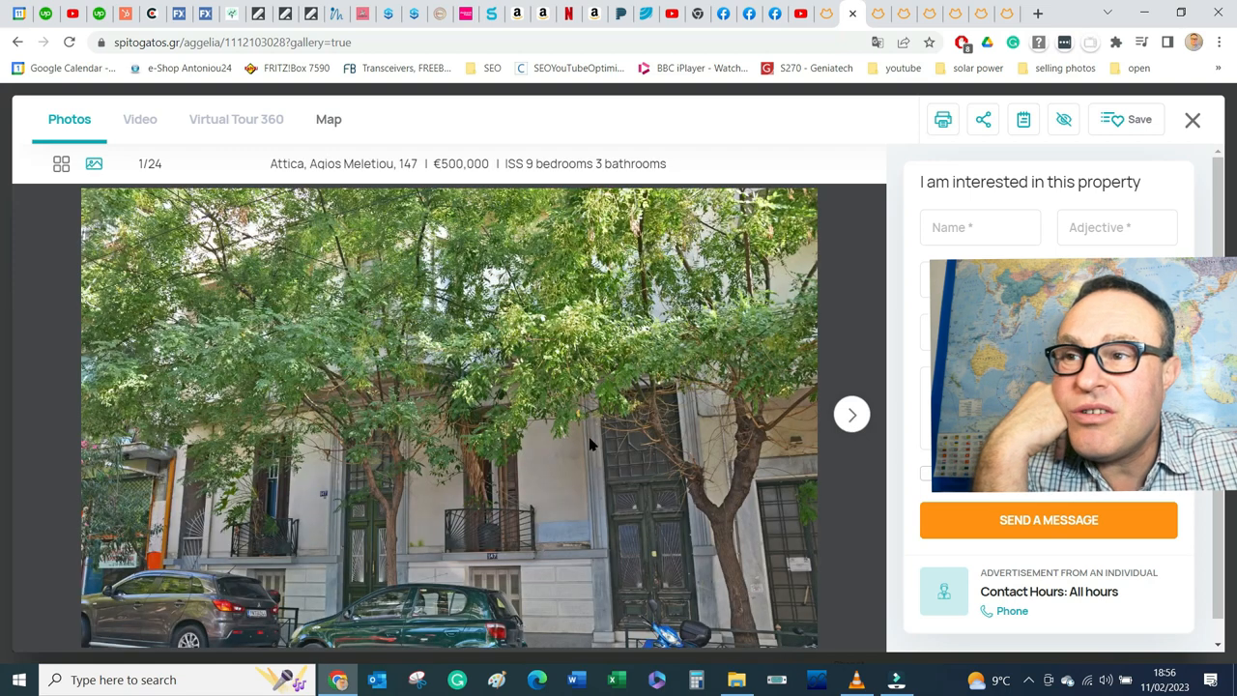
mouse_move(15, 42)
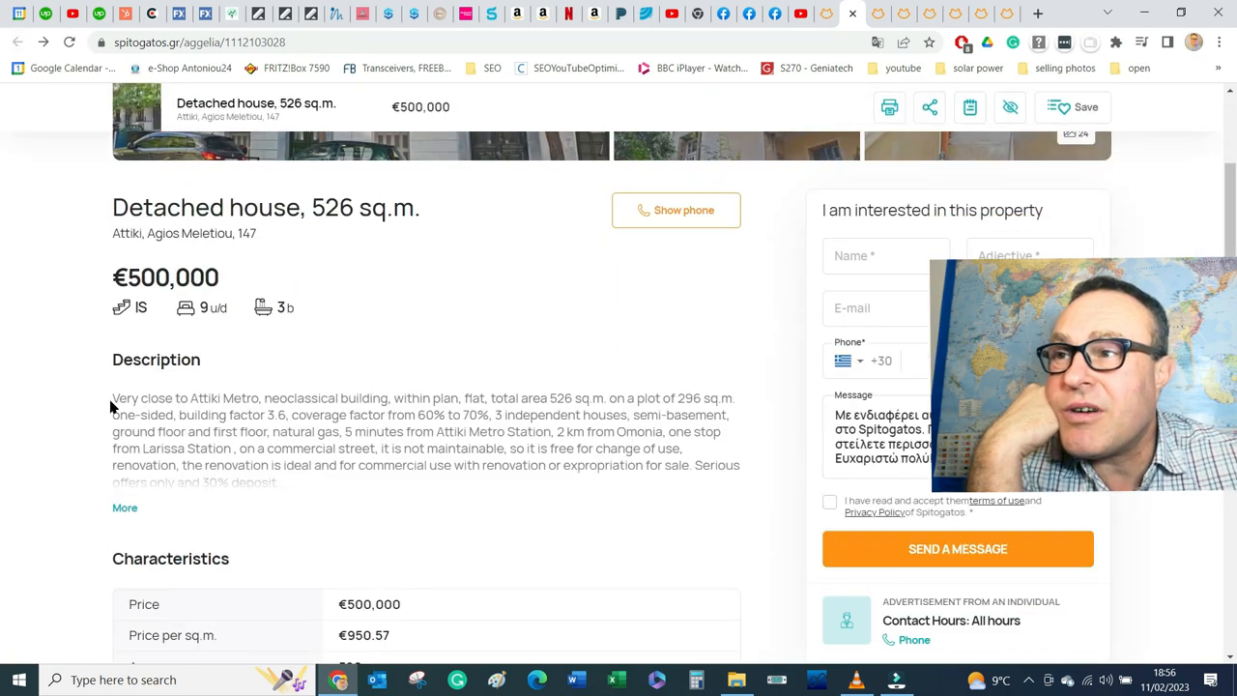
Step: Highlight the house's description paragraph line by line, including the total area
drag(112, 398, 346, 398)
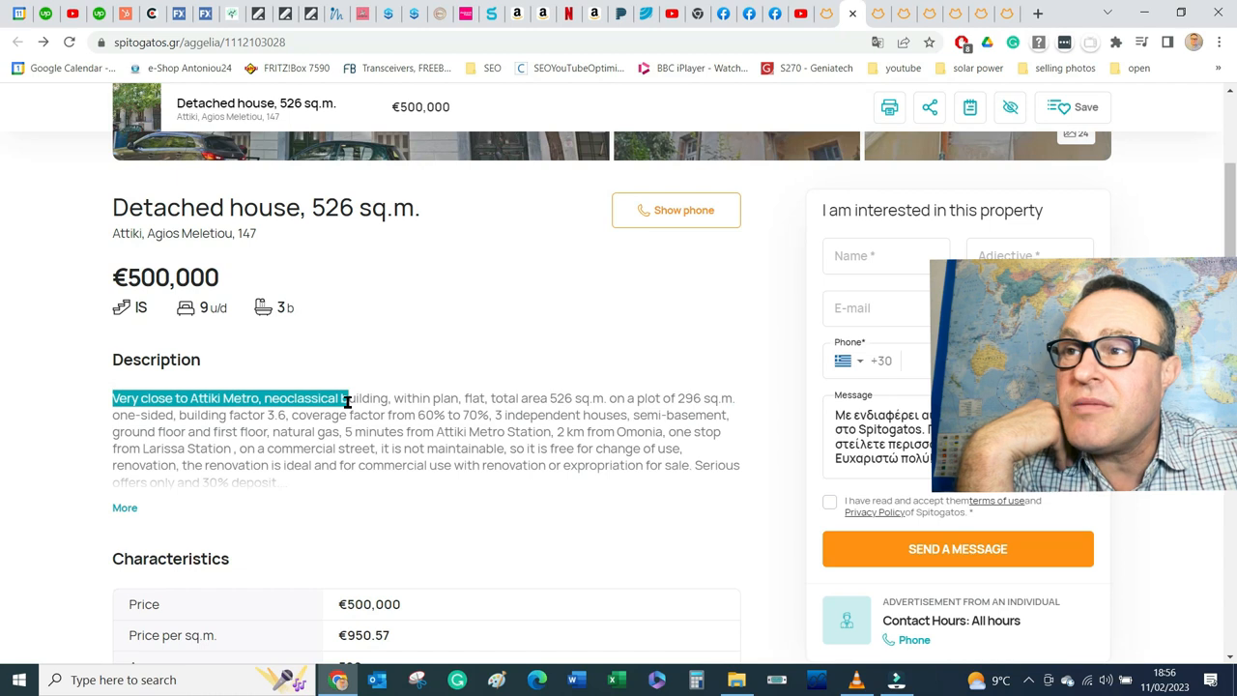
drag(344, 398, 363, 413)
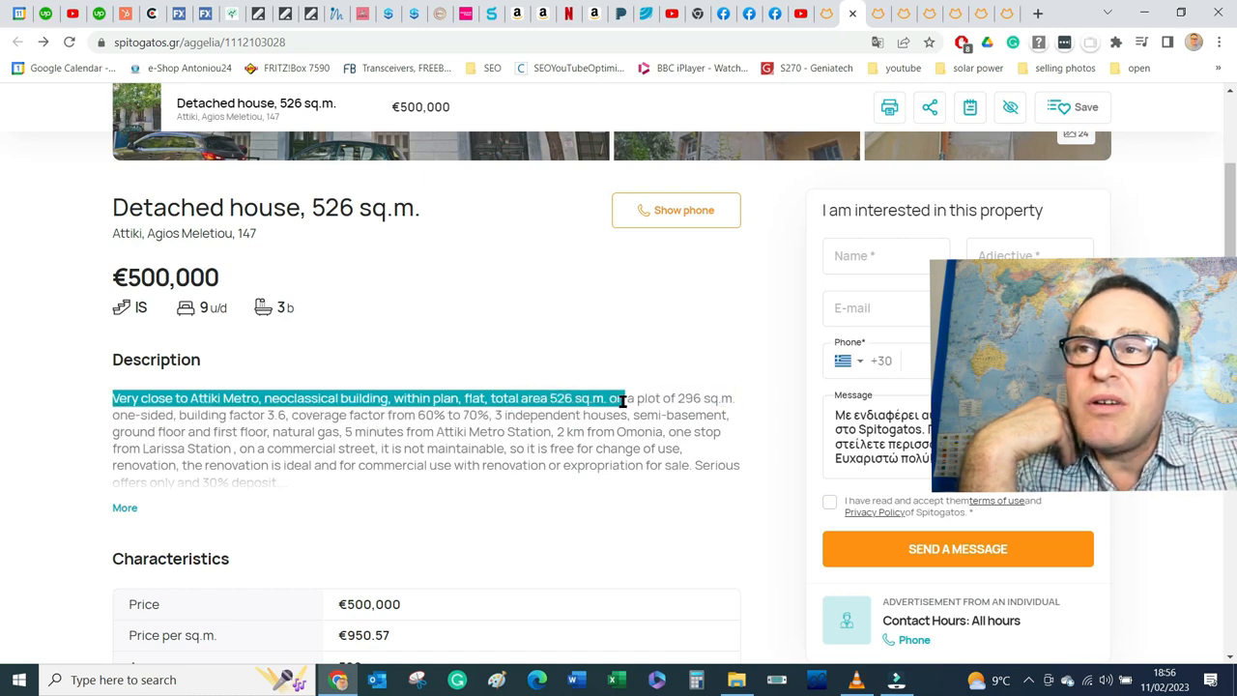
drag(611, 398, 734, 398)
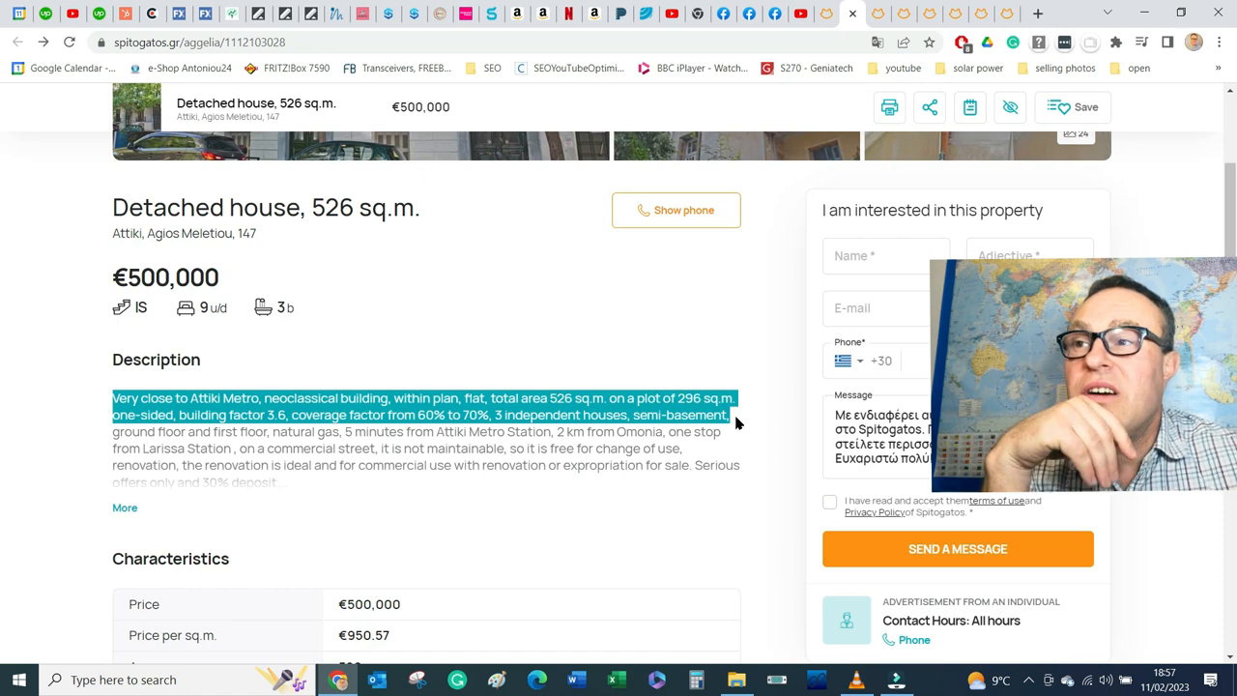
drag(730, 415, 260, 431)
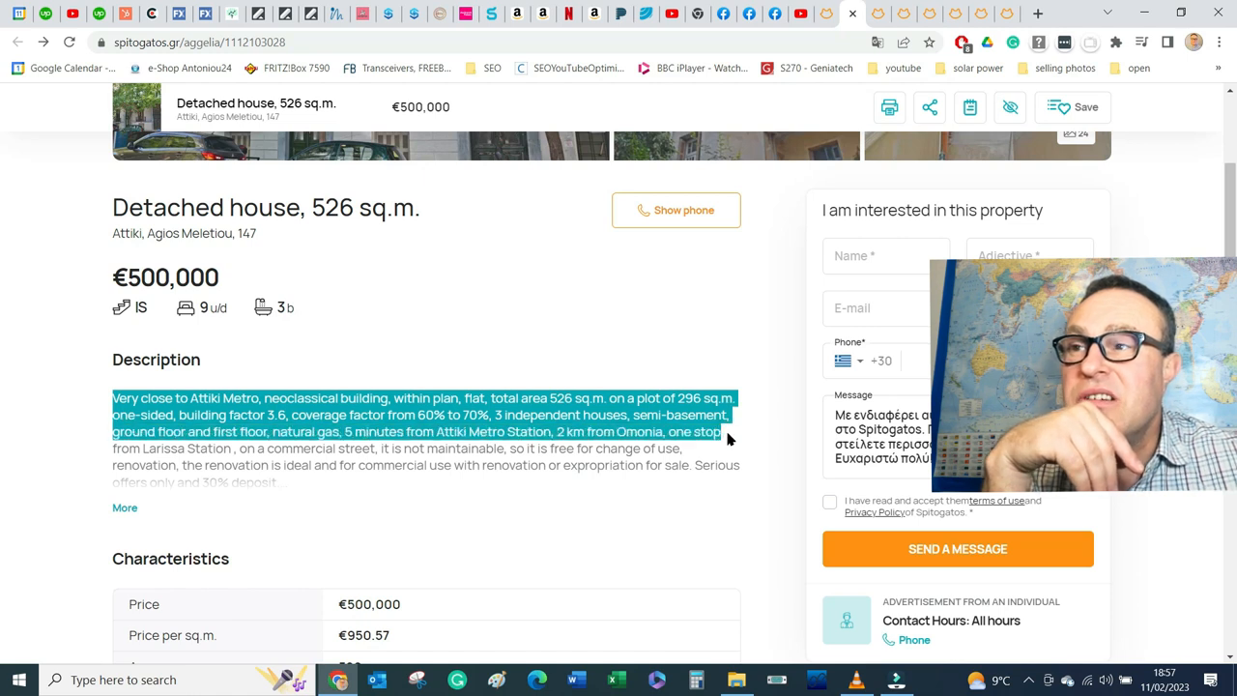
drag(719, 431, 661, 479)
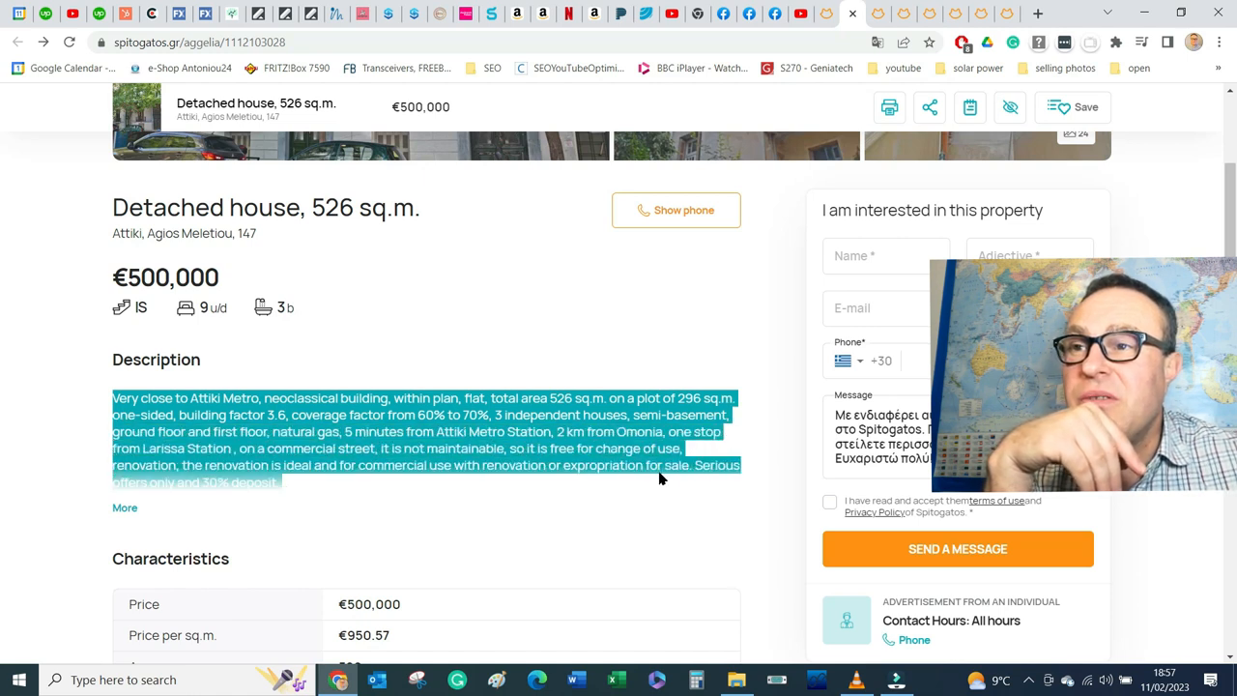
scroll(up, 3)
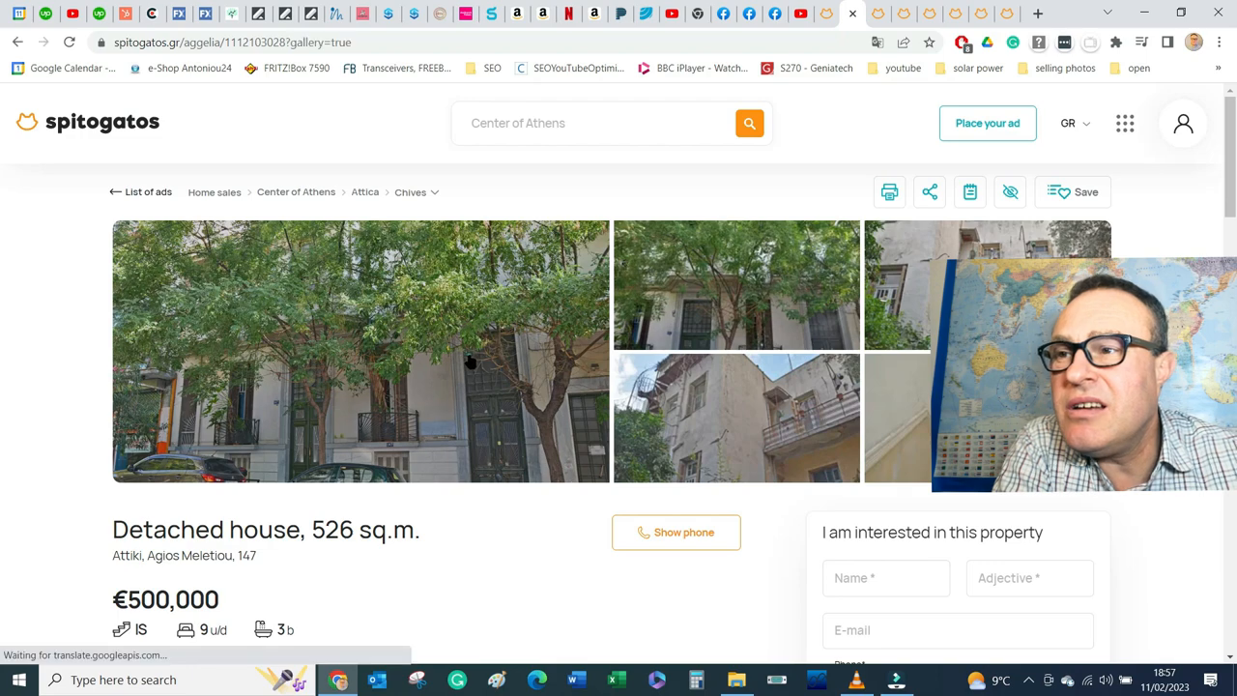
Step: Step through the Agios Meletiou house's gallery from the interior rooms out to the courtyard garden
click(359, 352)
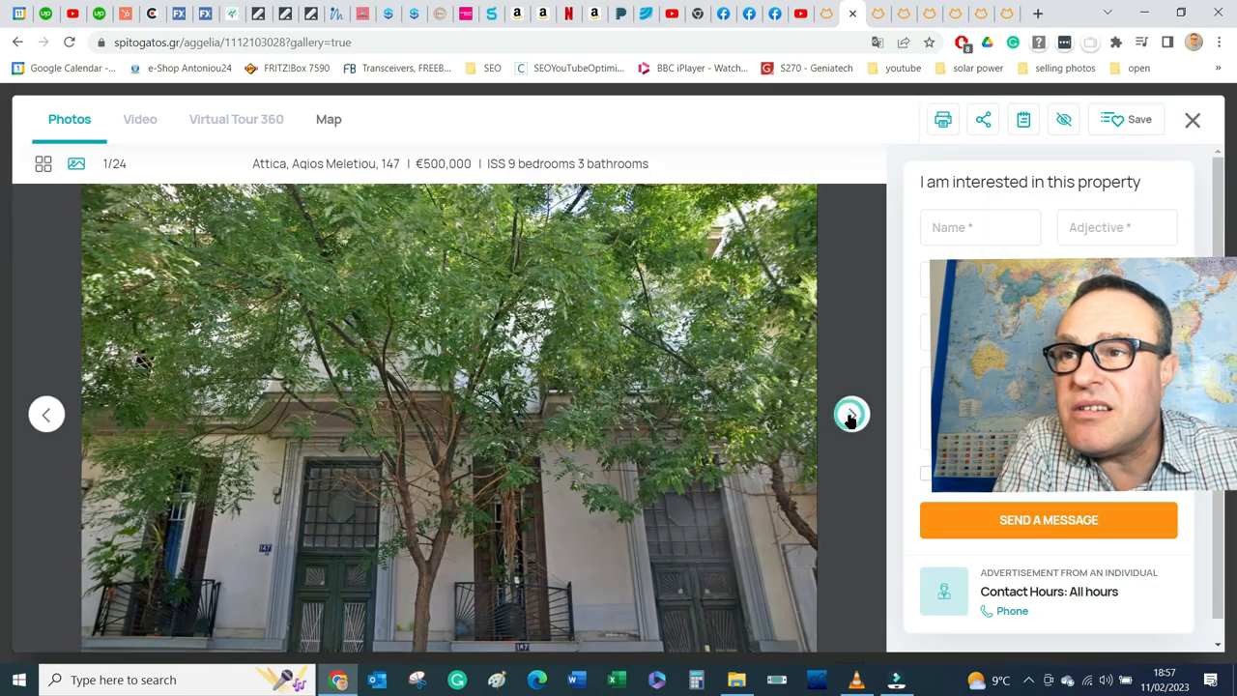
click(851, 414)
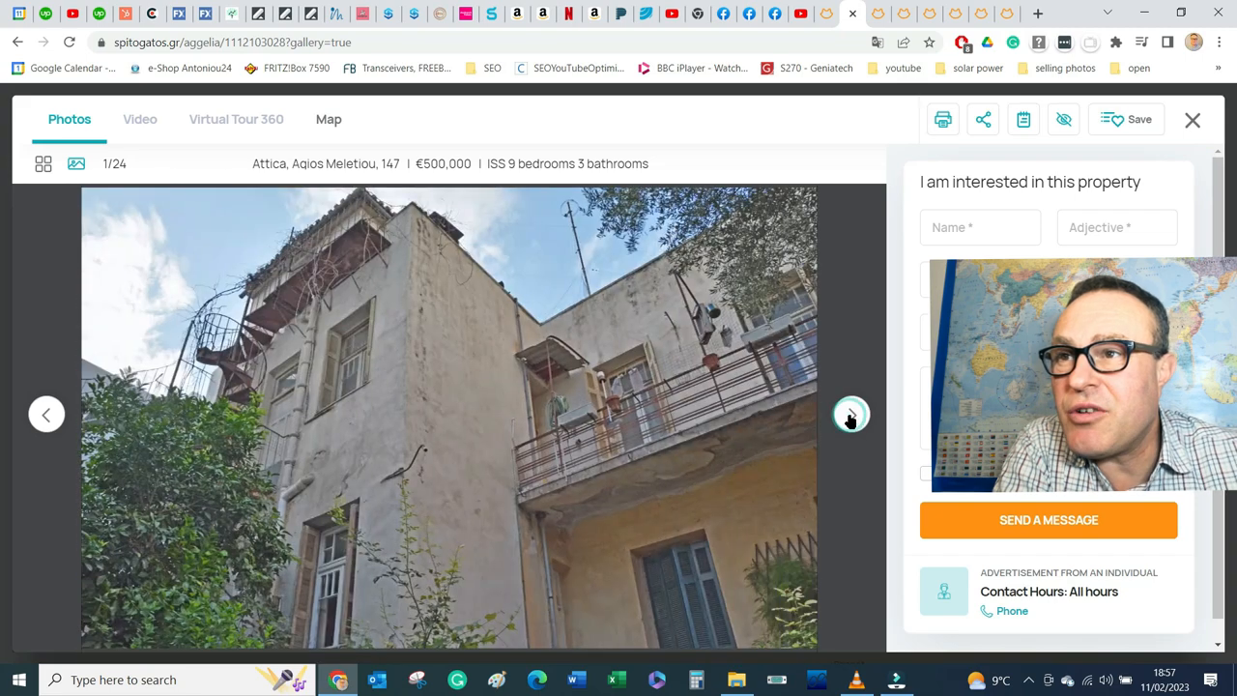
click(850, 413)
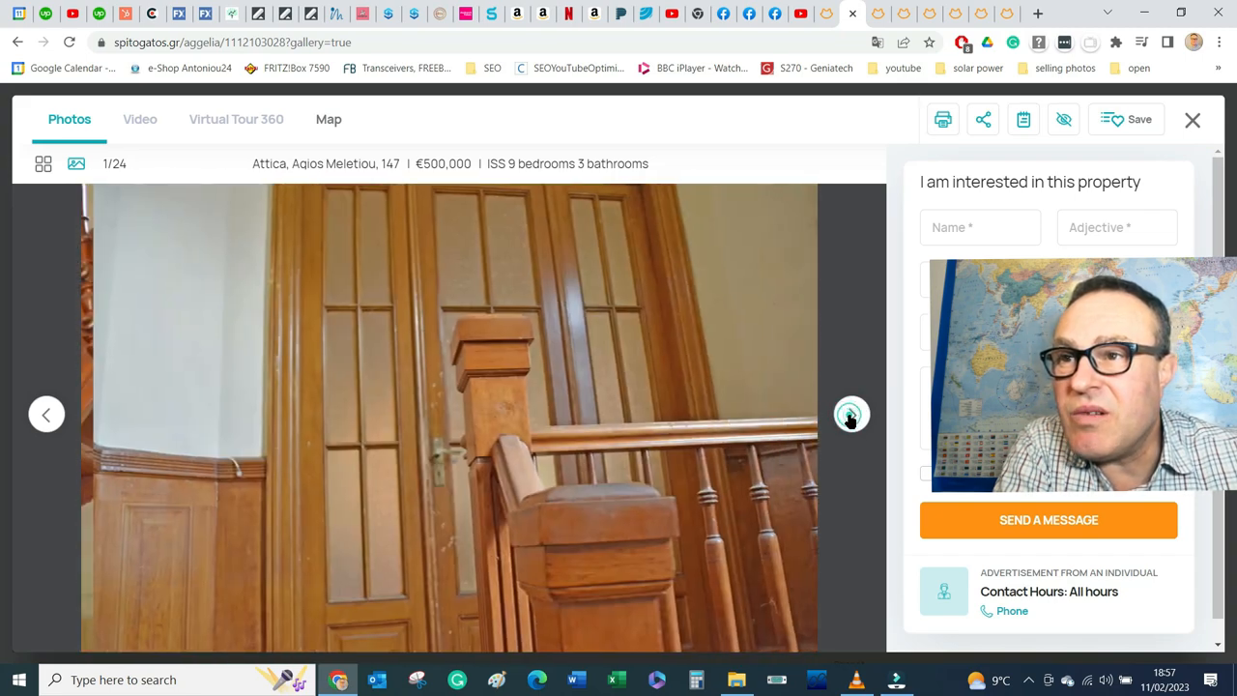
click(850, 413)
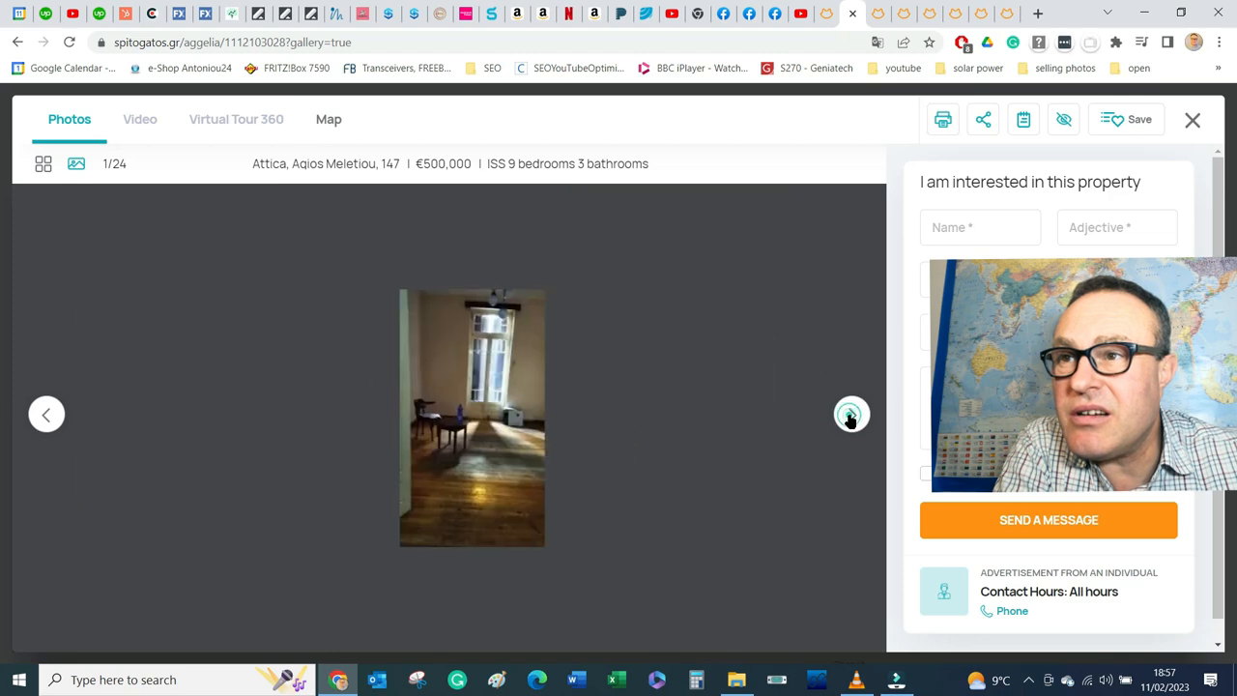
click(850, 414)
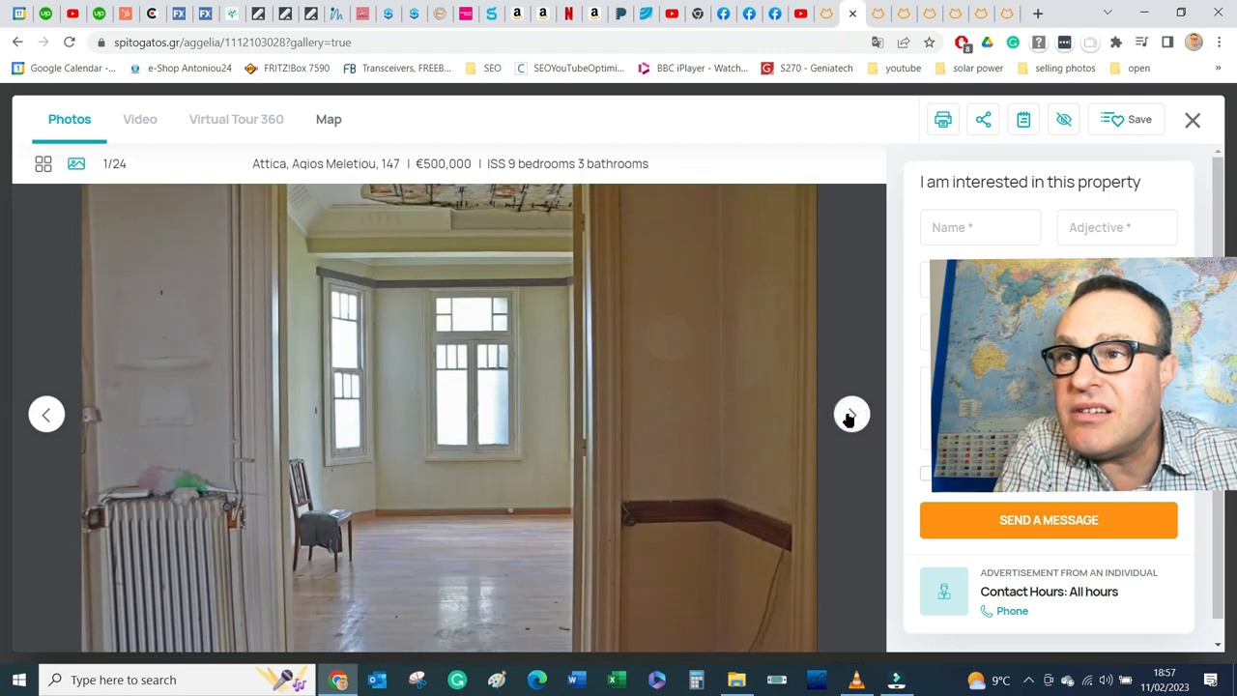
click(851, 414)
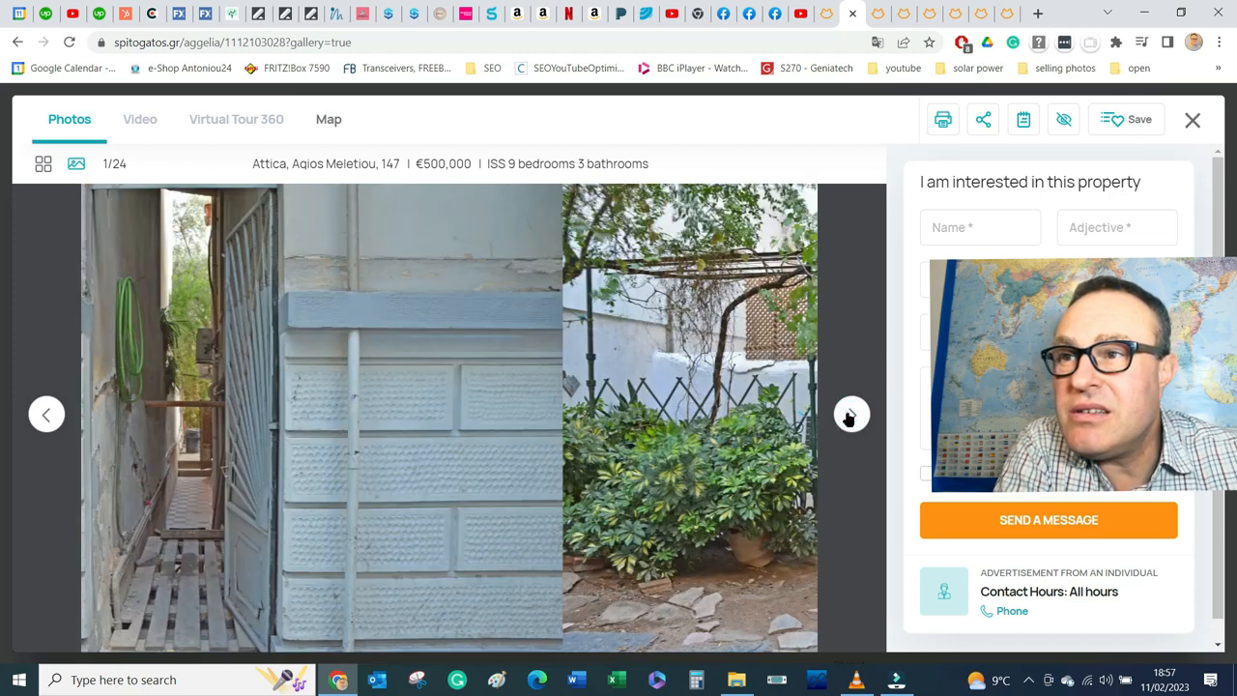
click(850, 413)
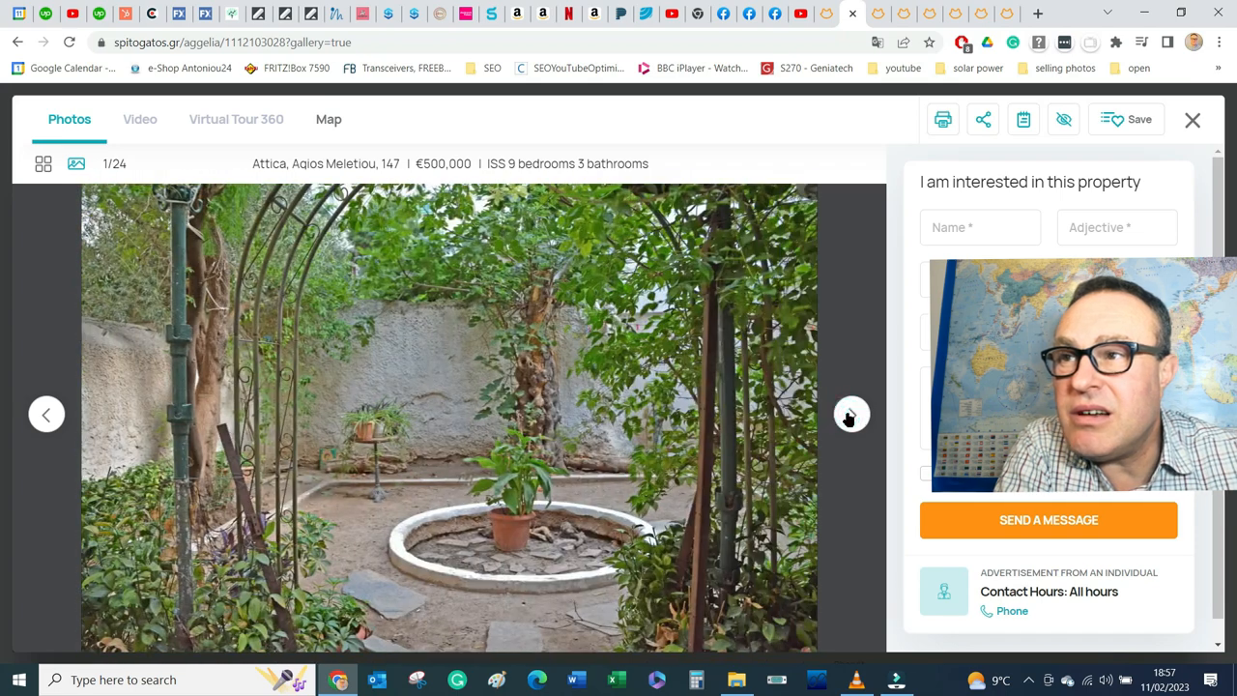
click(850, 413)
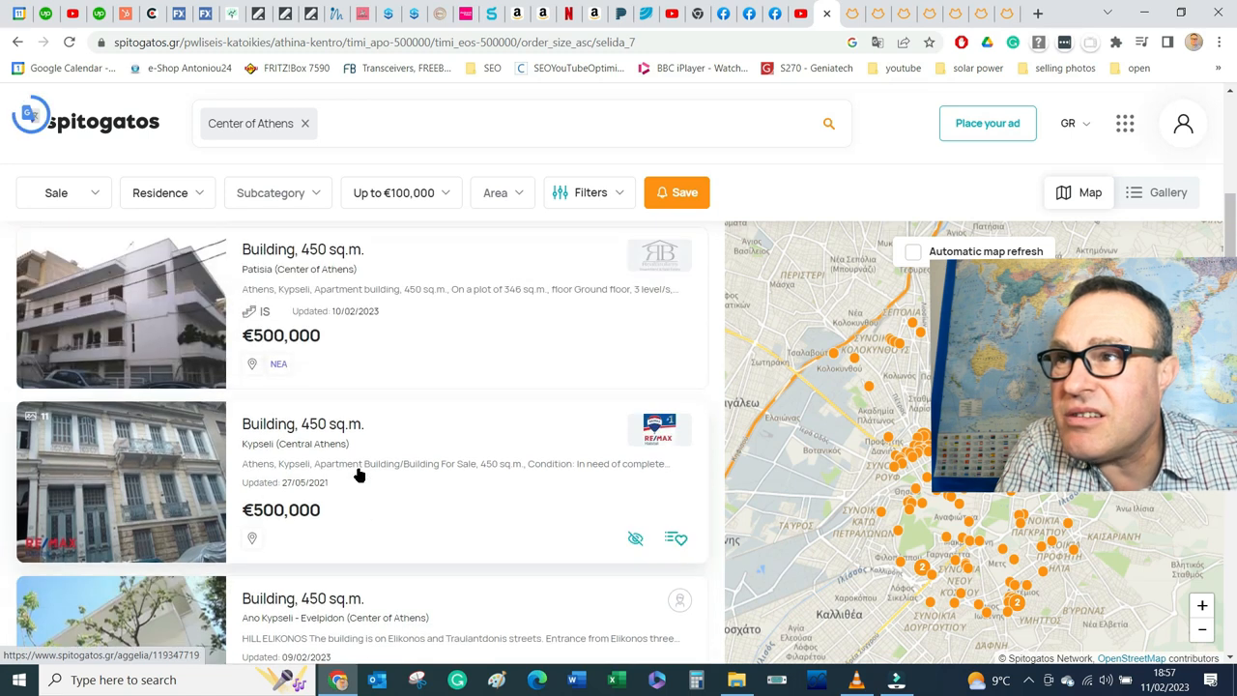
Step: Scroll to the end of page 7's listings and select page 6 in the pagination
scroll(down, 3)
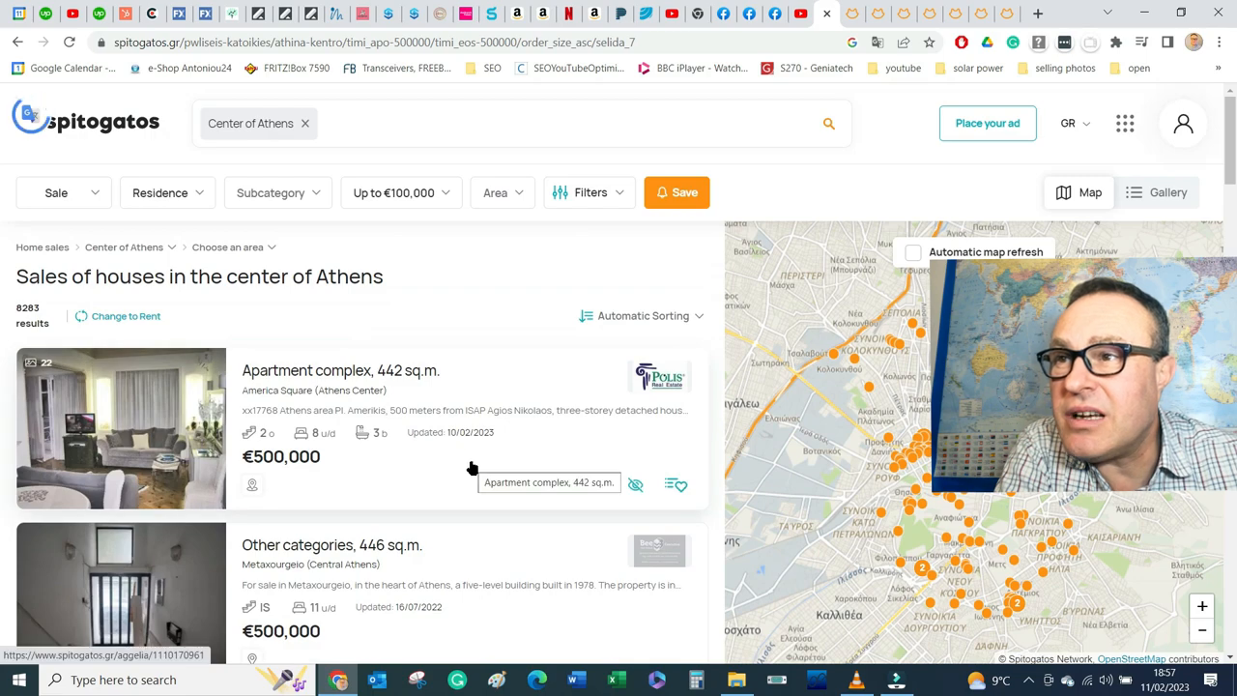
scroll(down, 3)
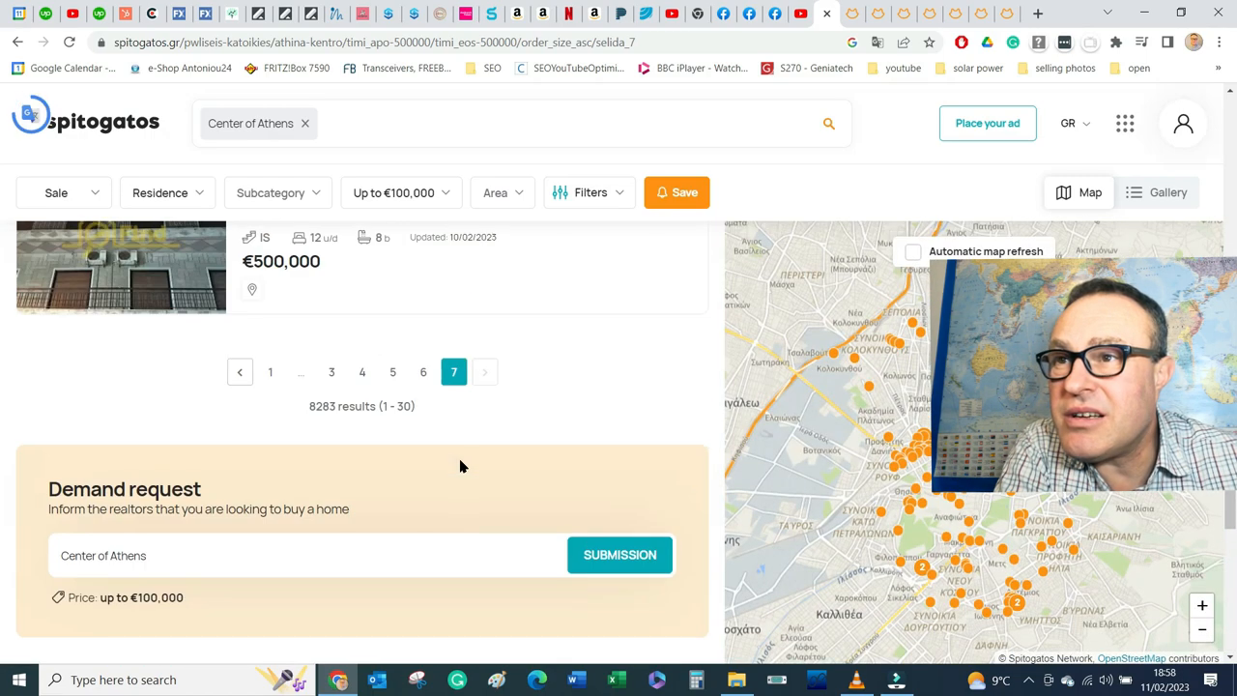
click(423, 374)
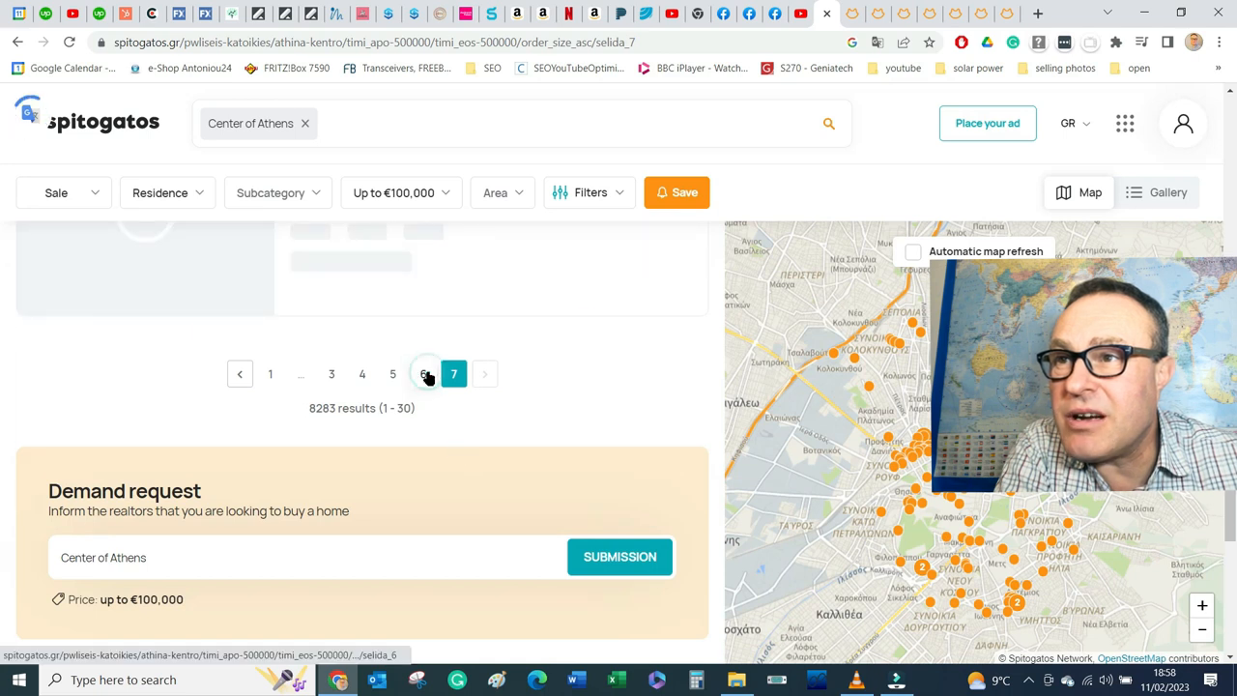
Step: Load page 6 and browse its €500,000 buildings and detached houses down to the 386 sq.m. Kypseli house
click(425, 375)
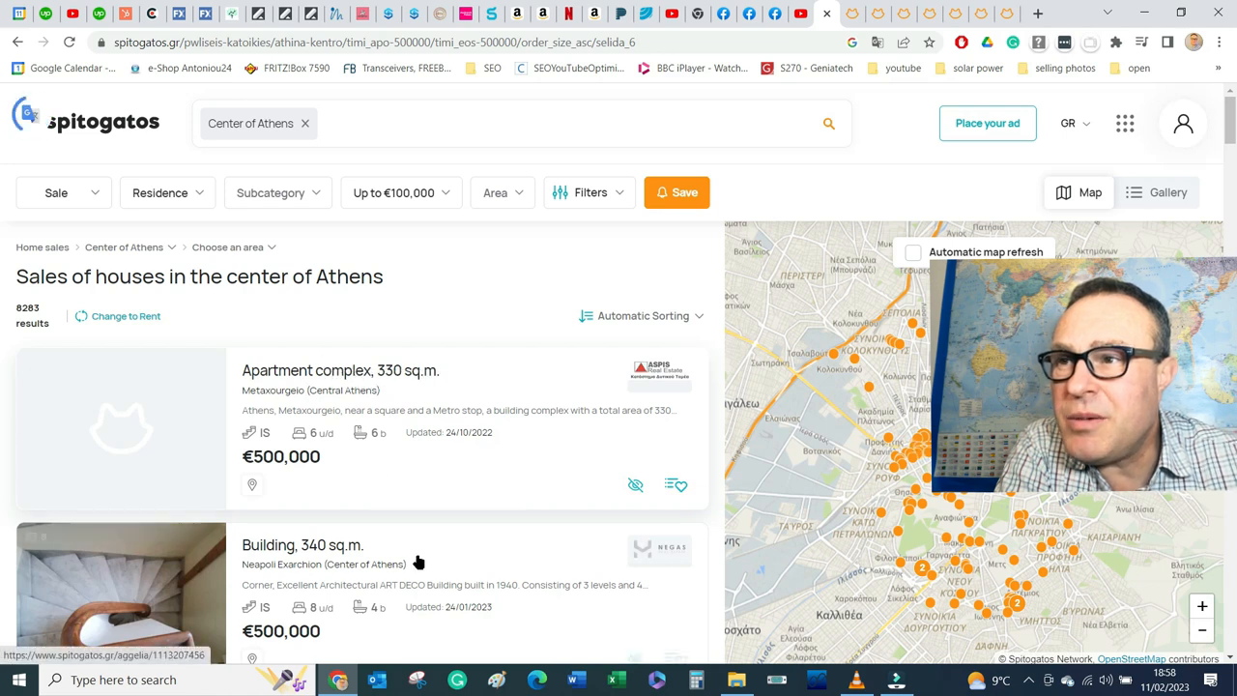
scroll(down, 3)
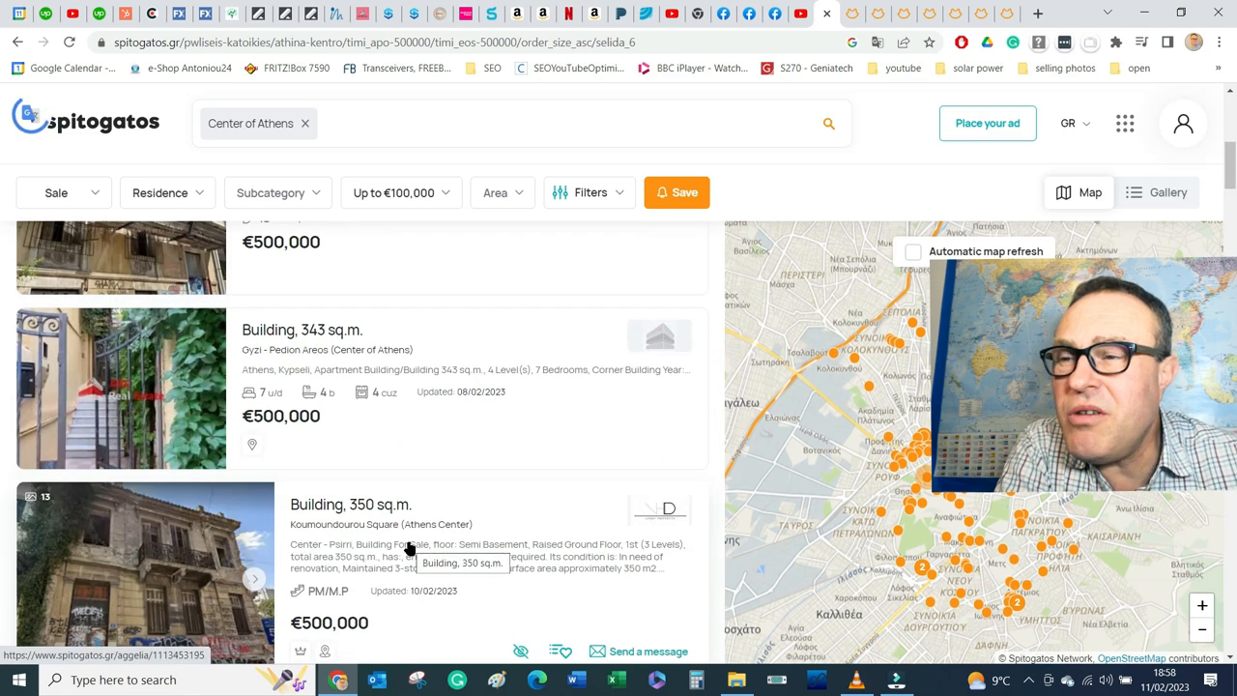
scroll(down, 3)
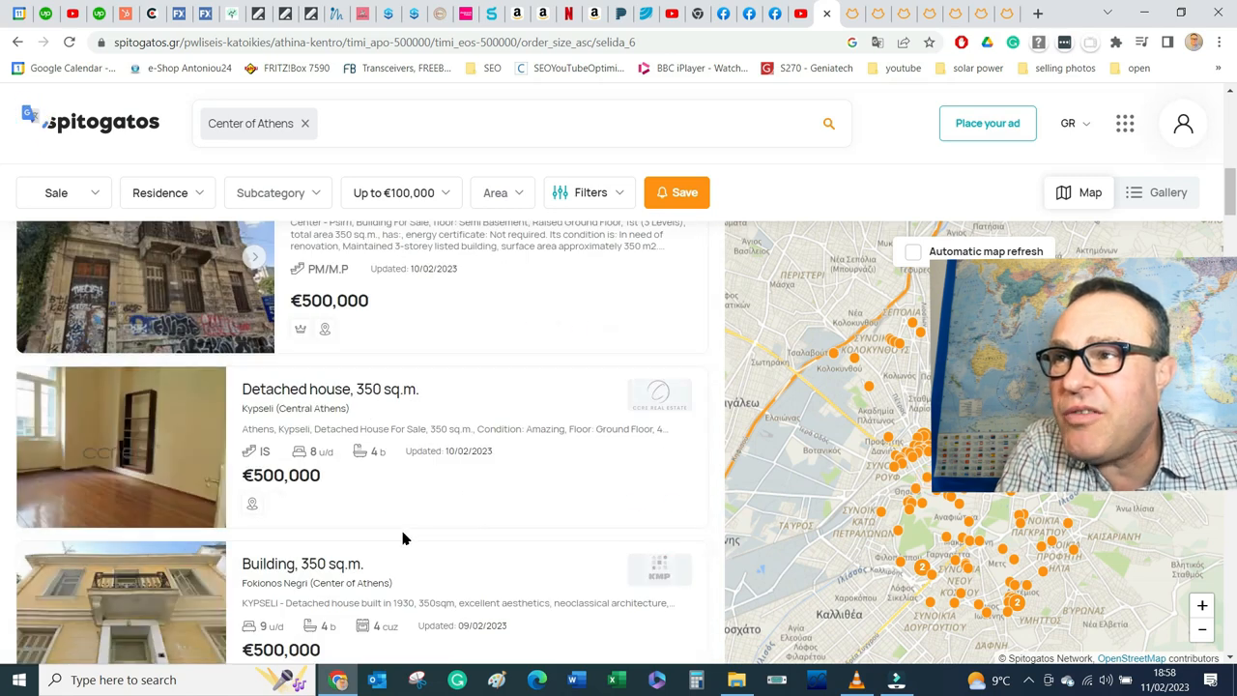
scroll(down, 3)
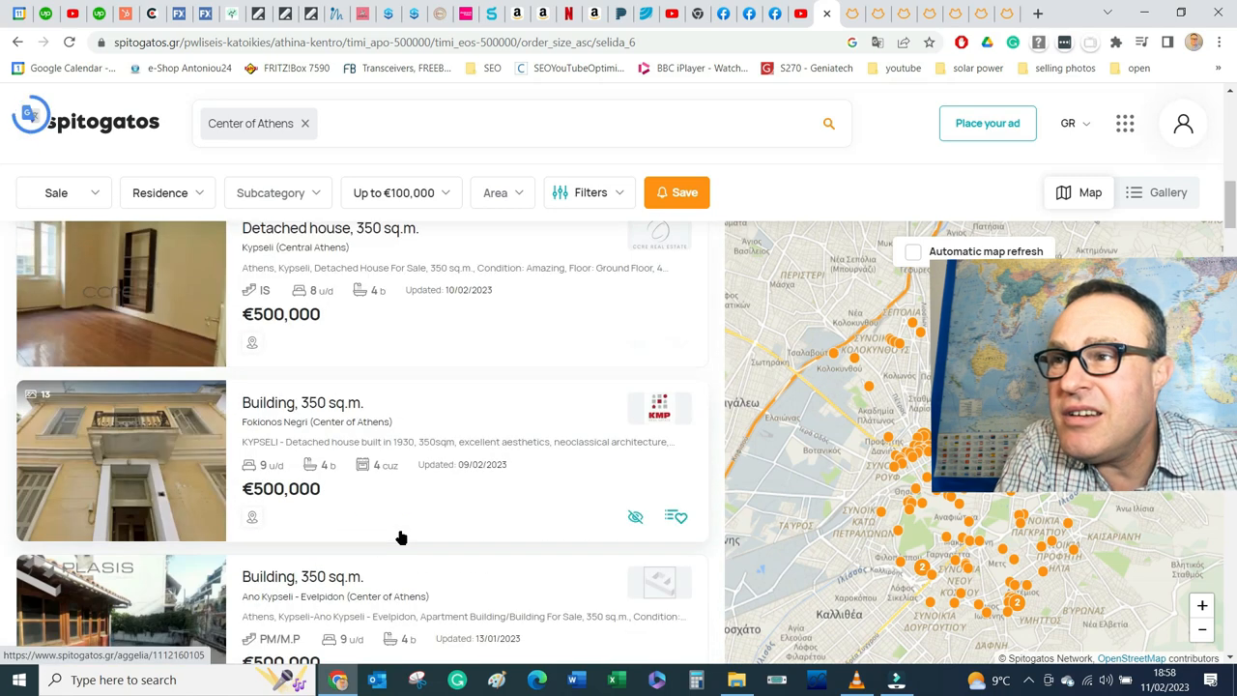
mouse_move(402, 535)
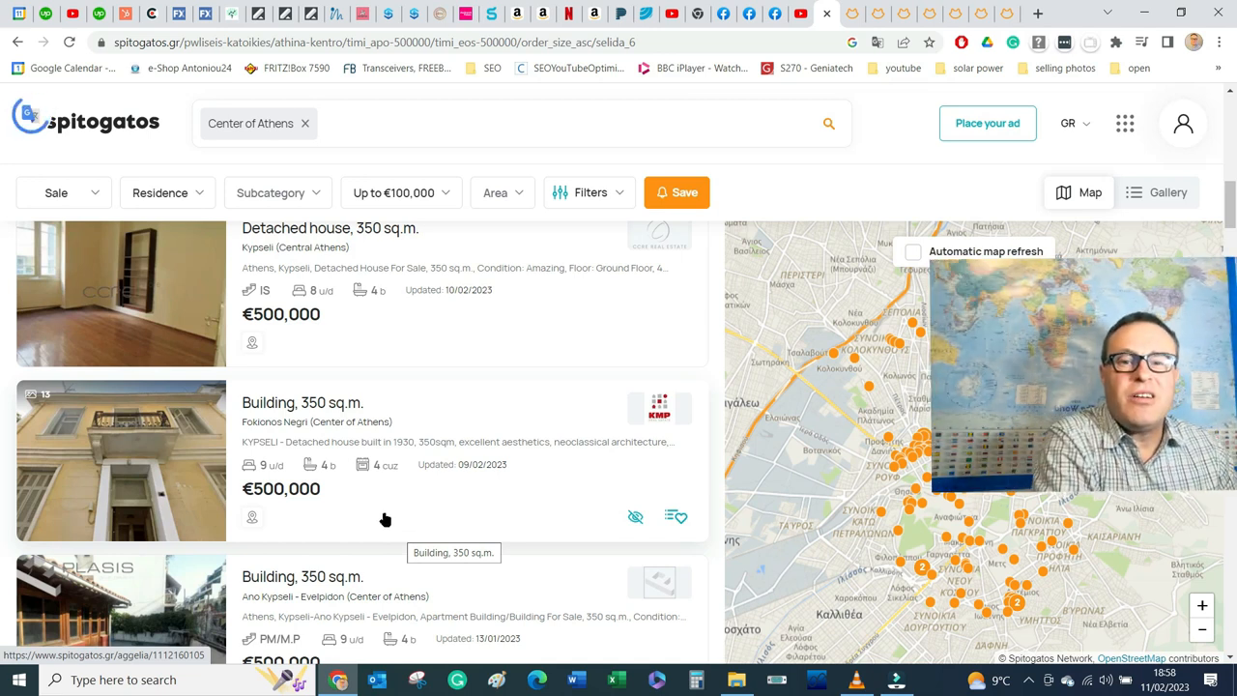
scroll(down, 3)
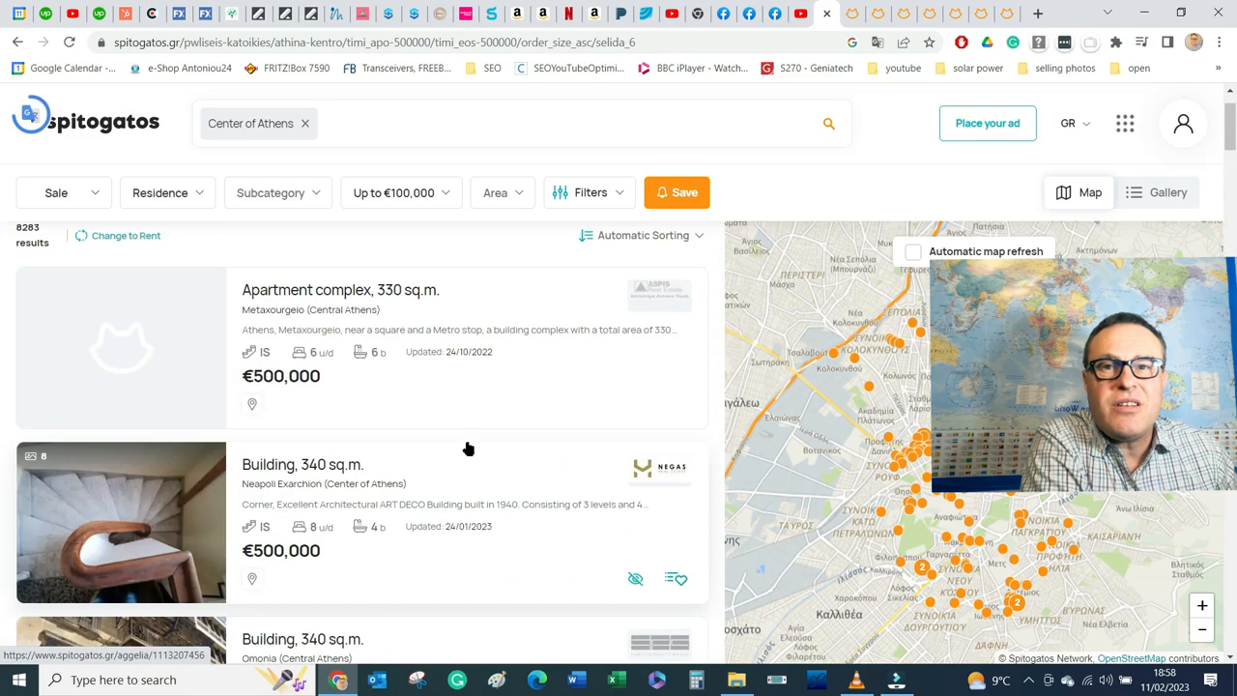
scroll(down, 3)
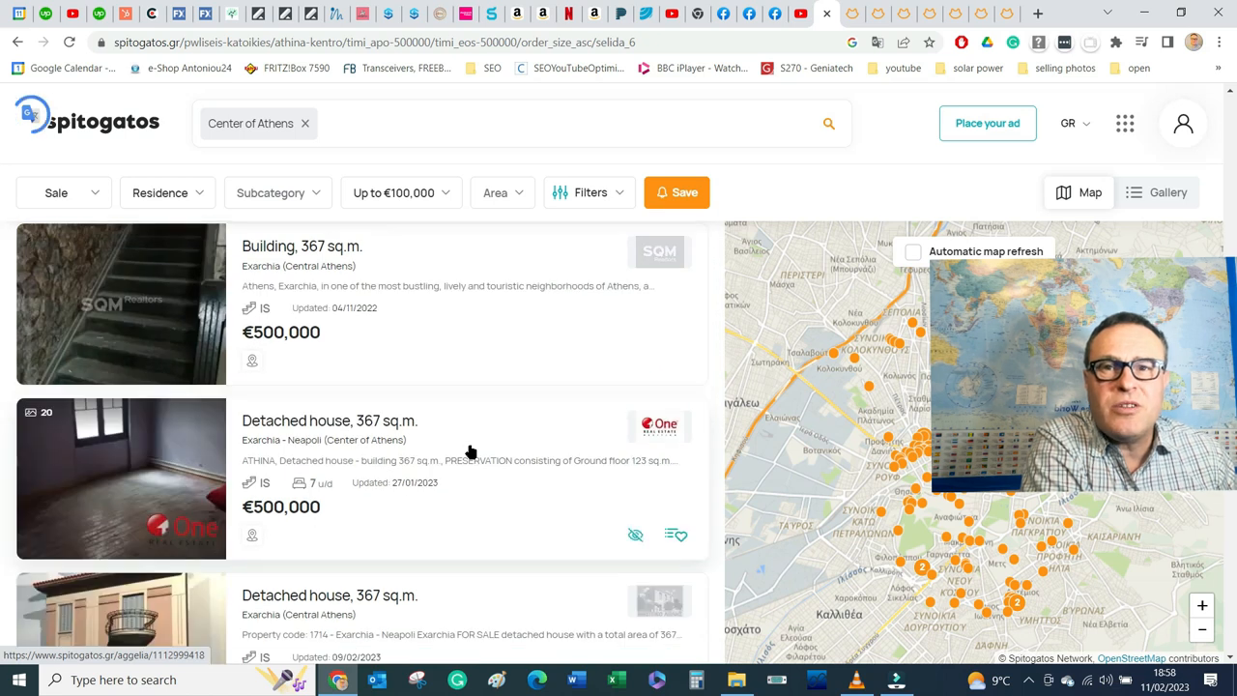
scroll(down, 3)
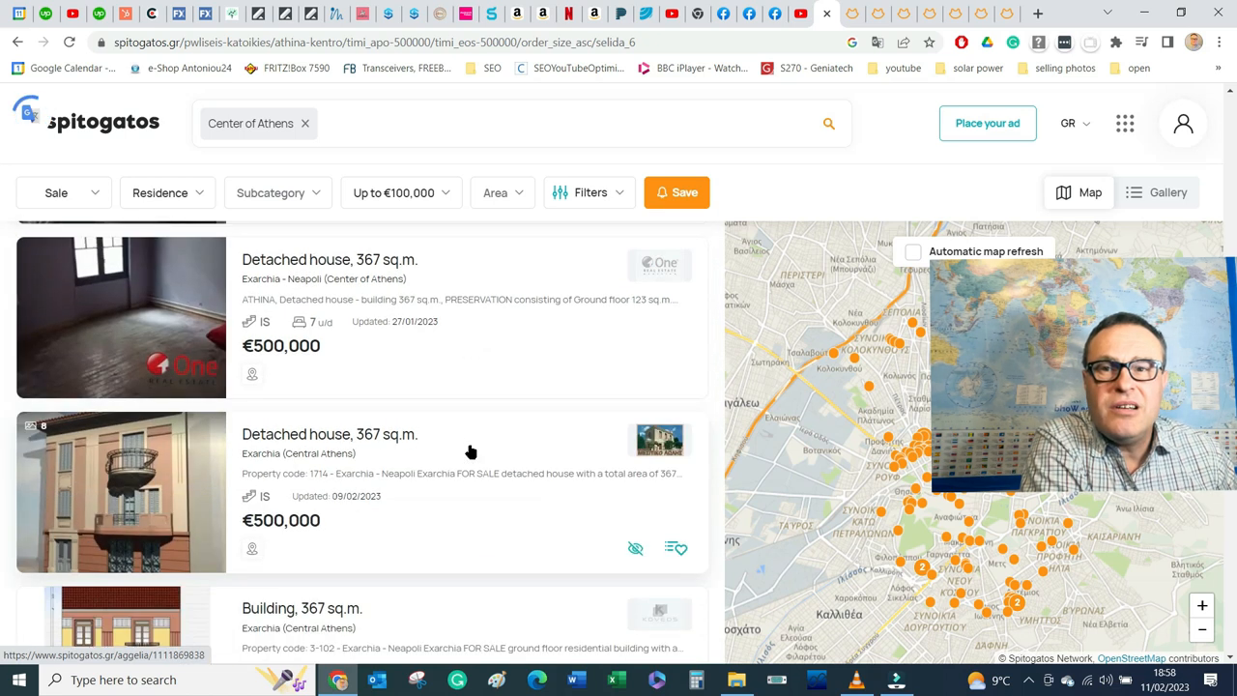
scroll(down, 3)
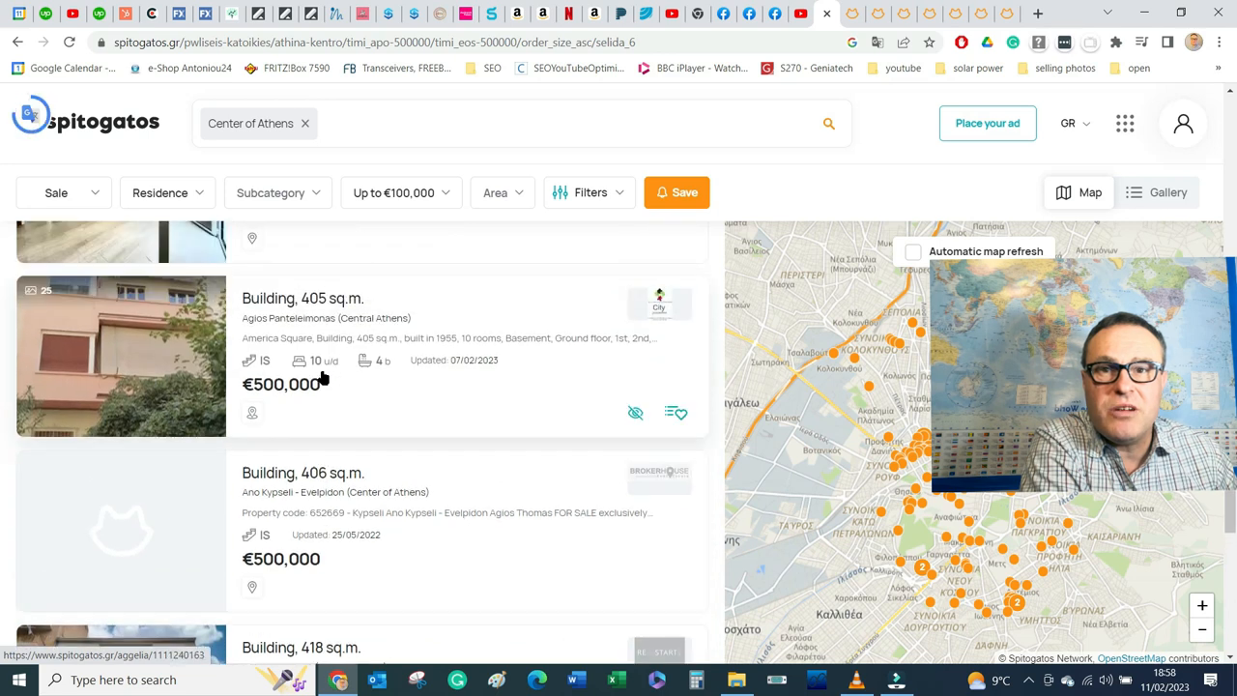
scroll(down, 3)
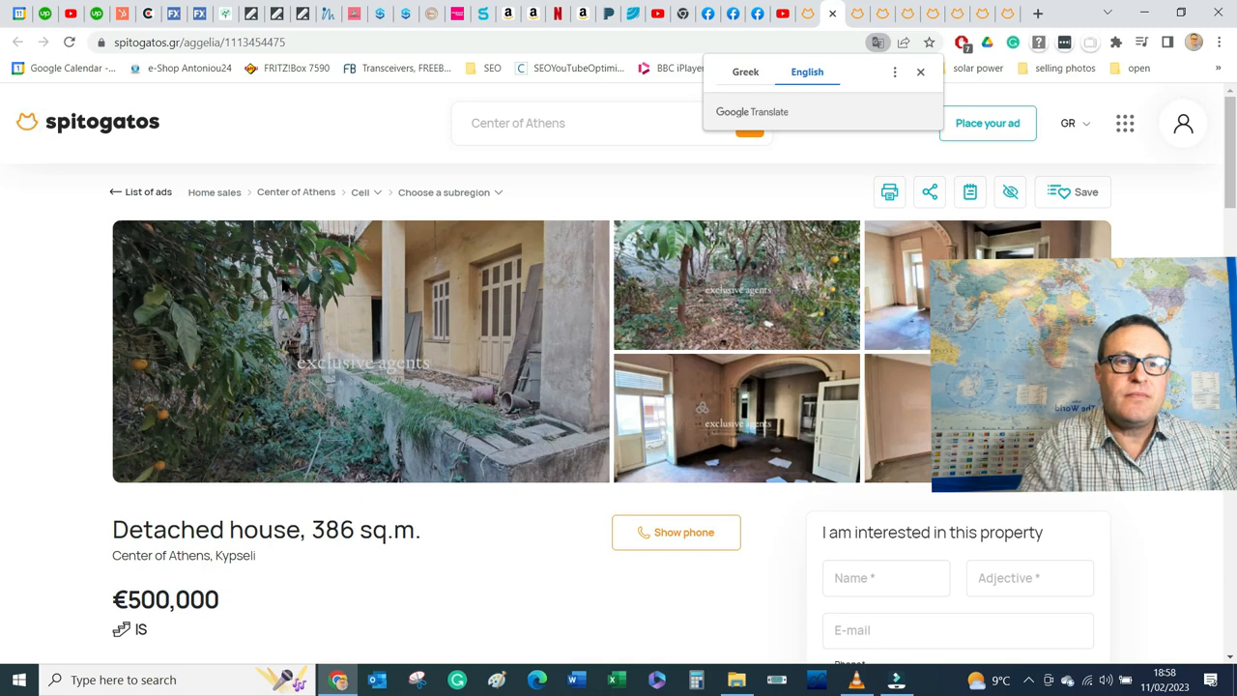
Step: Highlight the Kypseli house's description noting renovation needs, 1950 build and basement warehouses
scroll(down, 3)
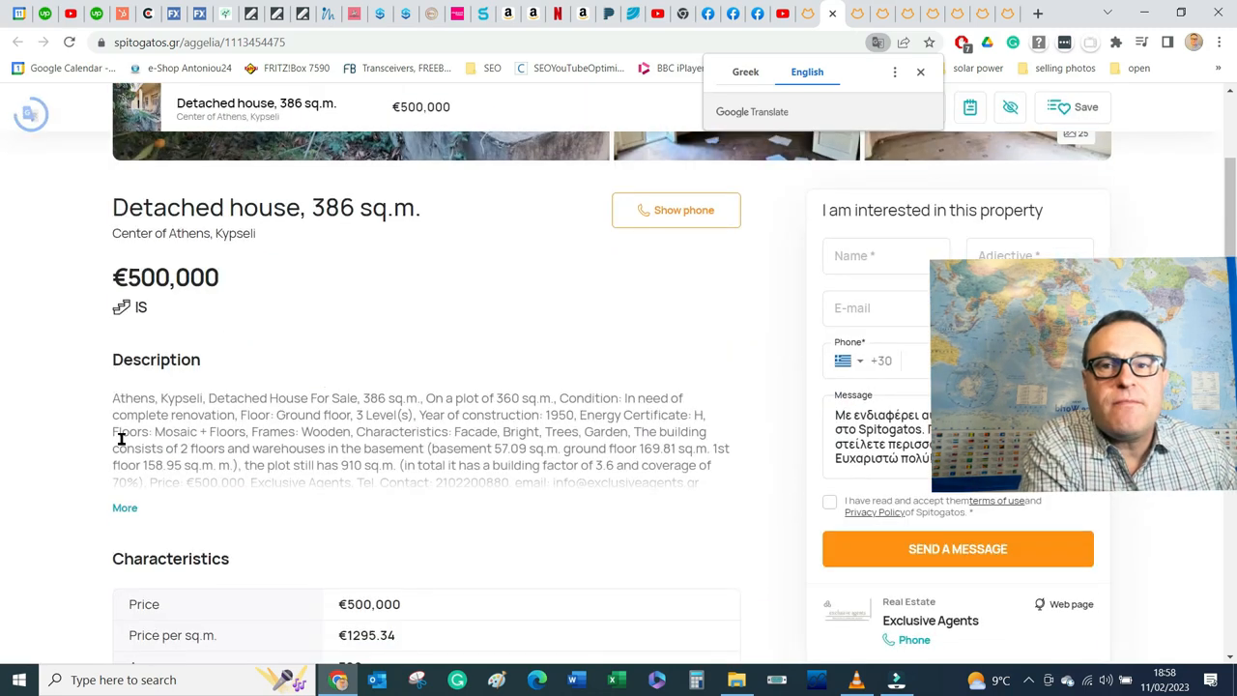
drag(139, 398, 551, 398)
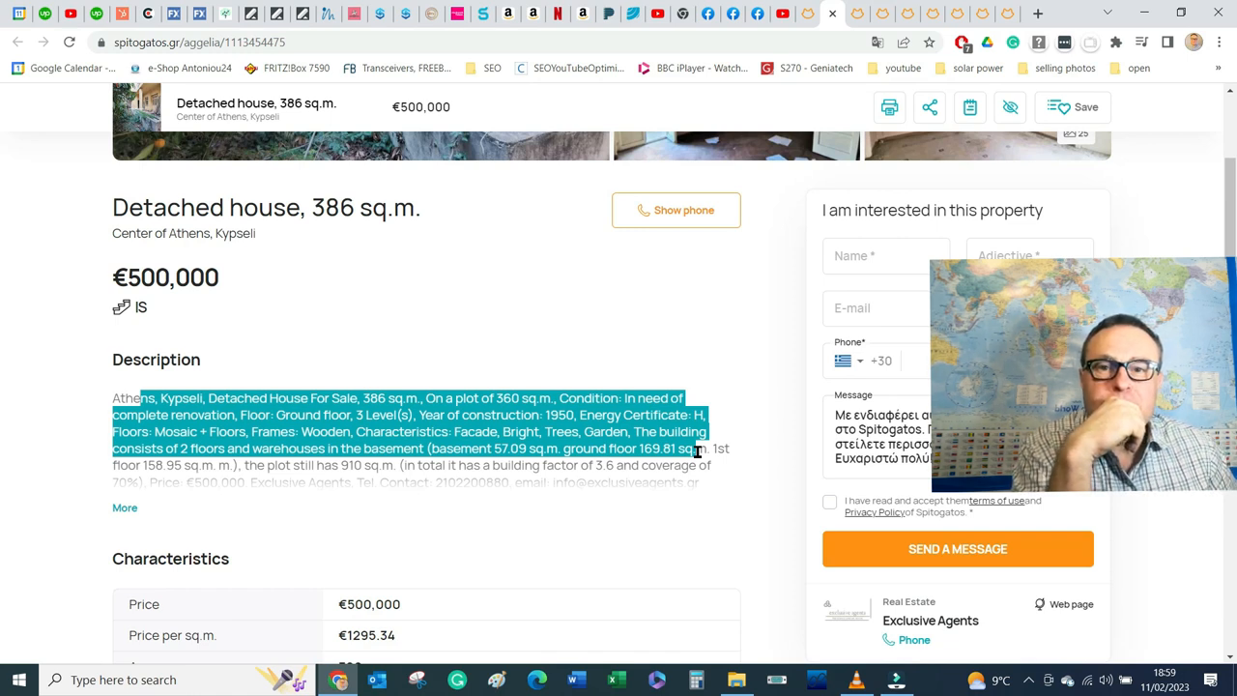
mouse_move(584, 379)
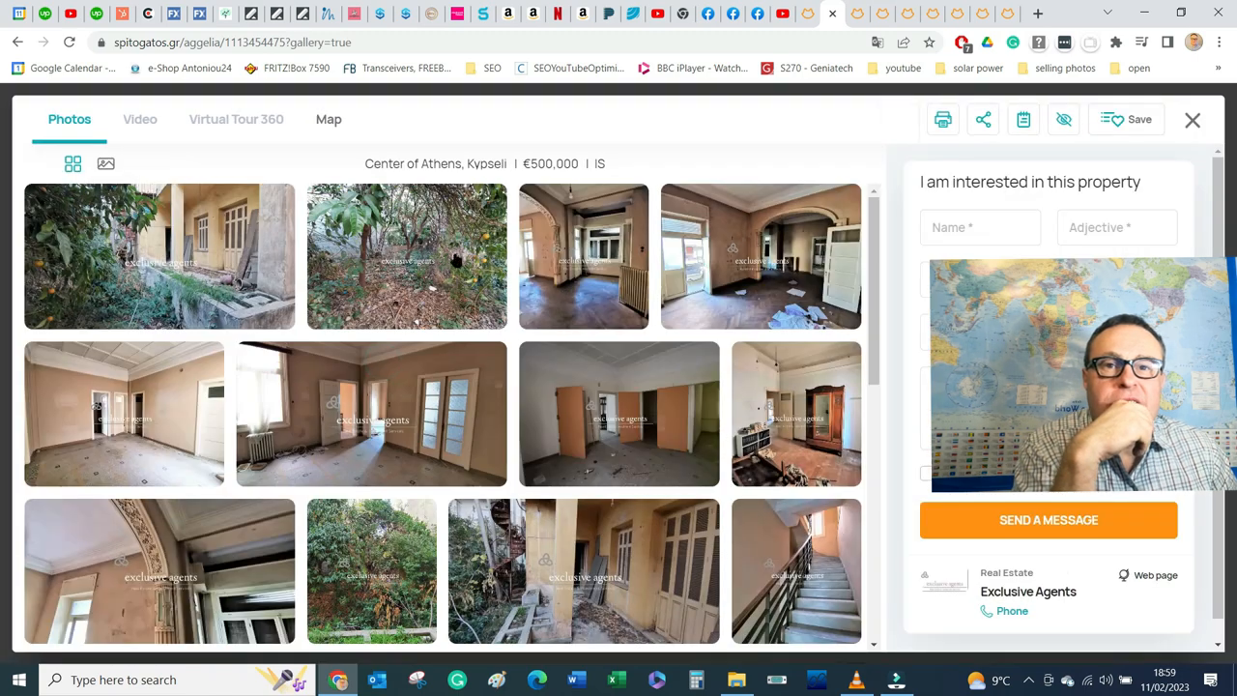
Step: View the first photo full size and page through the courtyard, old kitchen and hallway shots
click(159, 255)
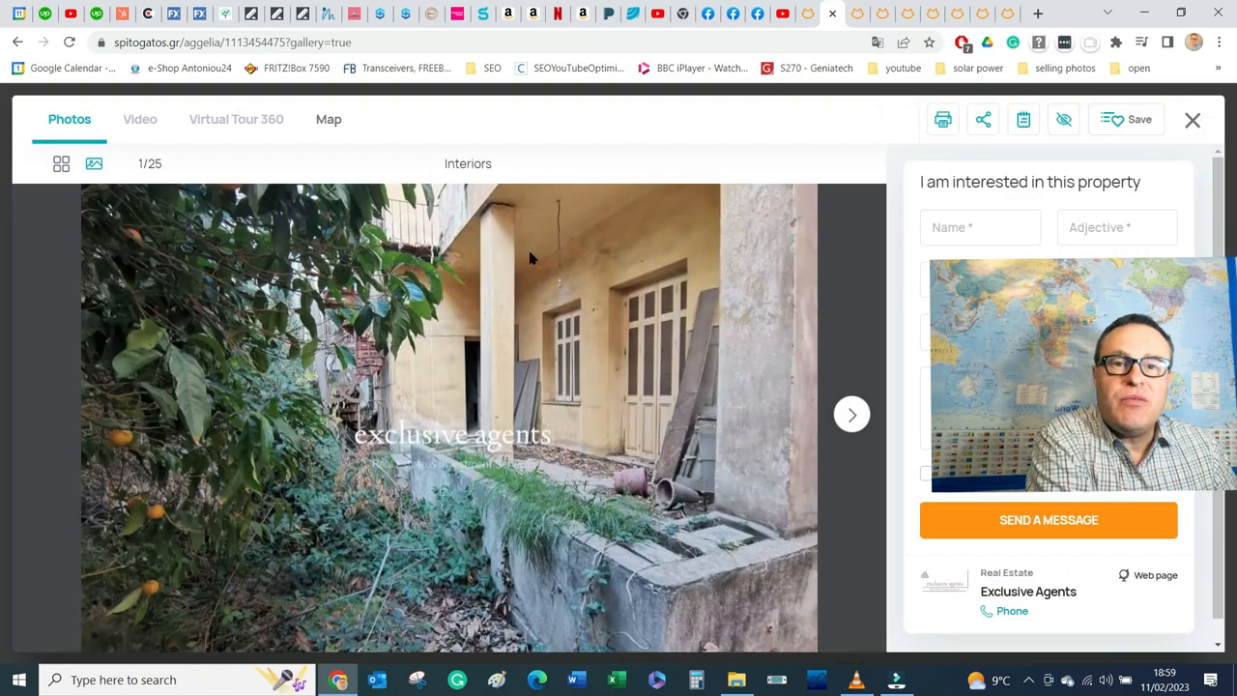
click(850, 414)
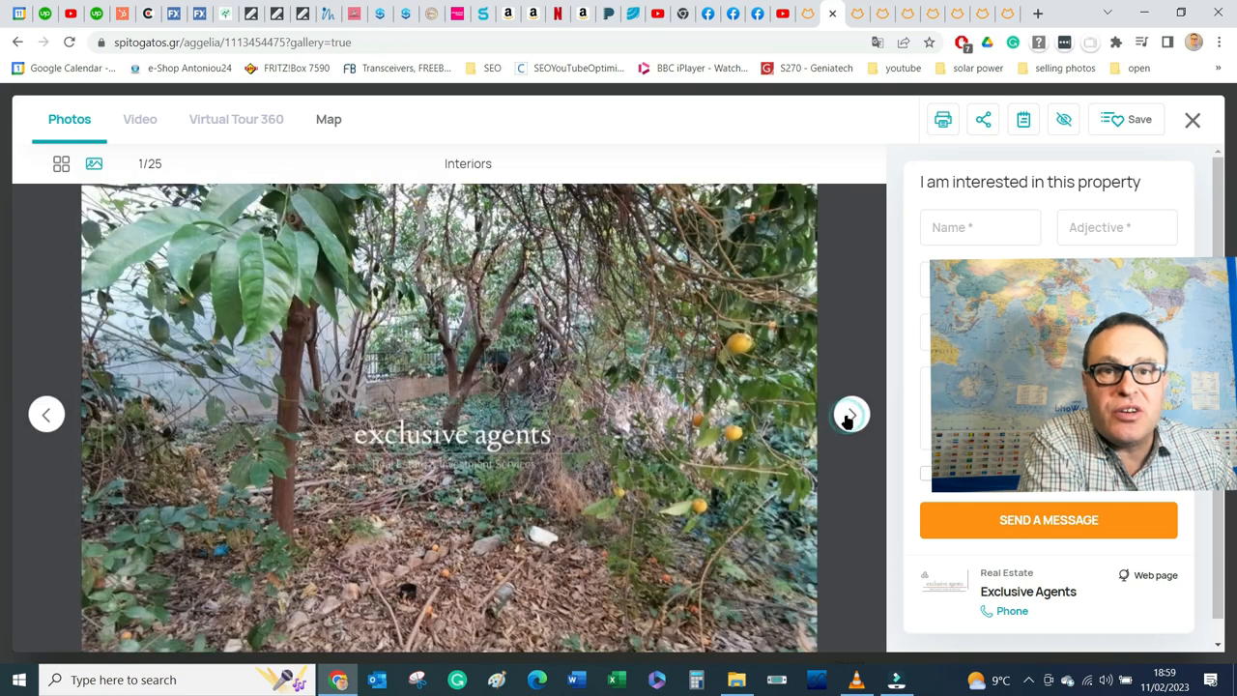
click(850, 414)
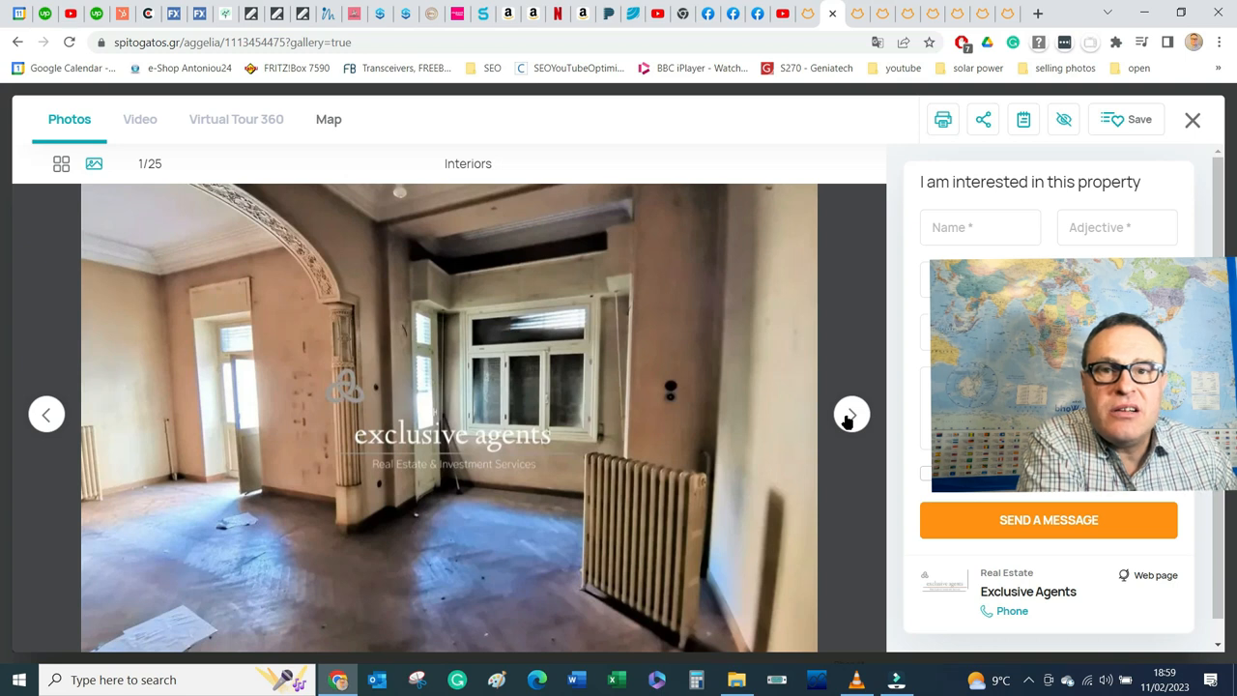
click(850, 413)
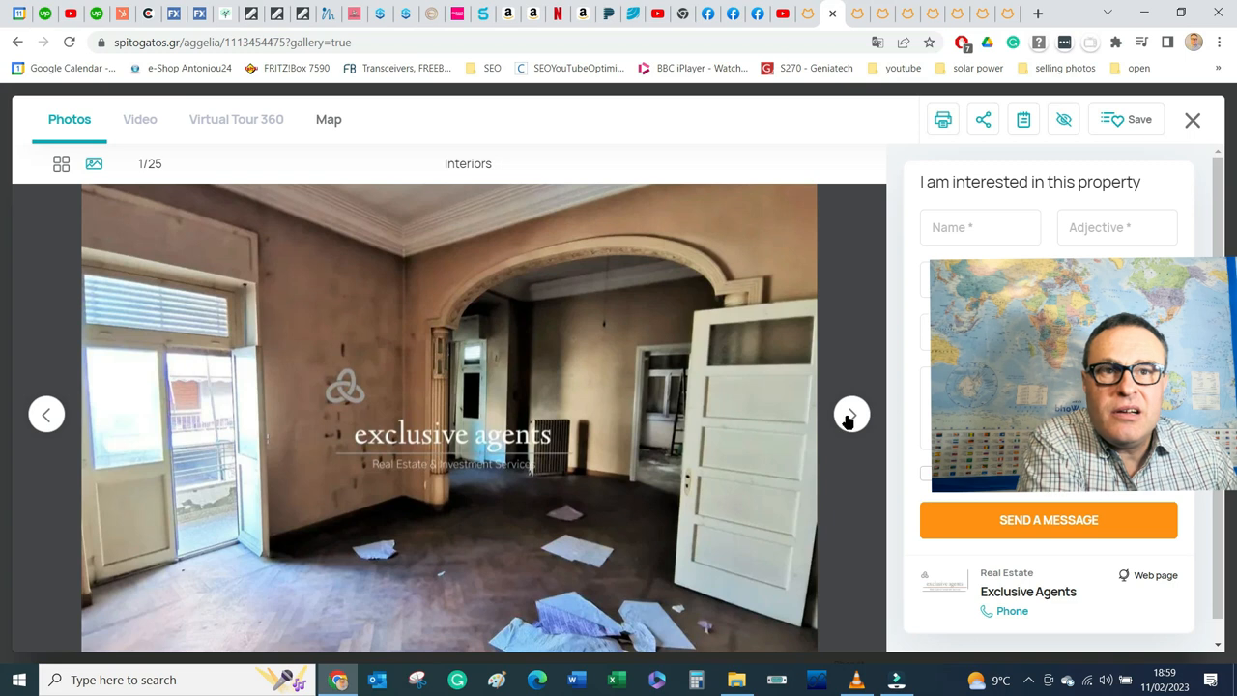
click(850, 414)
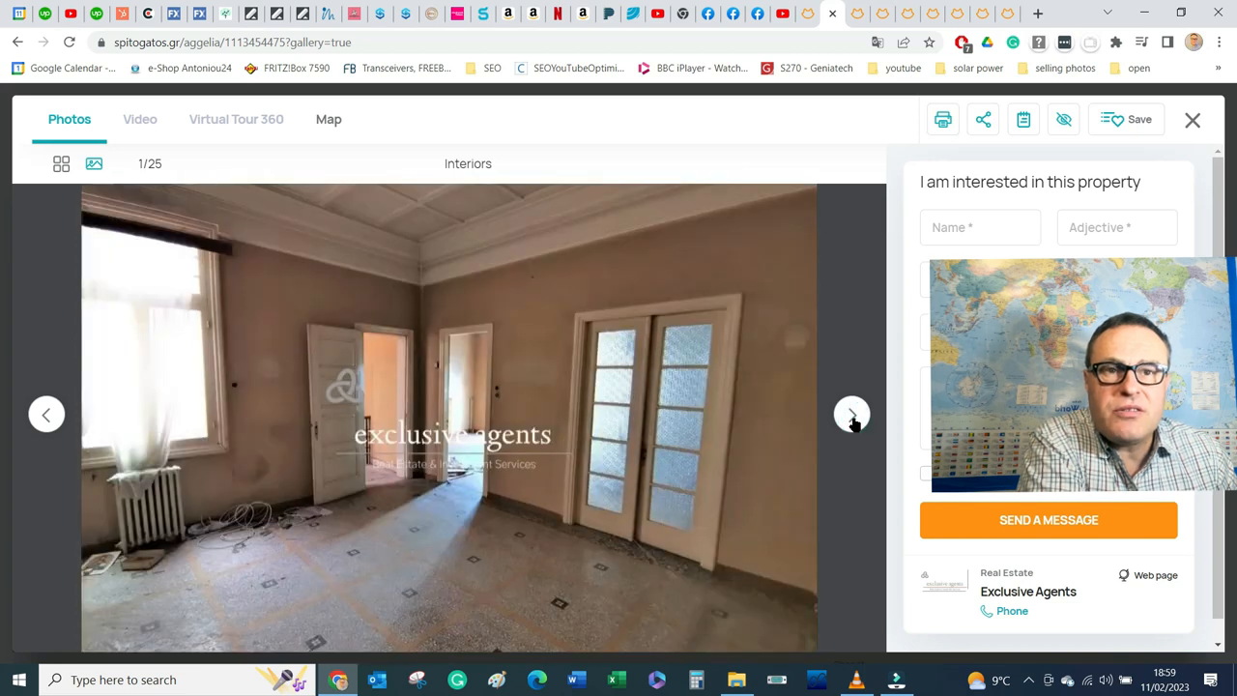
click(850, 413)
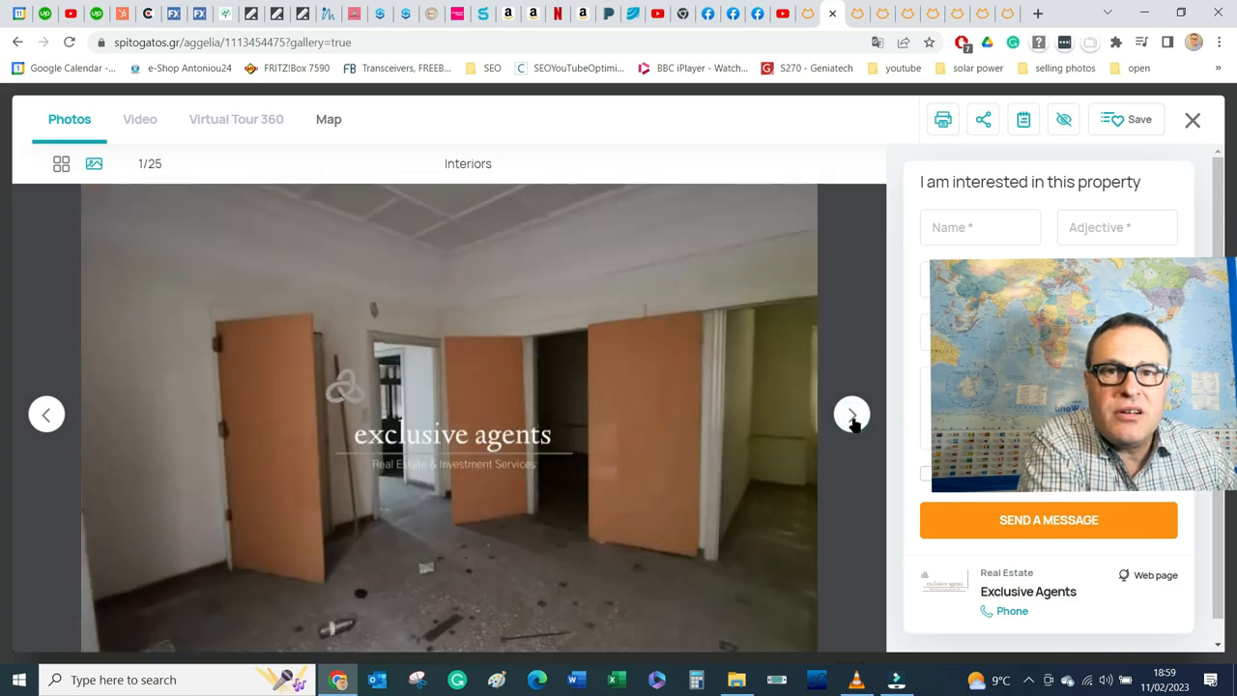
click(850, 414)
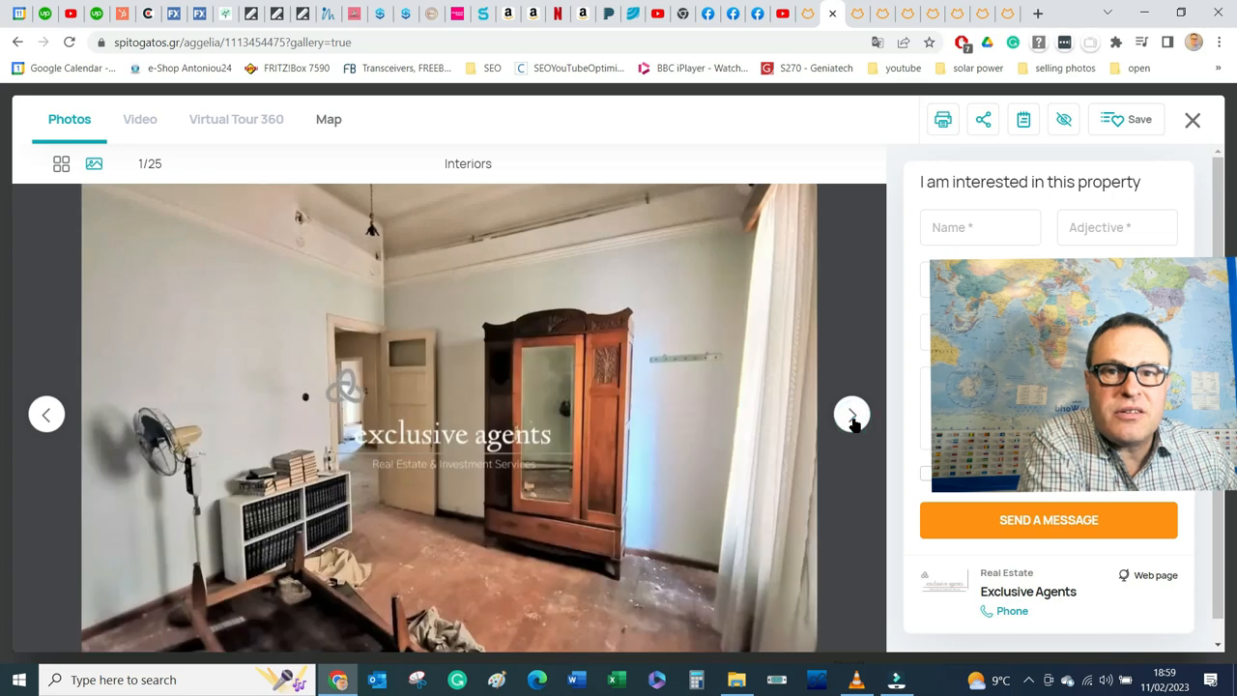
click(850, 414)
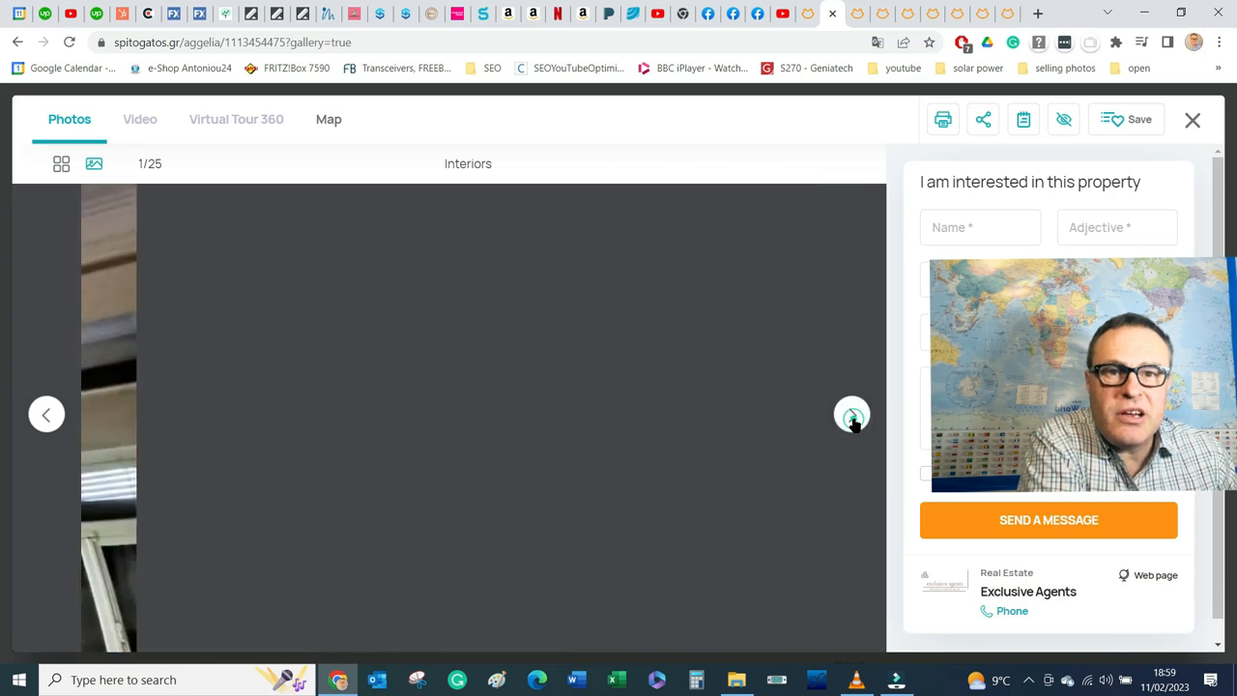
click(850, 413)
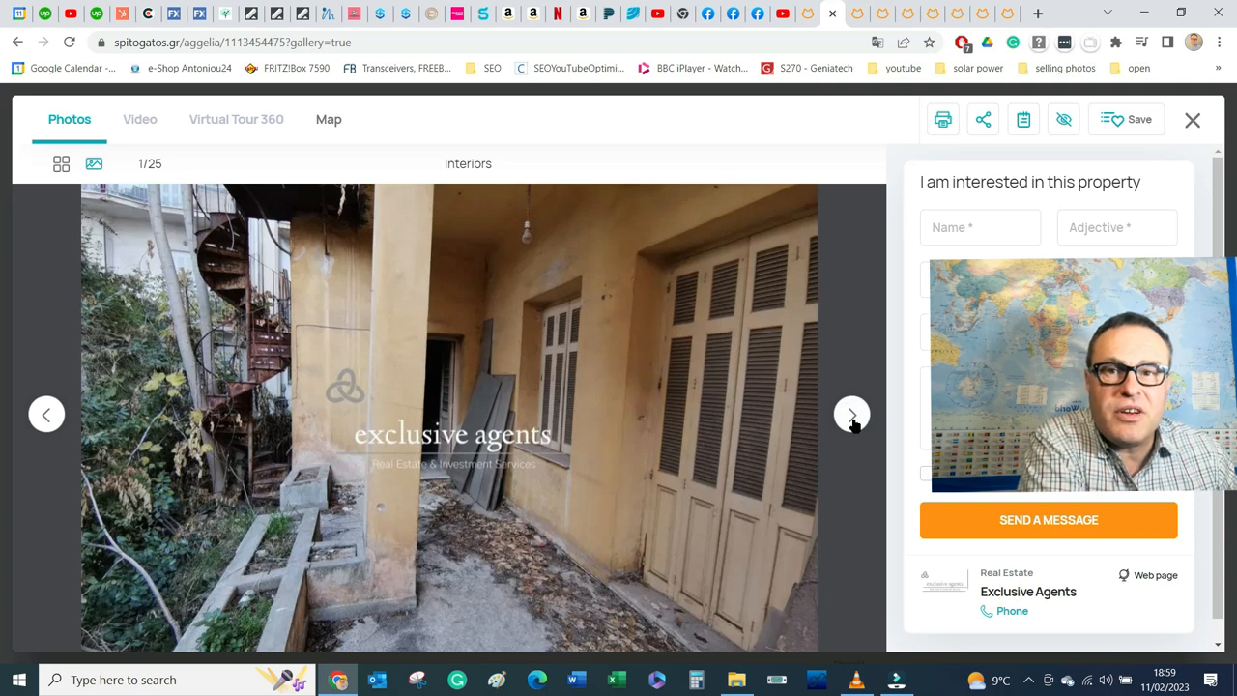
Step: Continue through the balcony and blue-tiled bathroom photos up to the floor plan image
click(850, 413)
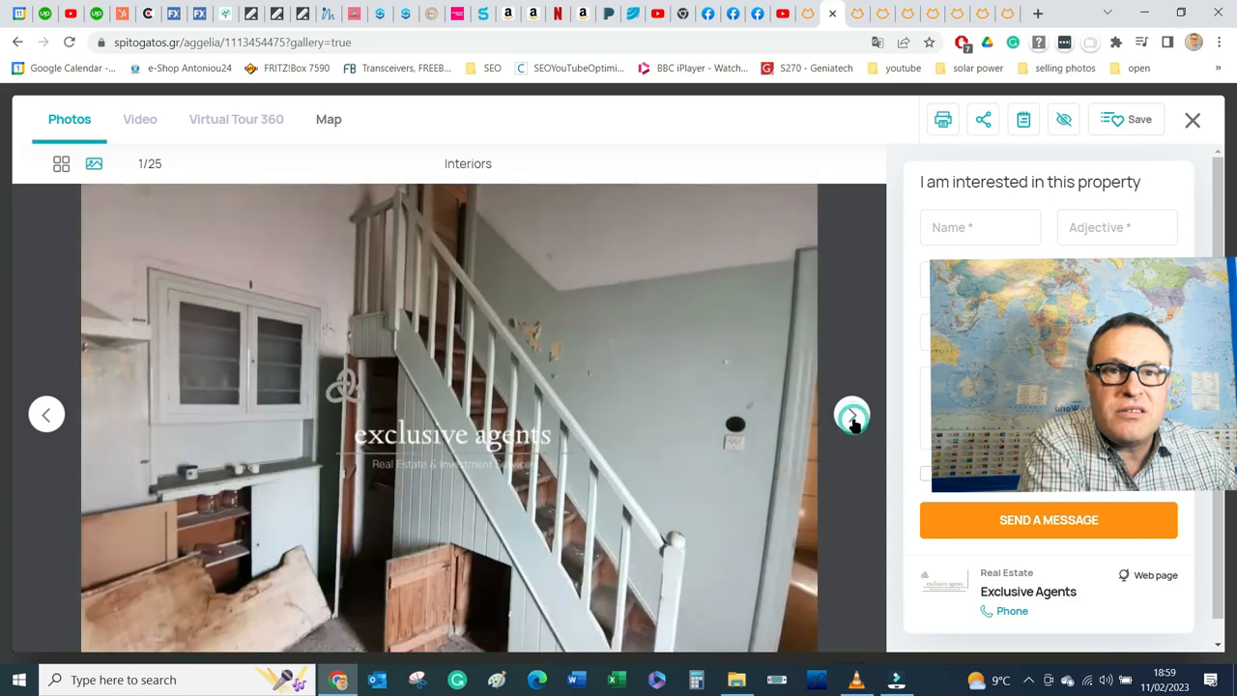
click(850, 413)
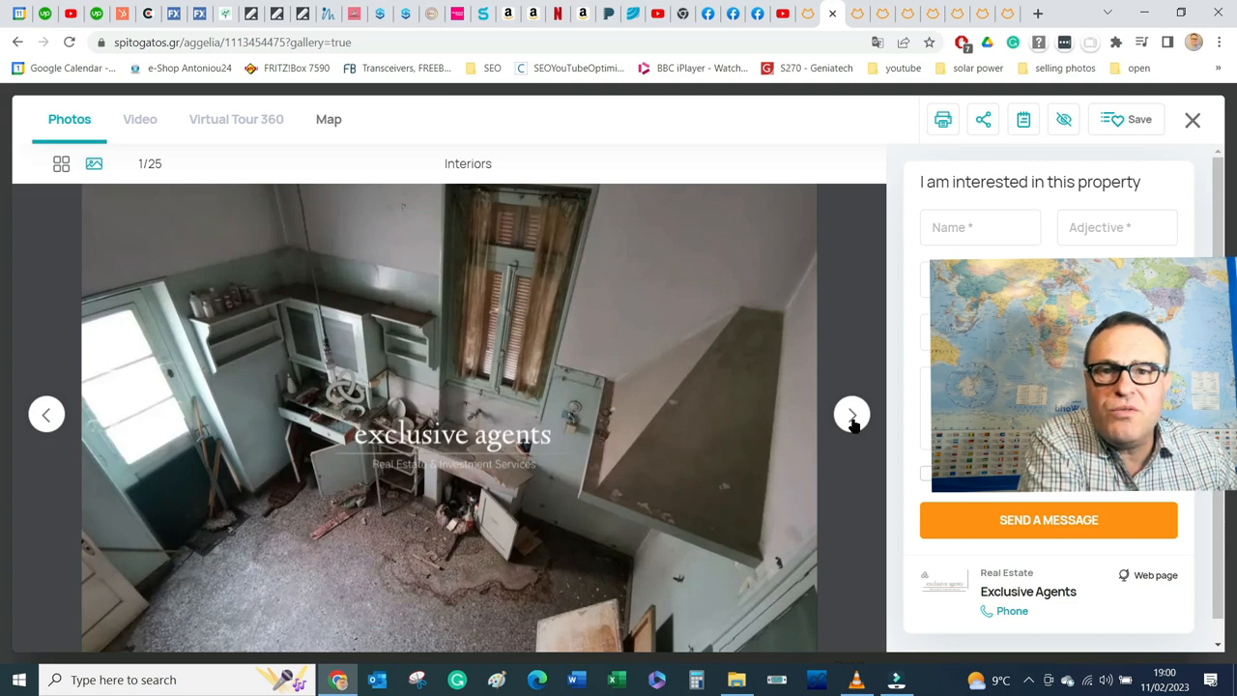
click(850, 414)
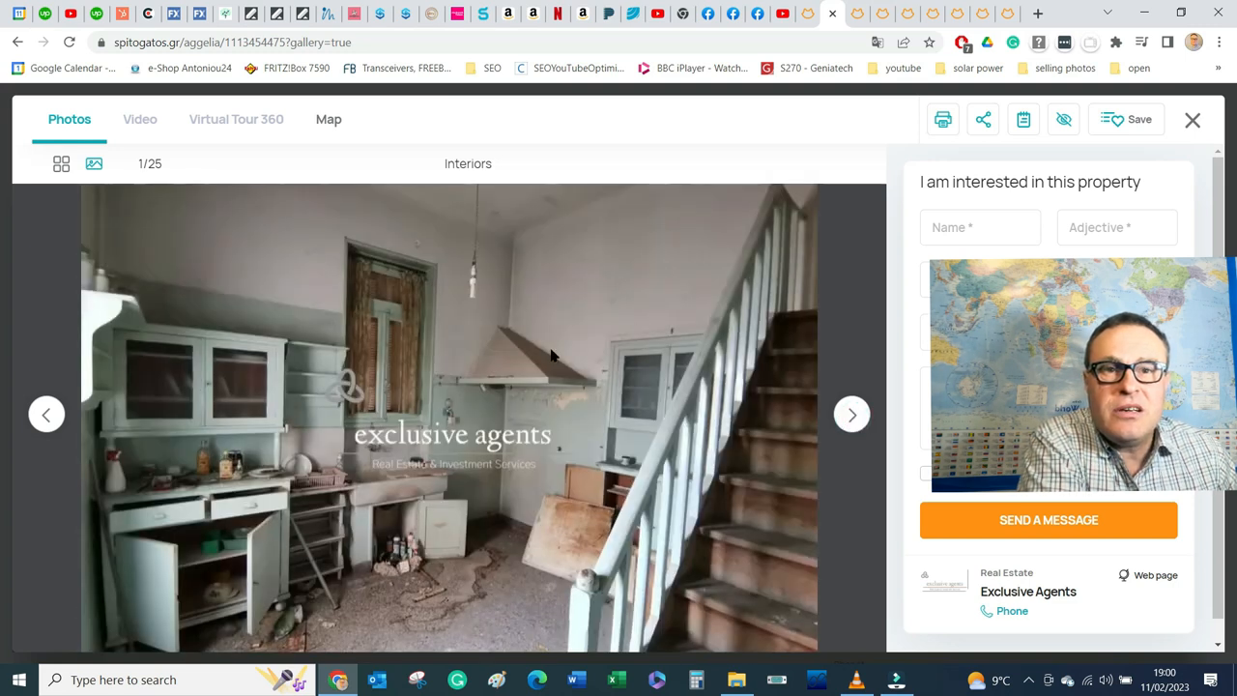
mouse_move(454, 394)
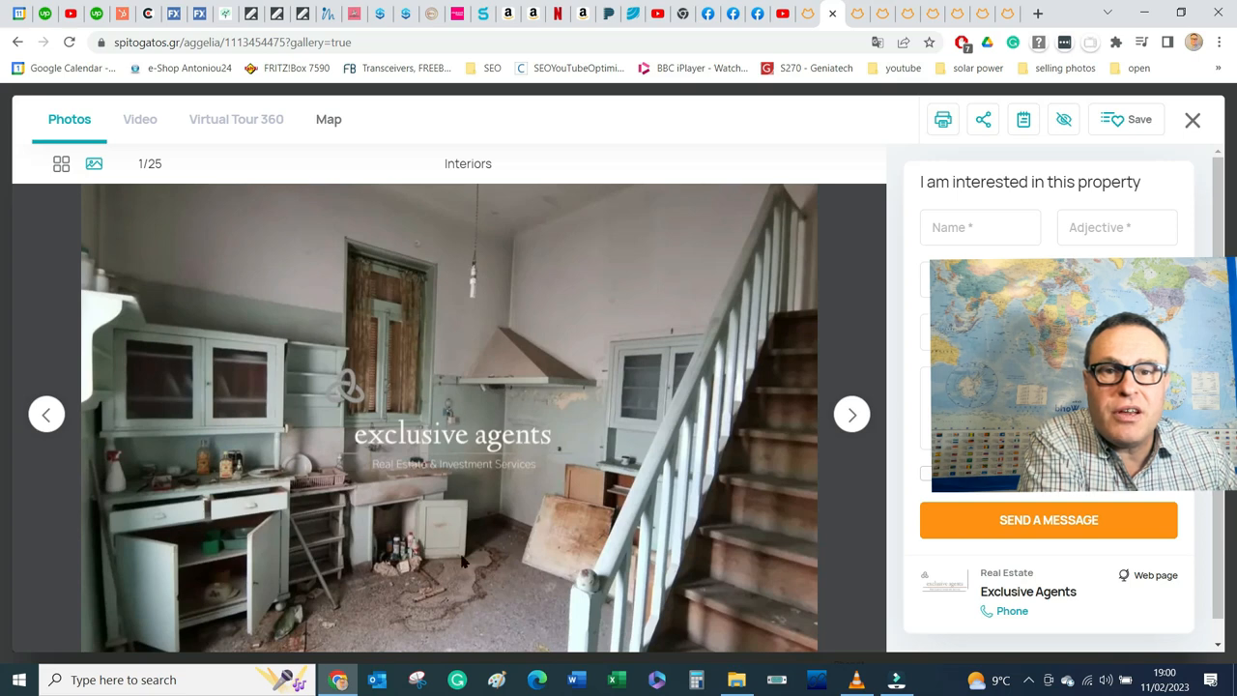
click(851, 414)
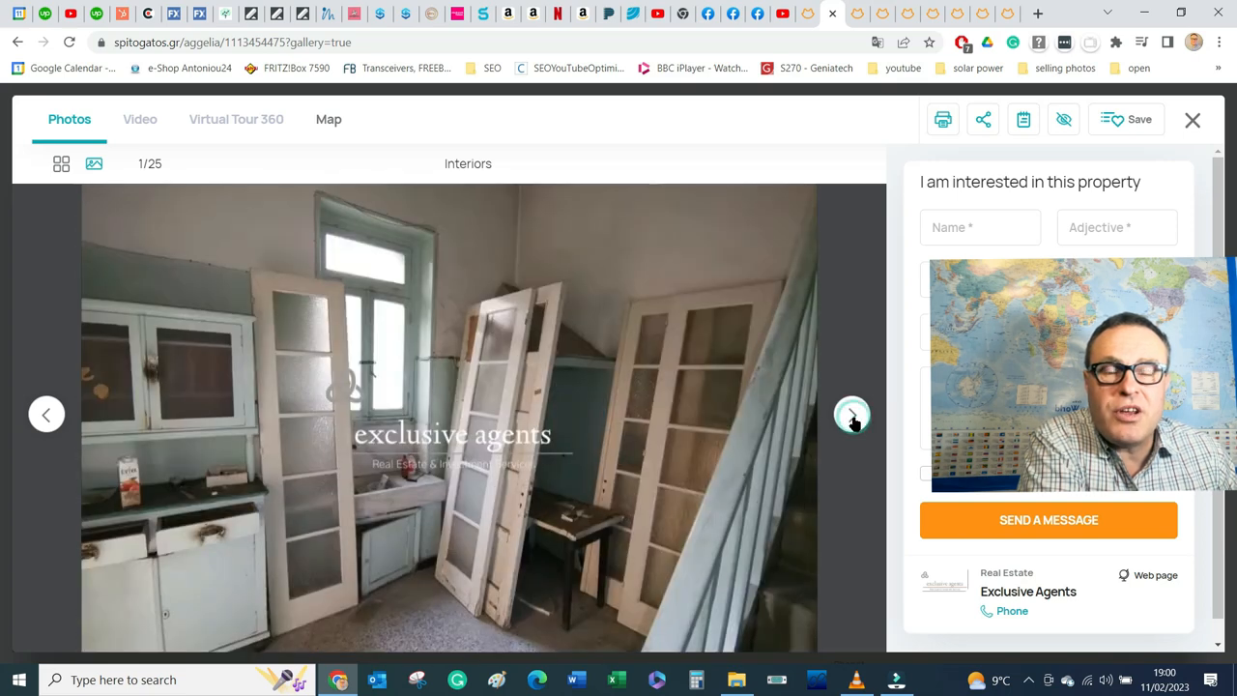
click(850, 413)
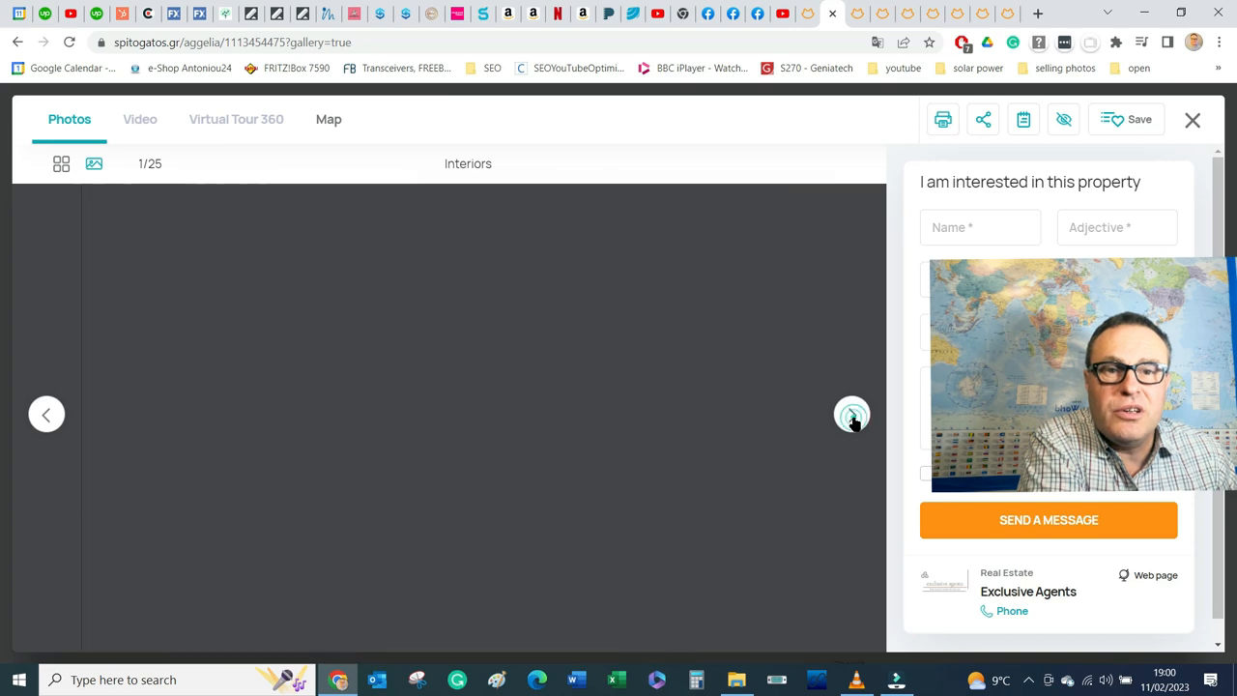
click(850, 413)
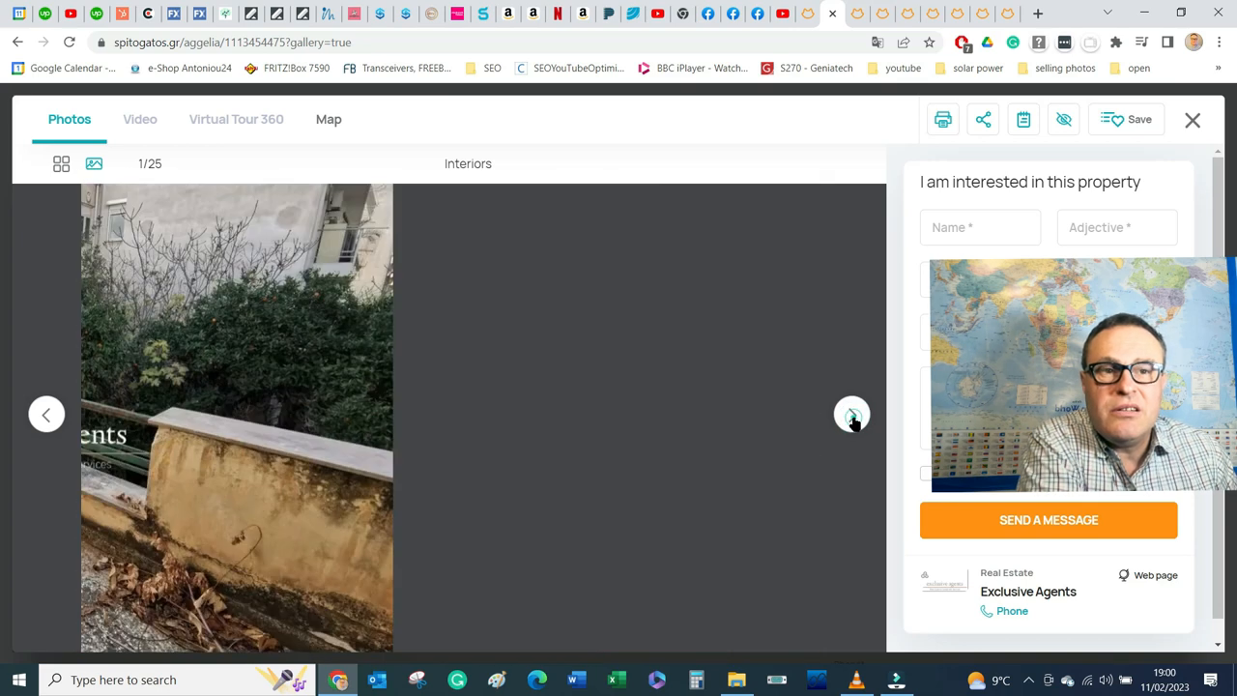
click(851, 414)
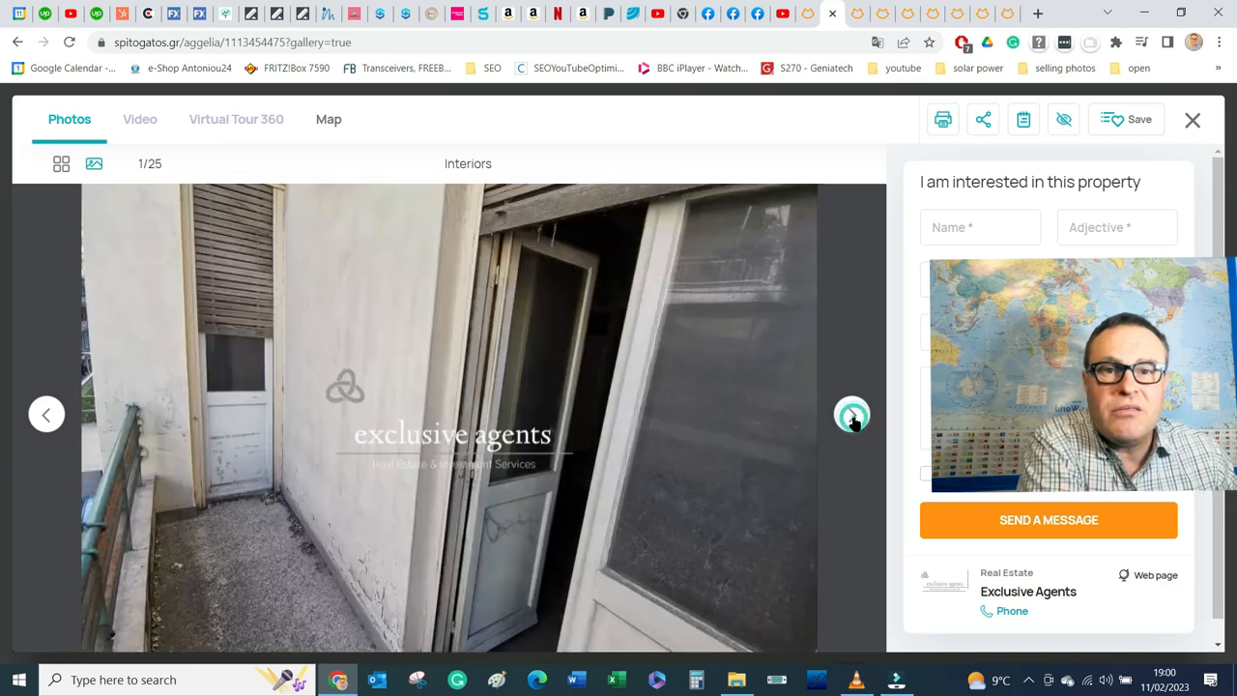
click(850, 413)
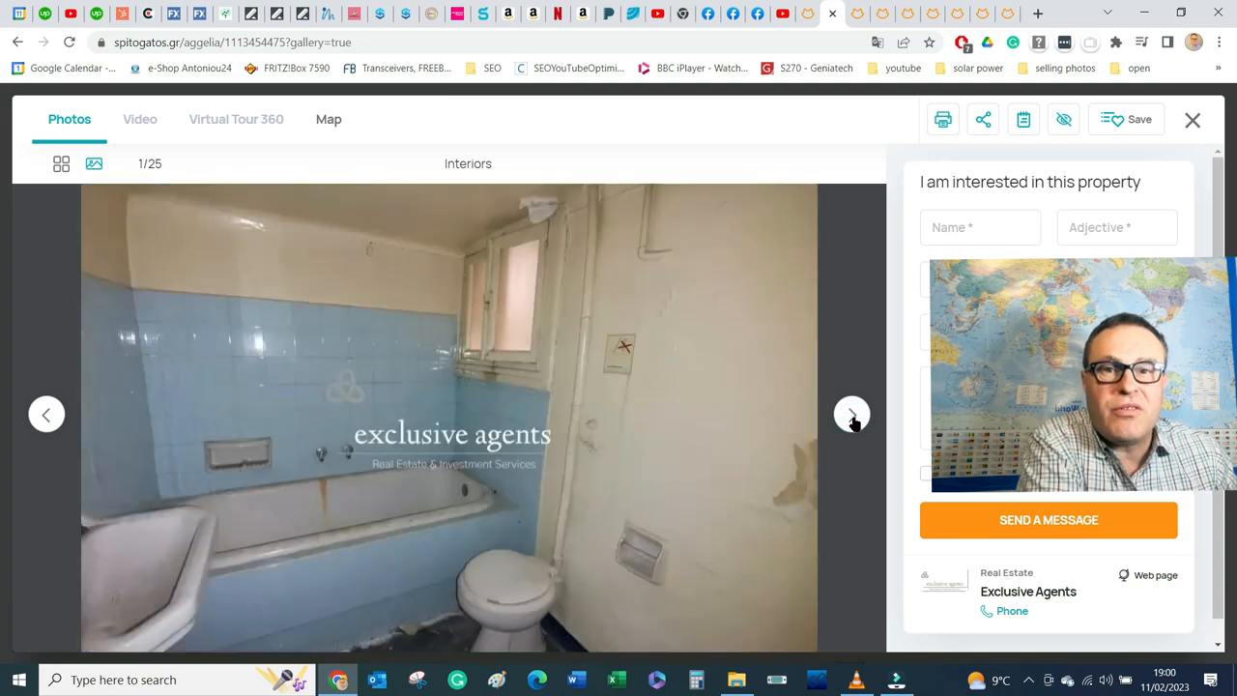
click(850, 414)
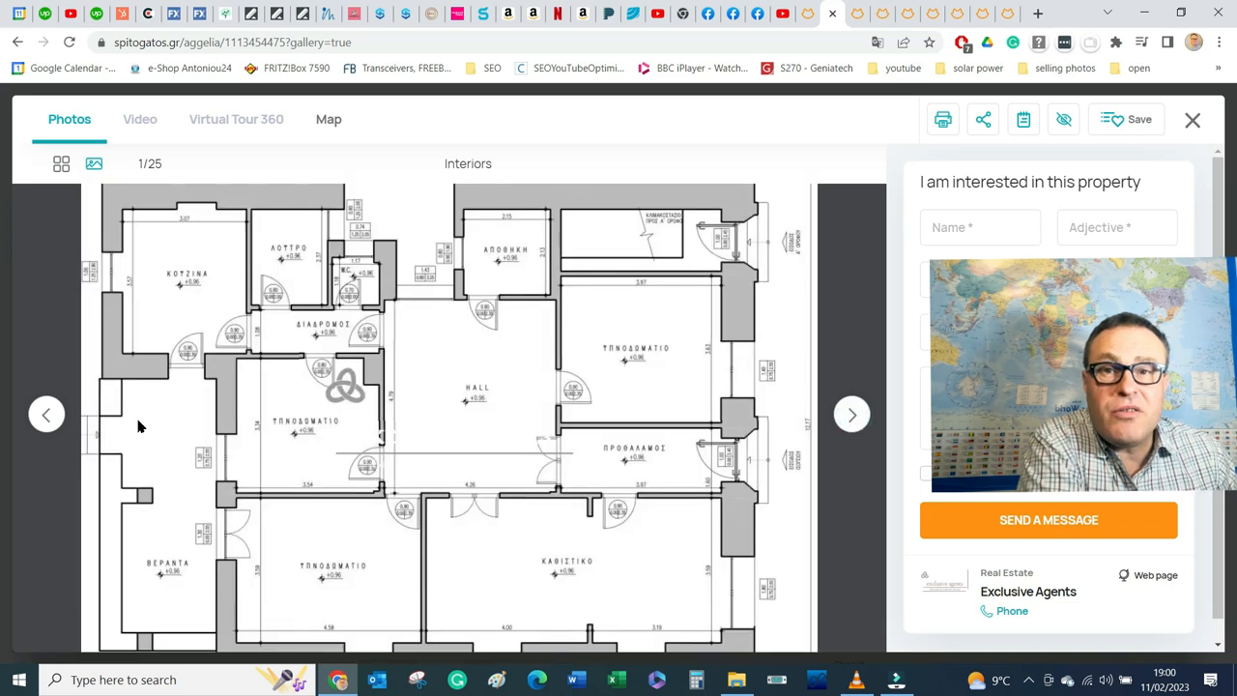
mouse_move(618, 402)
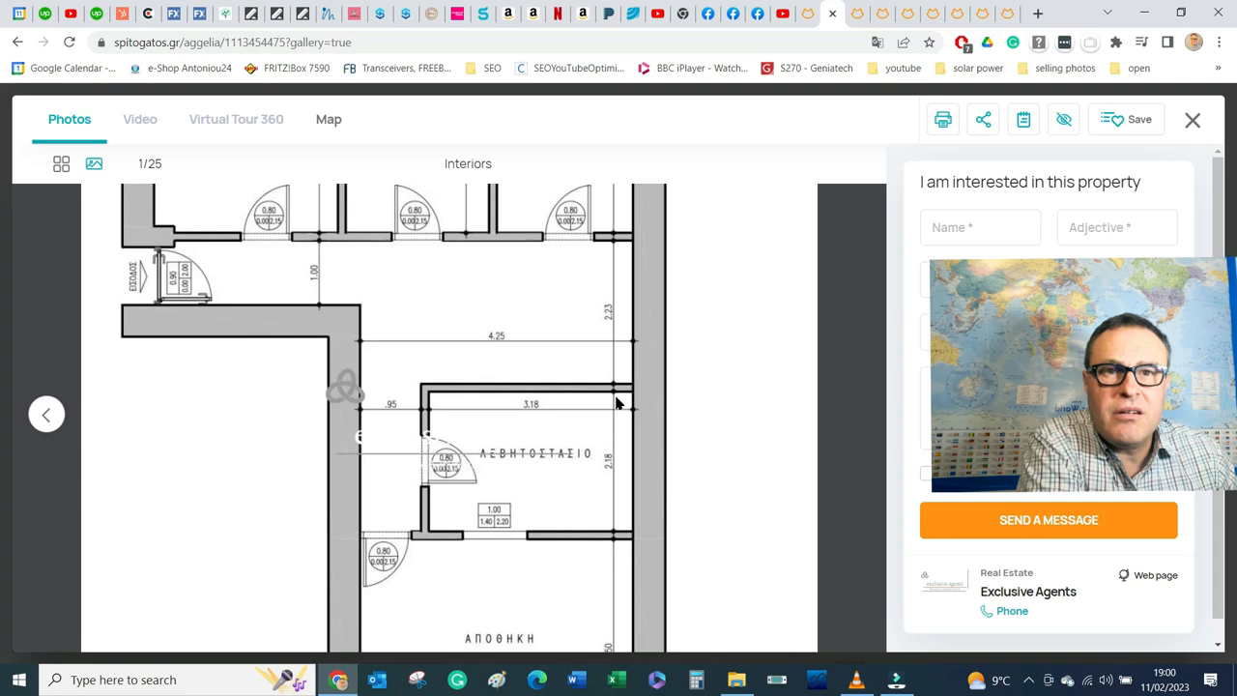
mouse_move(744, 394)
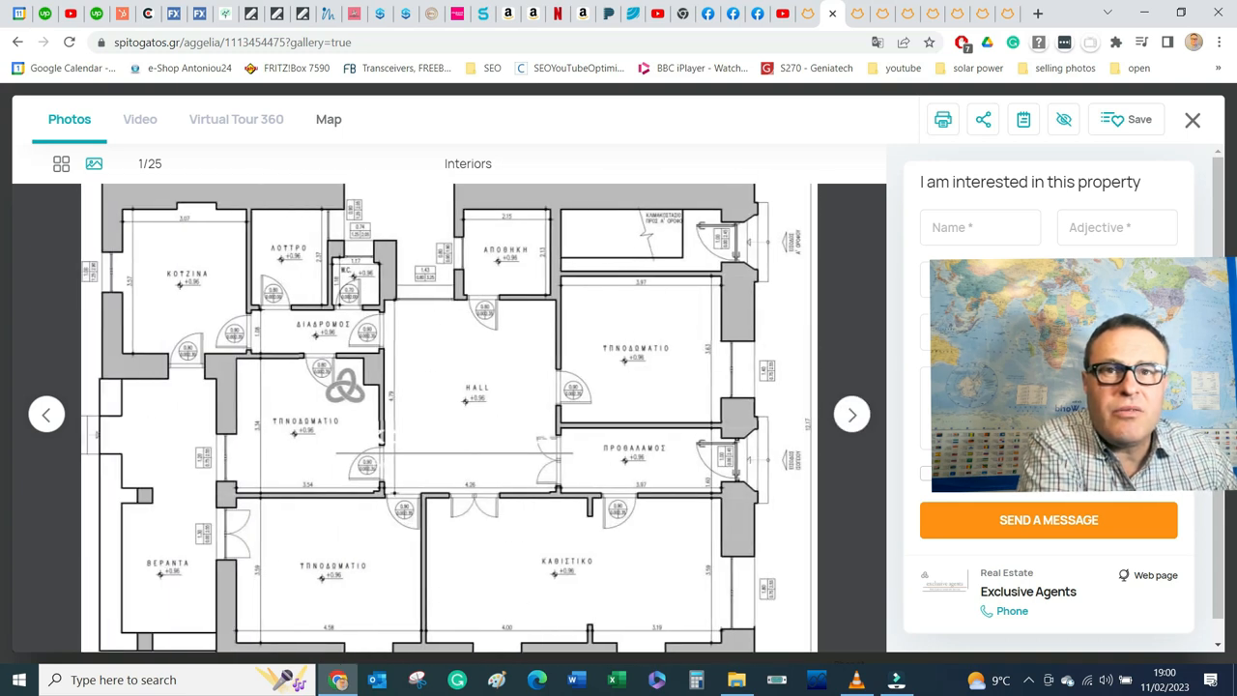
Step: Leave the Kypseli photo gallery and return to the central Athens sale results
click(1192, 120)
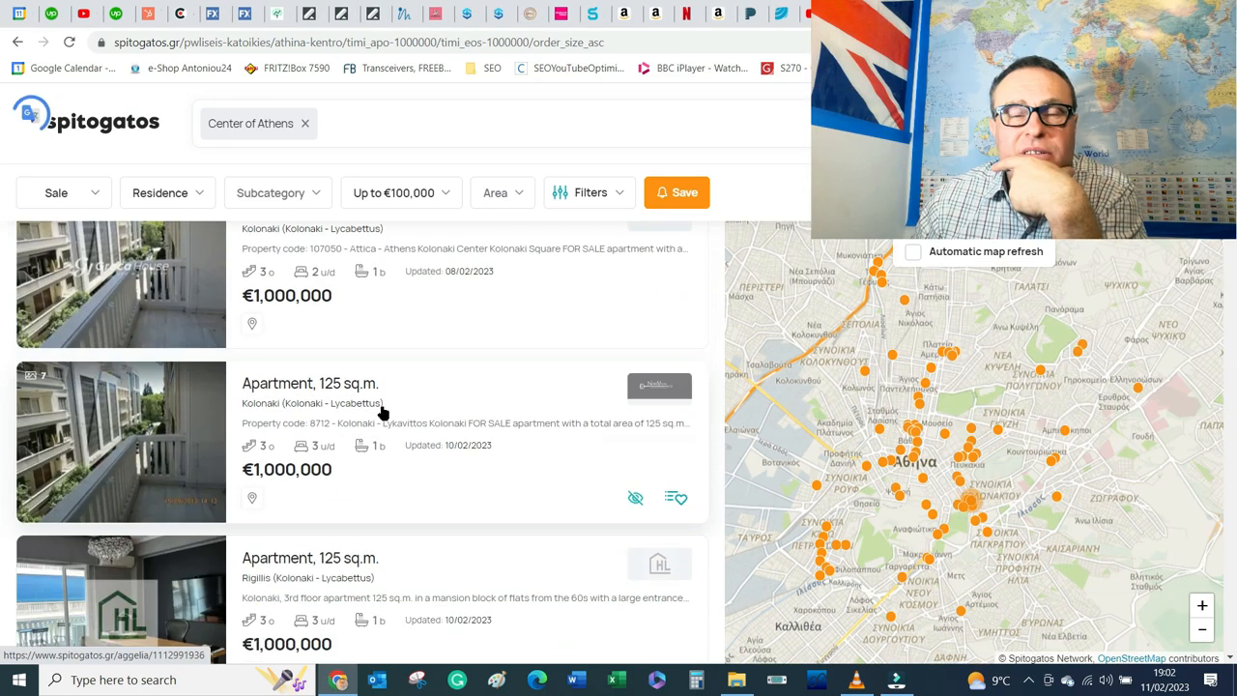
Step: Open the €1,000,000 125 sq.m. Kolonaki apartment listing and read down its description
scroll(down, 3)
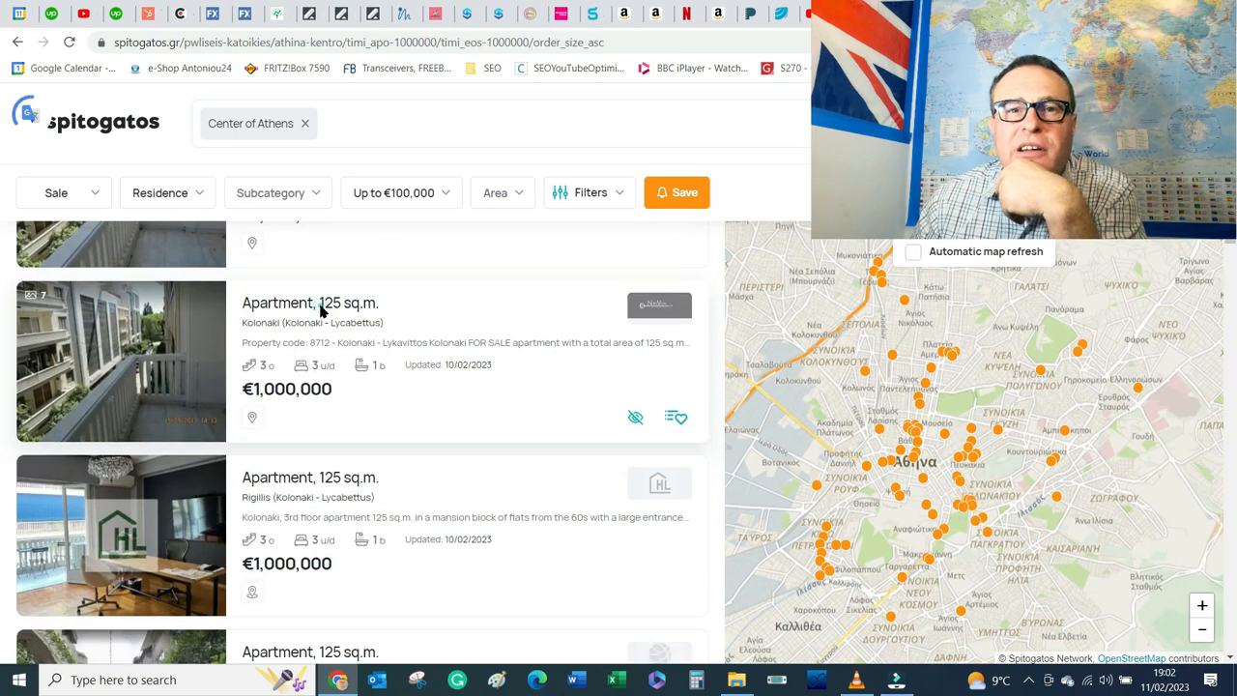
click(309, 301)
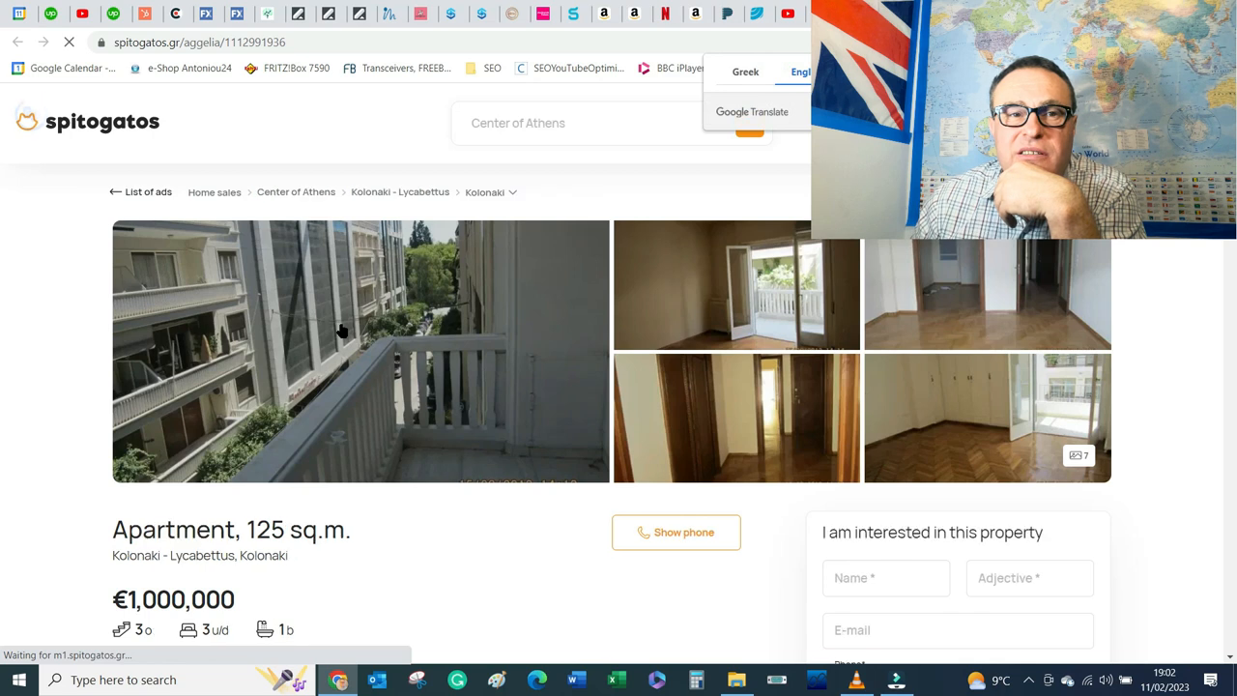
scroll(down, 3)
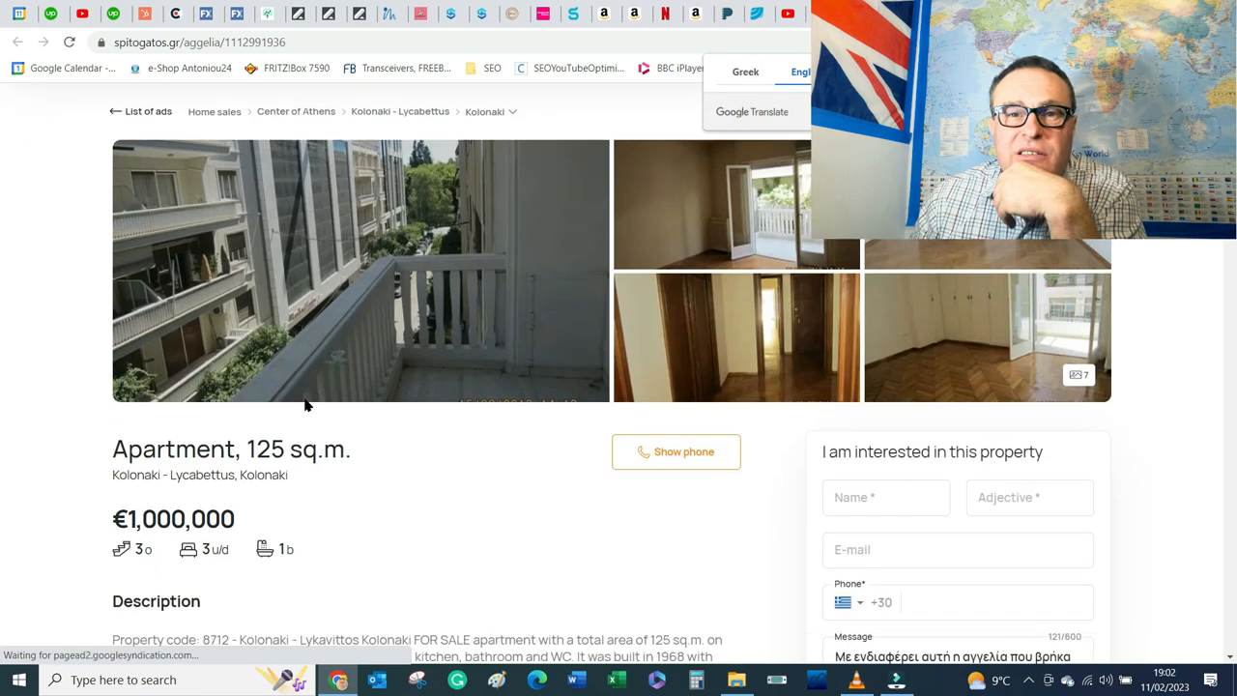
scroll(down, 3)
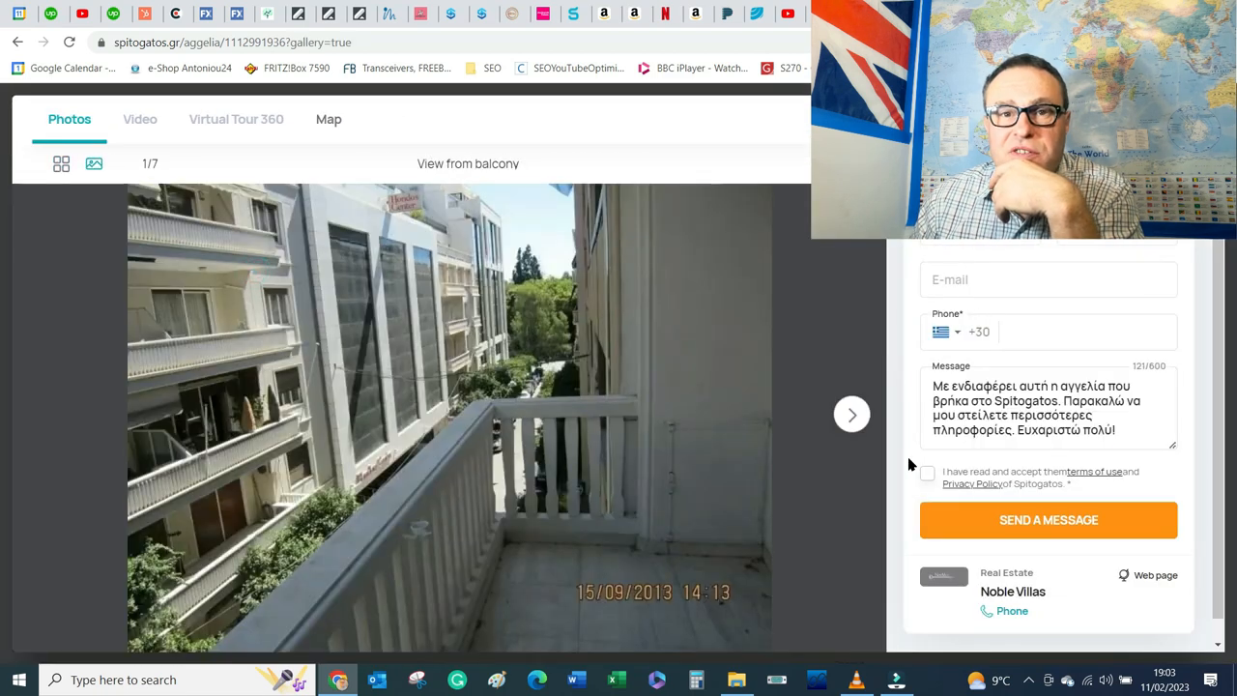
mouse_move(852, 418)
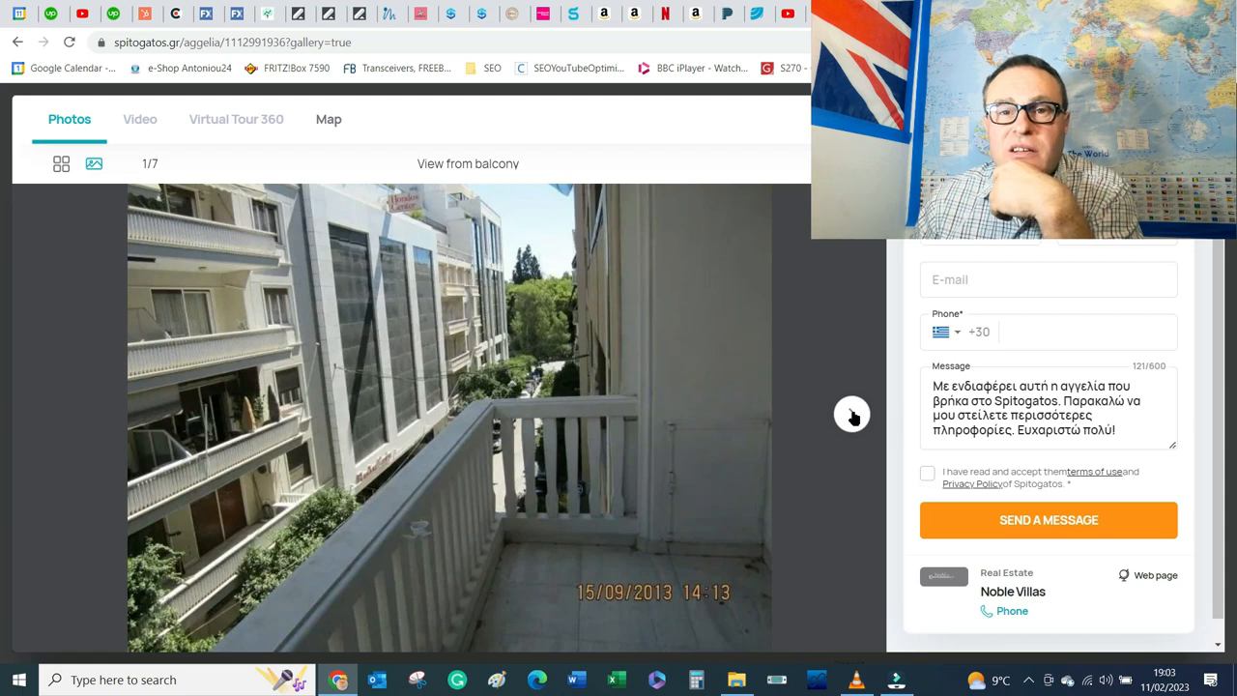
Step: Page through the Kolonaki apartment's room and bathroom photos one by one
click(852, 414)
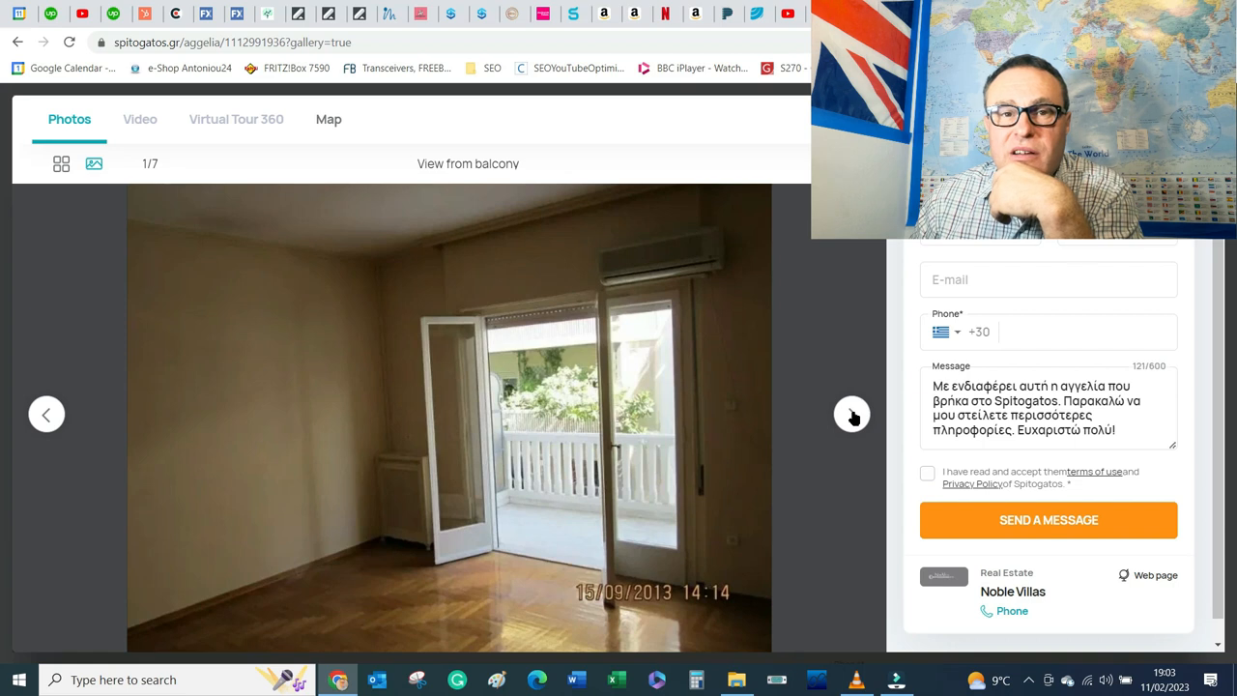
click(853, 414)
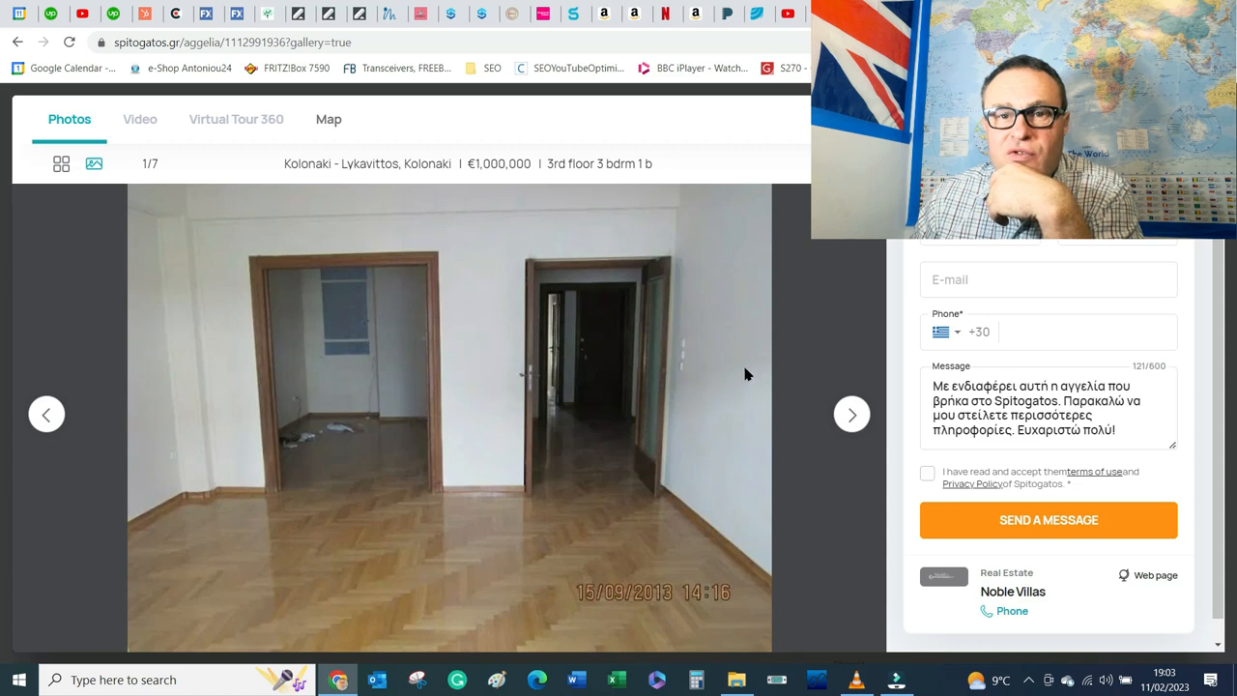
mouse_move(632, 637)
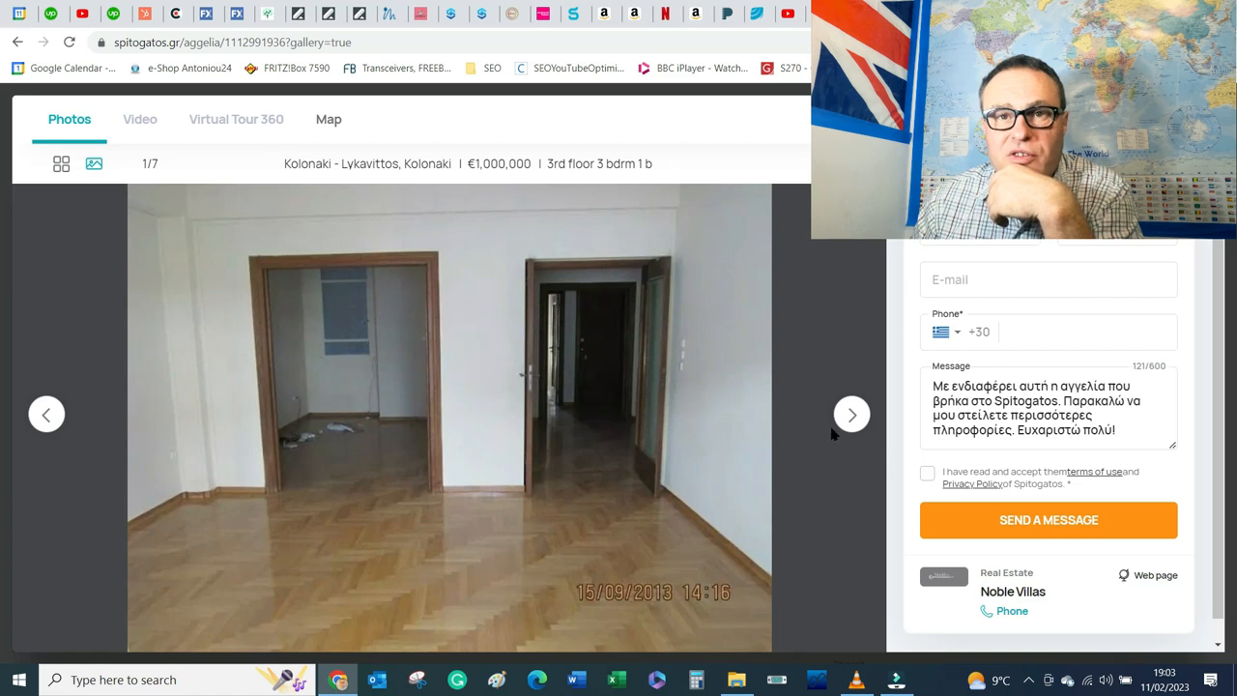
click(850, 413)
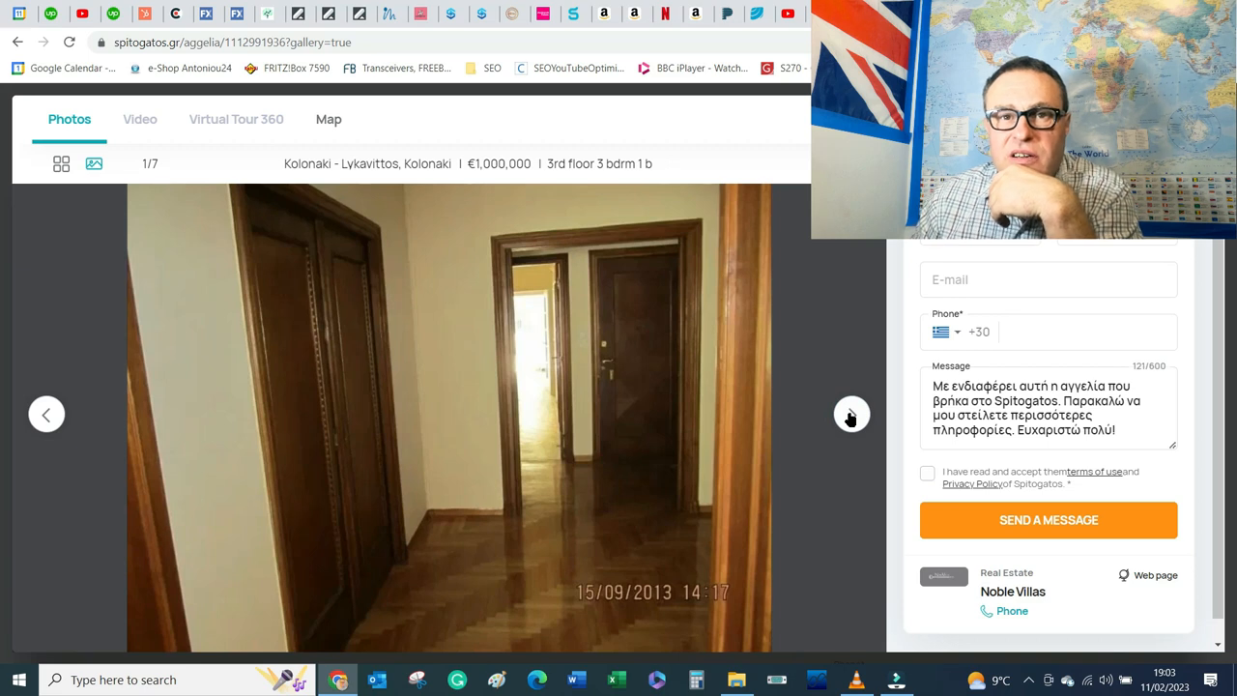
click(850, 414)
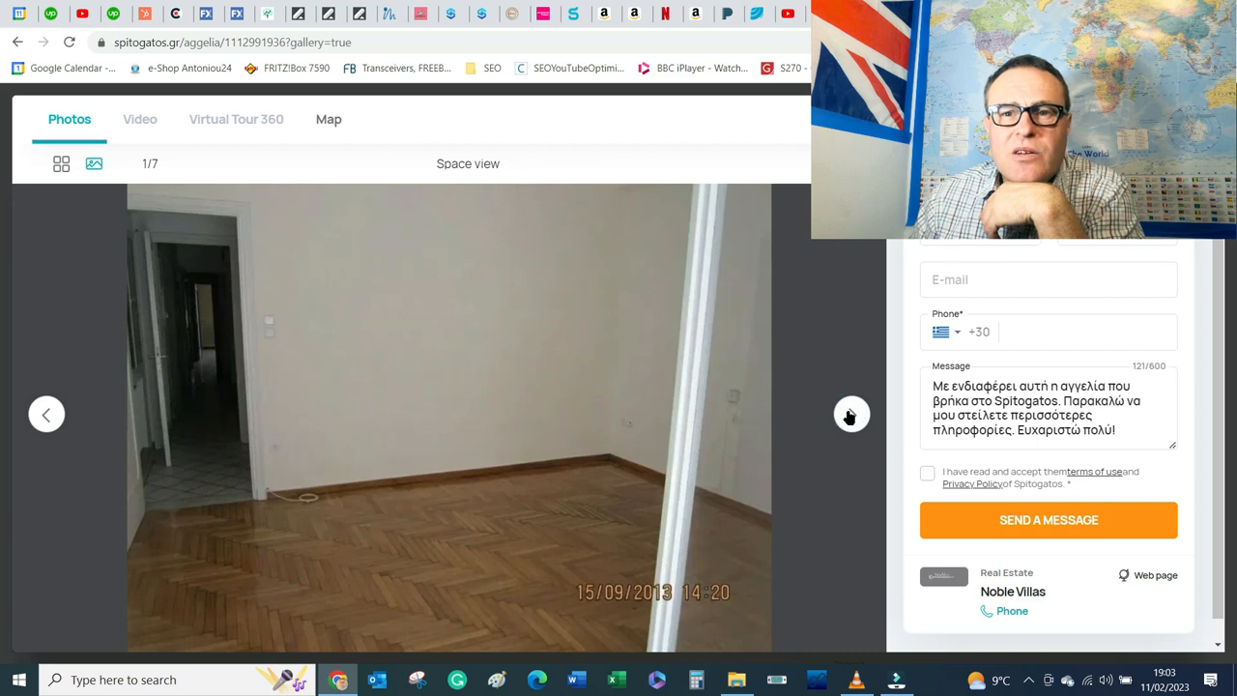
click(850, 415)
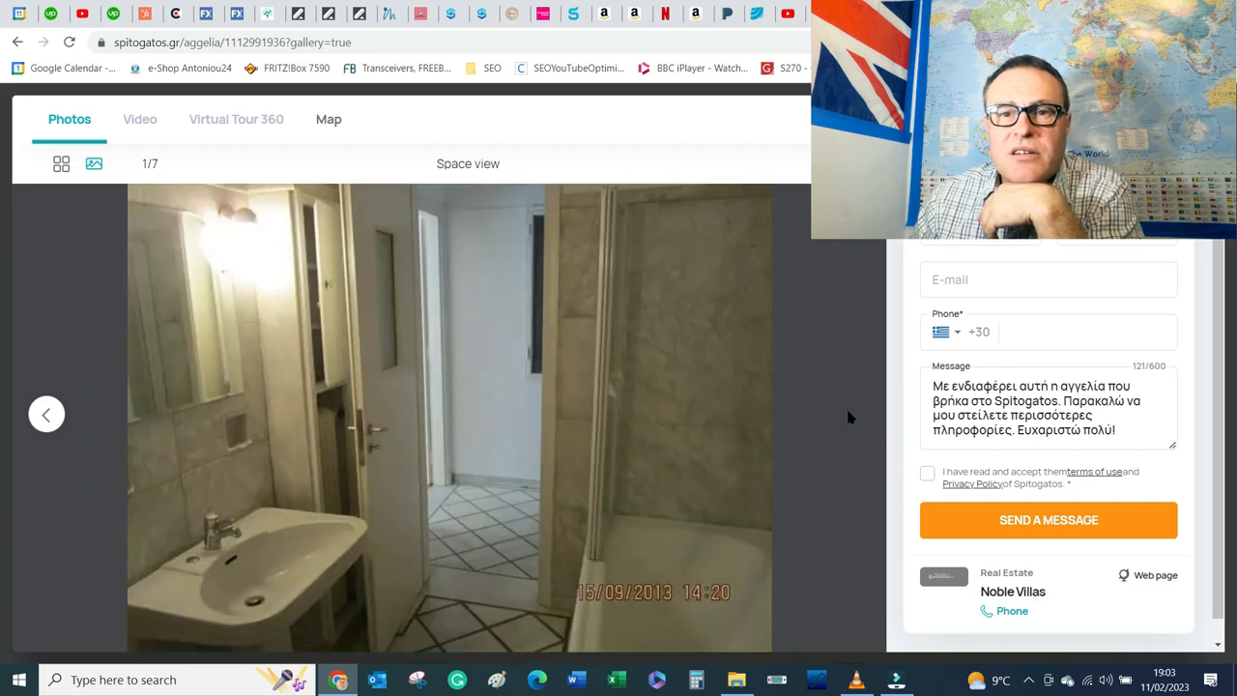
click(846, 412)
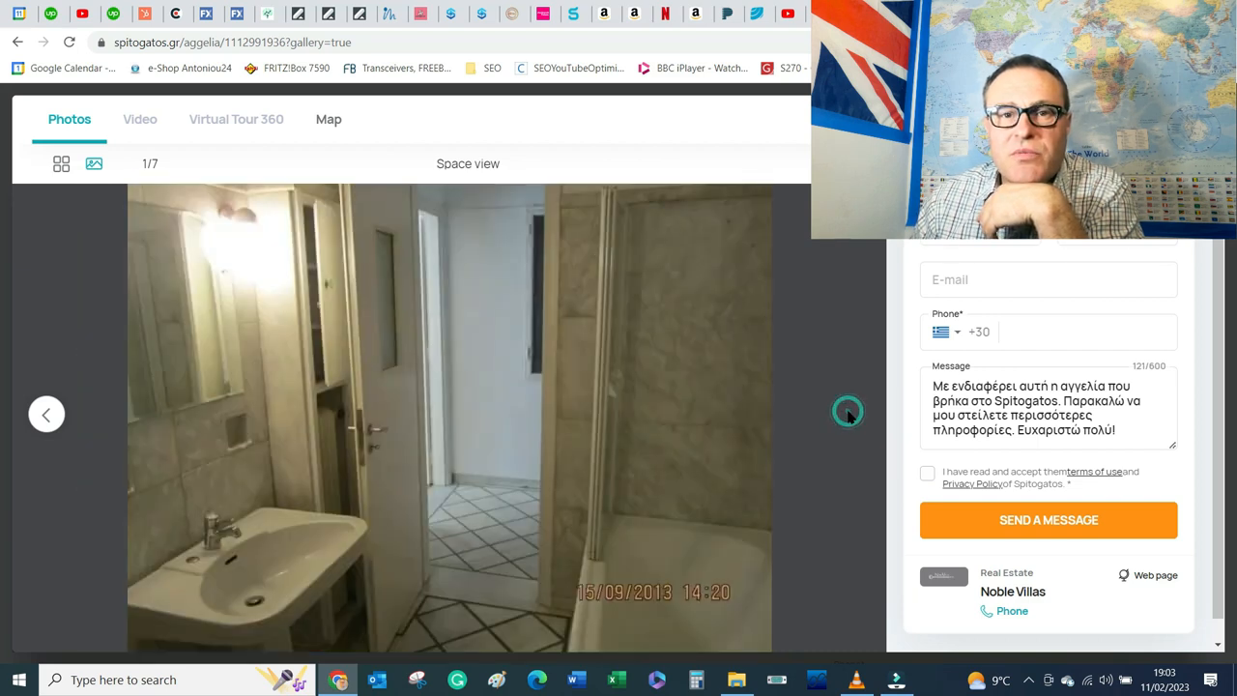
click(847, 413)
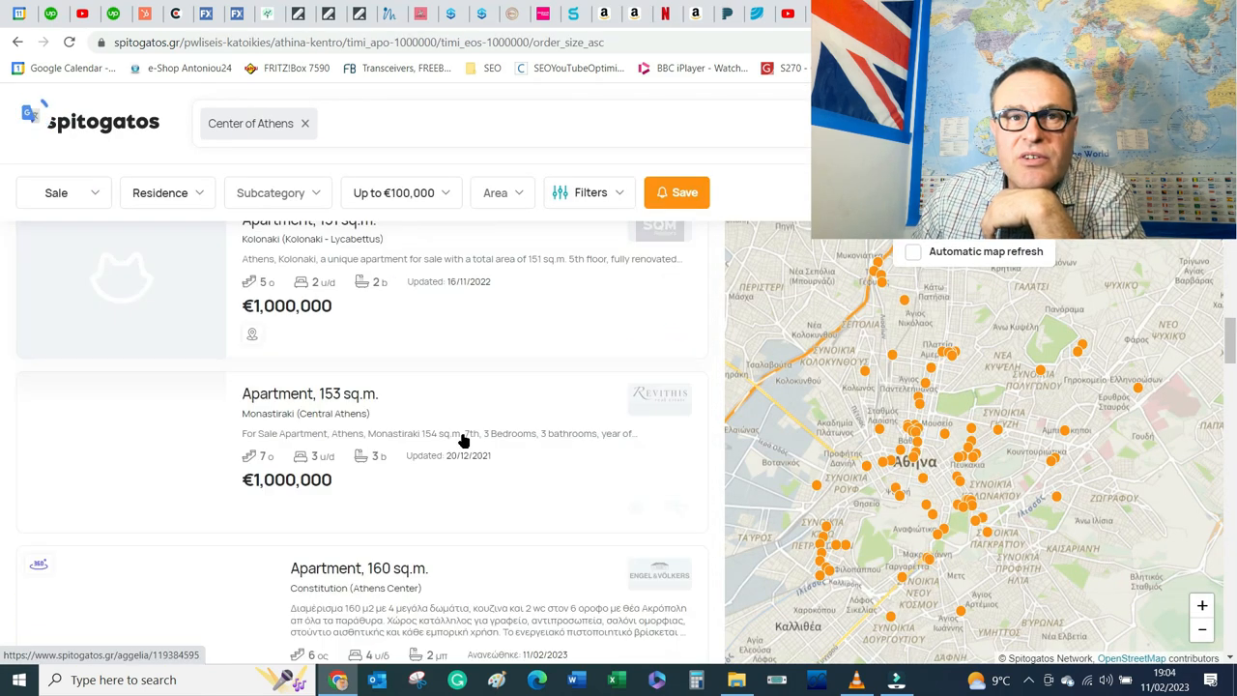
Step: Bring up the full photo gallery of the €1,000,000 Monastiraki apartment listing
scroll(down, 3)
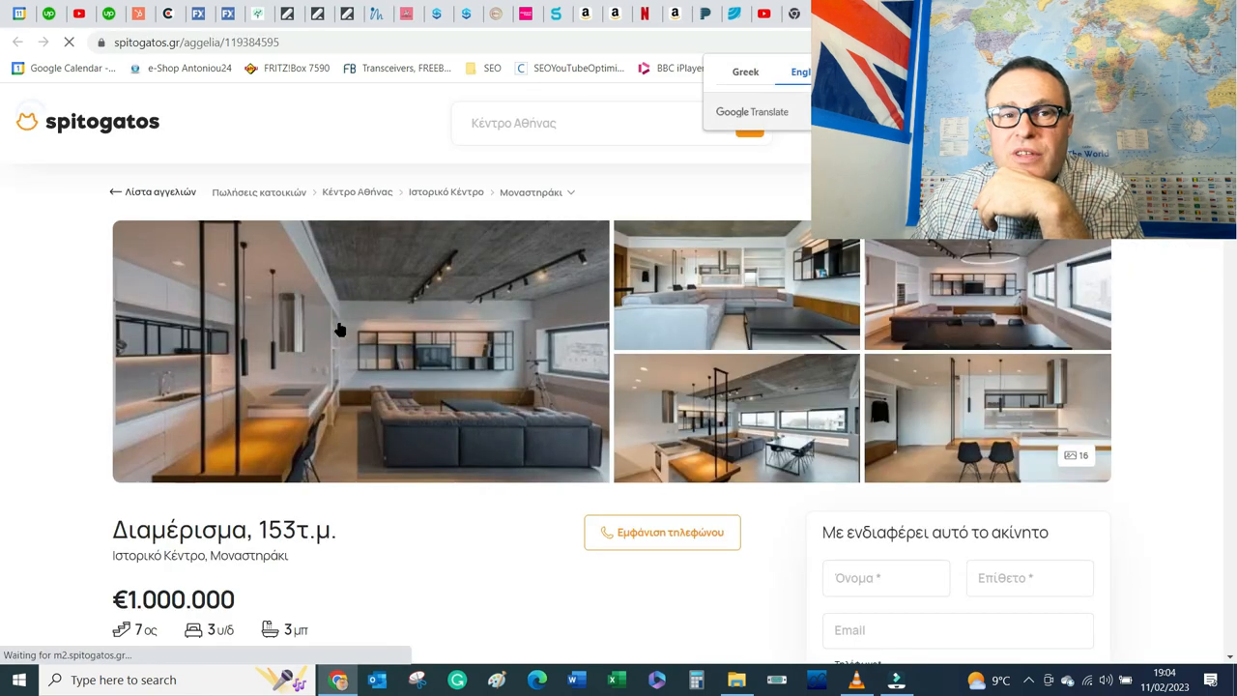
click(358, 352)
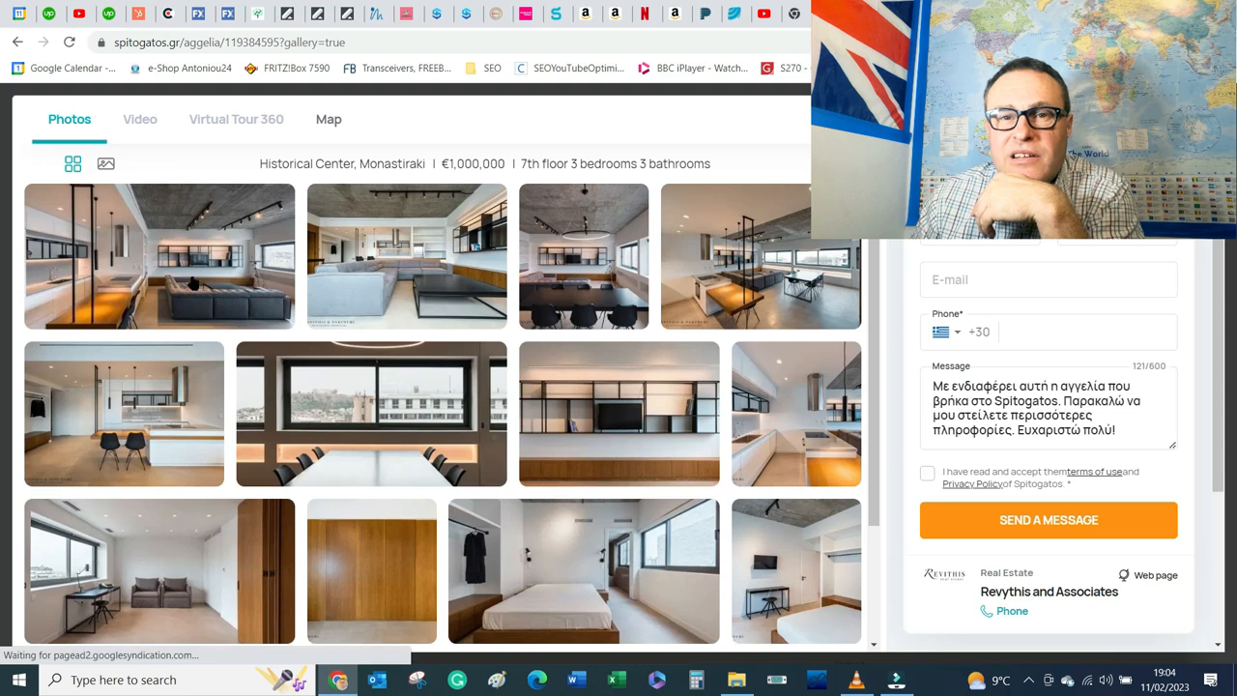
click(159, 255)
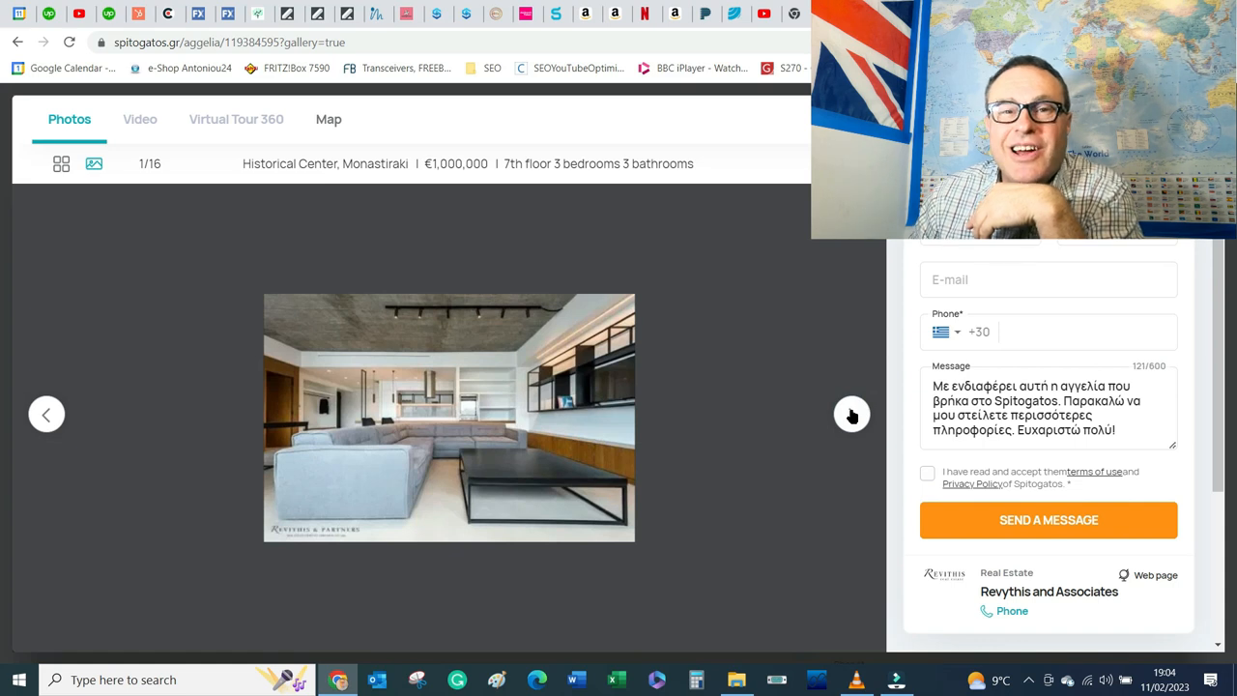
Step: Advance through the apartment's kitchen, living space, bedroom and bathroom photos
click(850, 414)
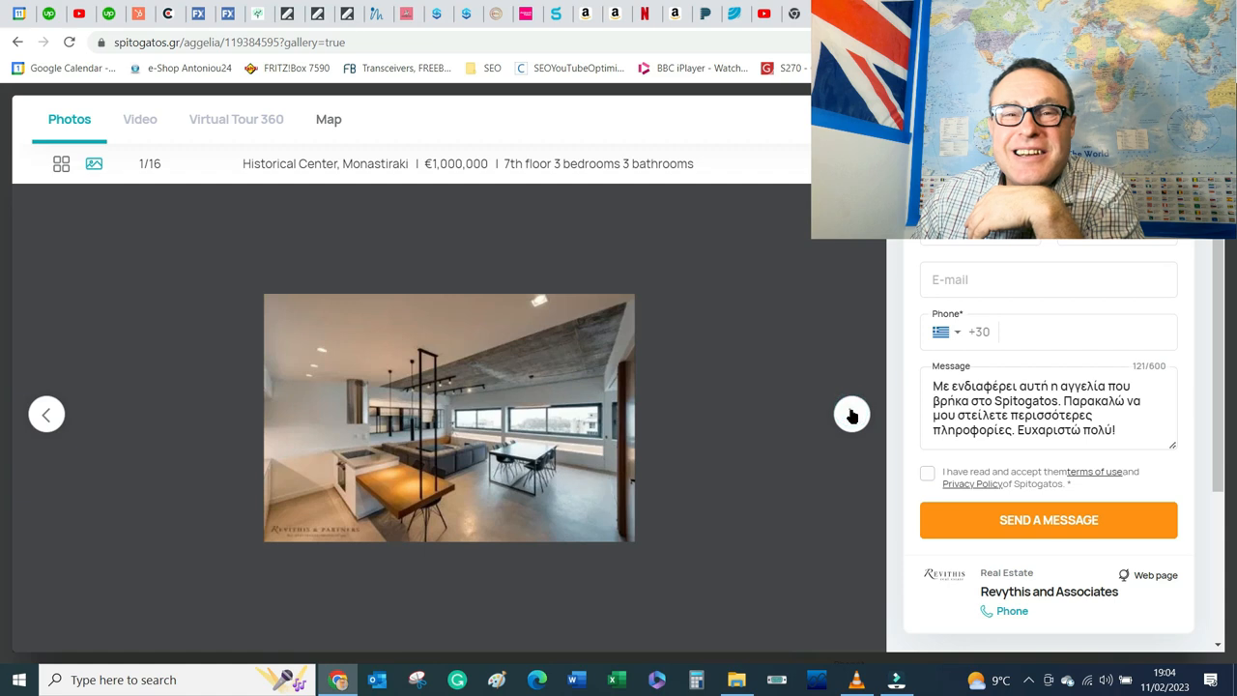
click(850, 414)
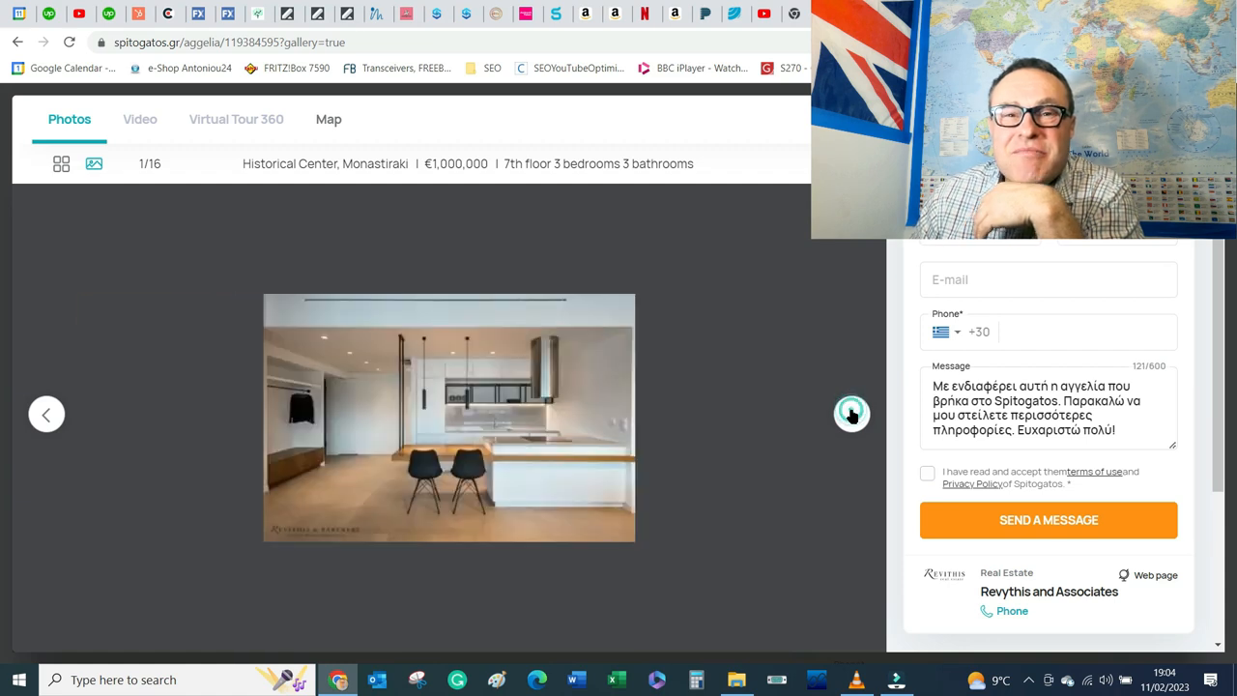
click(850, 414)
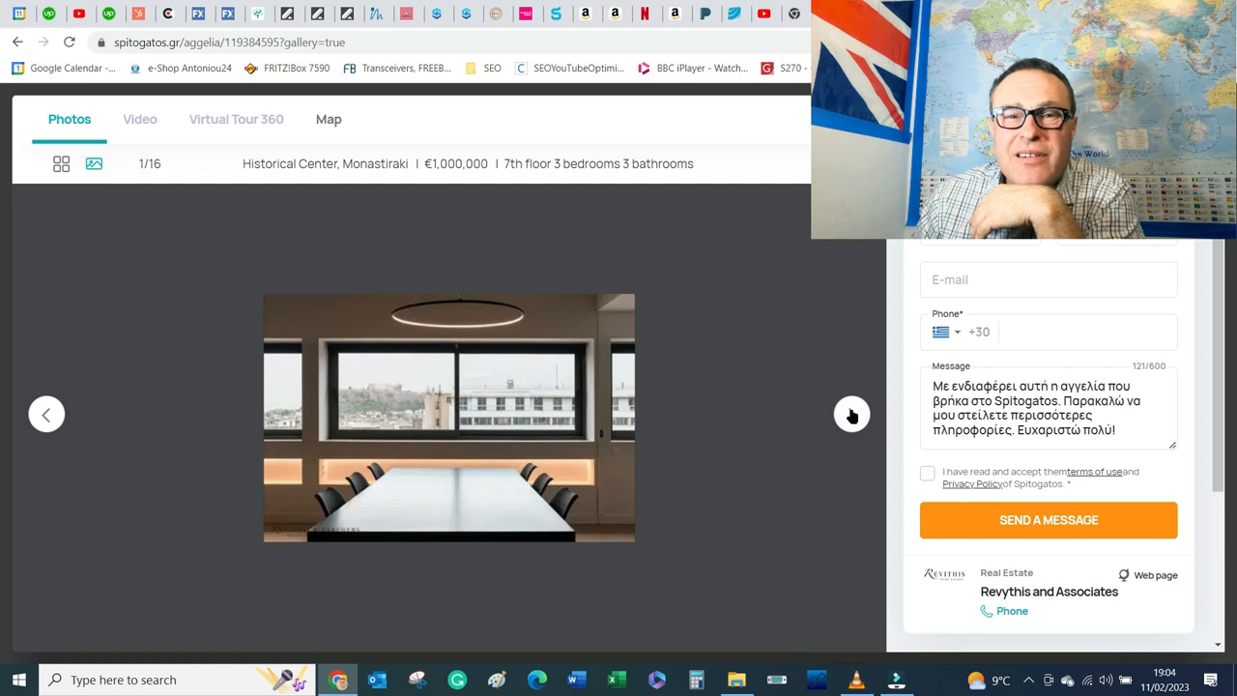
click(850, 414)
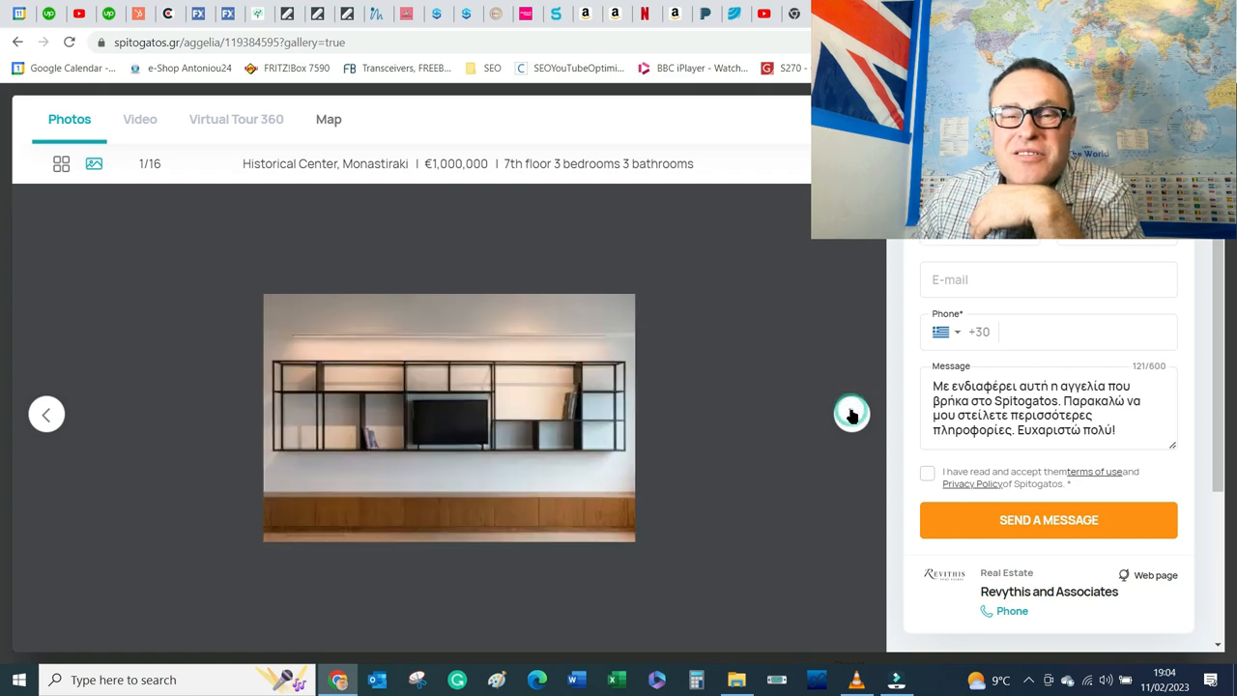
click(850, 414)
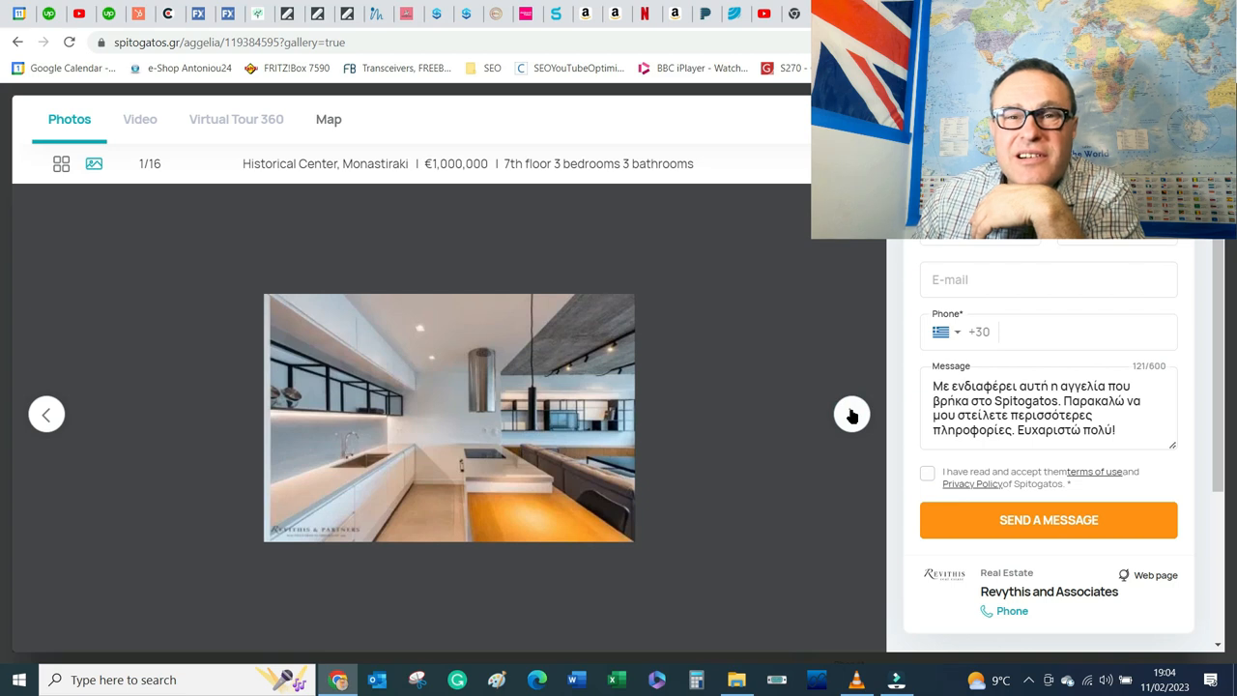
click(850, 413)
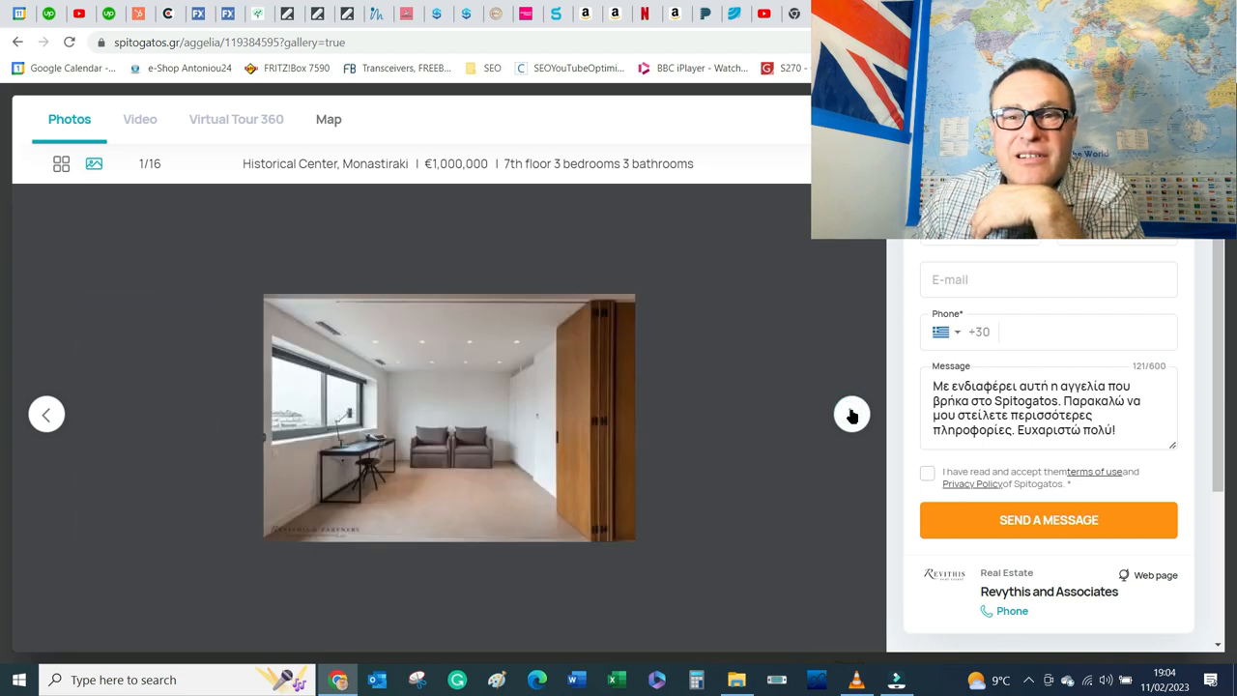
click(850, 413)
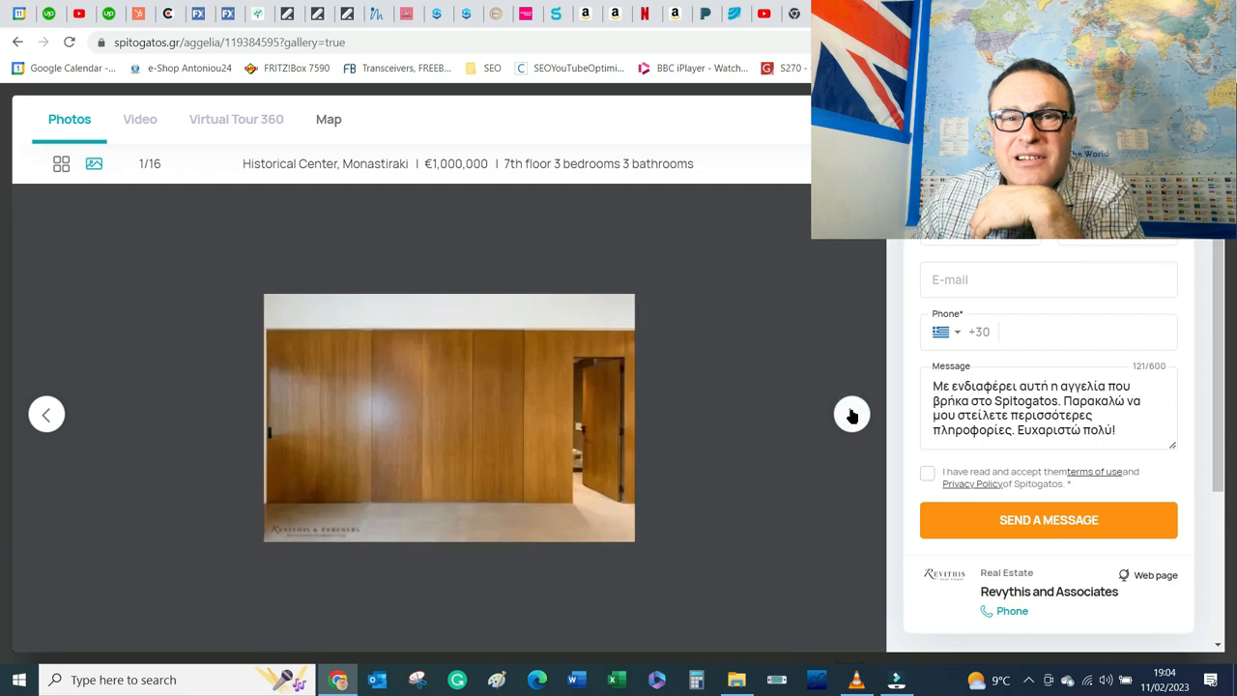
click(850, 414)
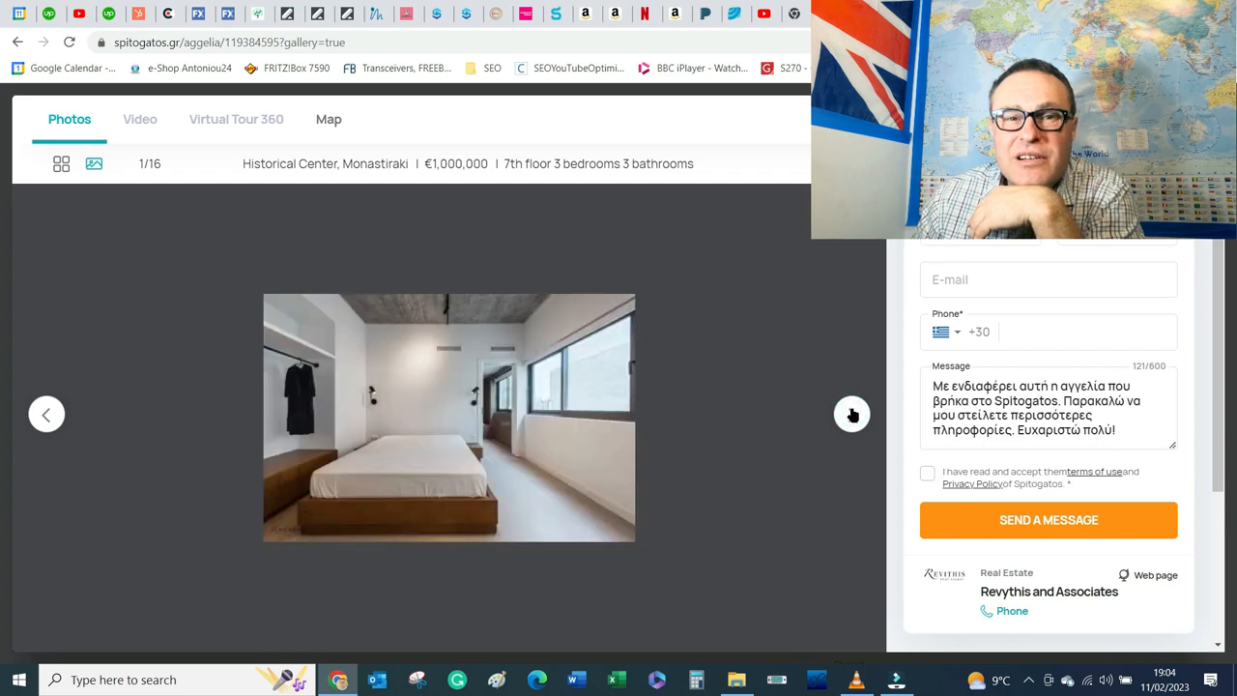
click(852, 413)
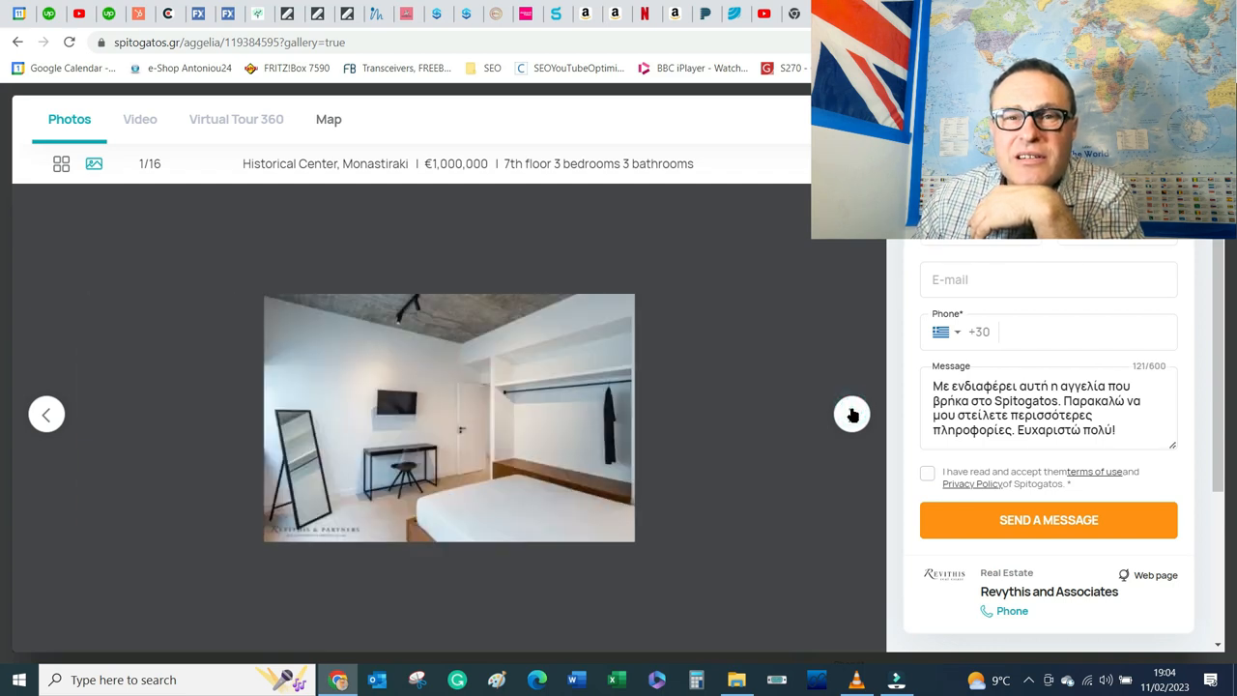
click(852, 414)
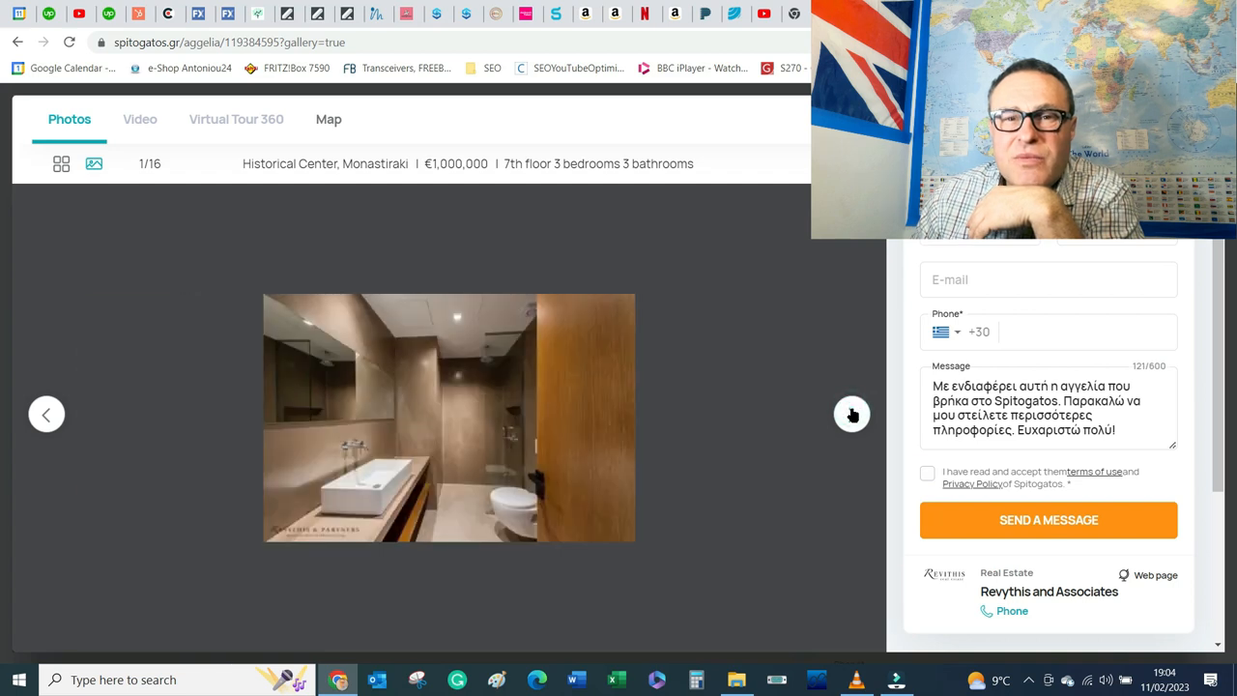
click(851, 413)
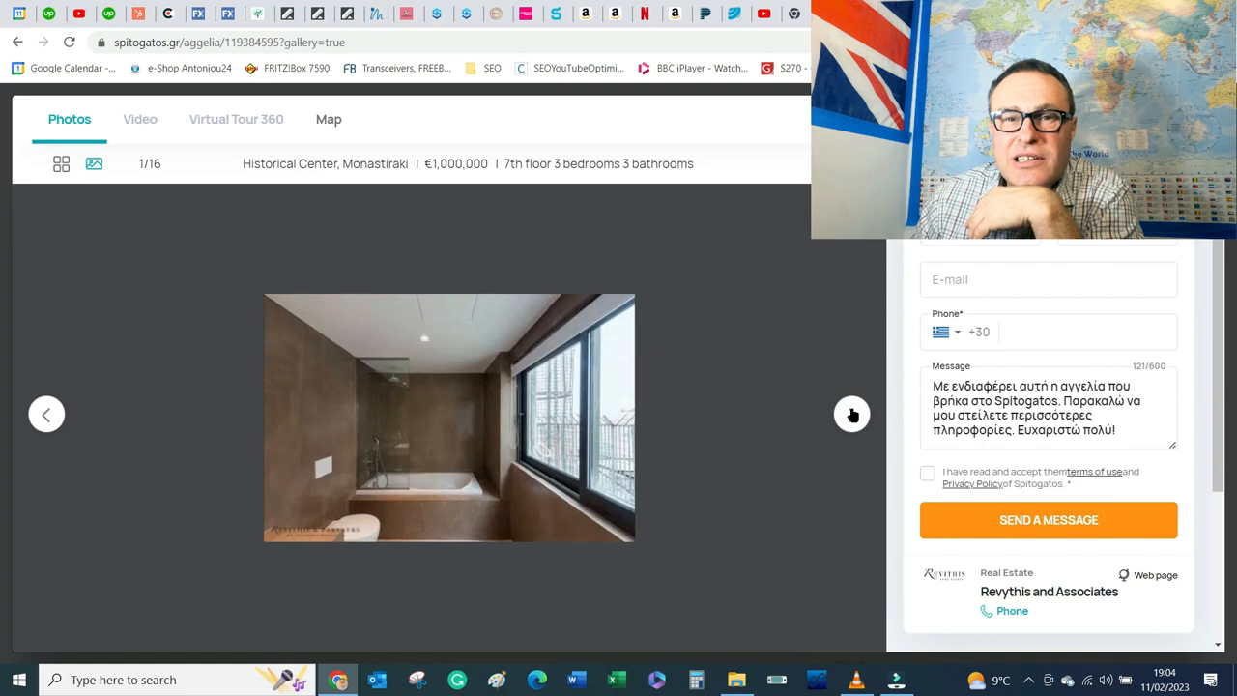
click(853, 414)
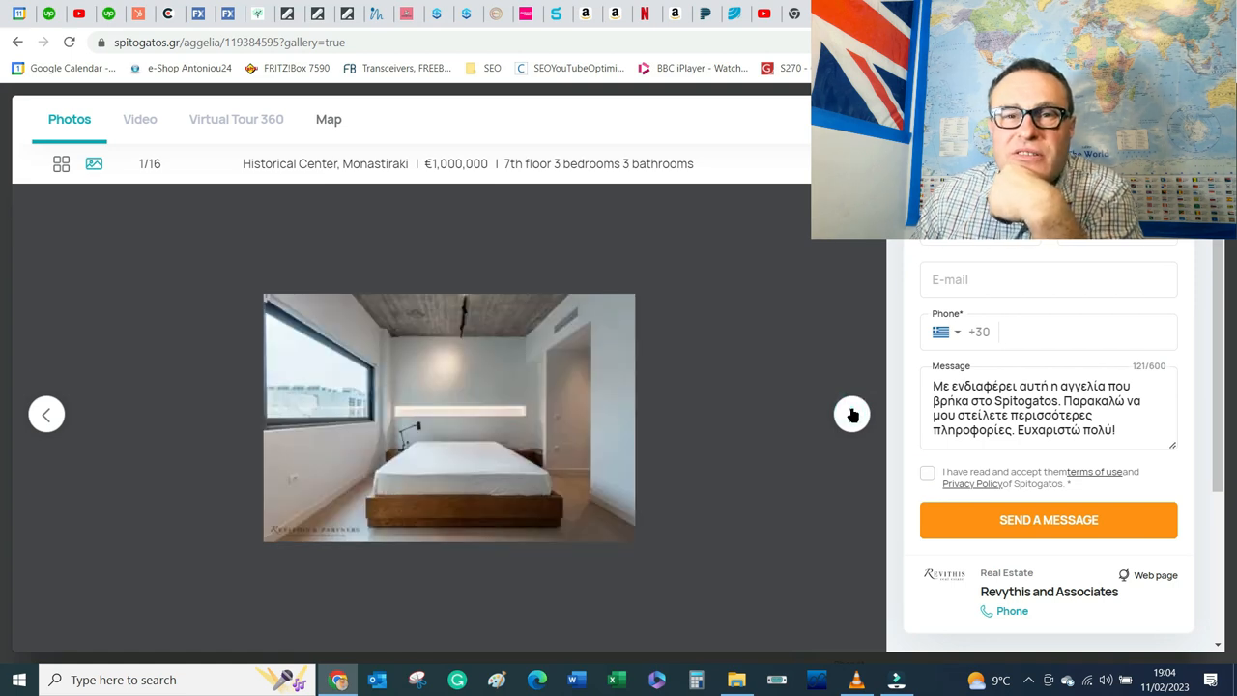
click(852, 414)
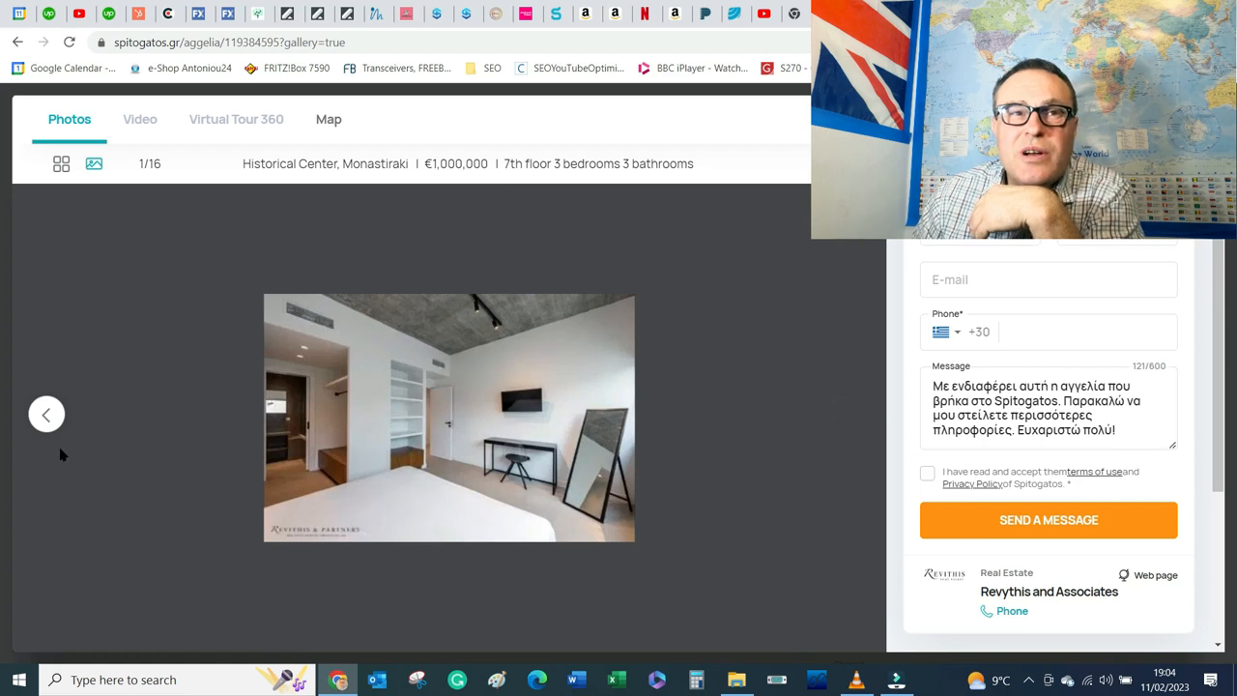
mouse_move(139, 186)
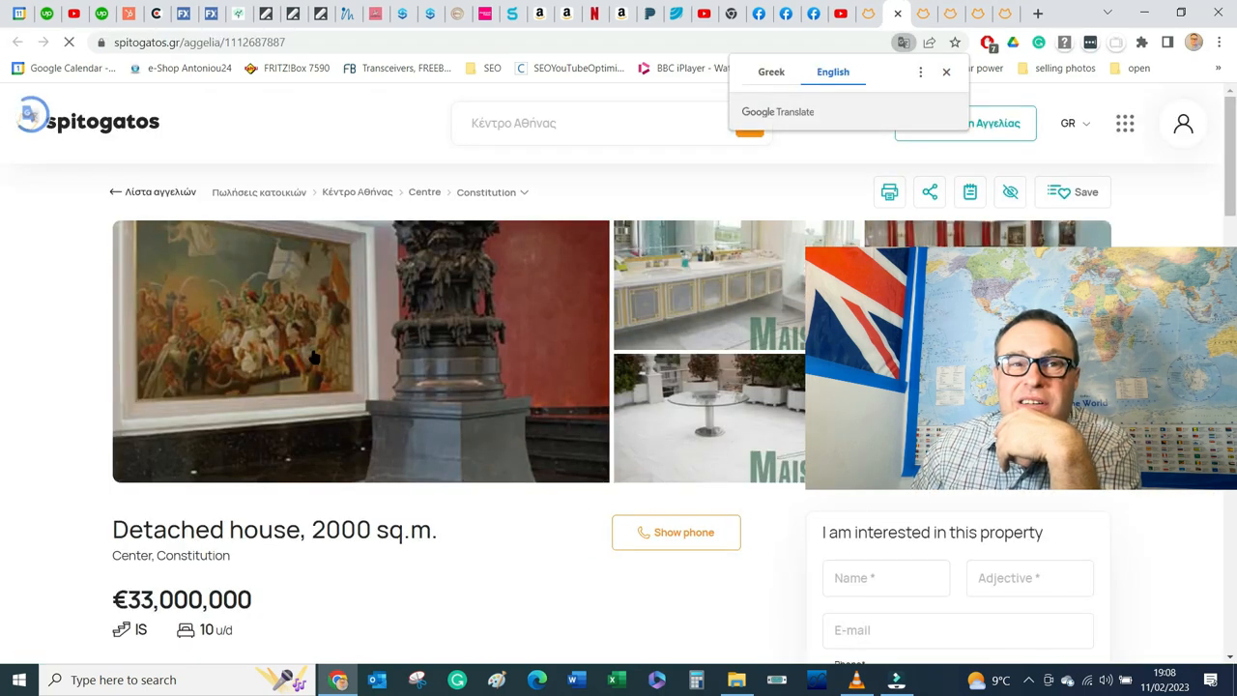
Step: Highlight the central-area and Presidential Residence passage, then expand the house's full description
scroll(down, 3)
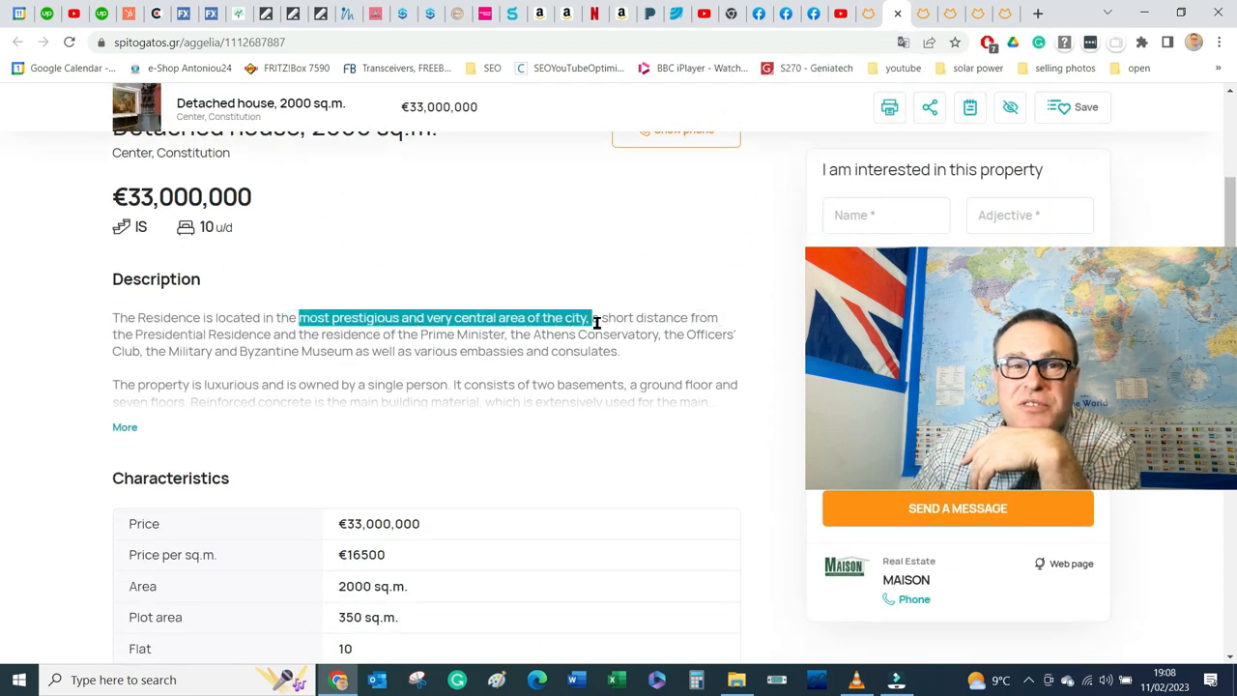
drag(587, 317, 236, 352)
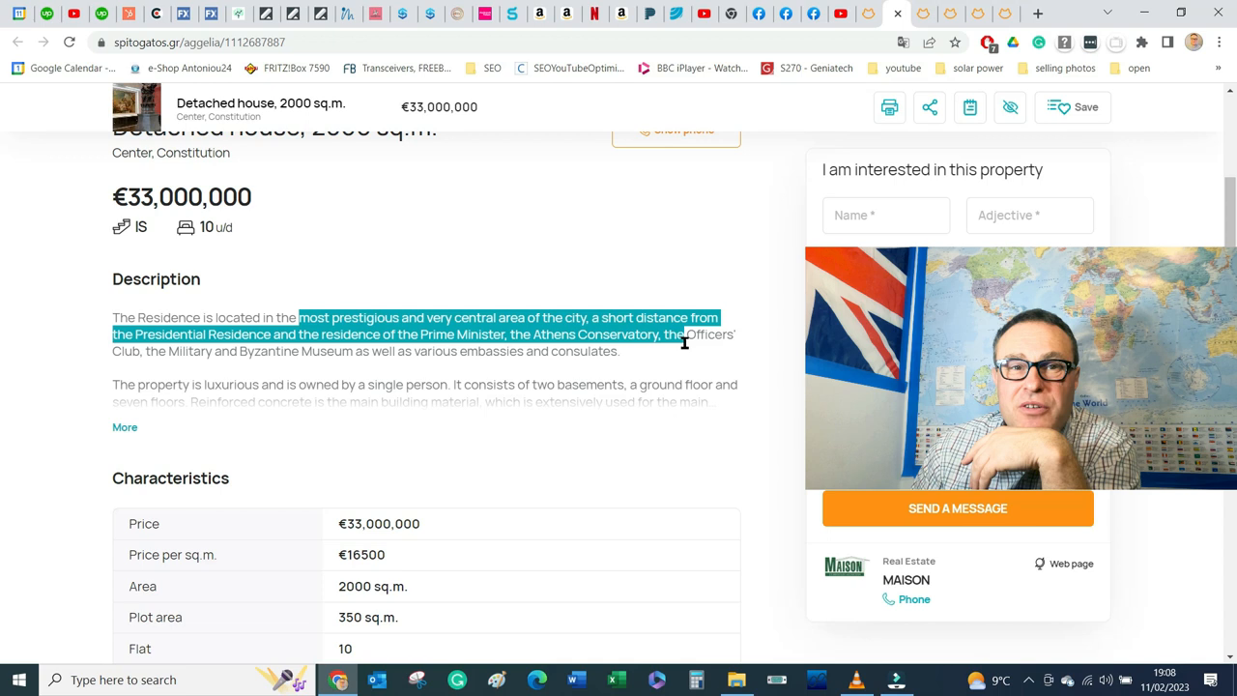
drag(680, 333, 140, 352)
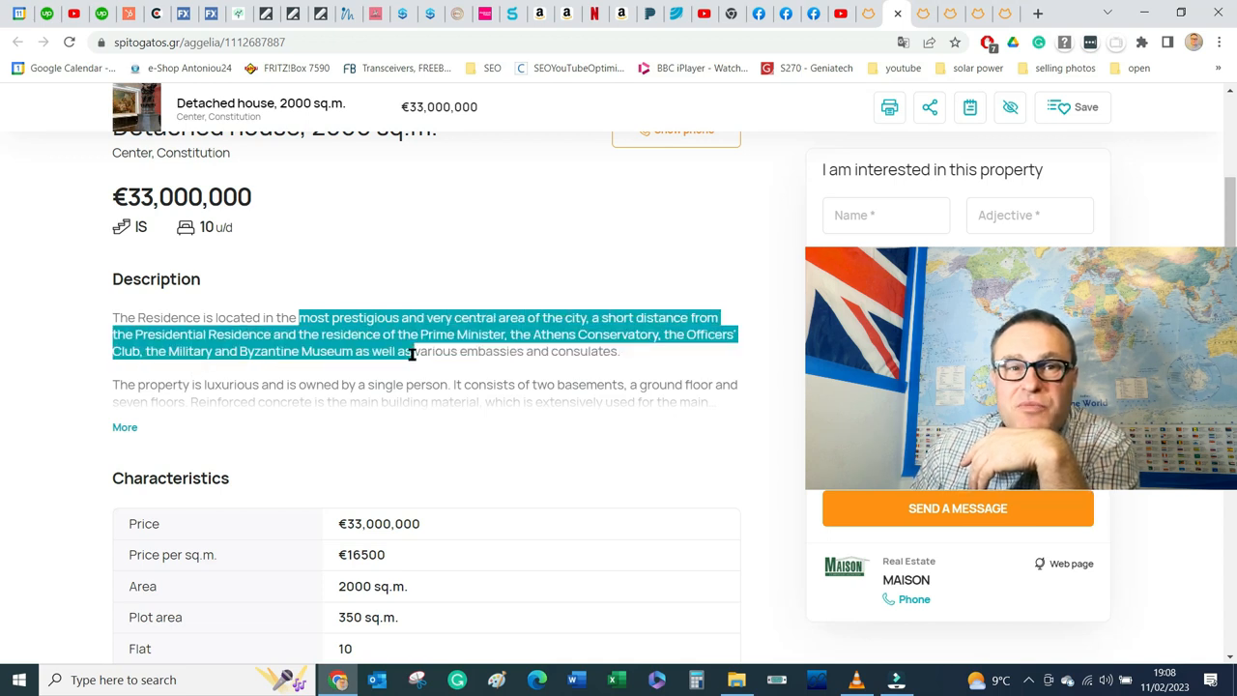
click(124, 427)
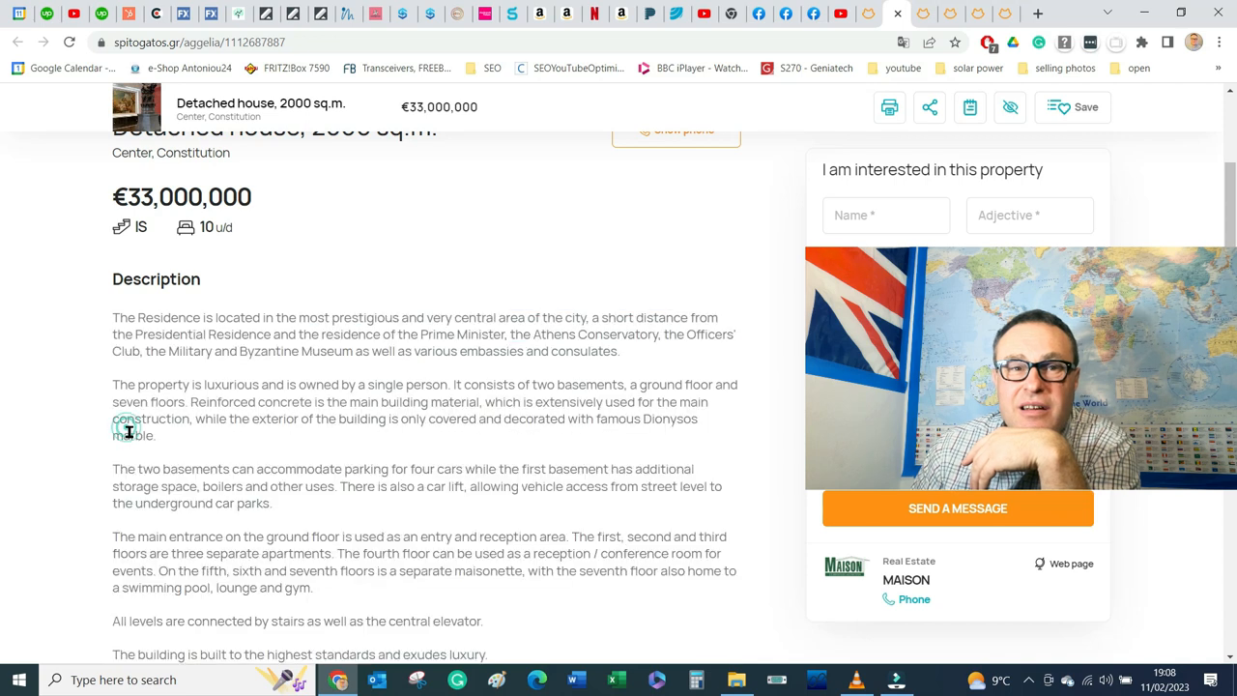
Step: Highlight the single-ownership, floors, concrete and marble paragraph, then view the next house photo
drag(193, 384, 506, 402)
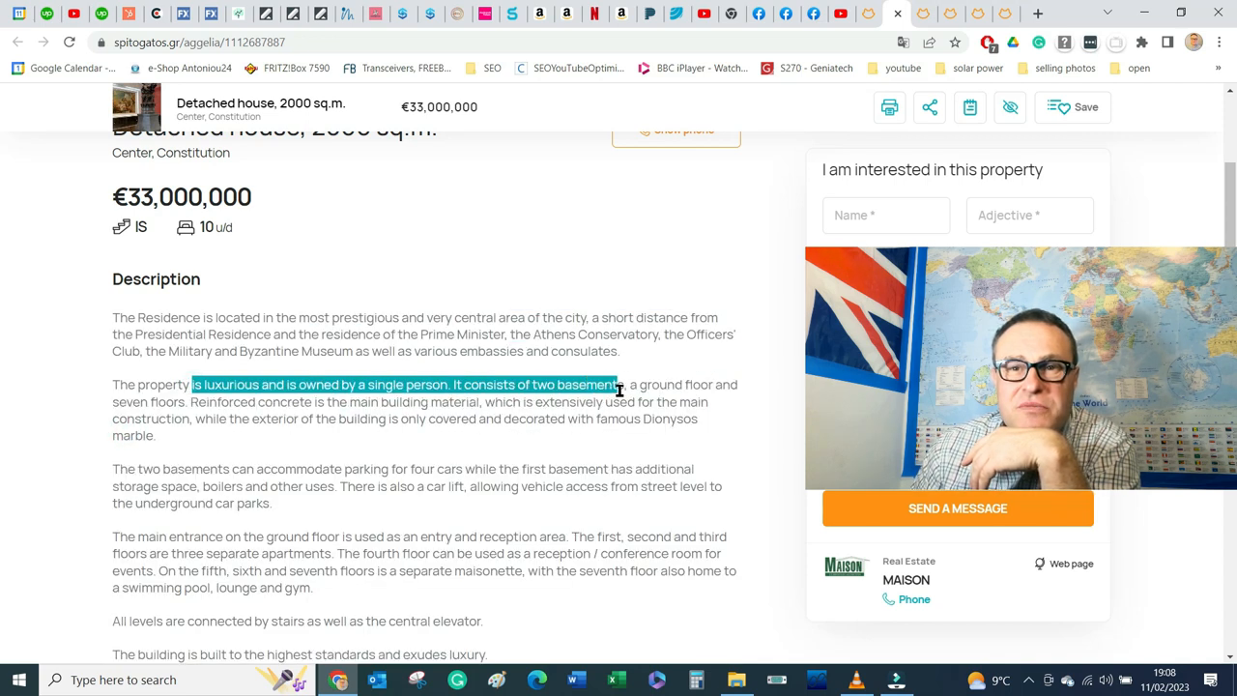
drag(619, 385, 635, 402)
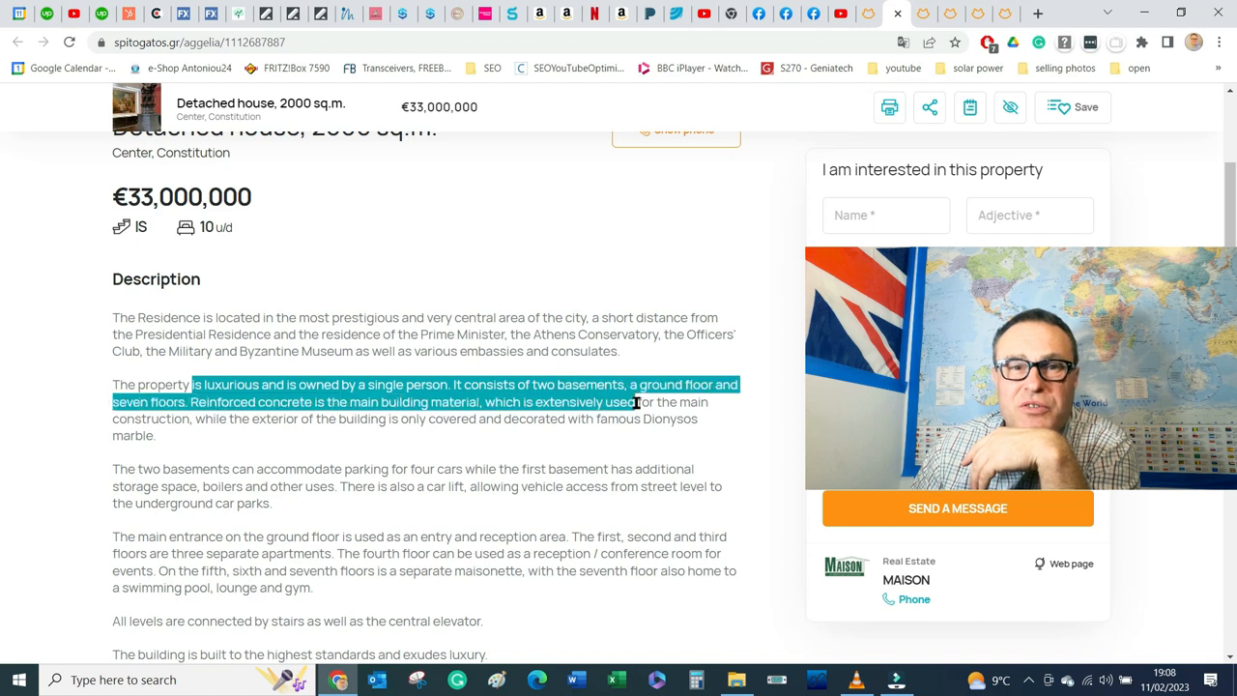
drag(634, 402, 155, 435)
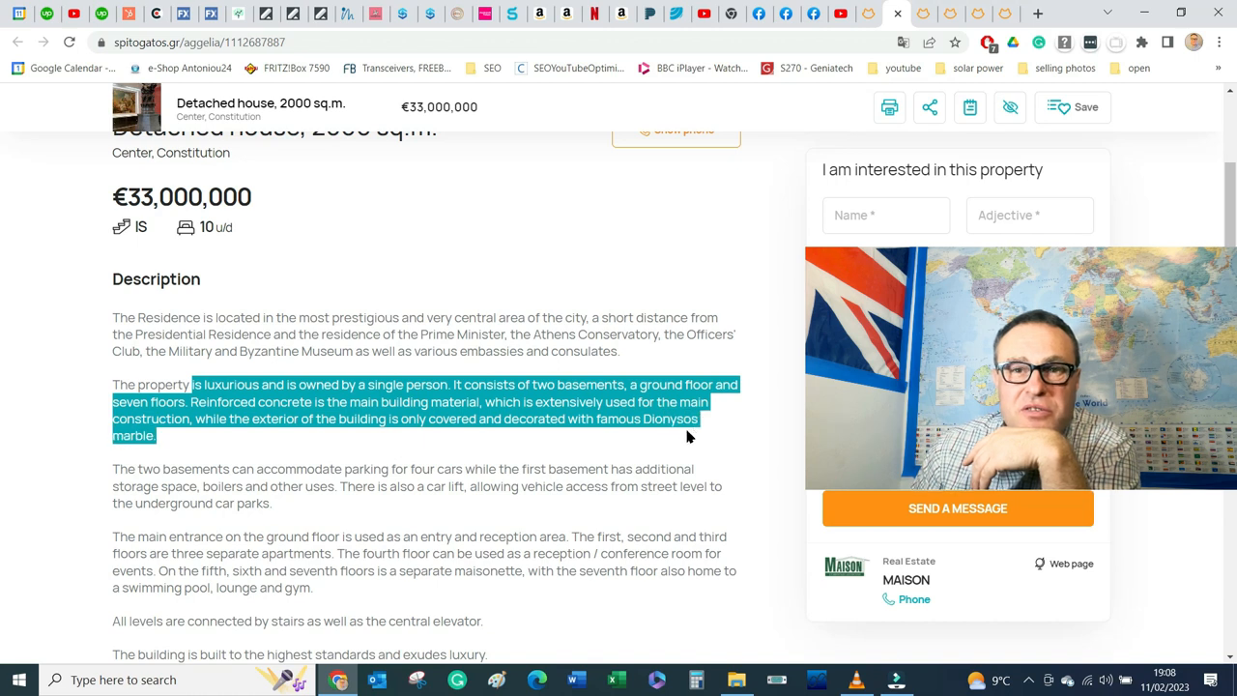
mouse_move(178, 460)
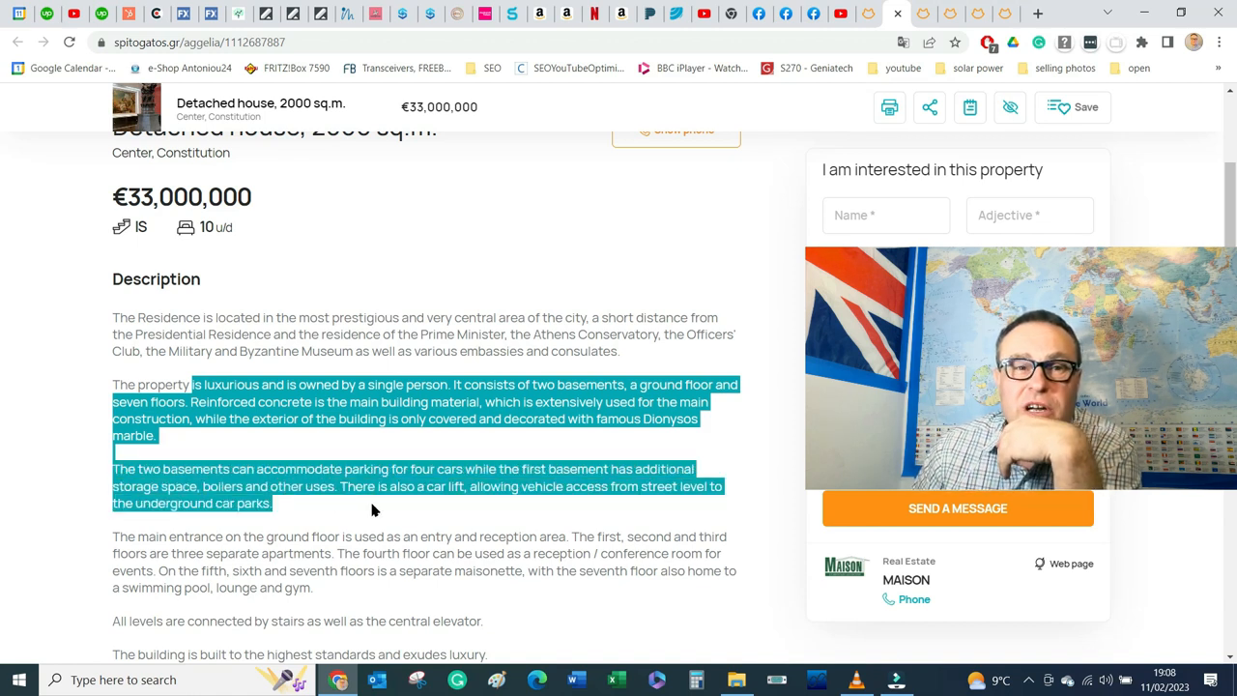
mouse_move(665, 525)
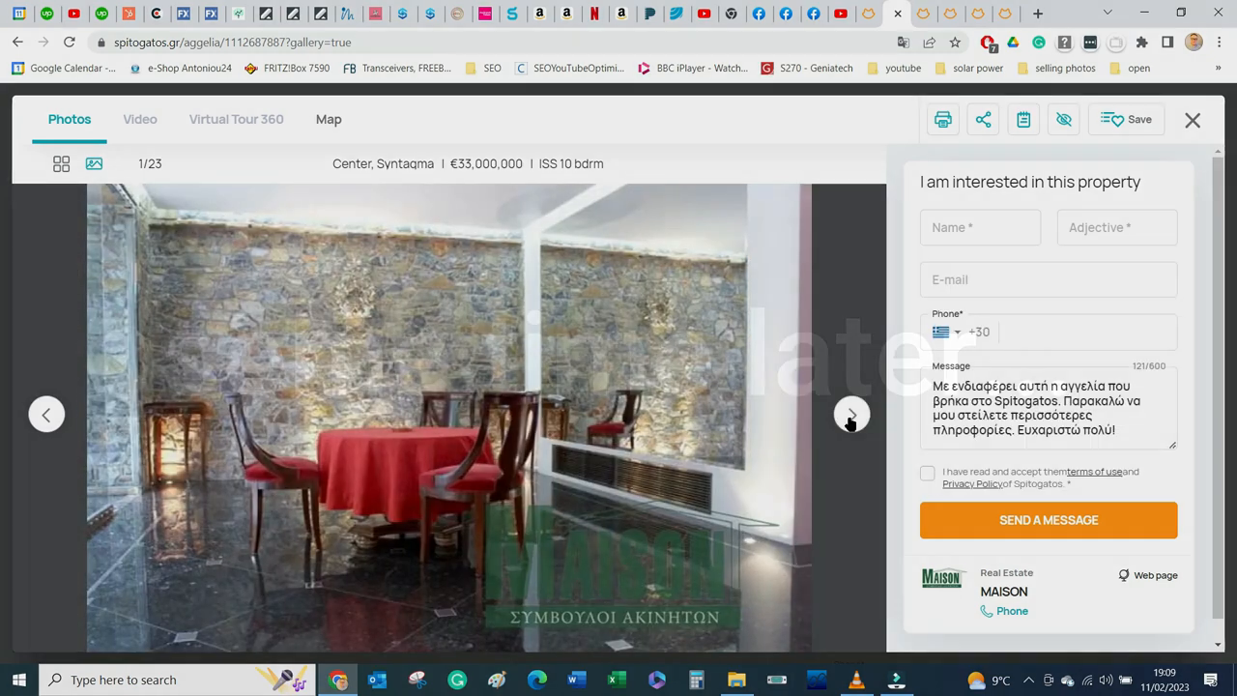
click(850, 413)
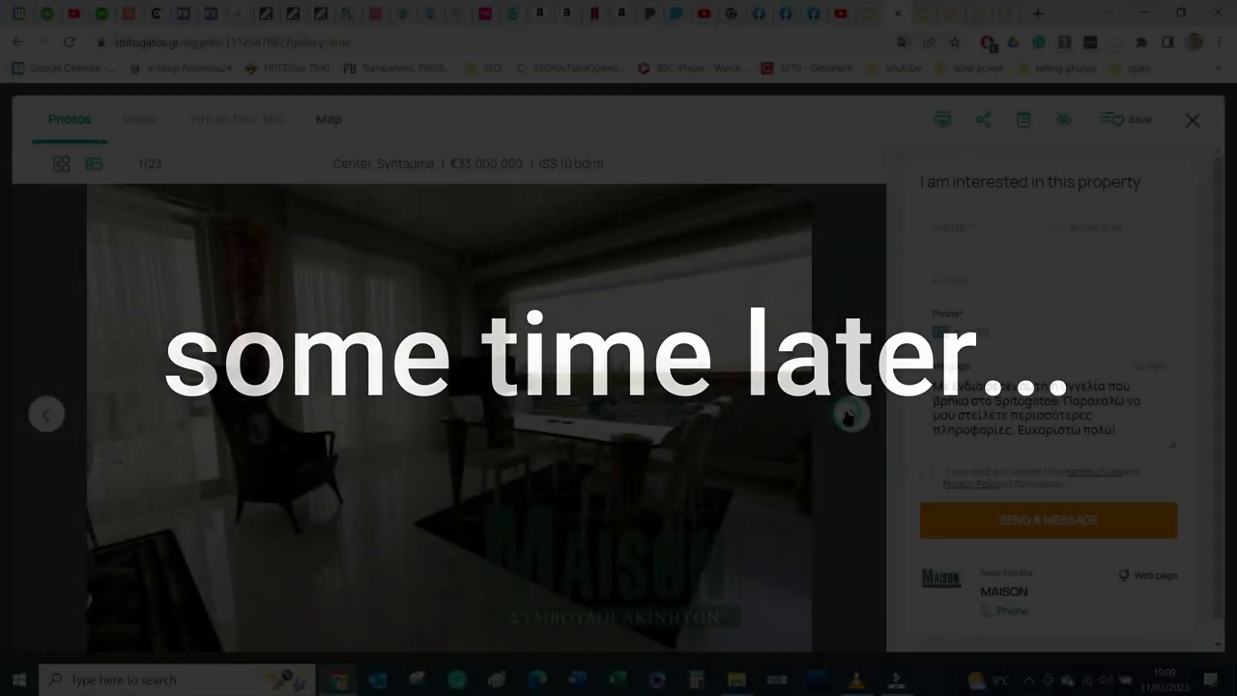